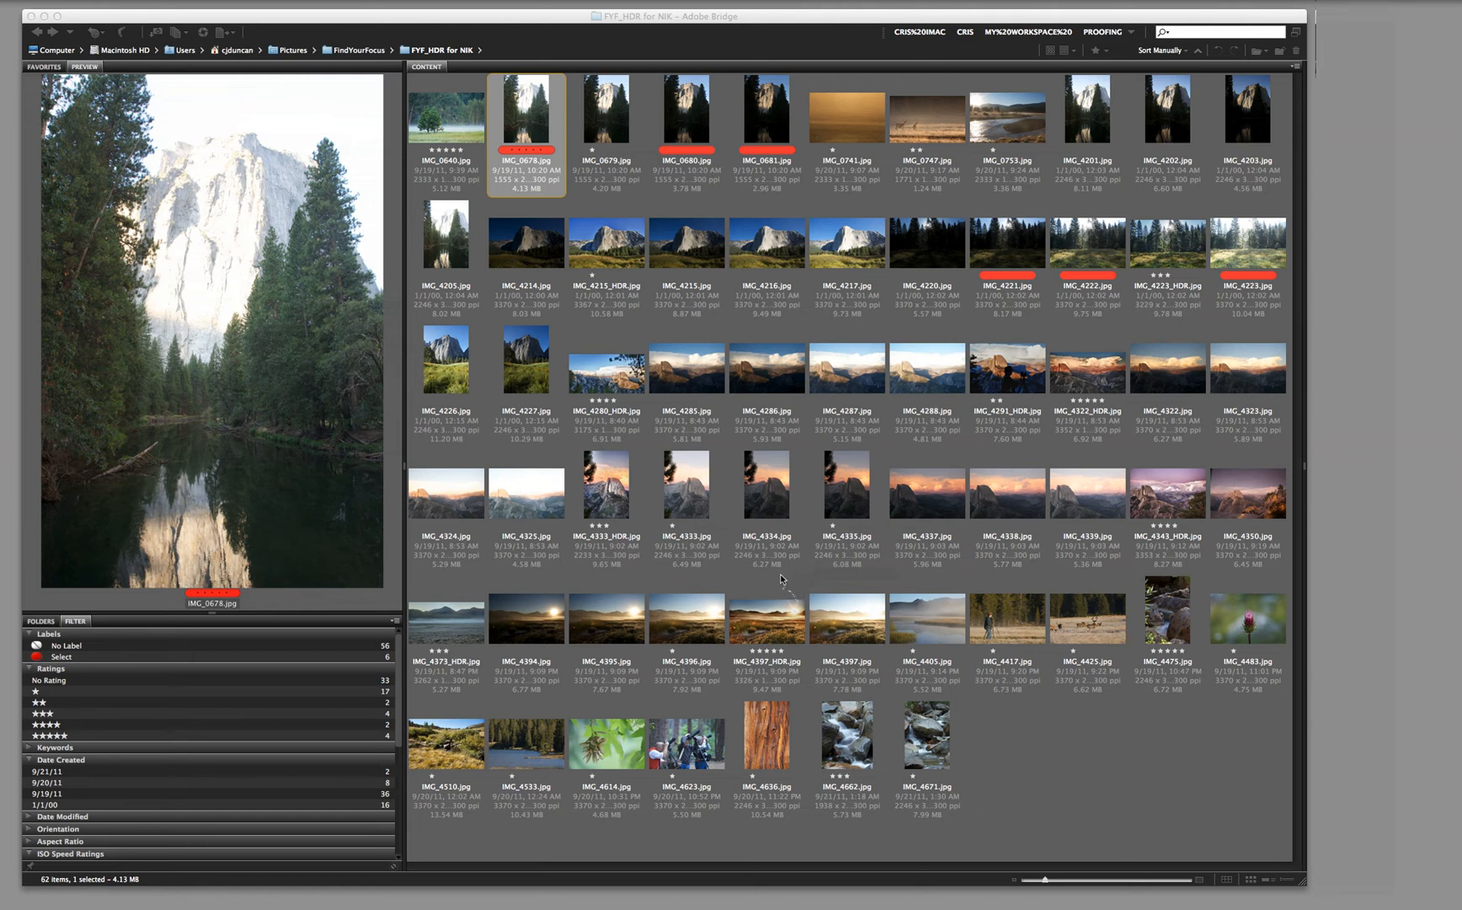
mouse_move(789, 581)
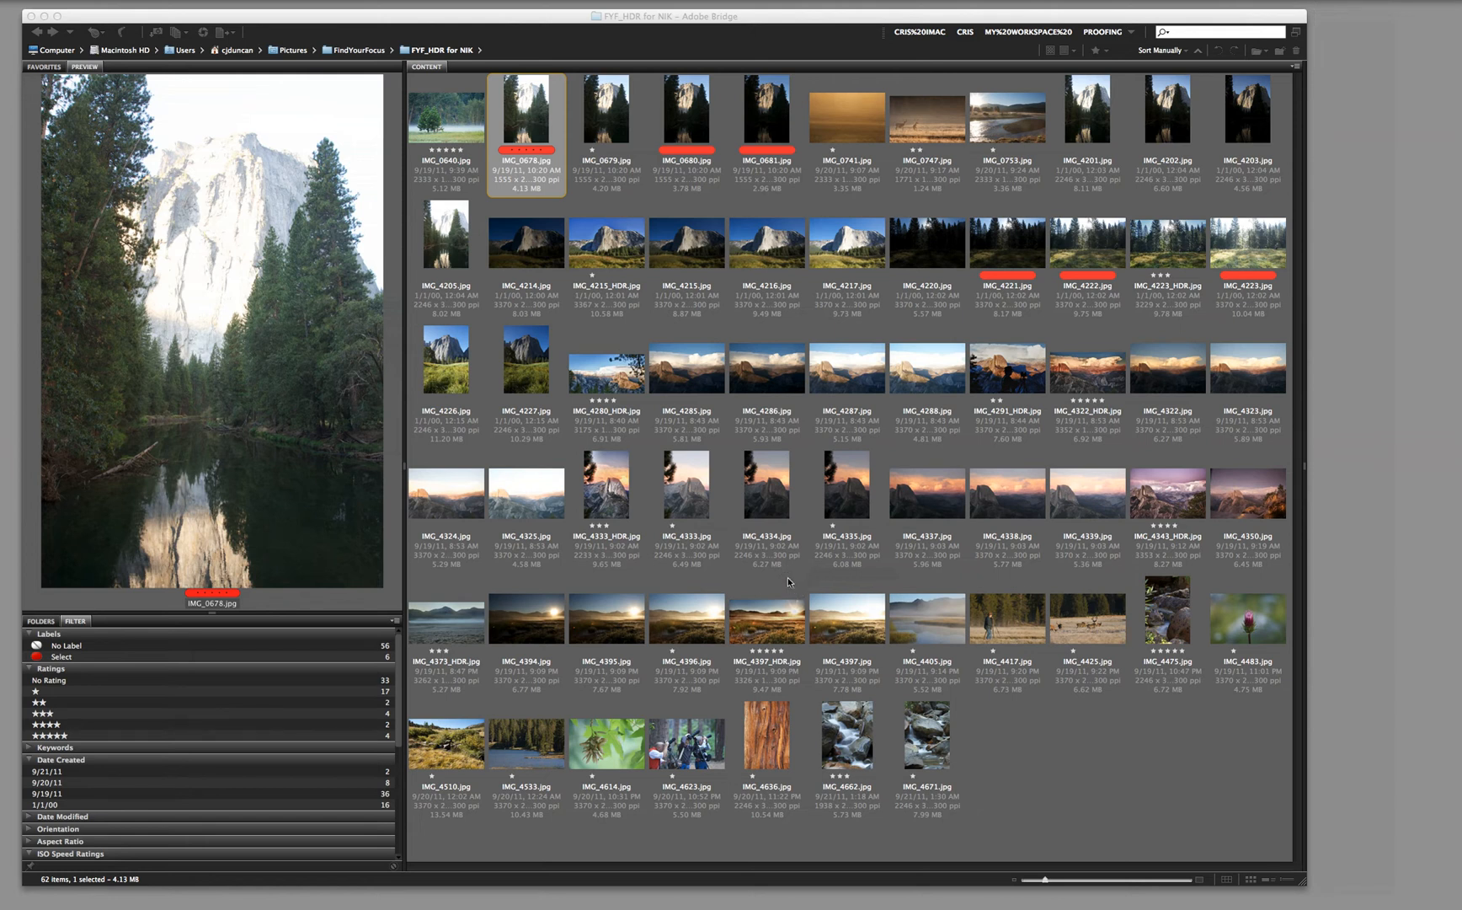
mouse_move(787, 593)
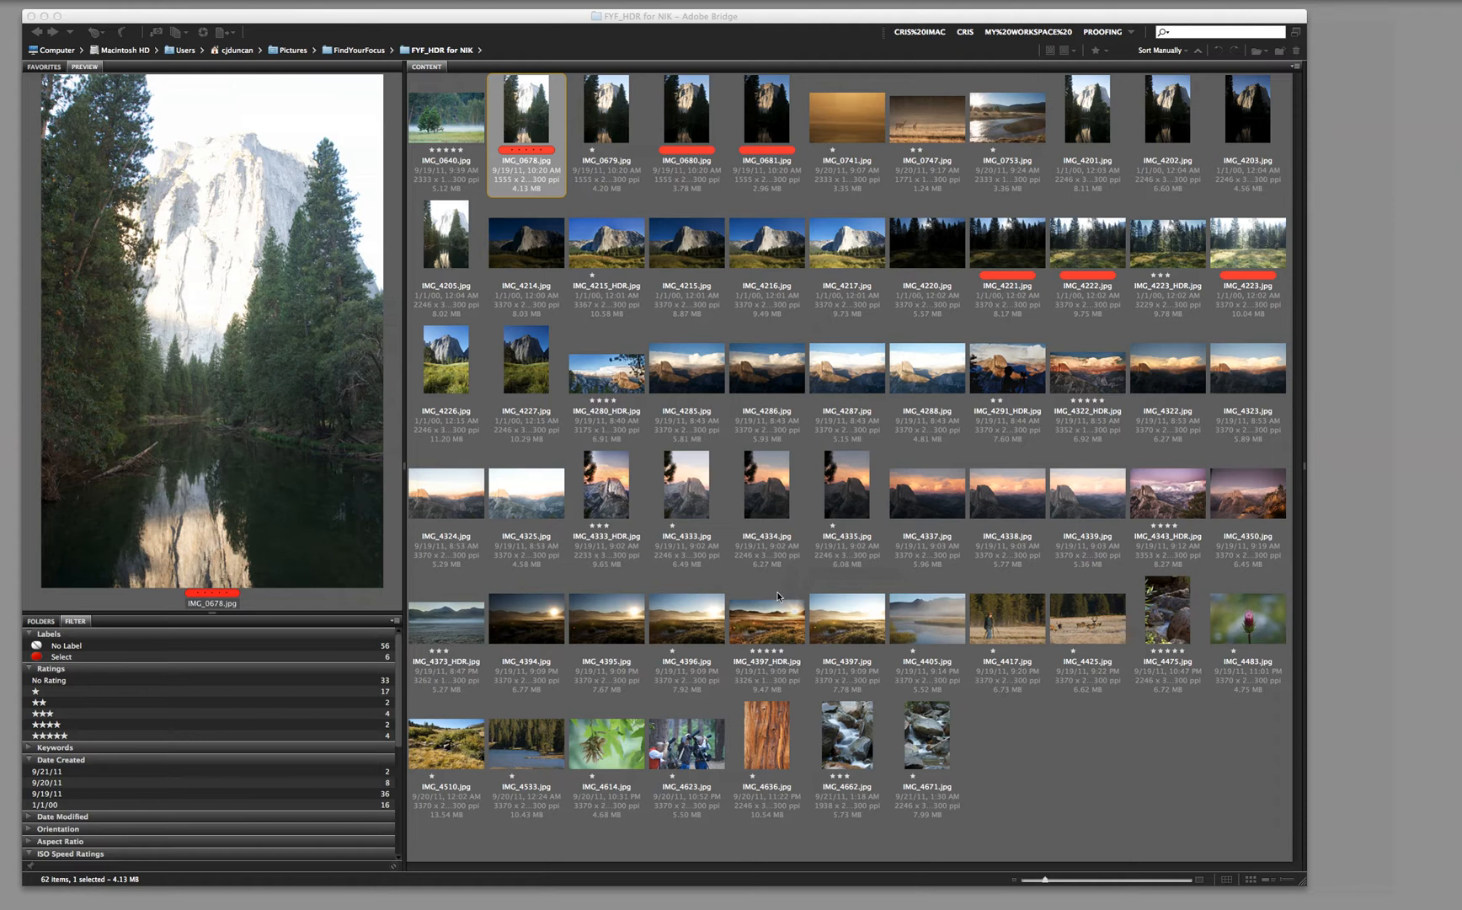
mouse_move(780, 587)
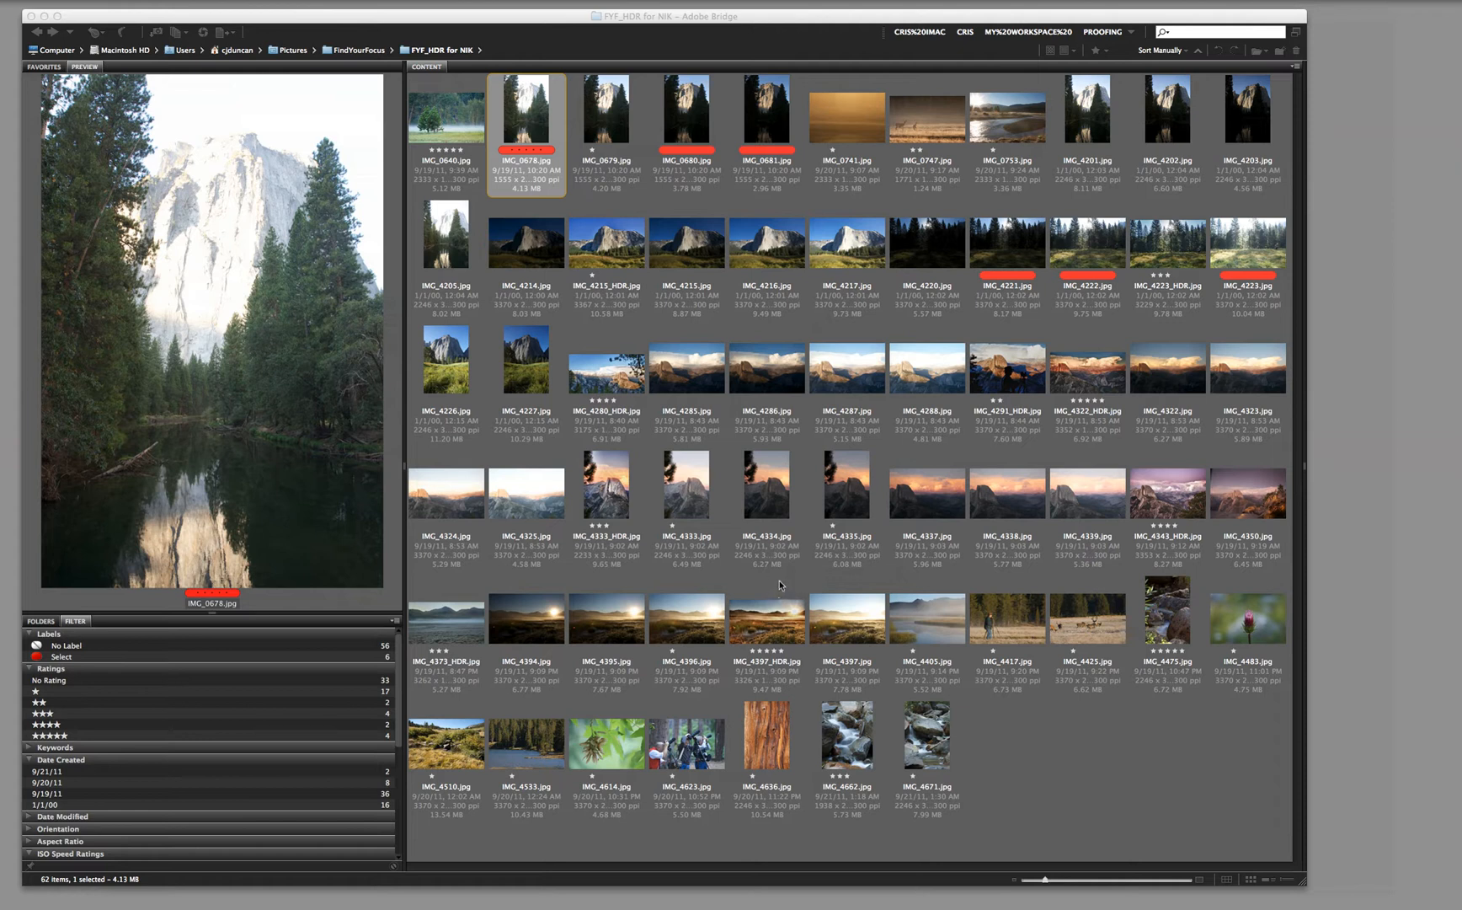
mouse_move(758, 512)
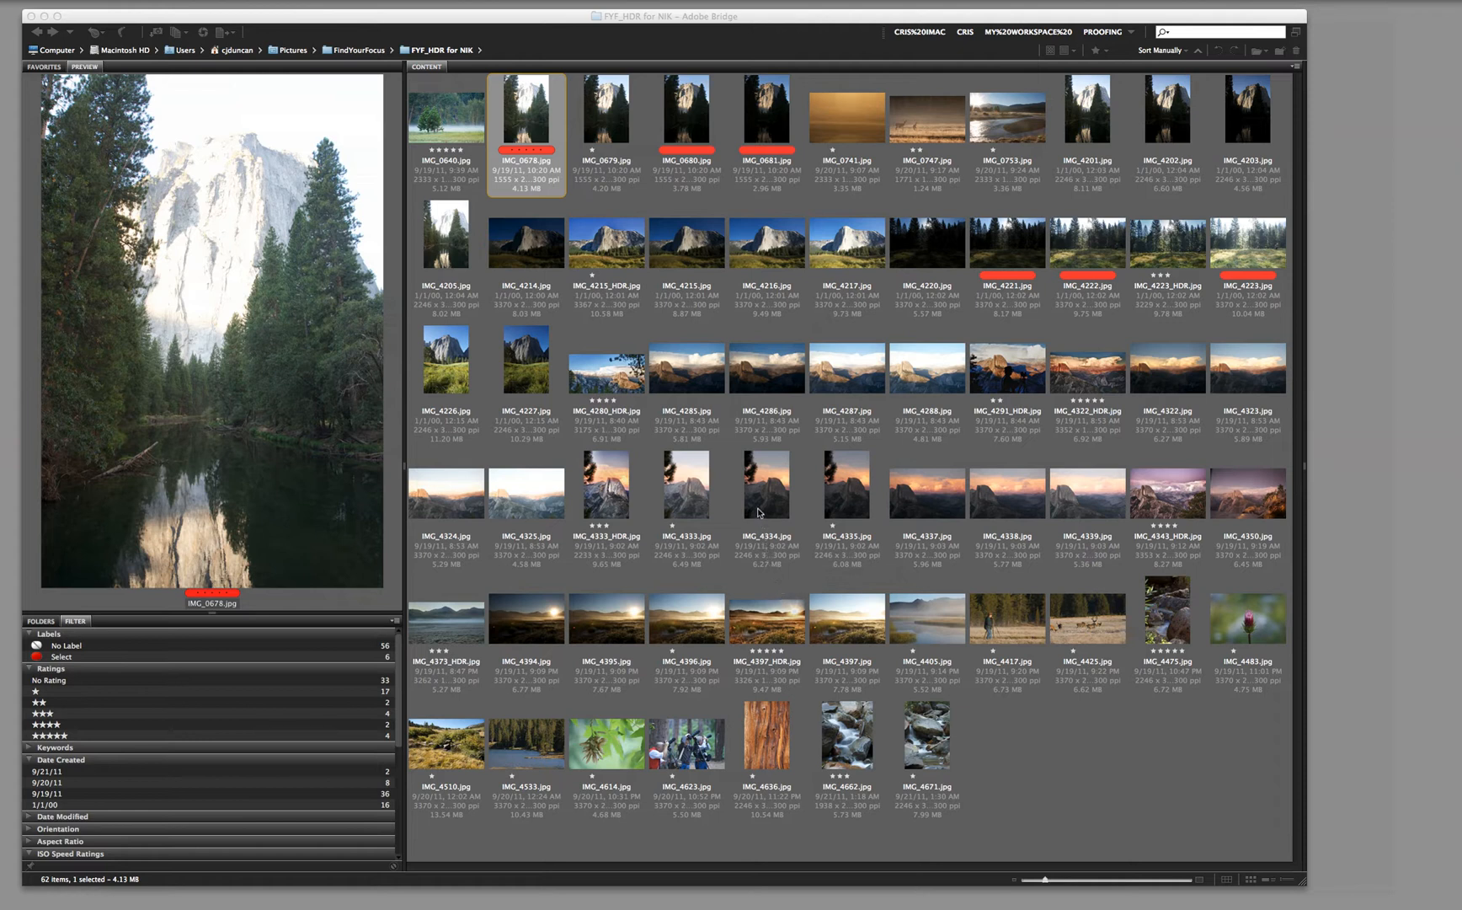
mouse_move(740, 401)
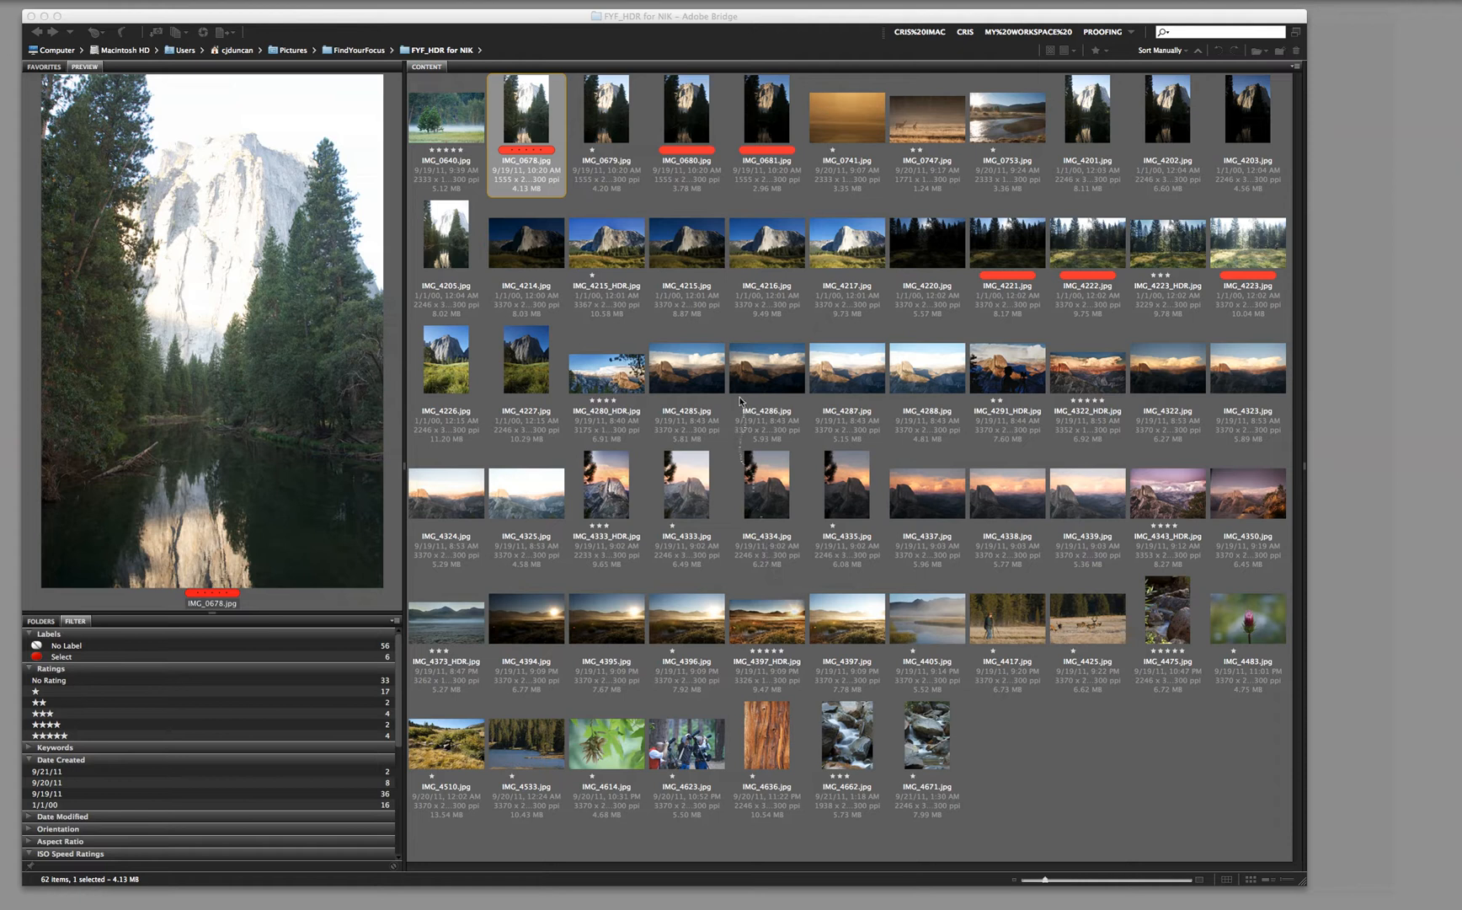
mouse_move(728, 395)
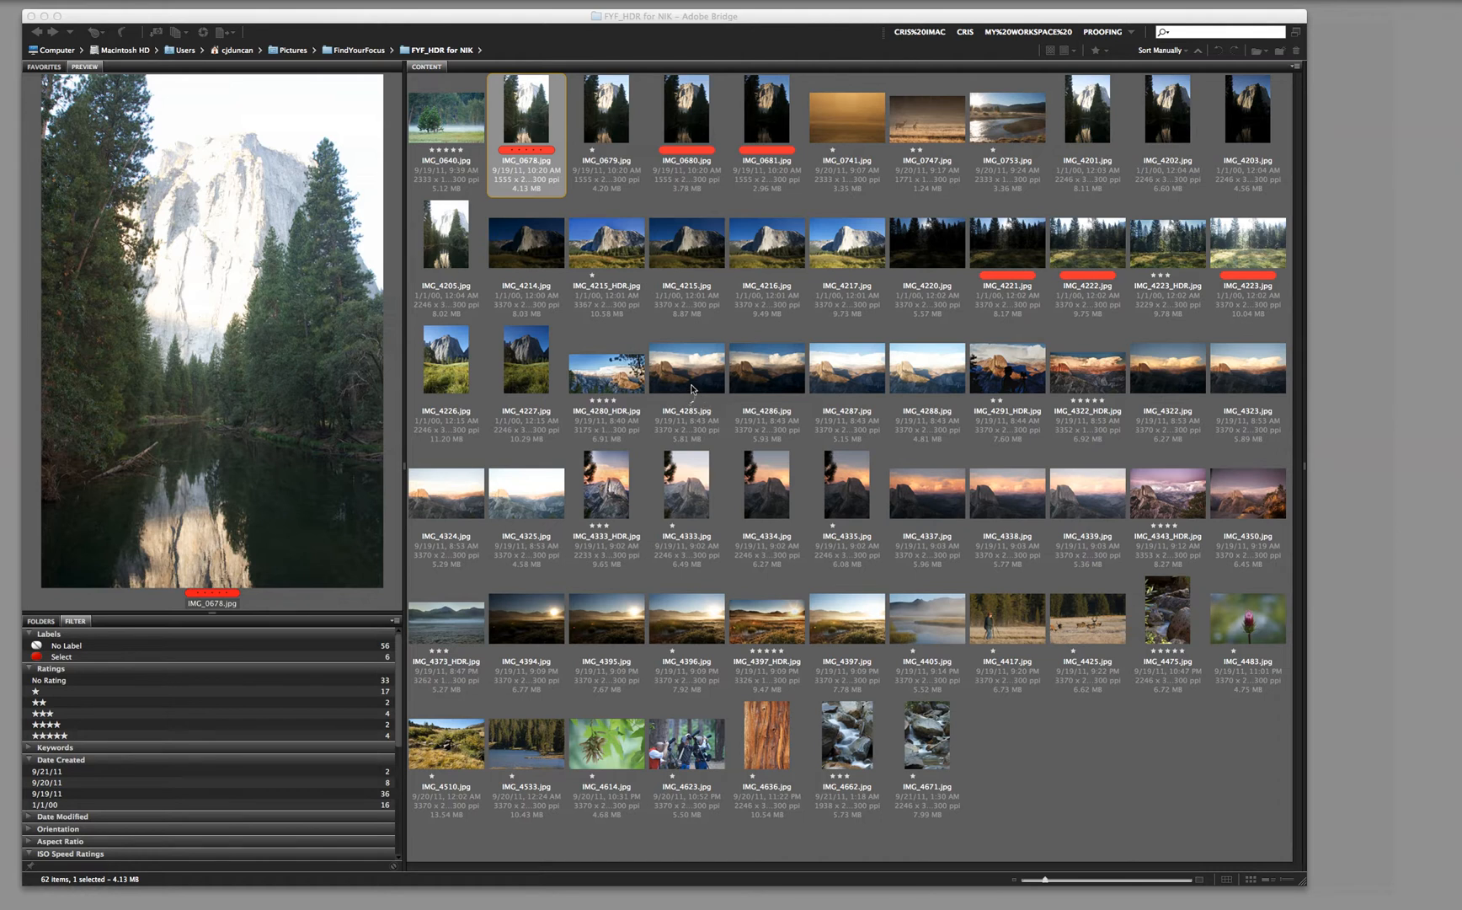
mouse_move(695, 392)
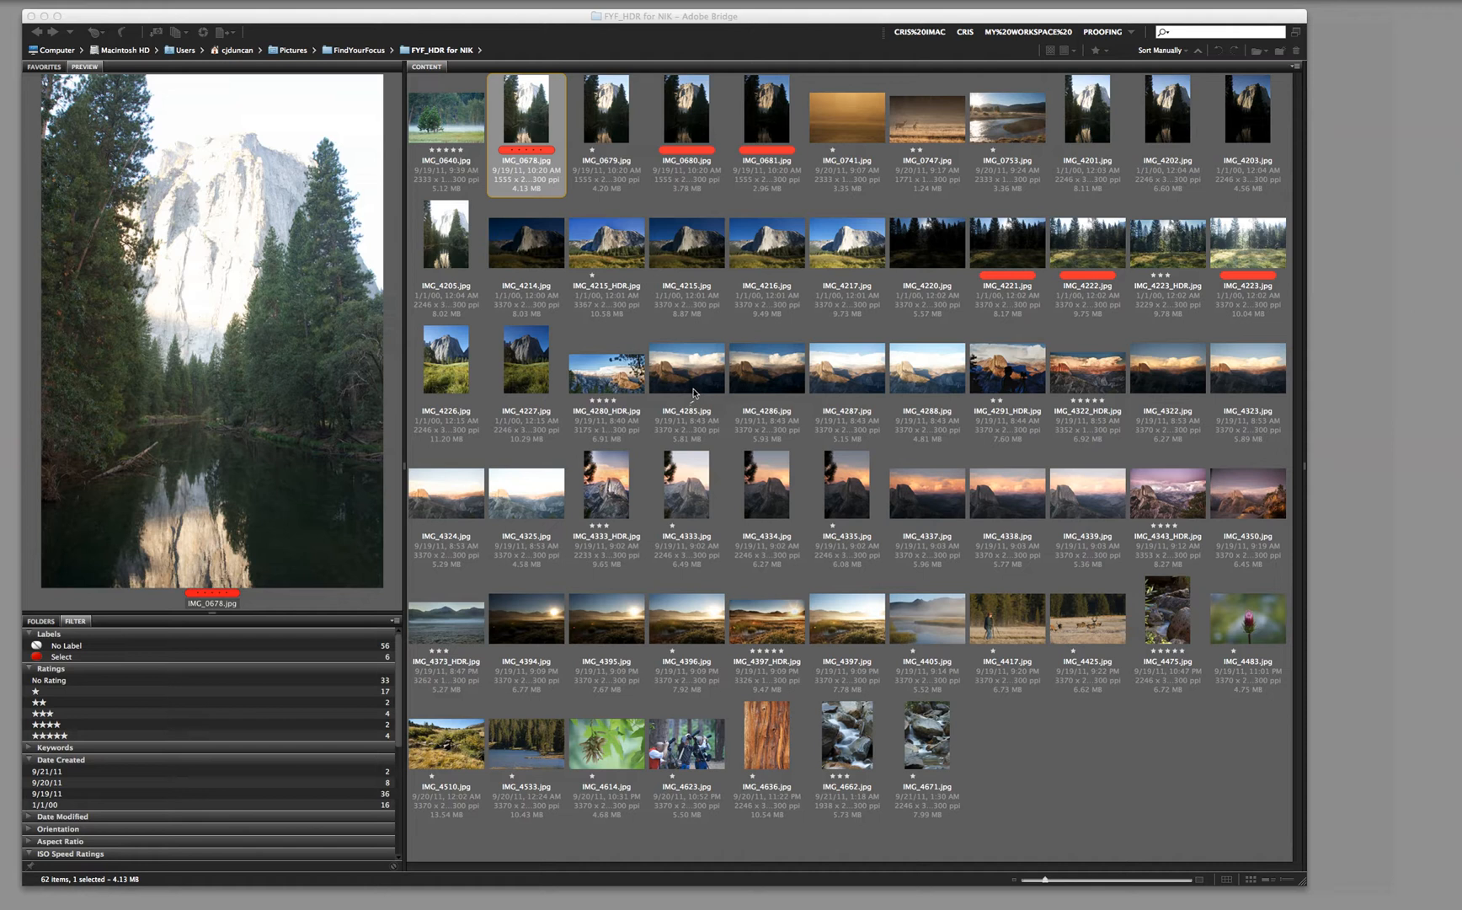
mouse_move(703, 438)
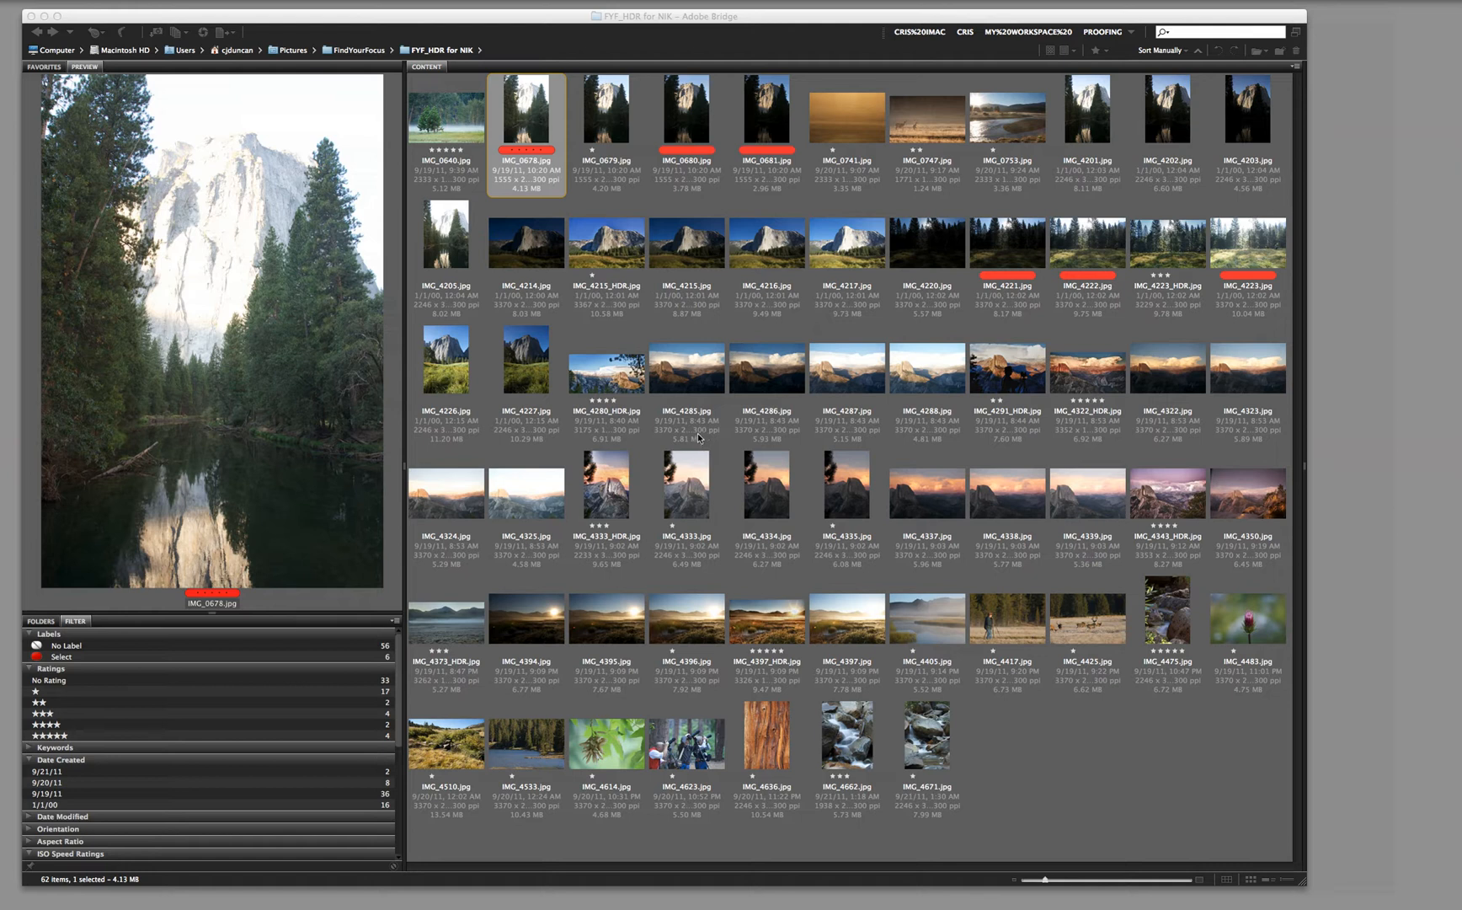
mouse_move(697, 429)
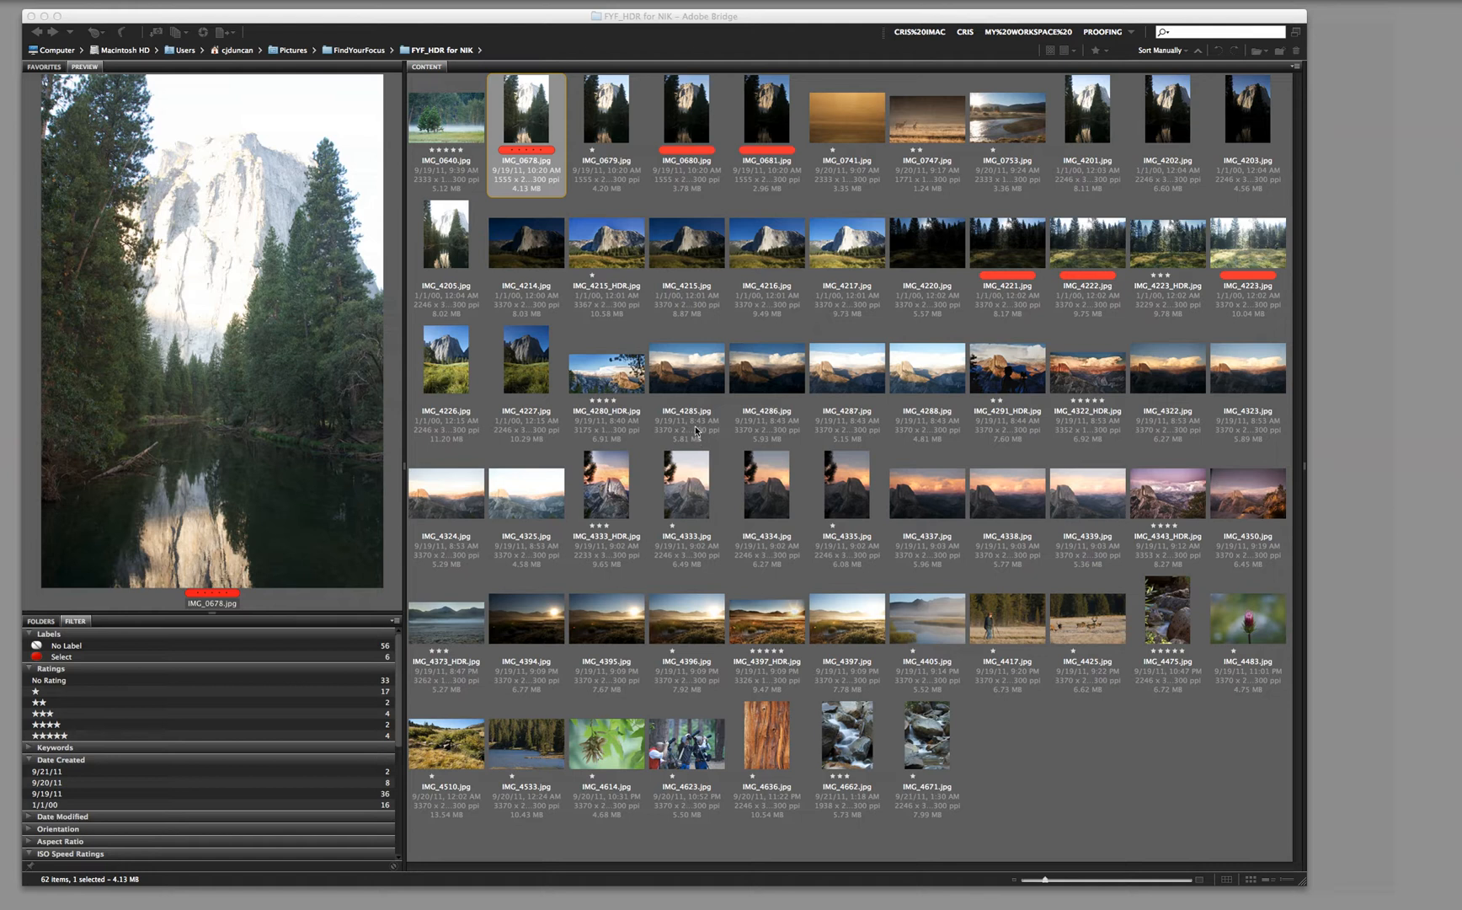
mouse_move(703, 412)
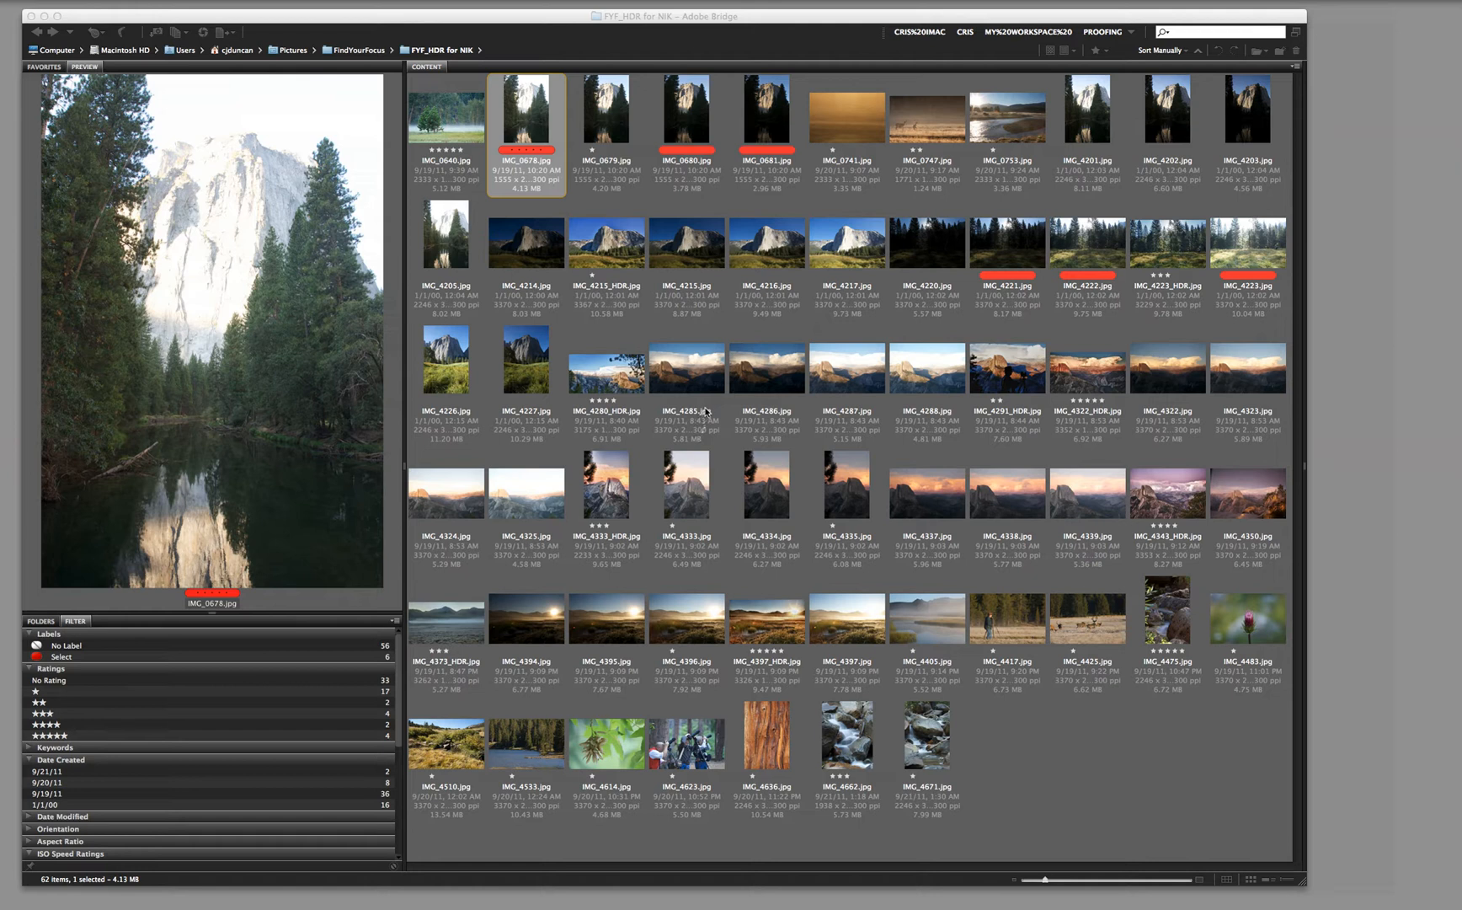
mouse_move(711, 393)
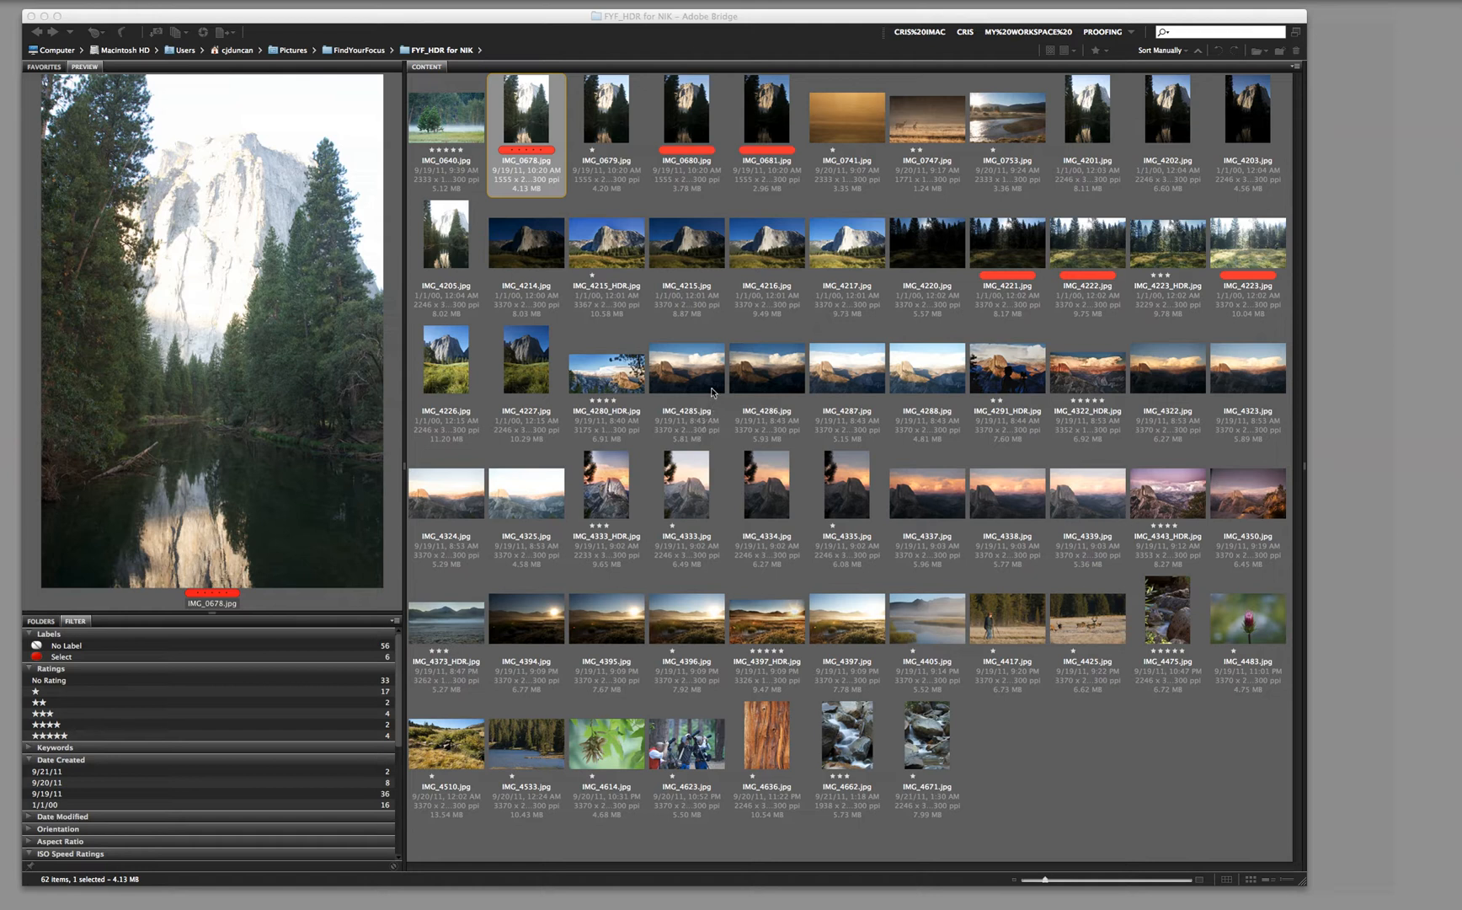
mouse_move(712, 387)
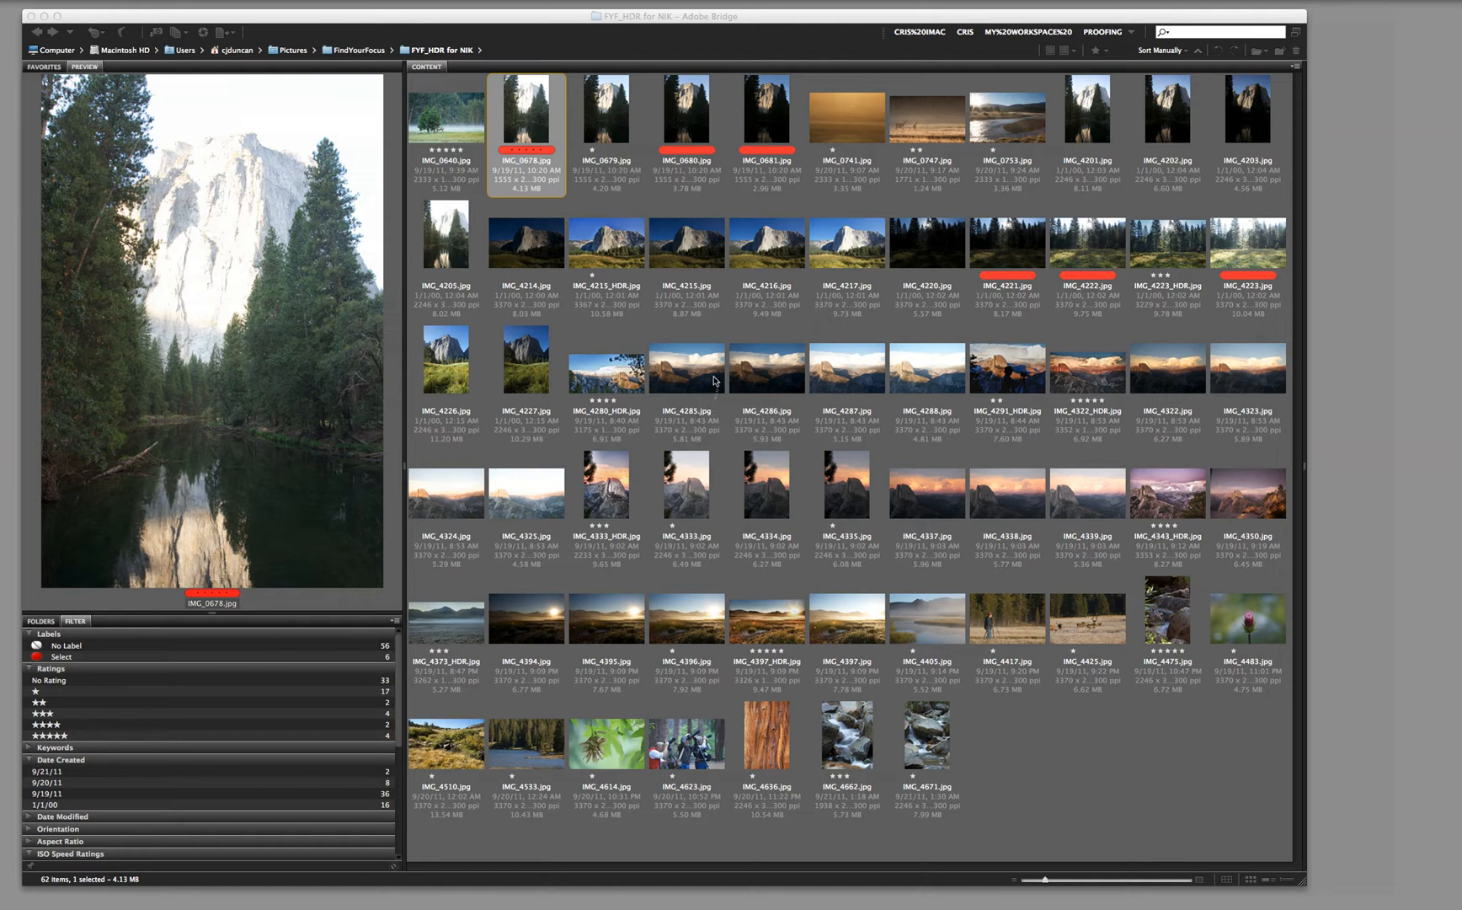
mouse_move(709, 271)
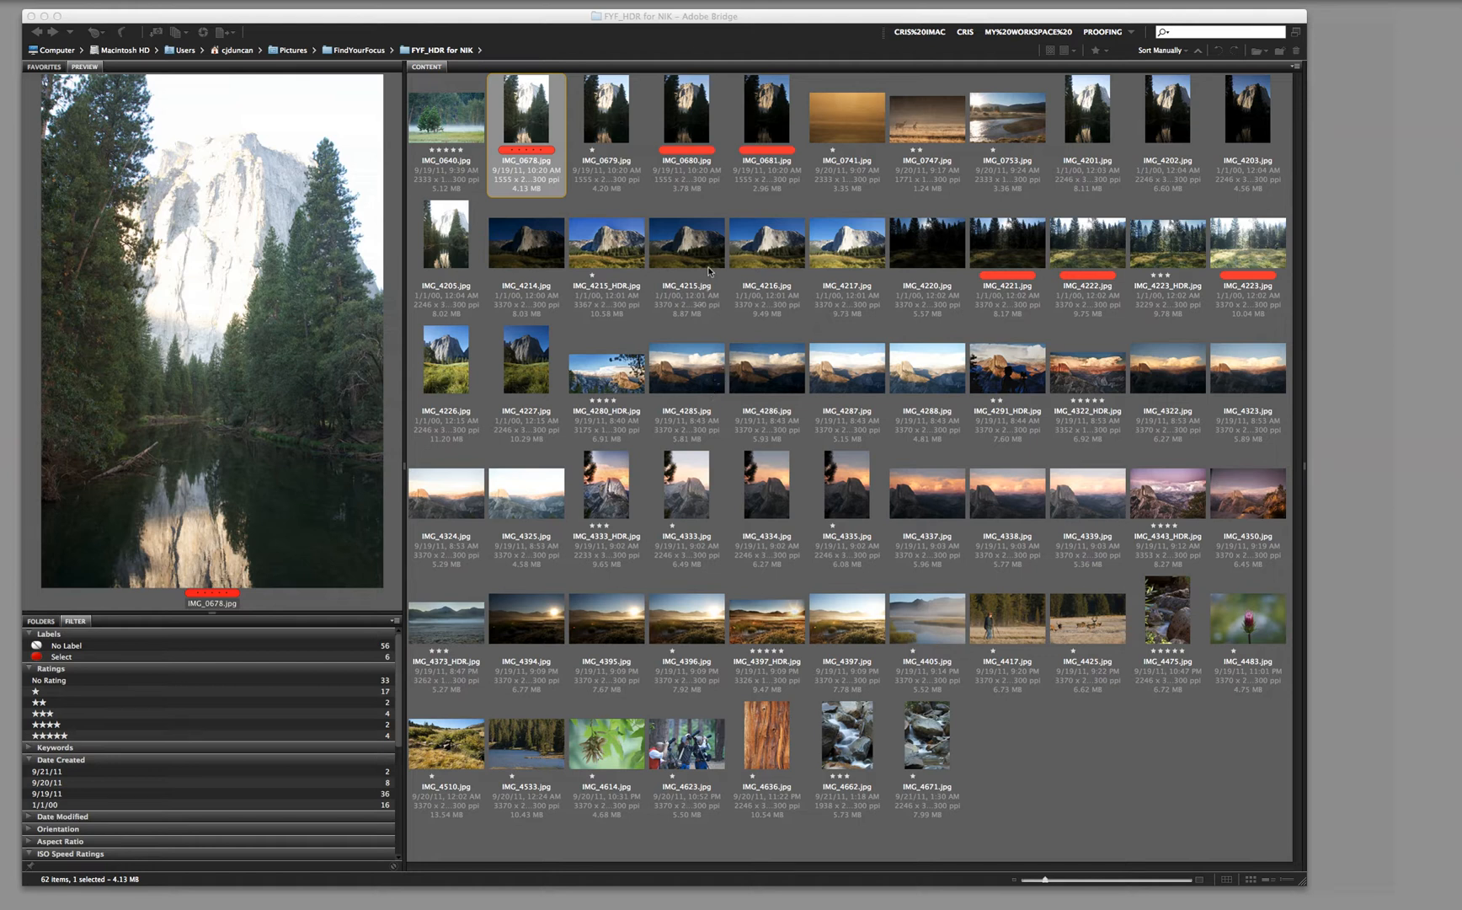
- Add IMG_0680 and IMG_0681 to the selection and send all three exposures to Merge to HDR Efex Pro 2
click(686, 115)
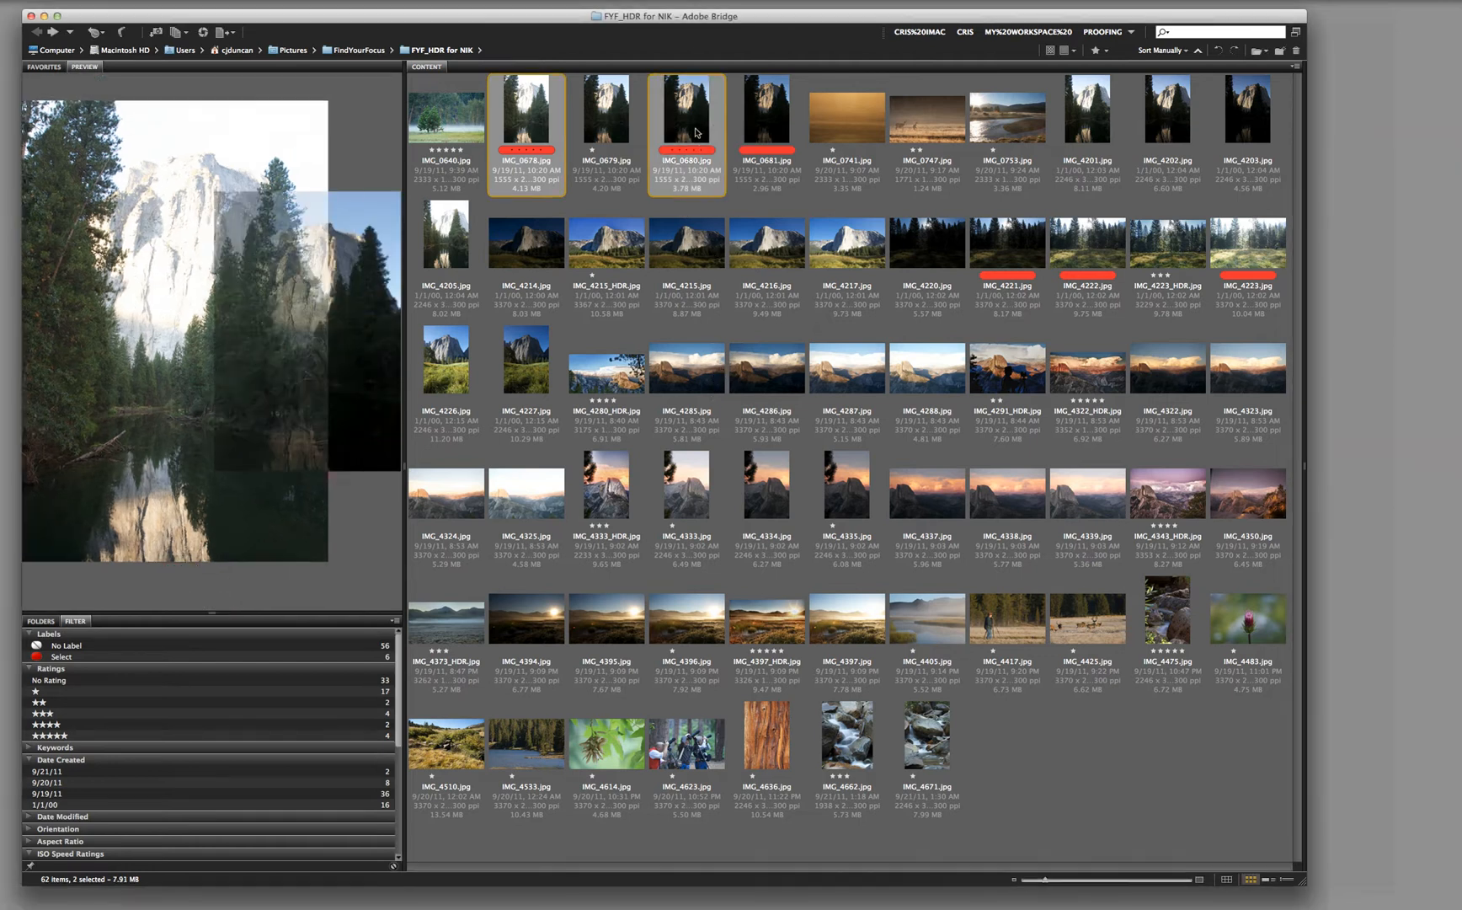
click(765, 114)
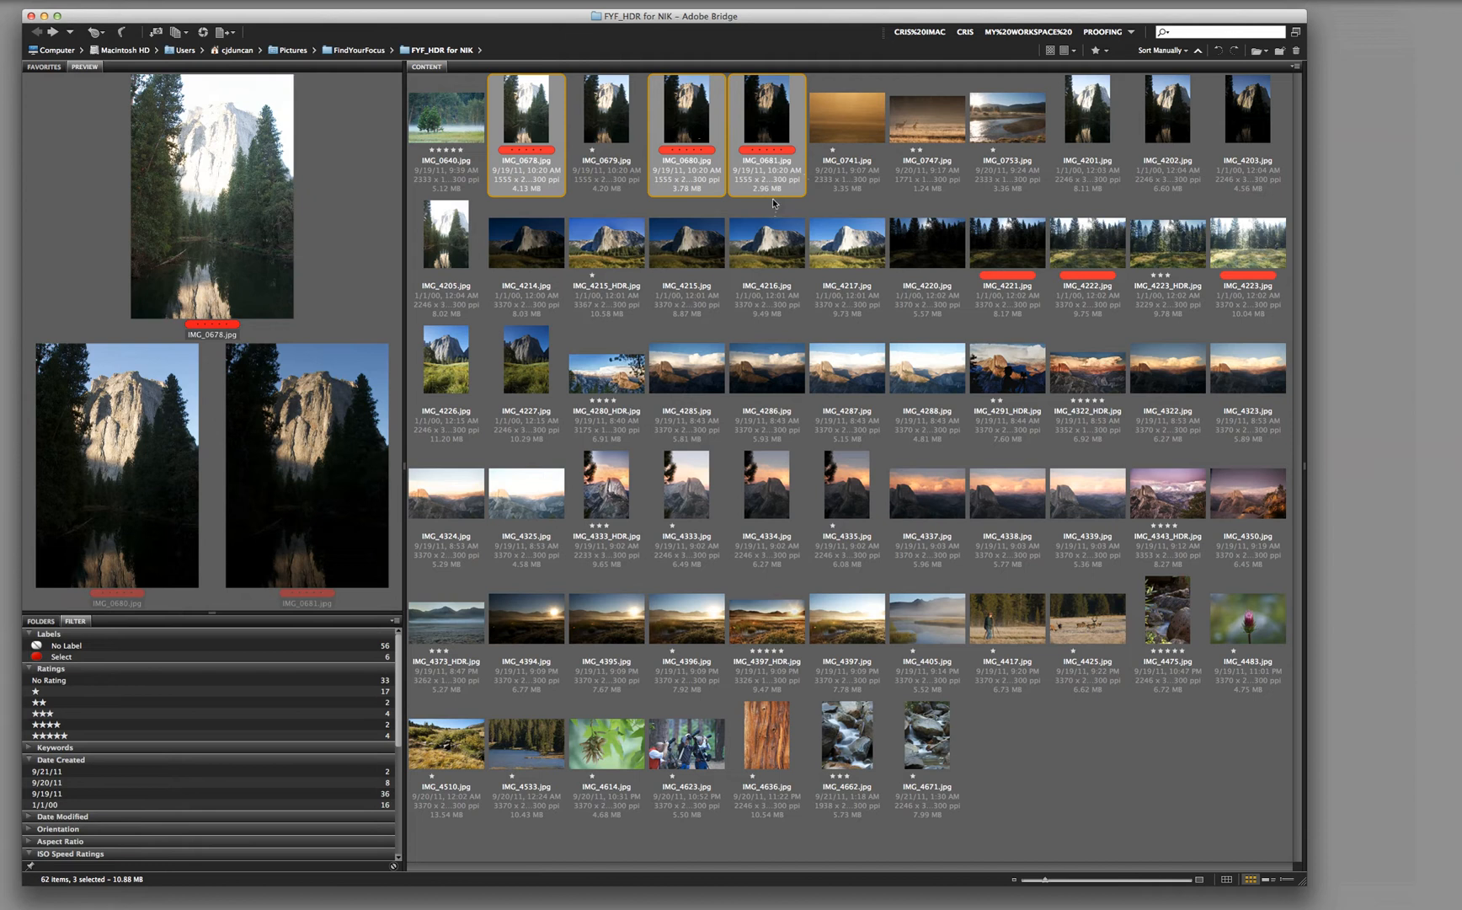
mouse_move(755, 189)
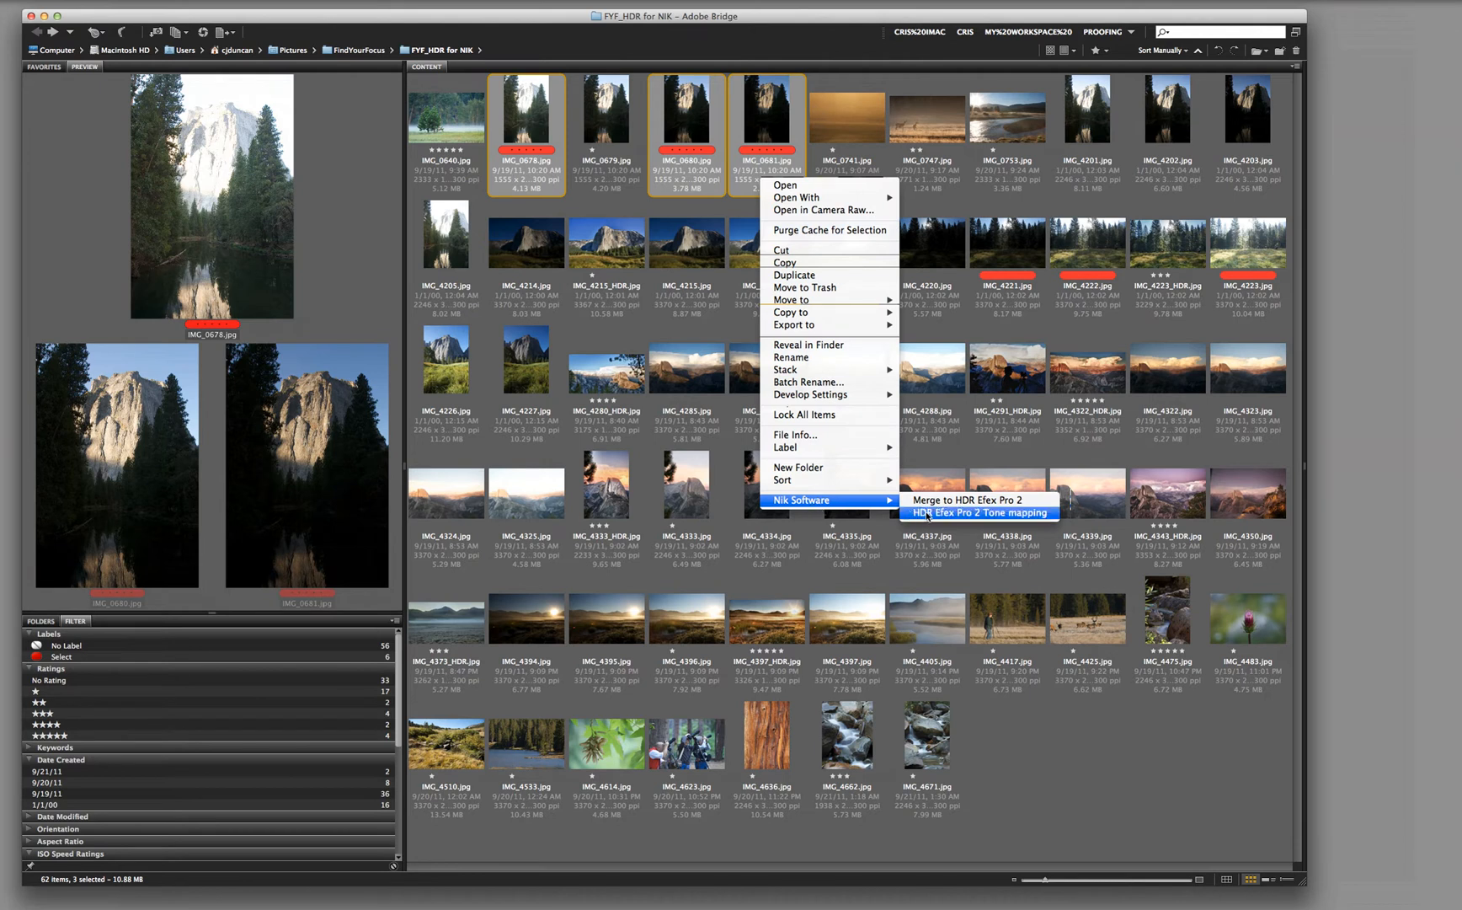
mouse_move(971, 501)
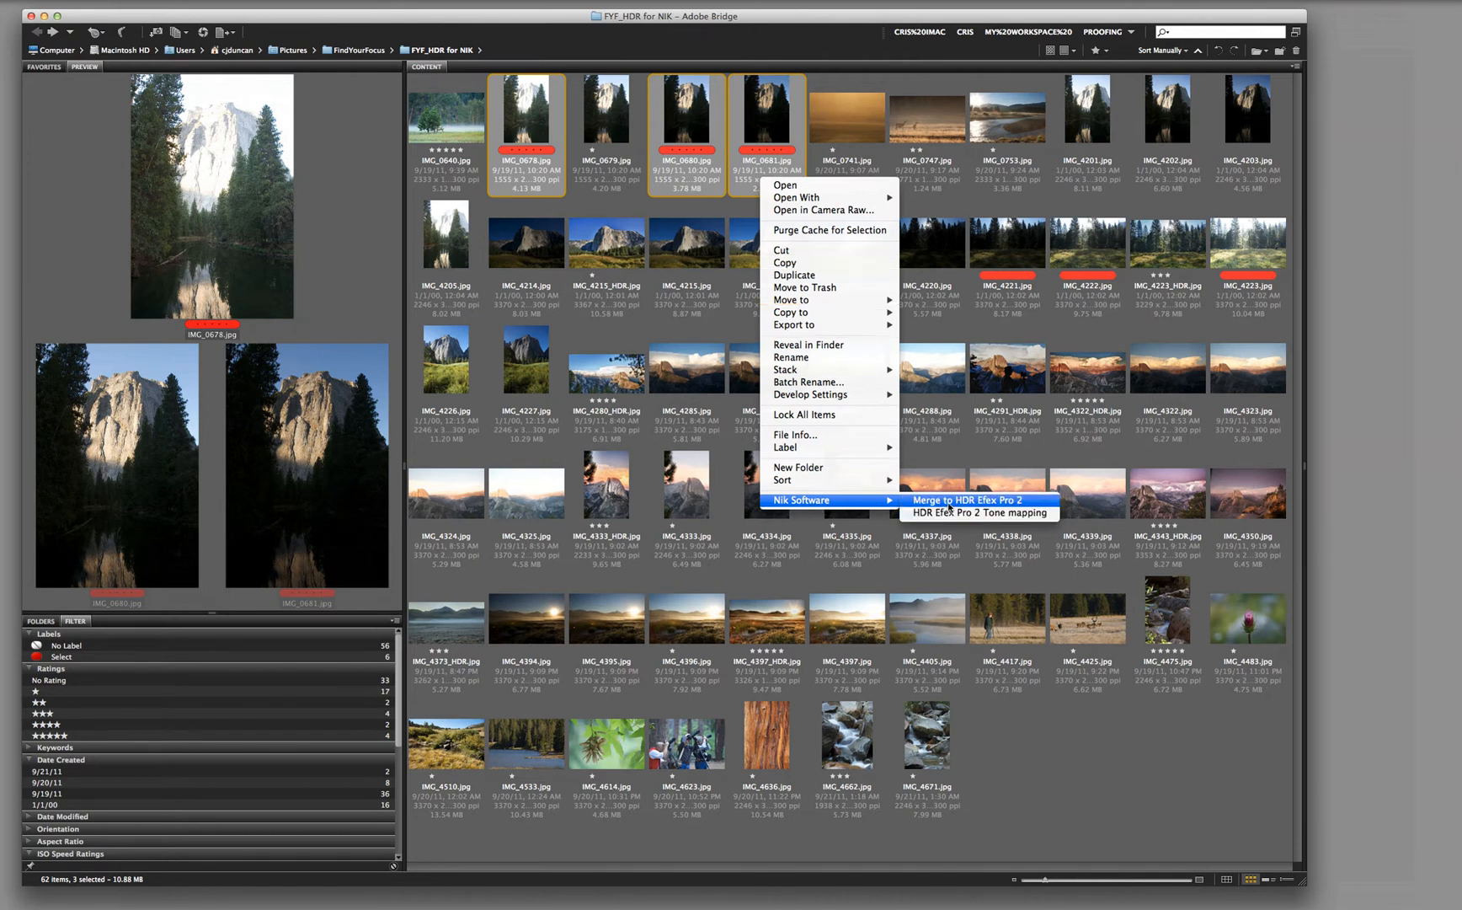
click(966, 501)
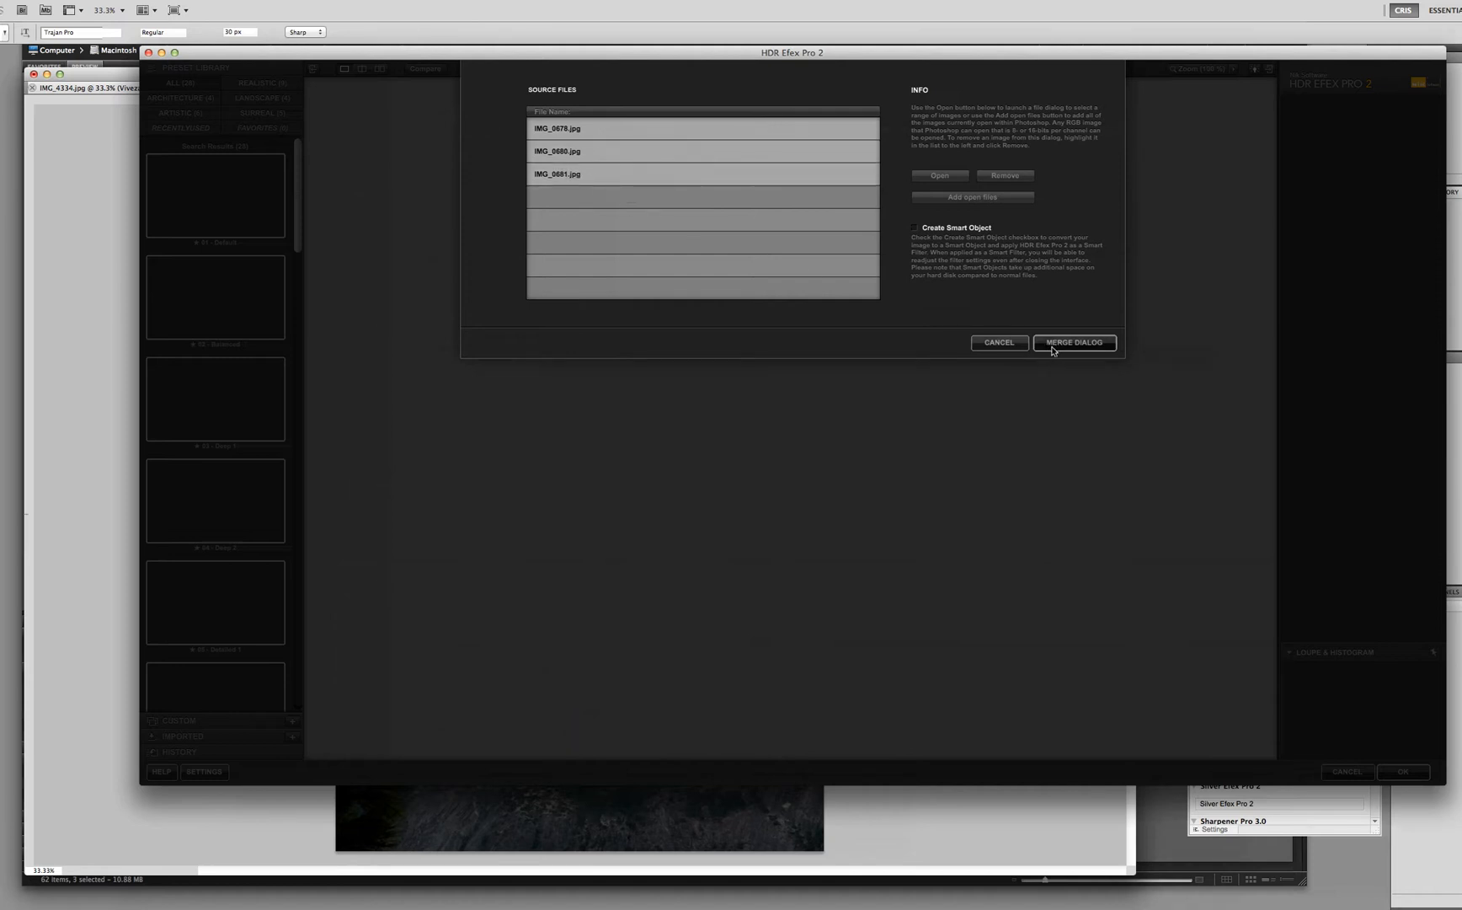
mouse_move(930, 246)
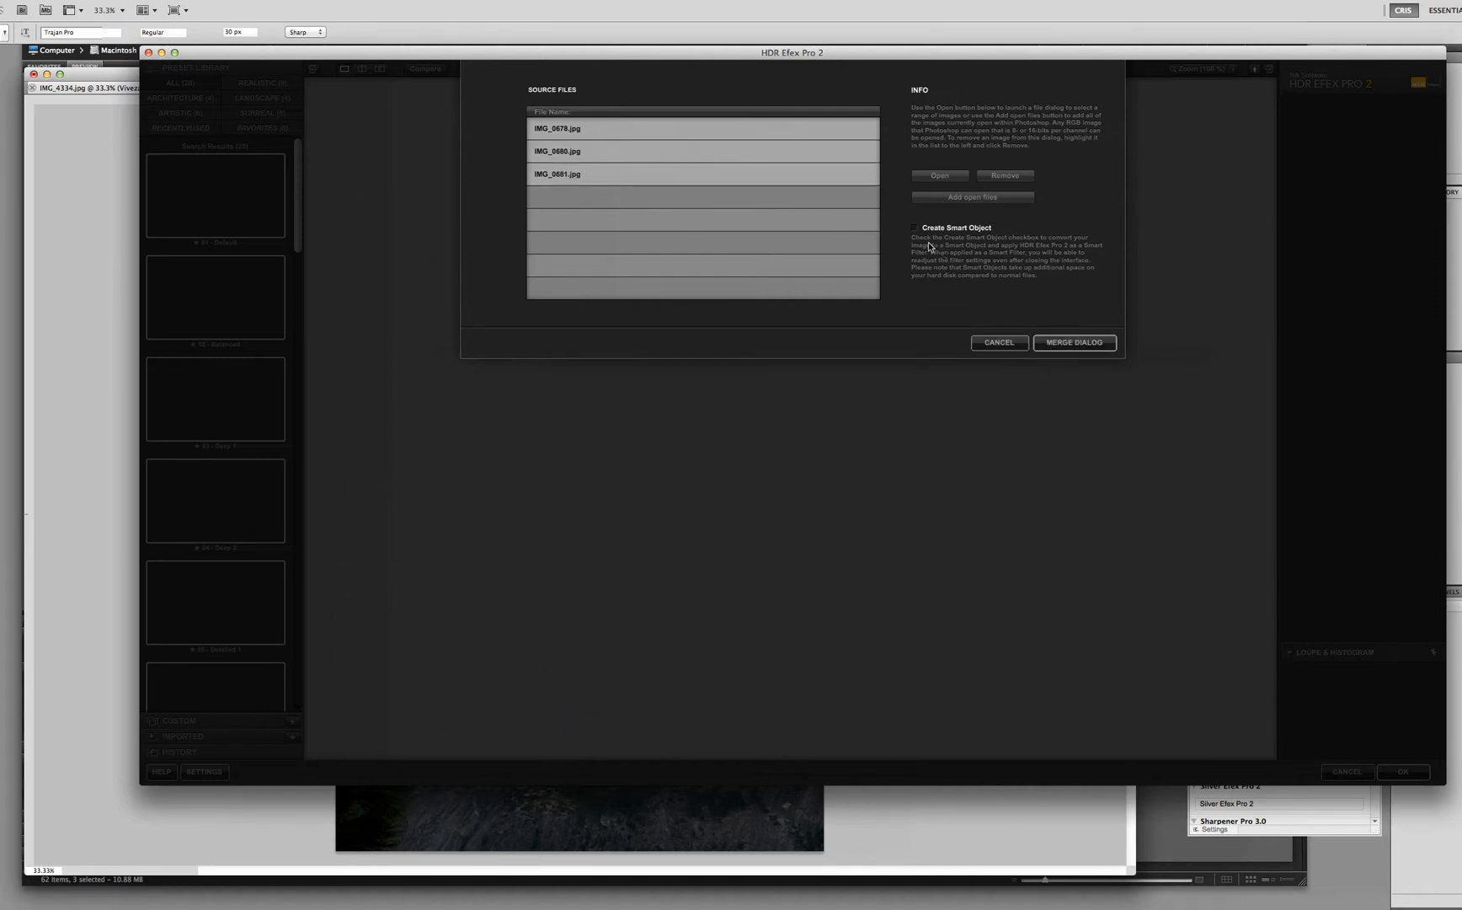
mouse_move(1067, 335)
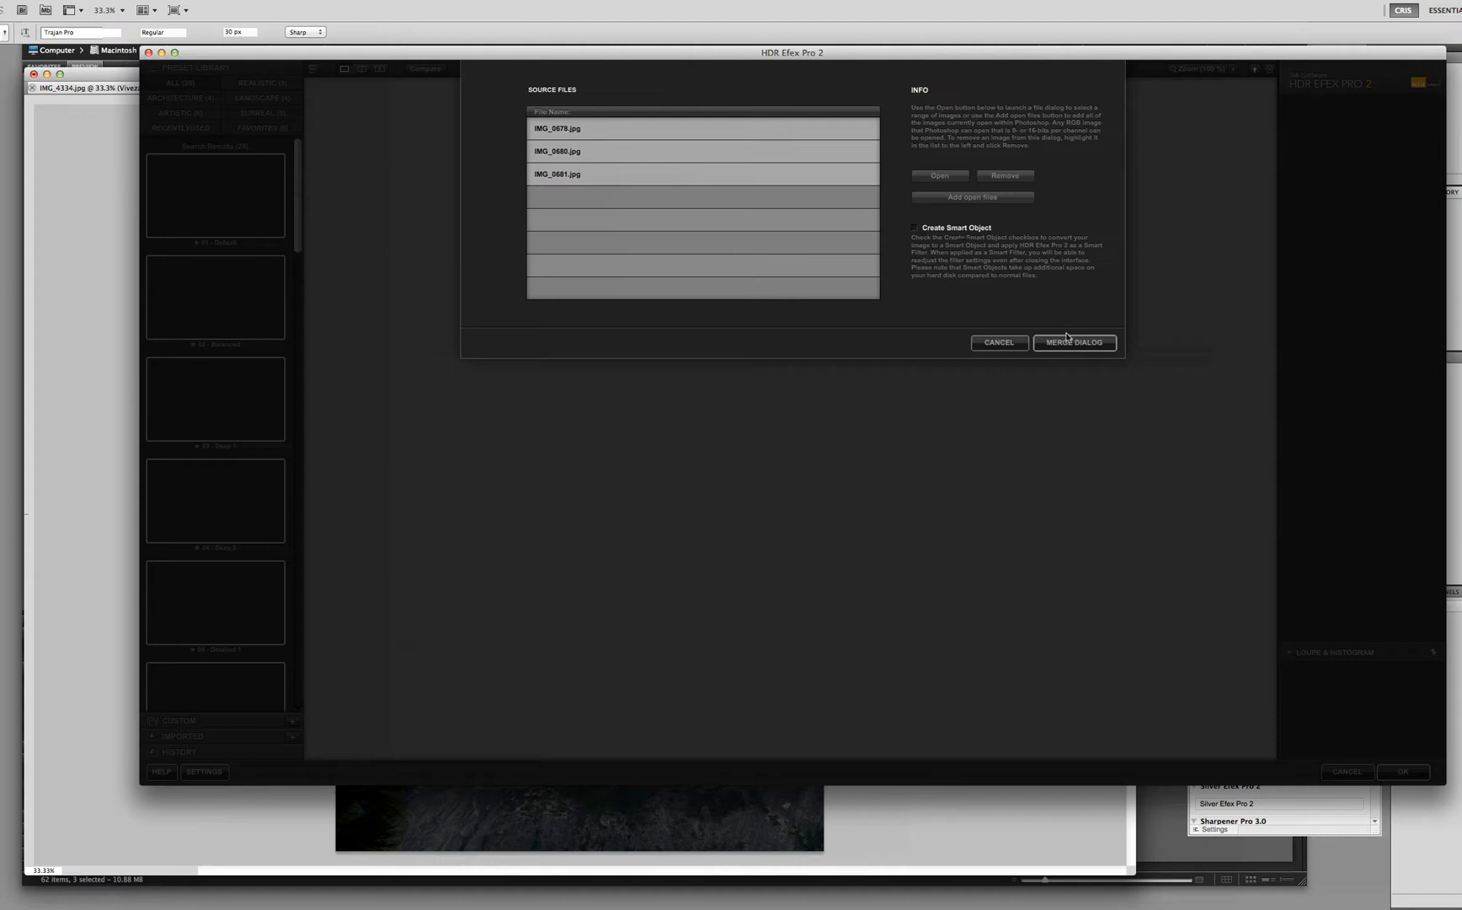
- Proceed from the Source Files list to the Merge Dialog for the three exposures
click(1074, 342)
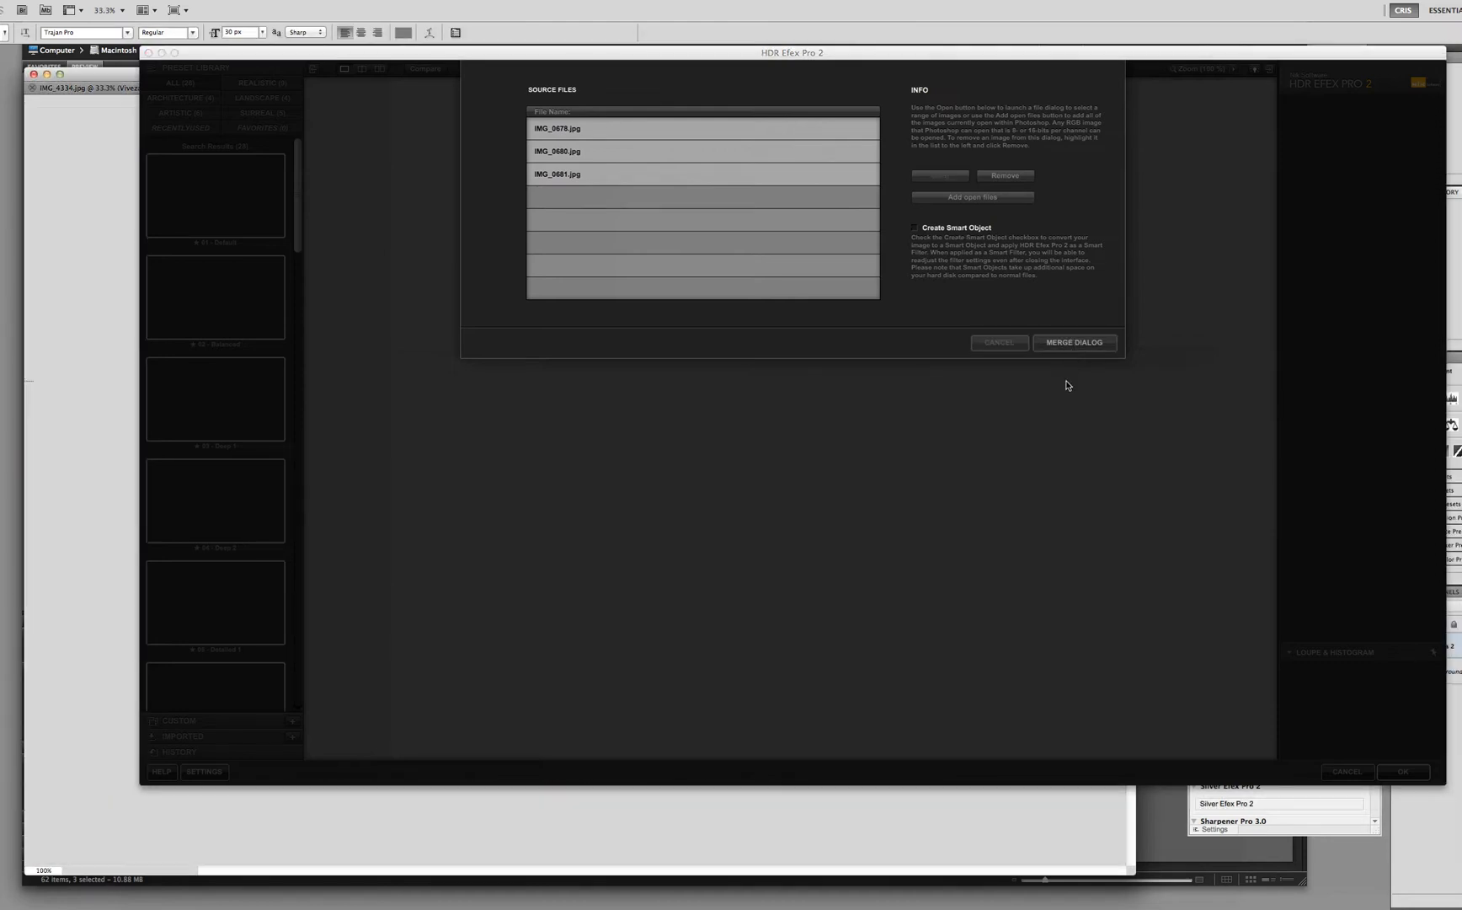
click(1073, 342)
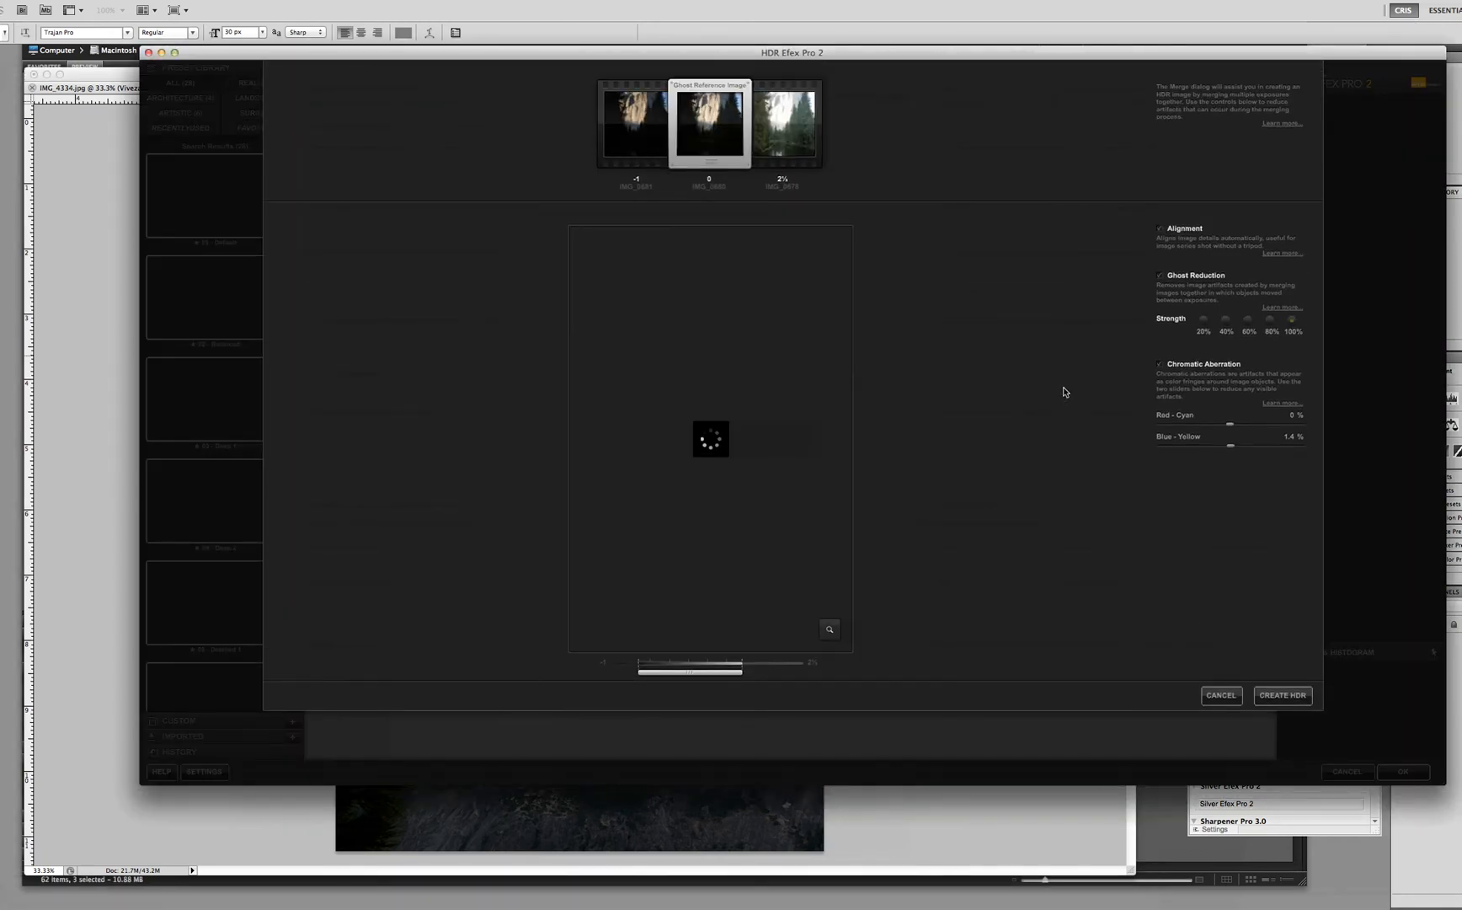
mouse_move(1038, 341)
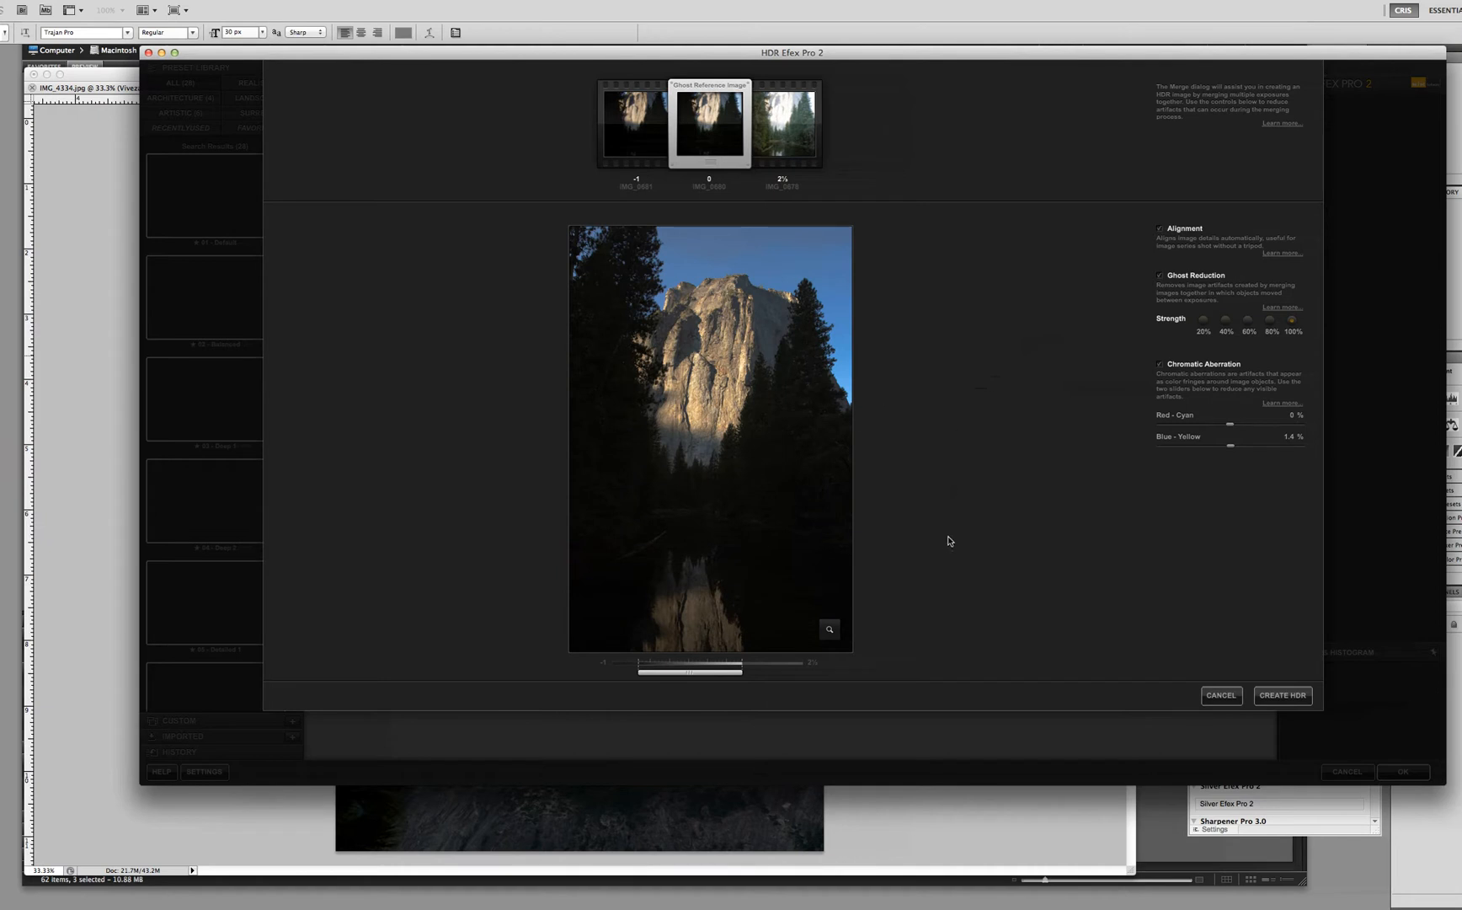
mouse_move(975, 565)
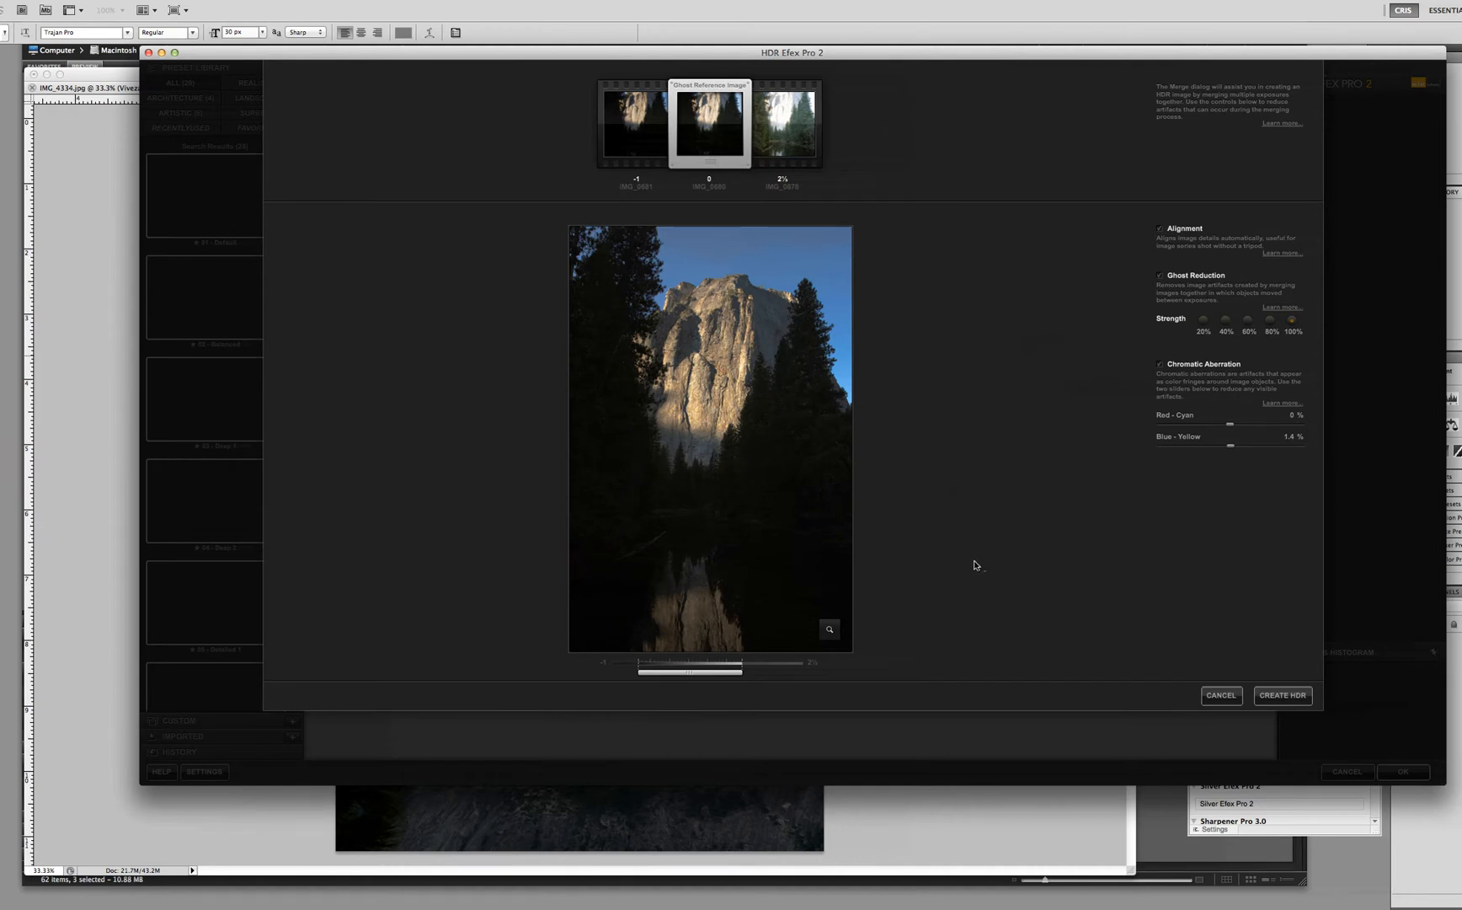
mouse_move(968, 410)
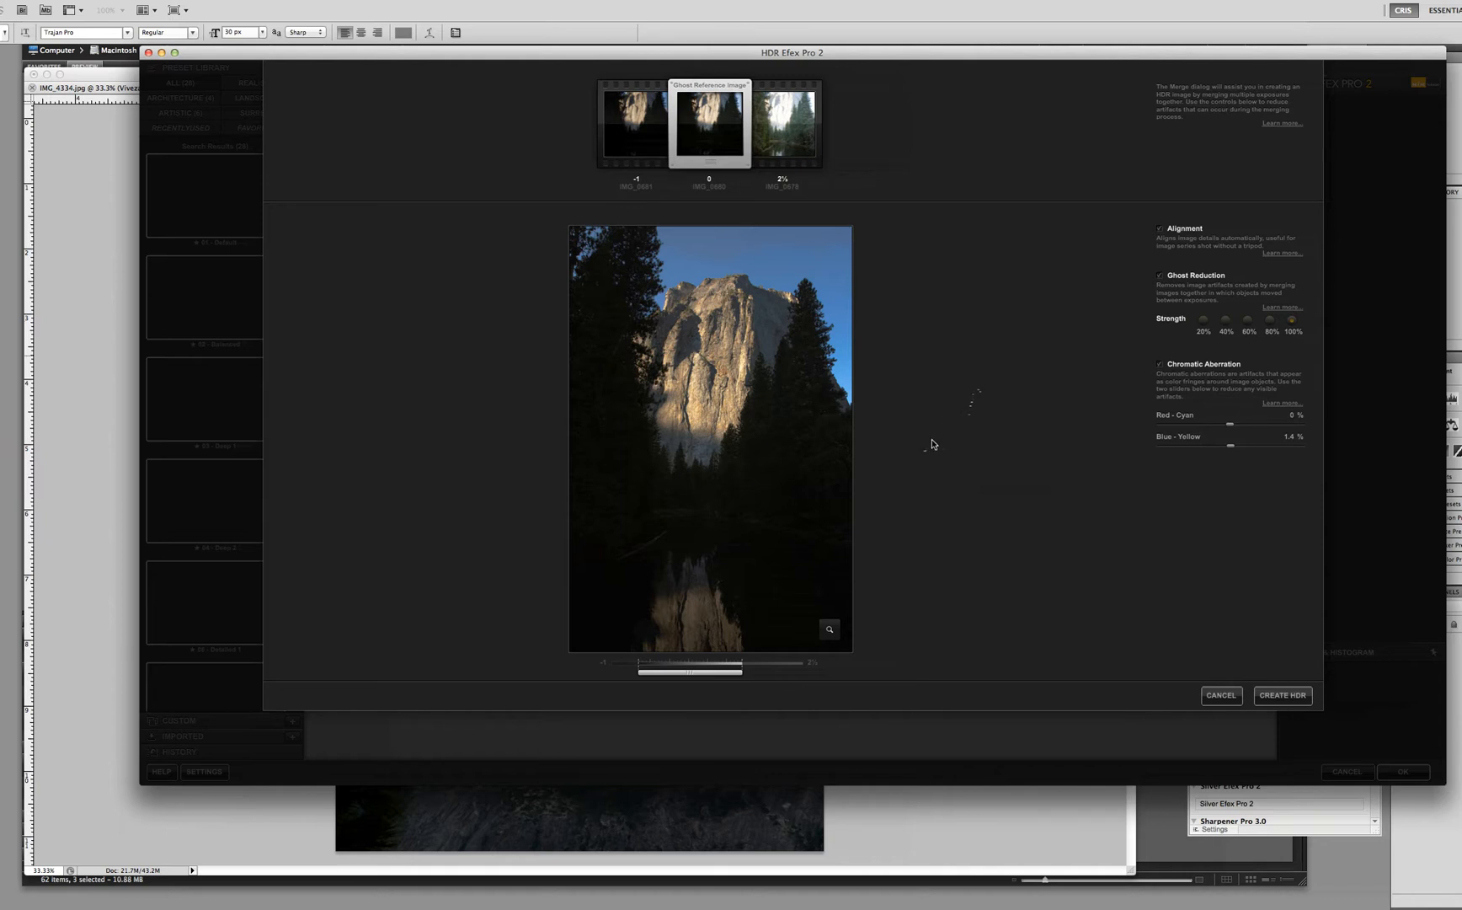
mouse_move(925, 499)
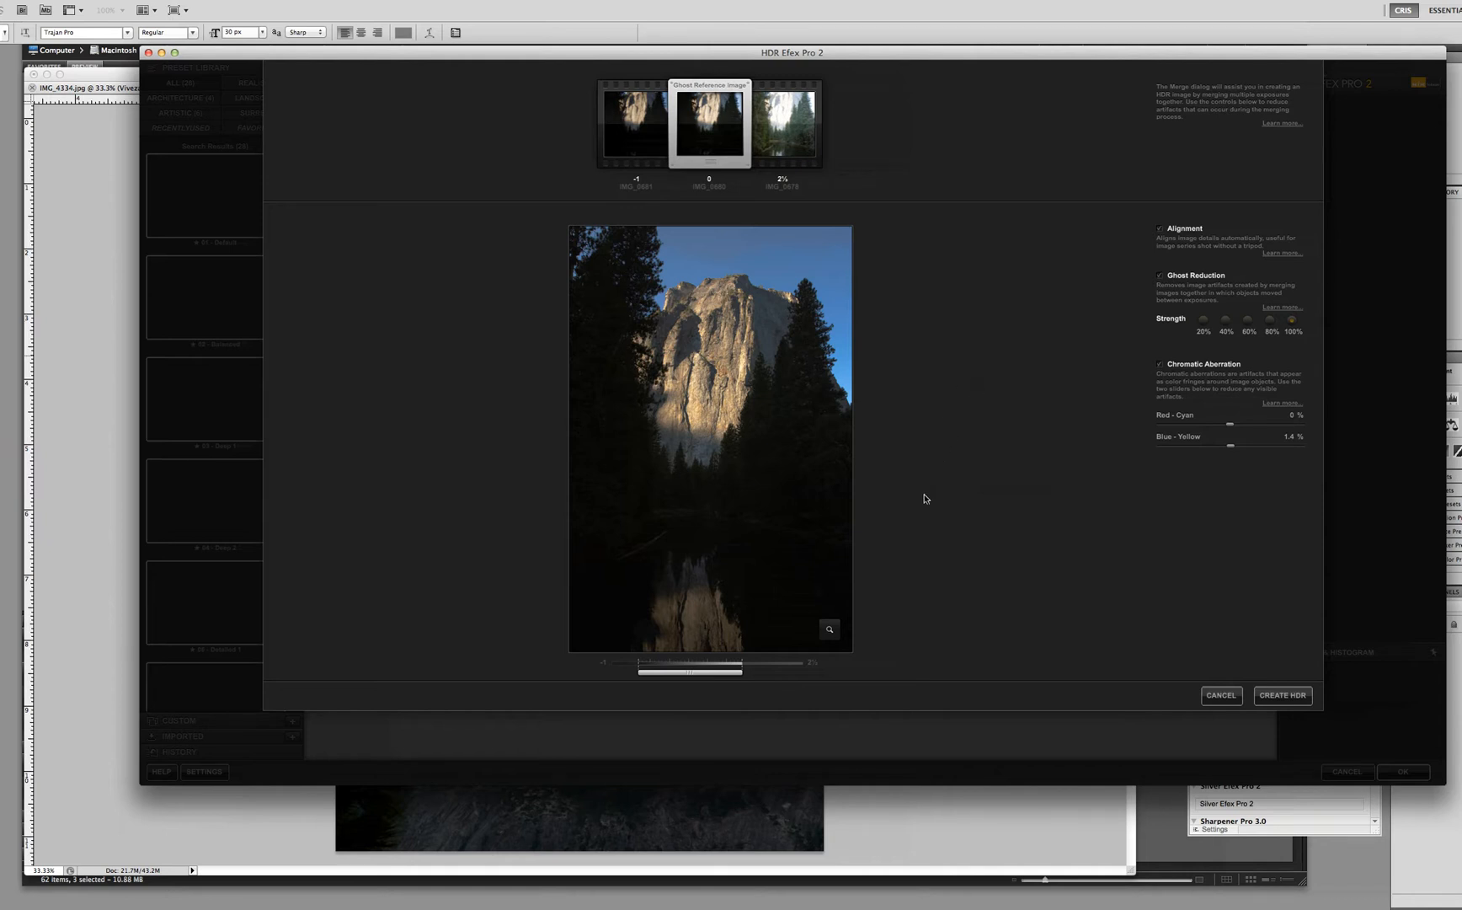
mouse_move(935, 466)
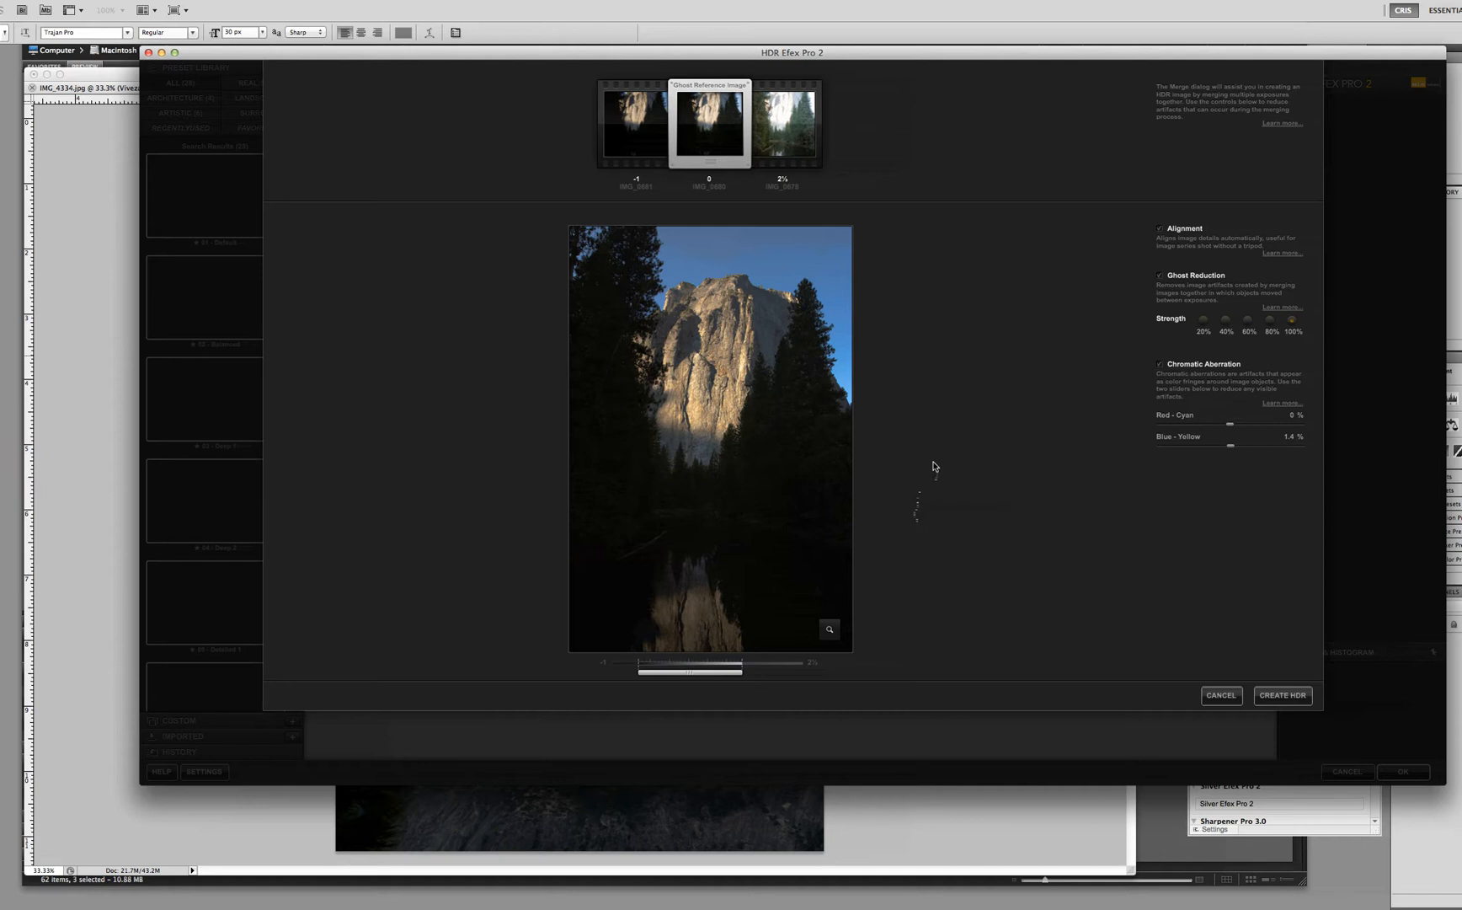
mouse_move(903, 501)
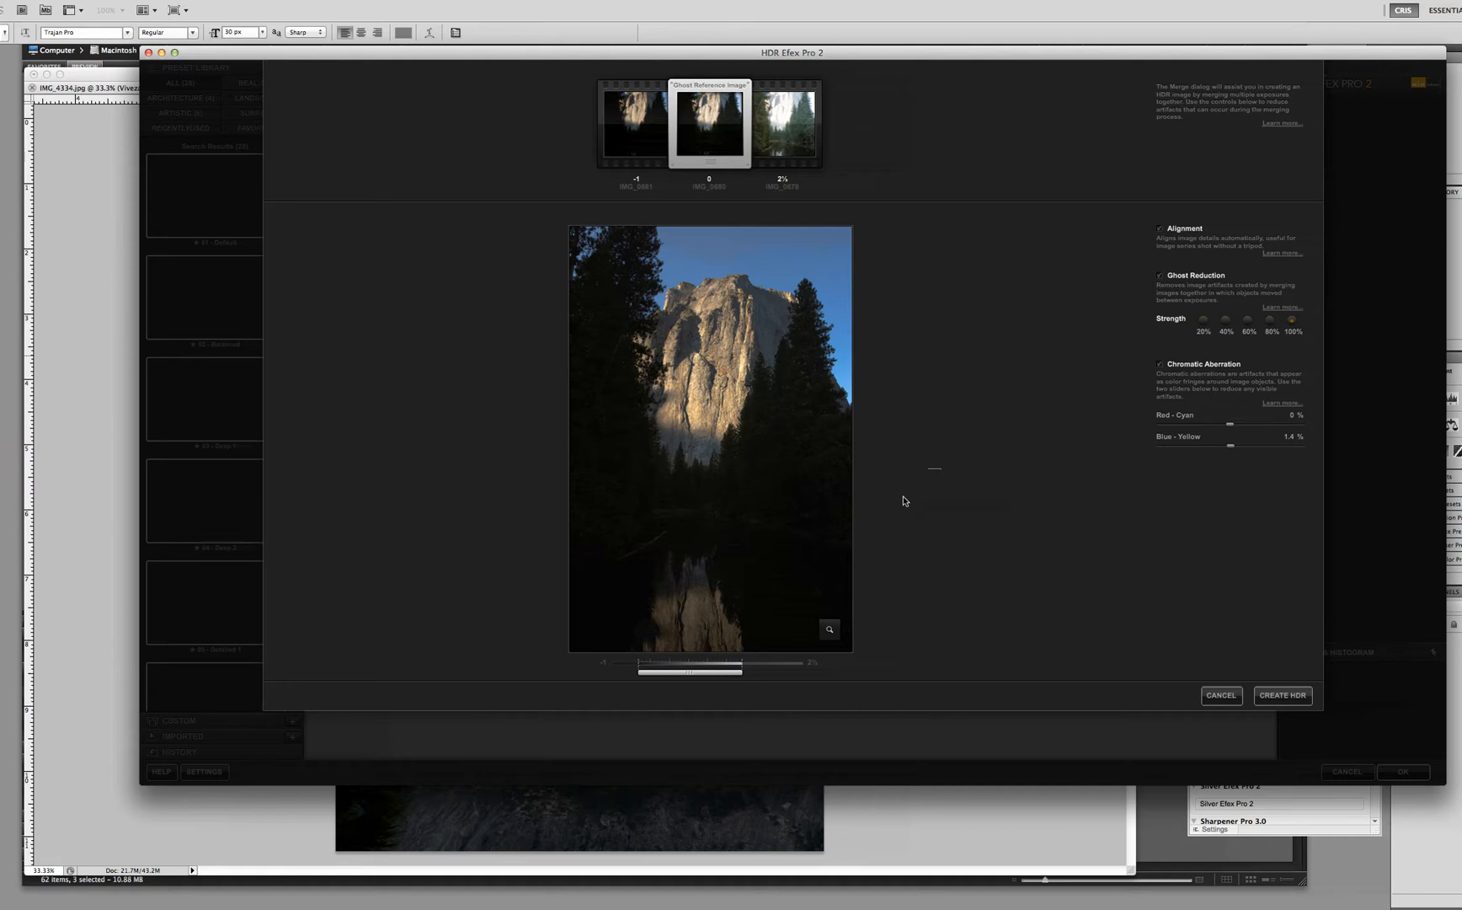
mouse_move(765, 152)
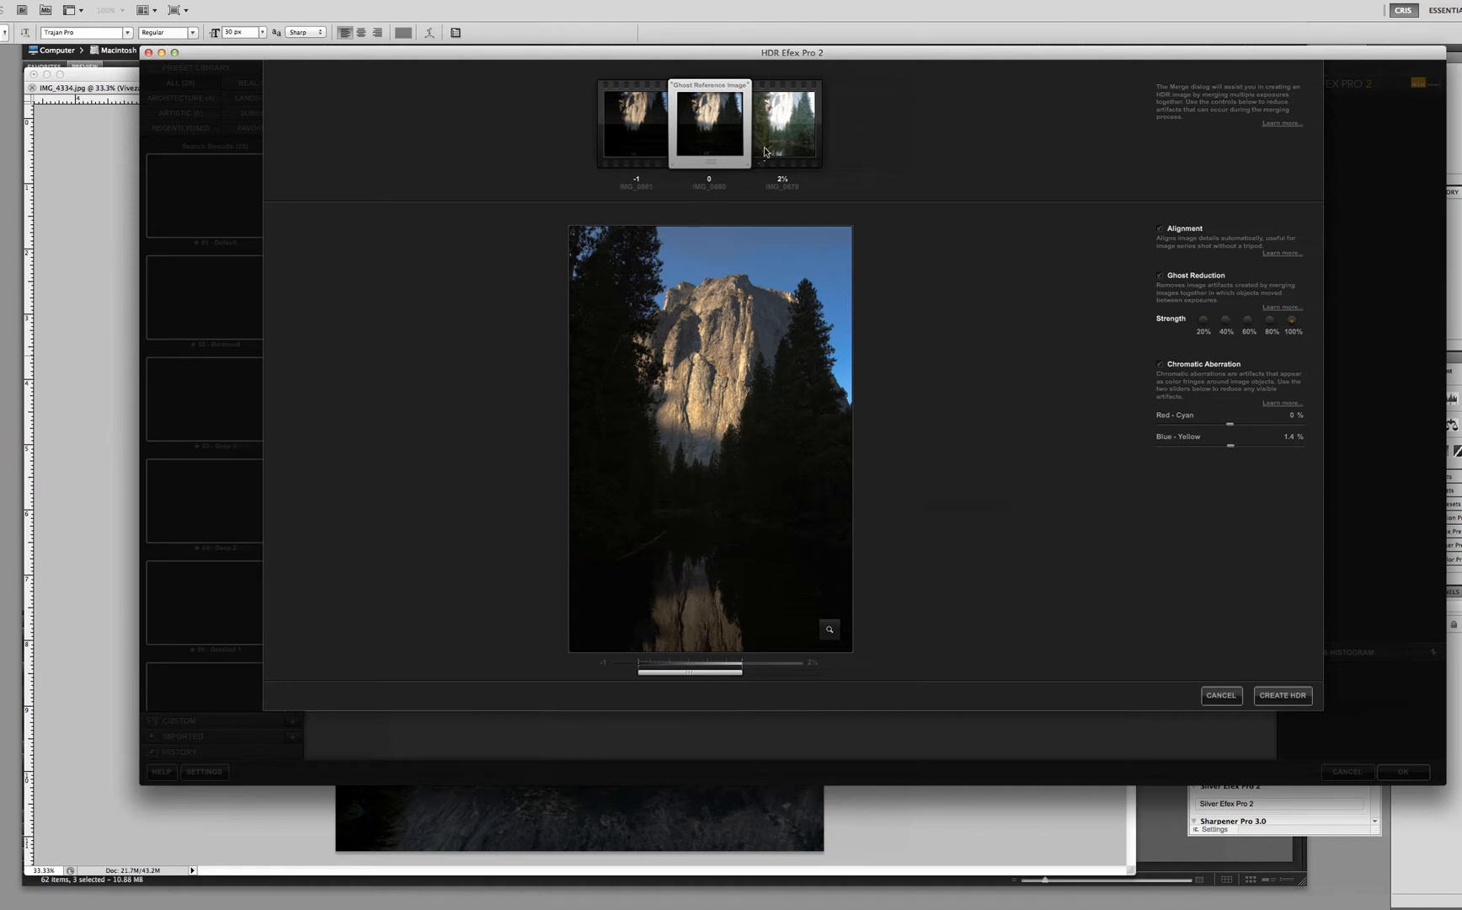
mouse_move(785, 145)
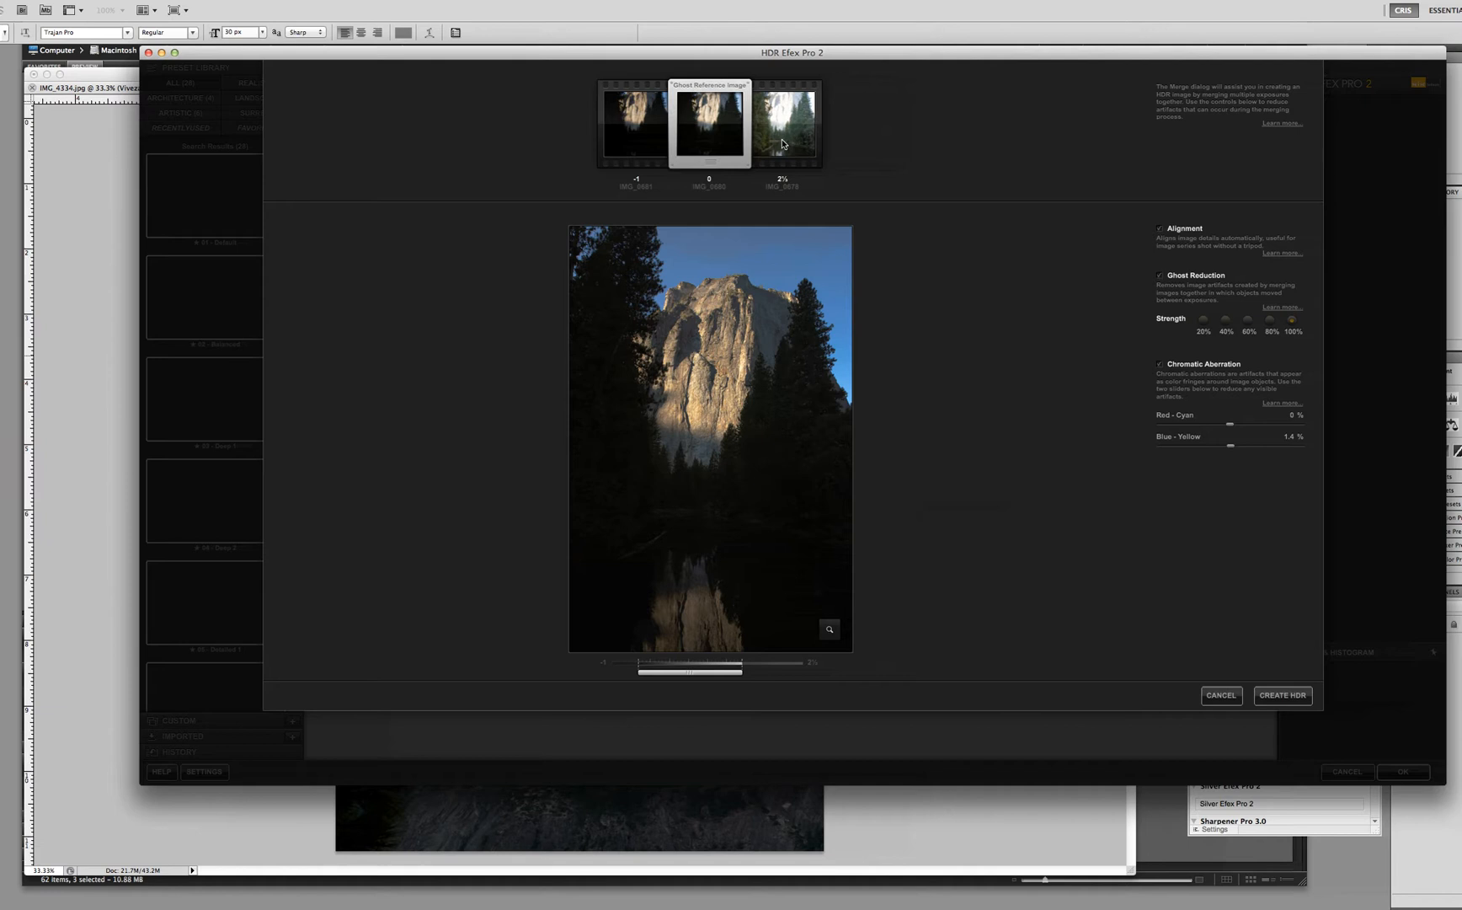
mouse_move(662, 576)
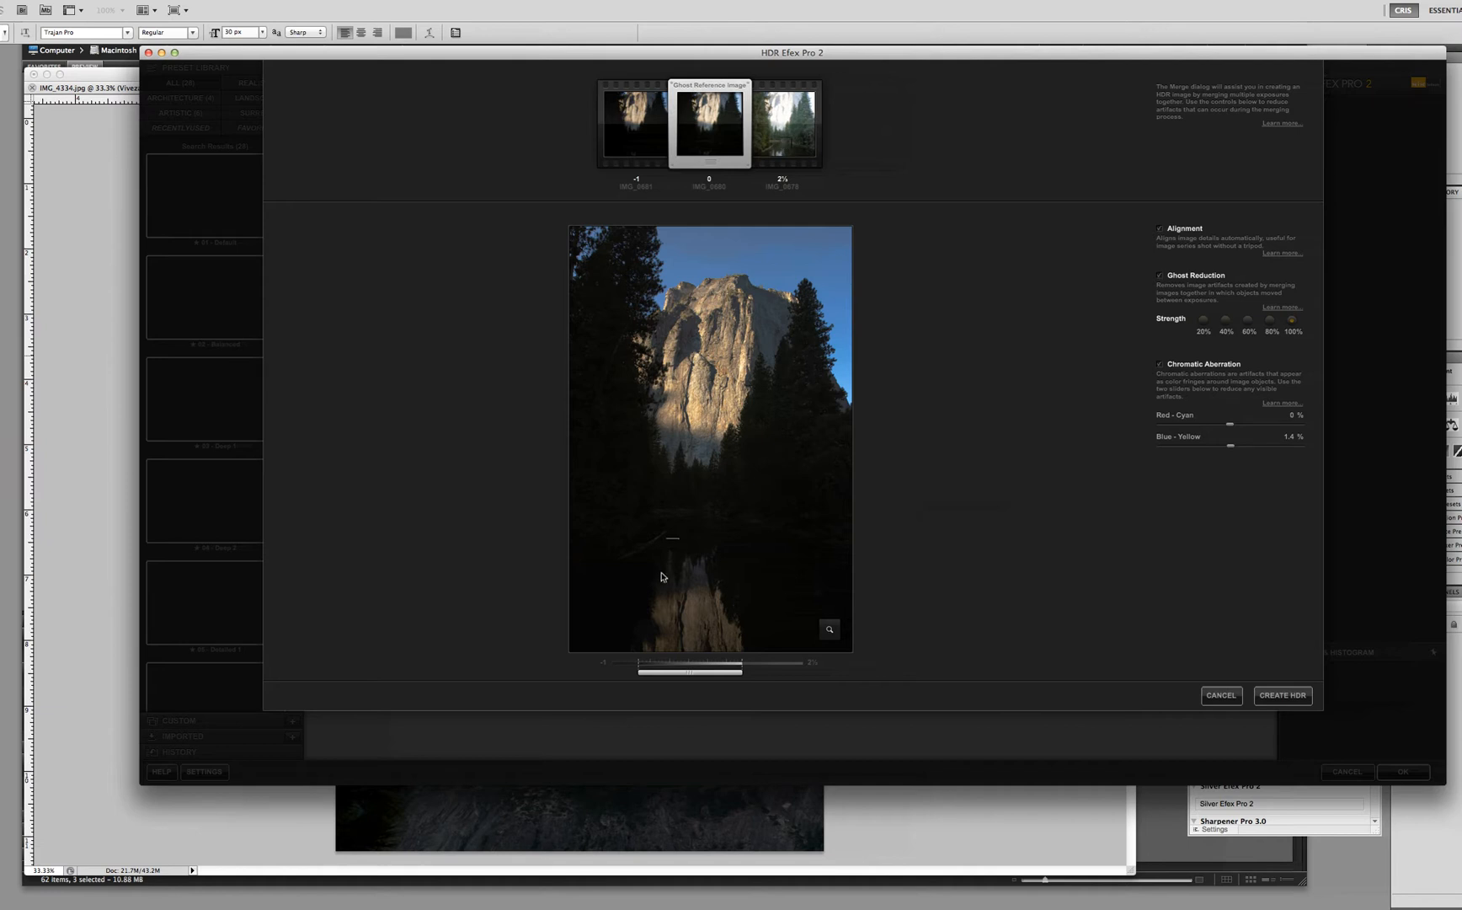
mouse_move(701, 518)
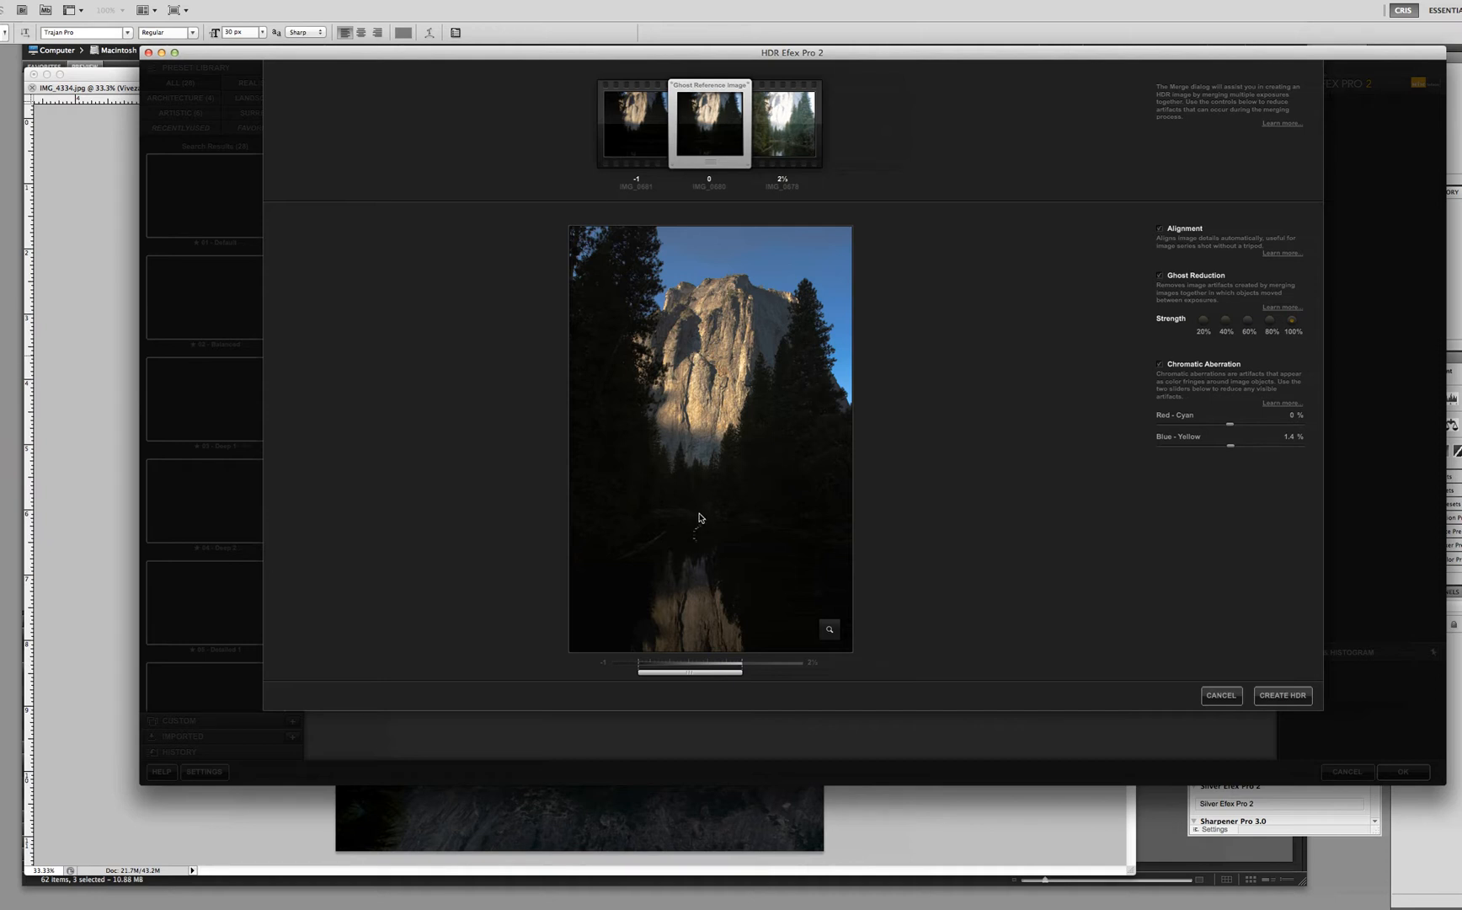
mouse_move(709, 539)
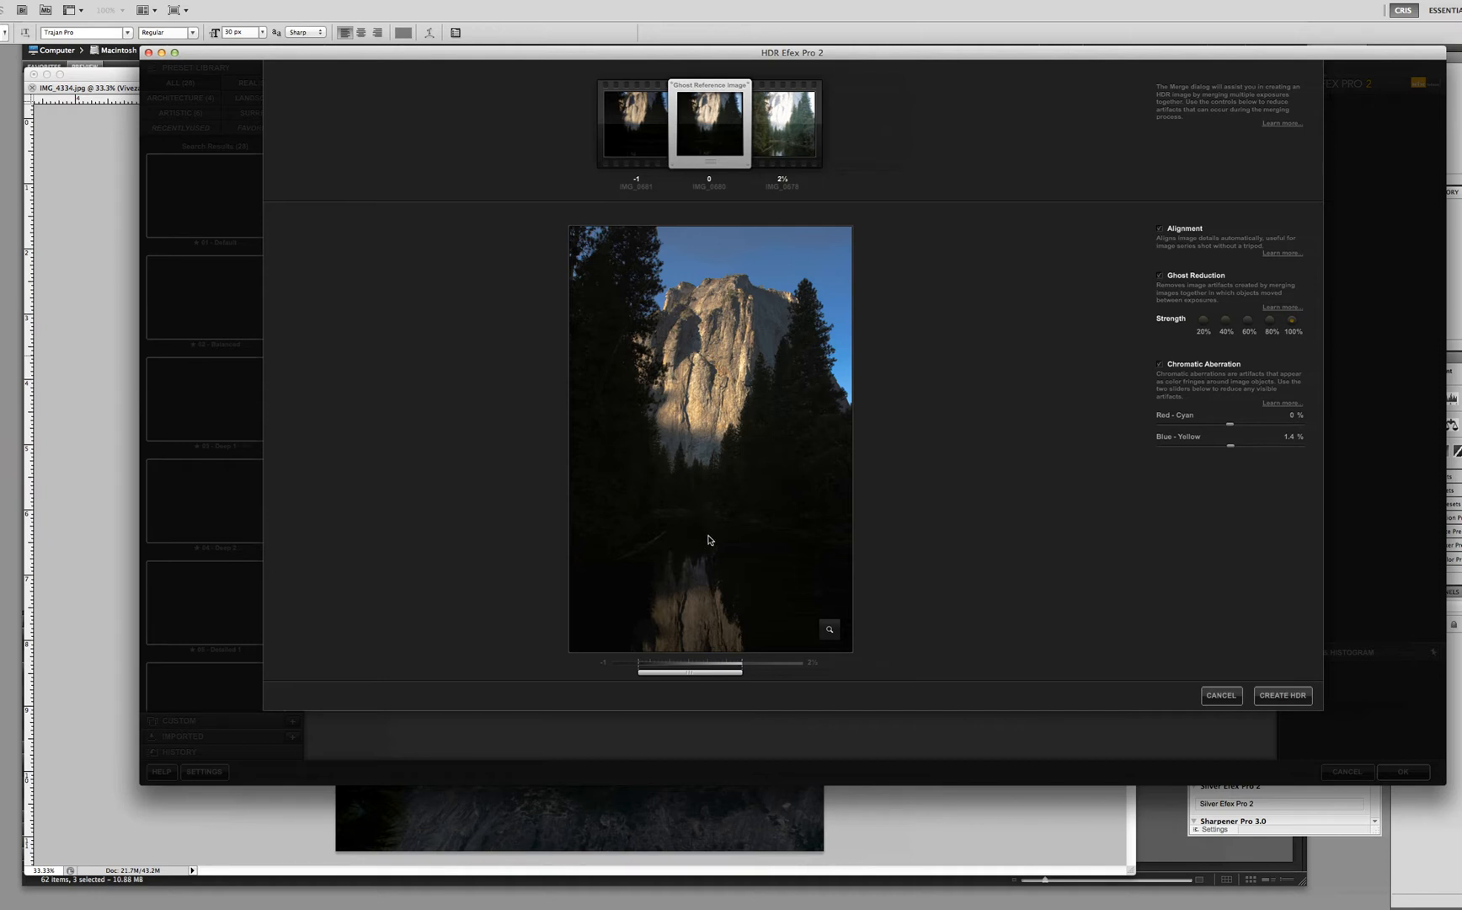
mouse_move(743, 538)
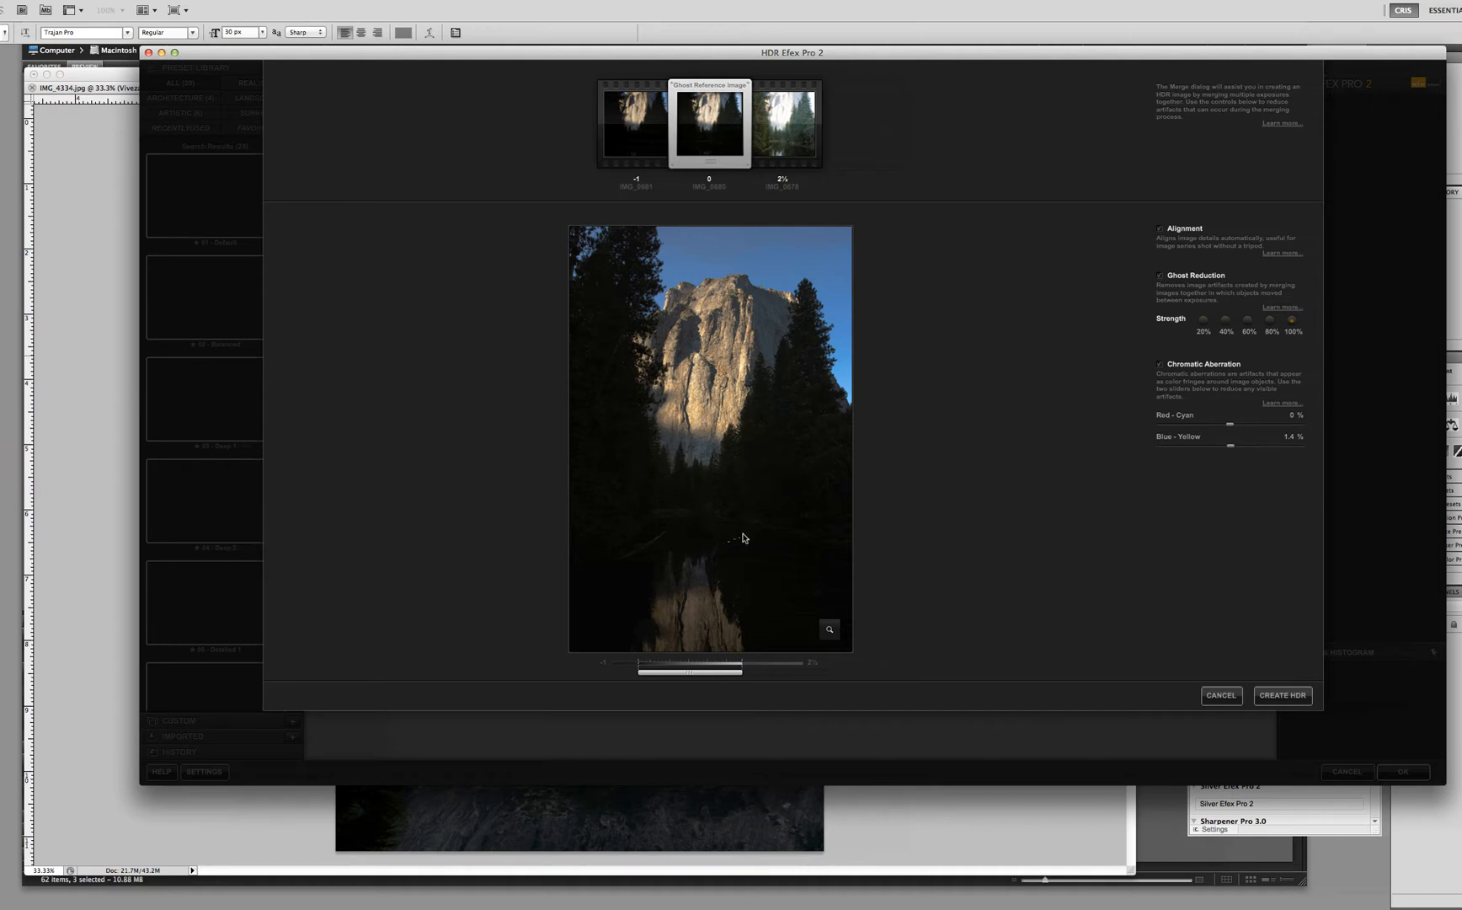
mouse_move(721, 574)
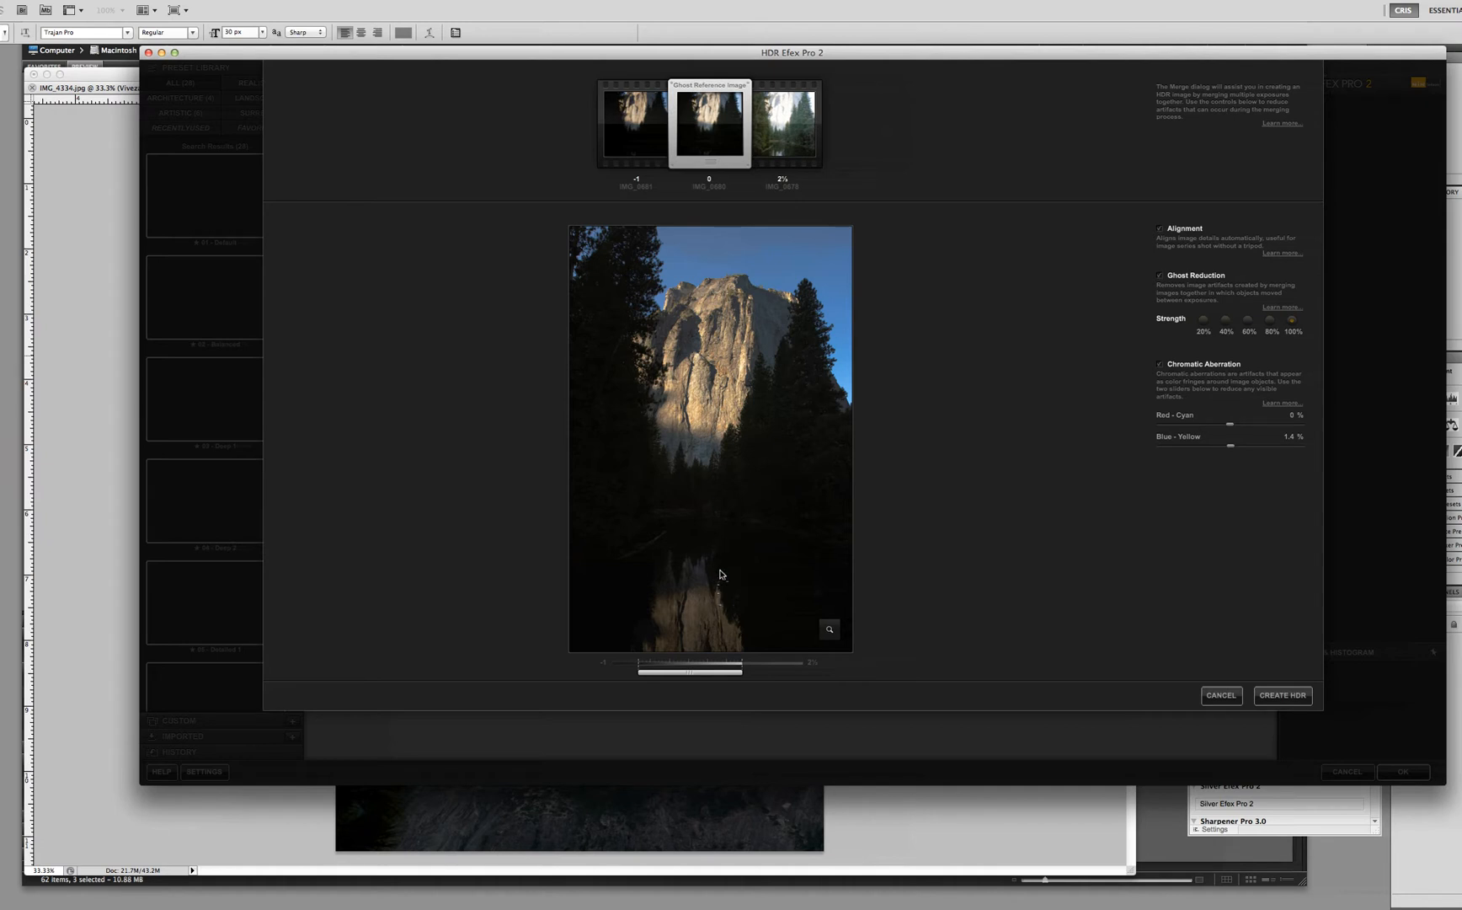
mouse_move(713, 577)
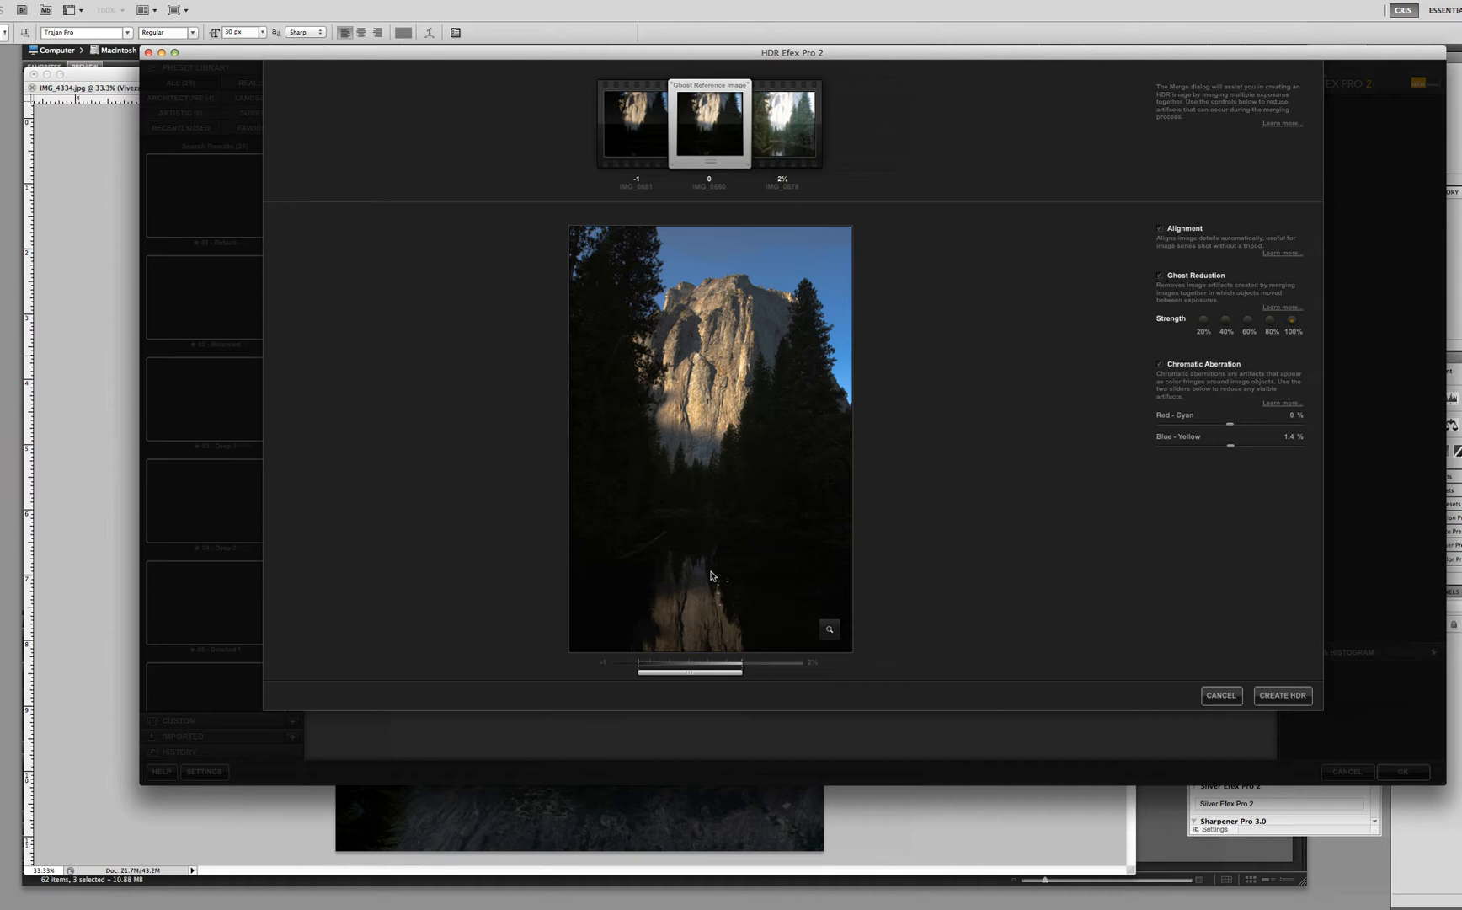
mouse_move(830, 510)
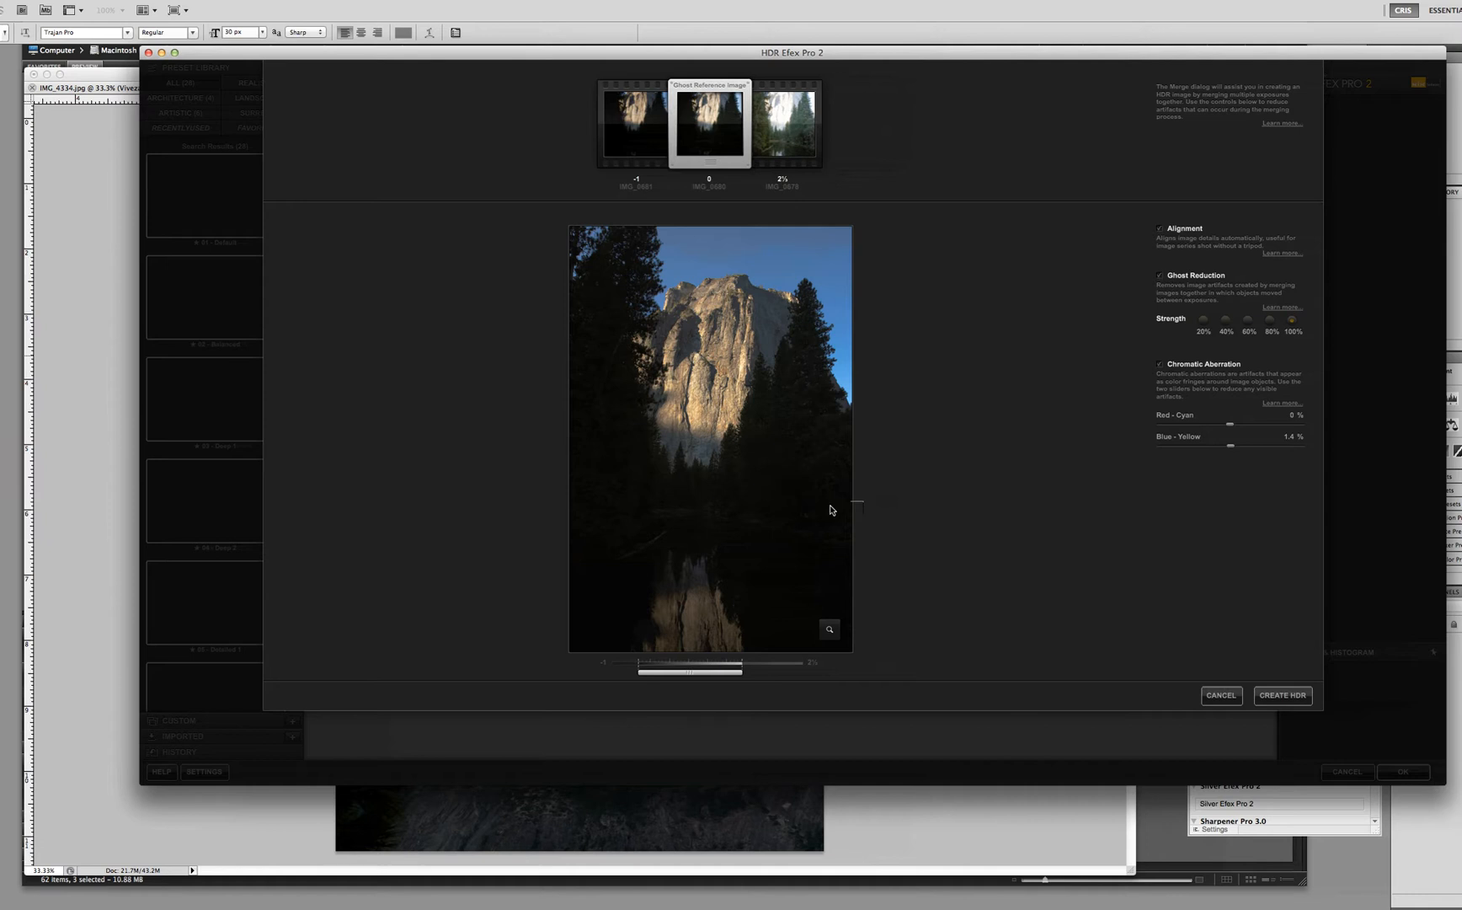
mouse_move(1111, 546)
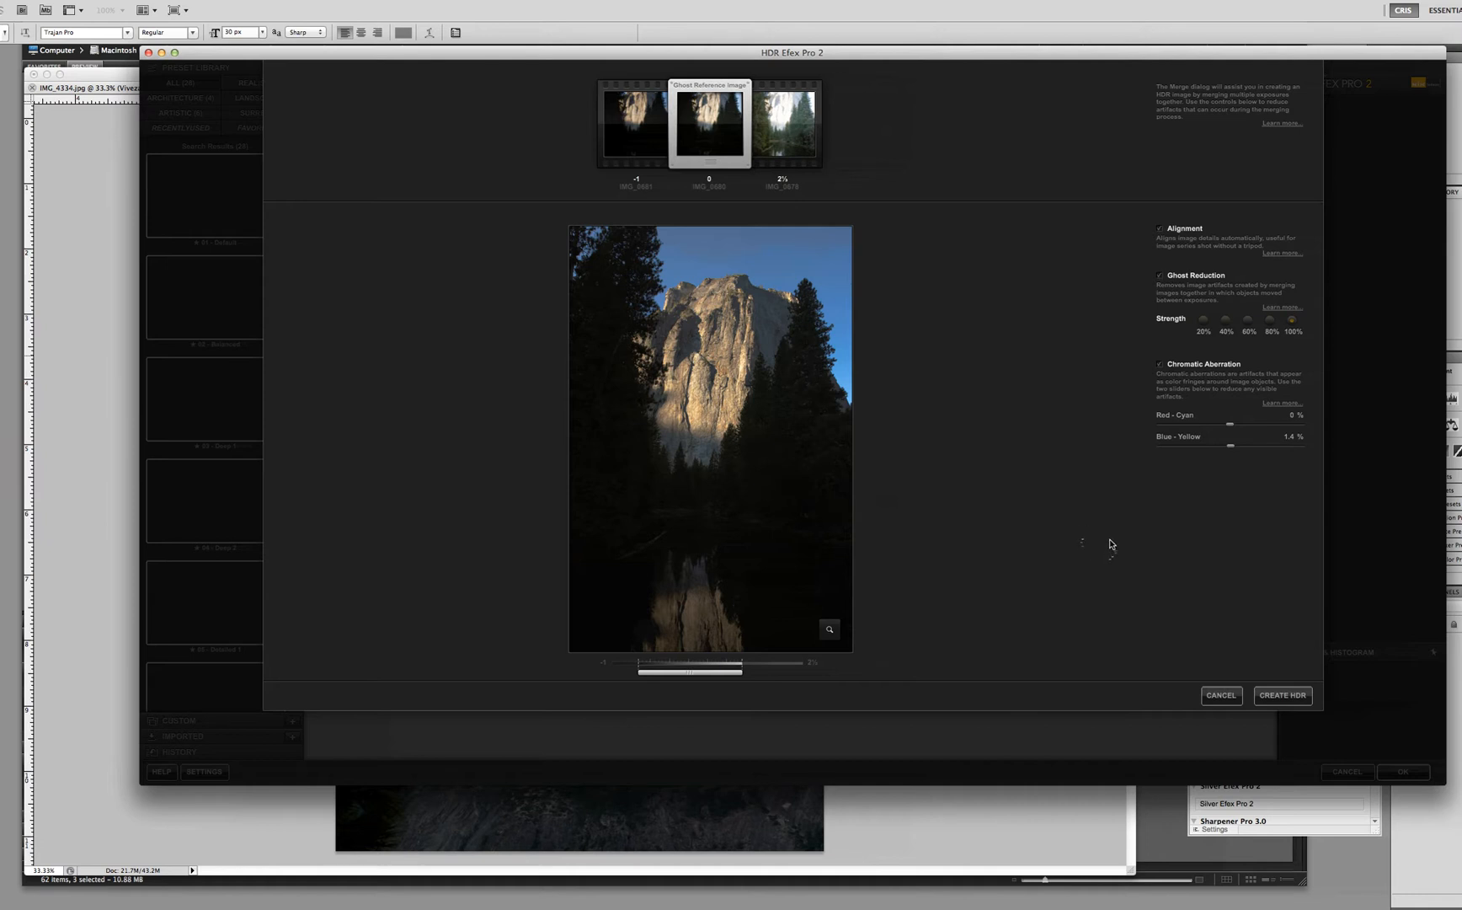
mouse_move(908, 172)
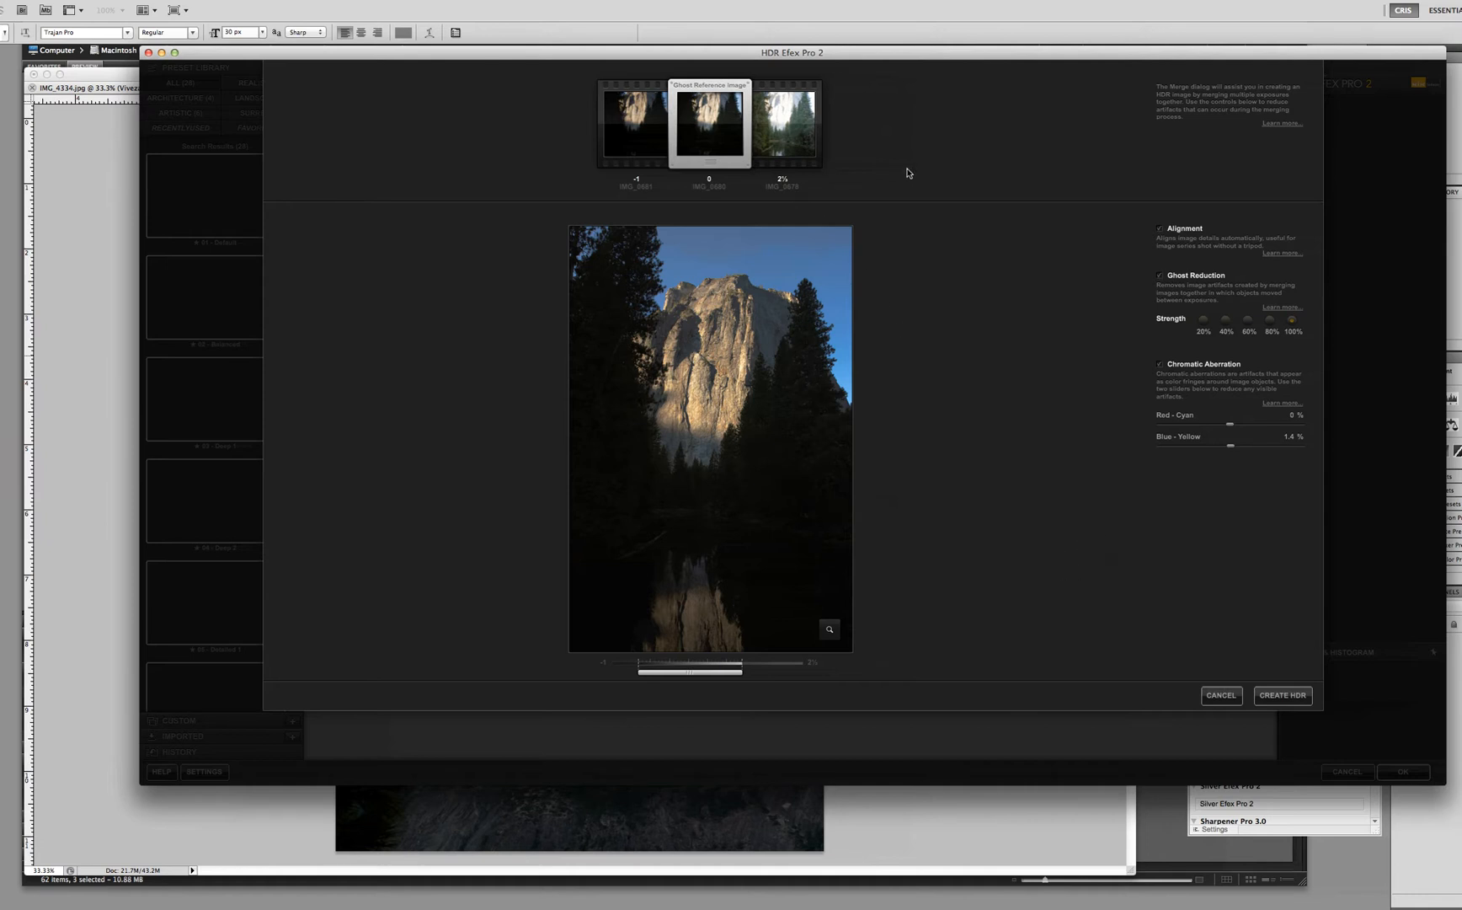
mouse_move(890, 177)
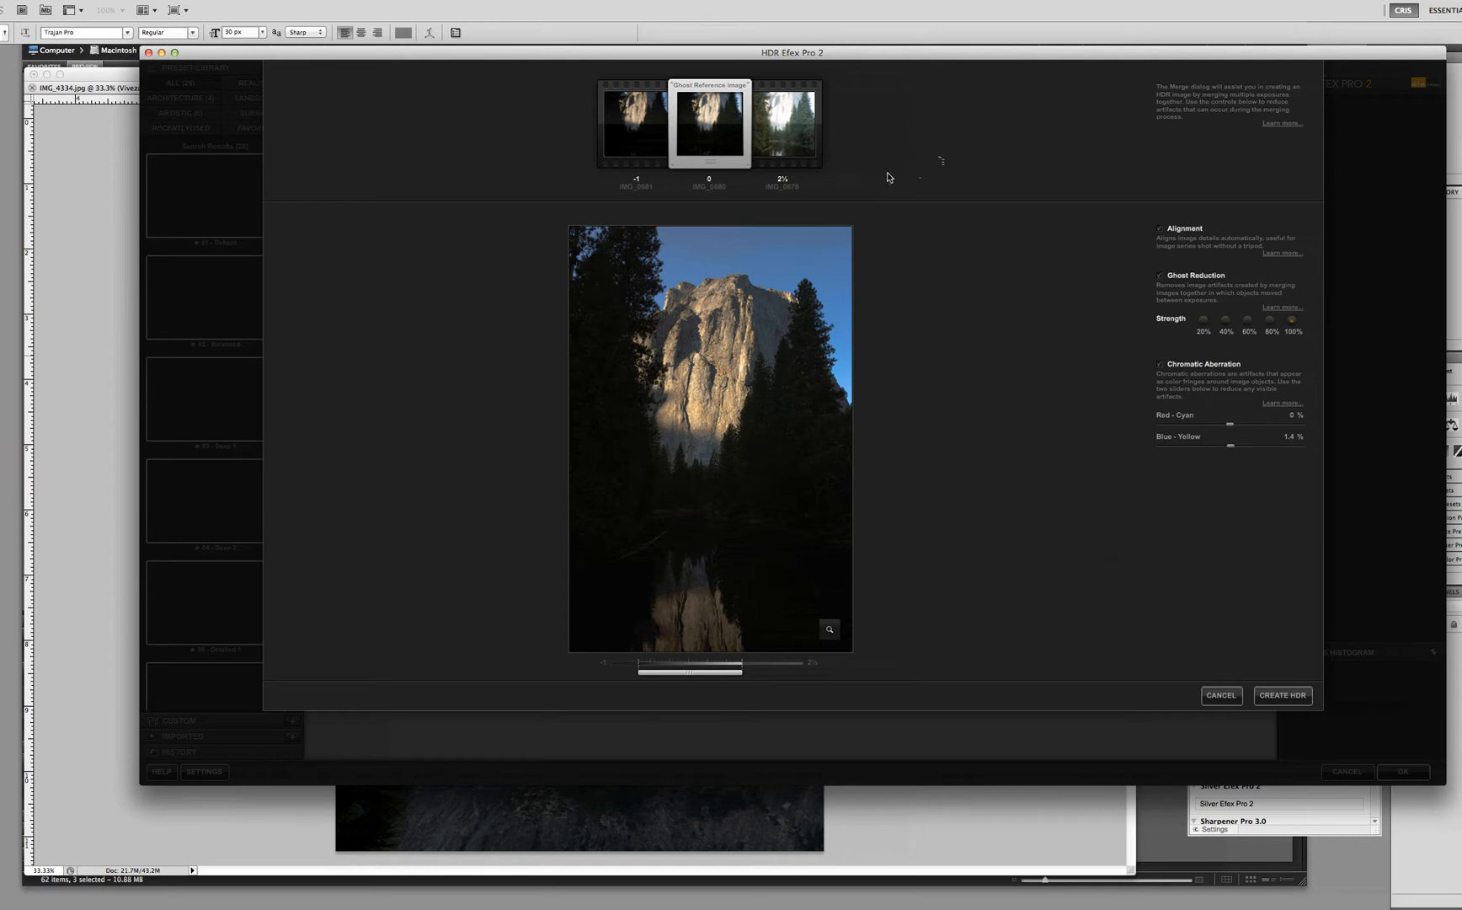
mouse_move(968, 317)
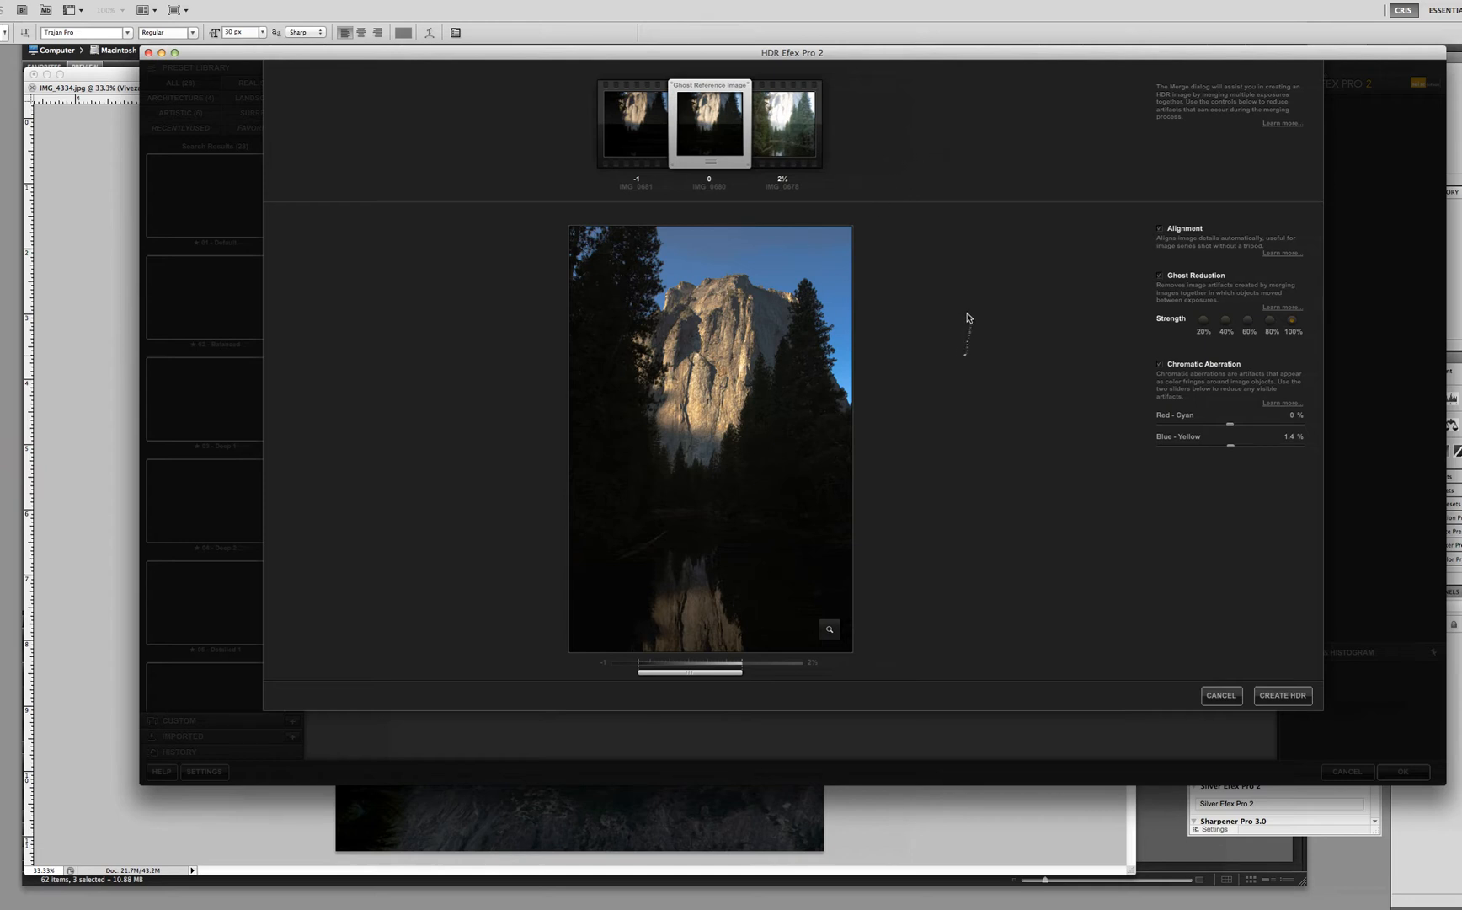
mouse_move(1038, 445)
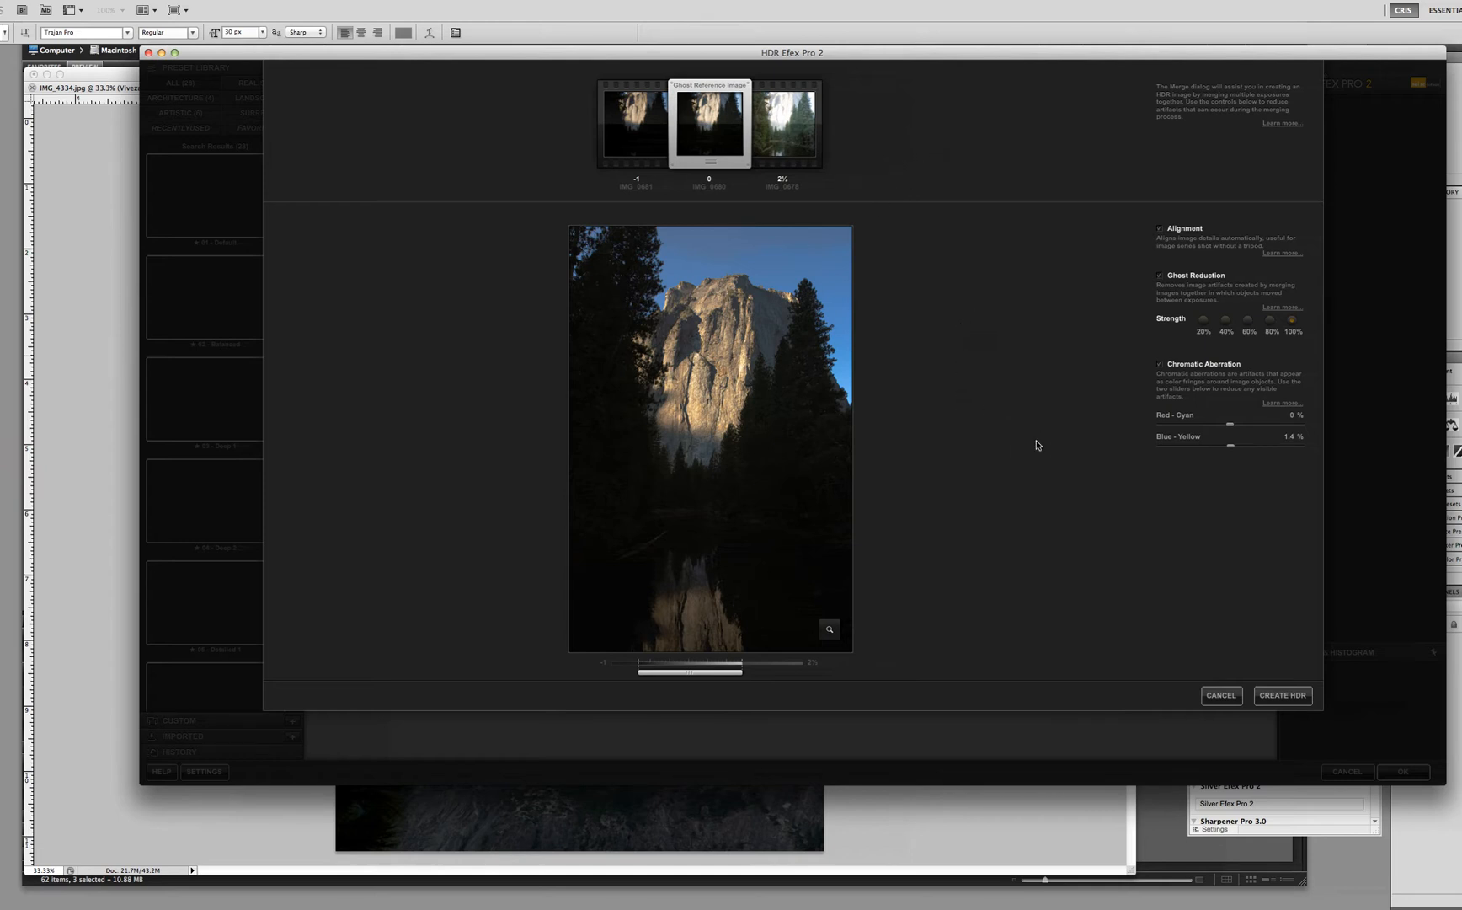
mouse_move(1181, 248)
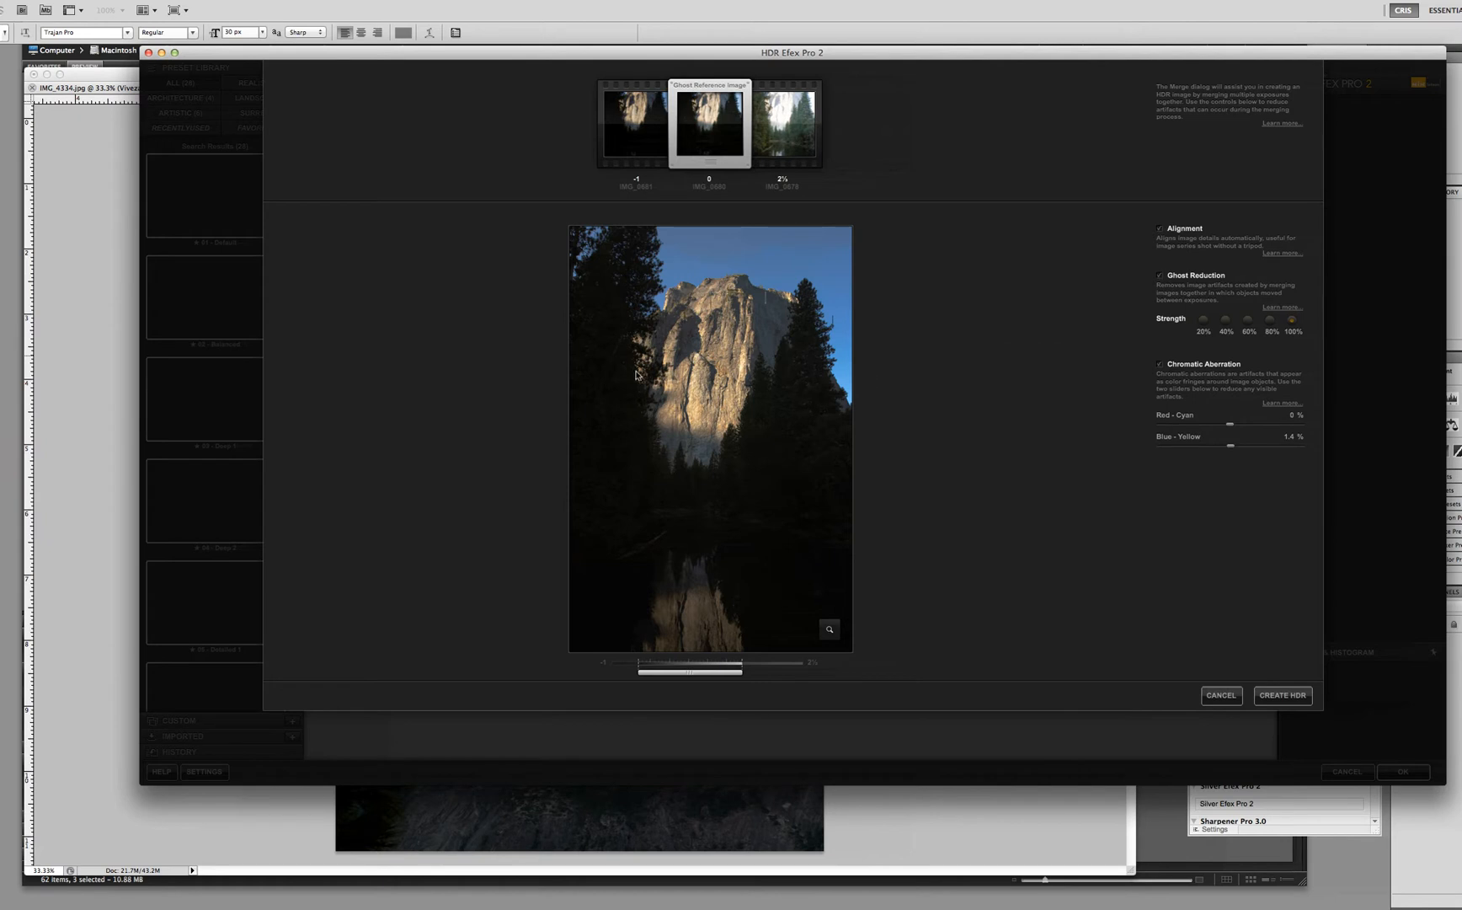
mouse_move(735, 401)
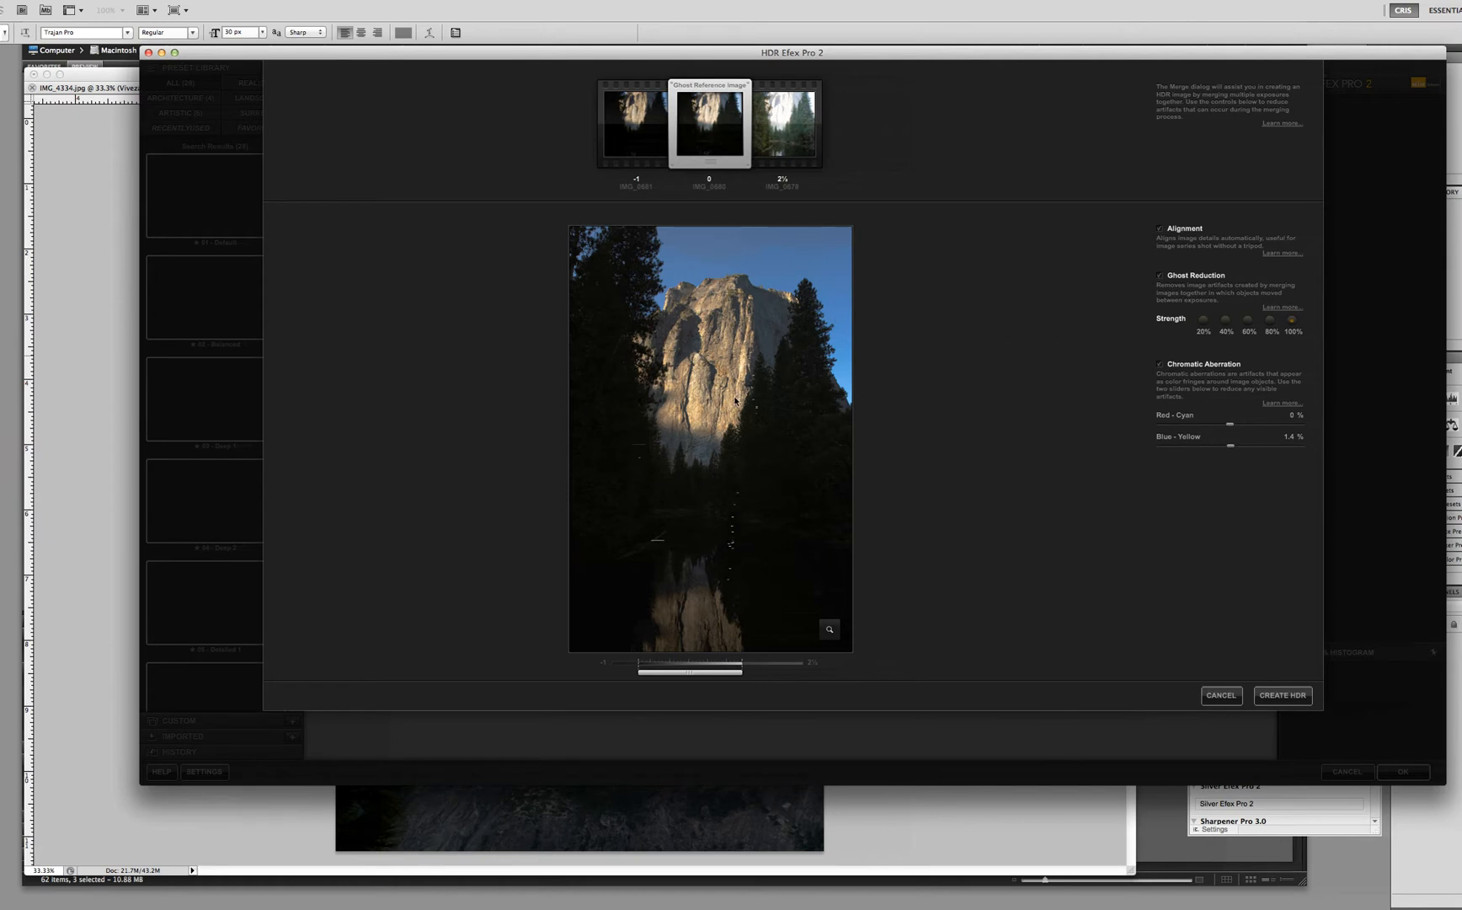
mouse_move(736, 371)
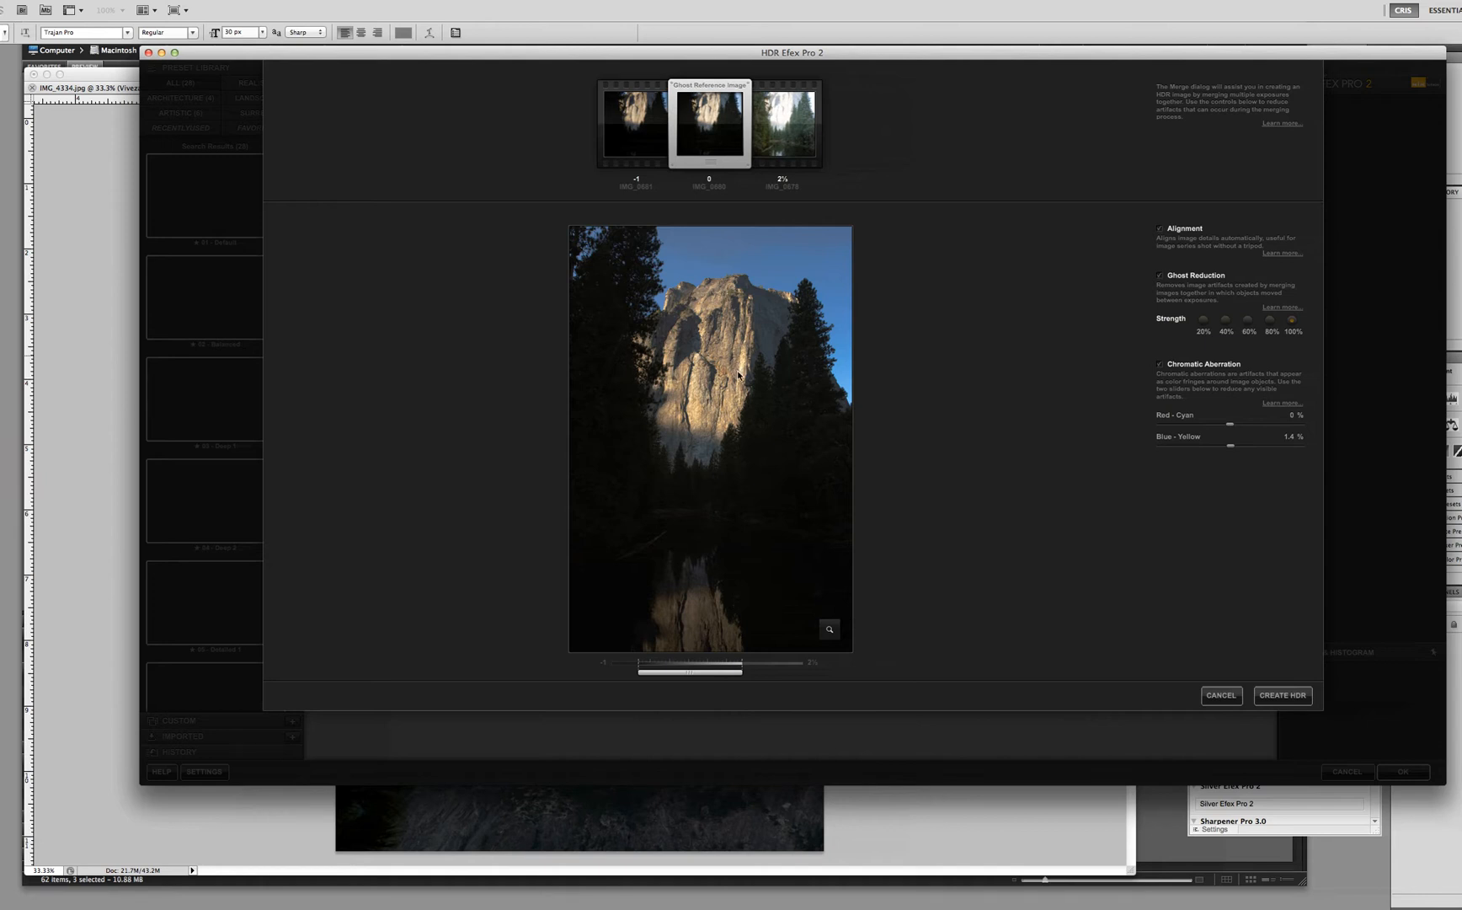
mouse_move(740, 413)
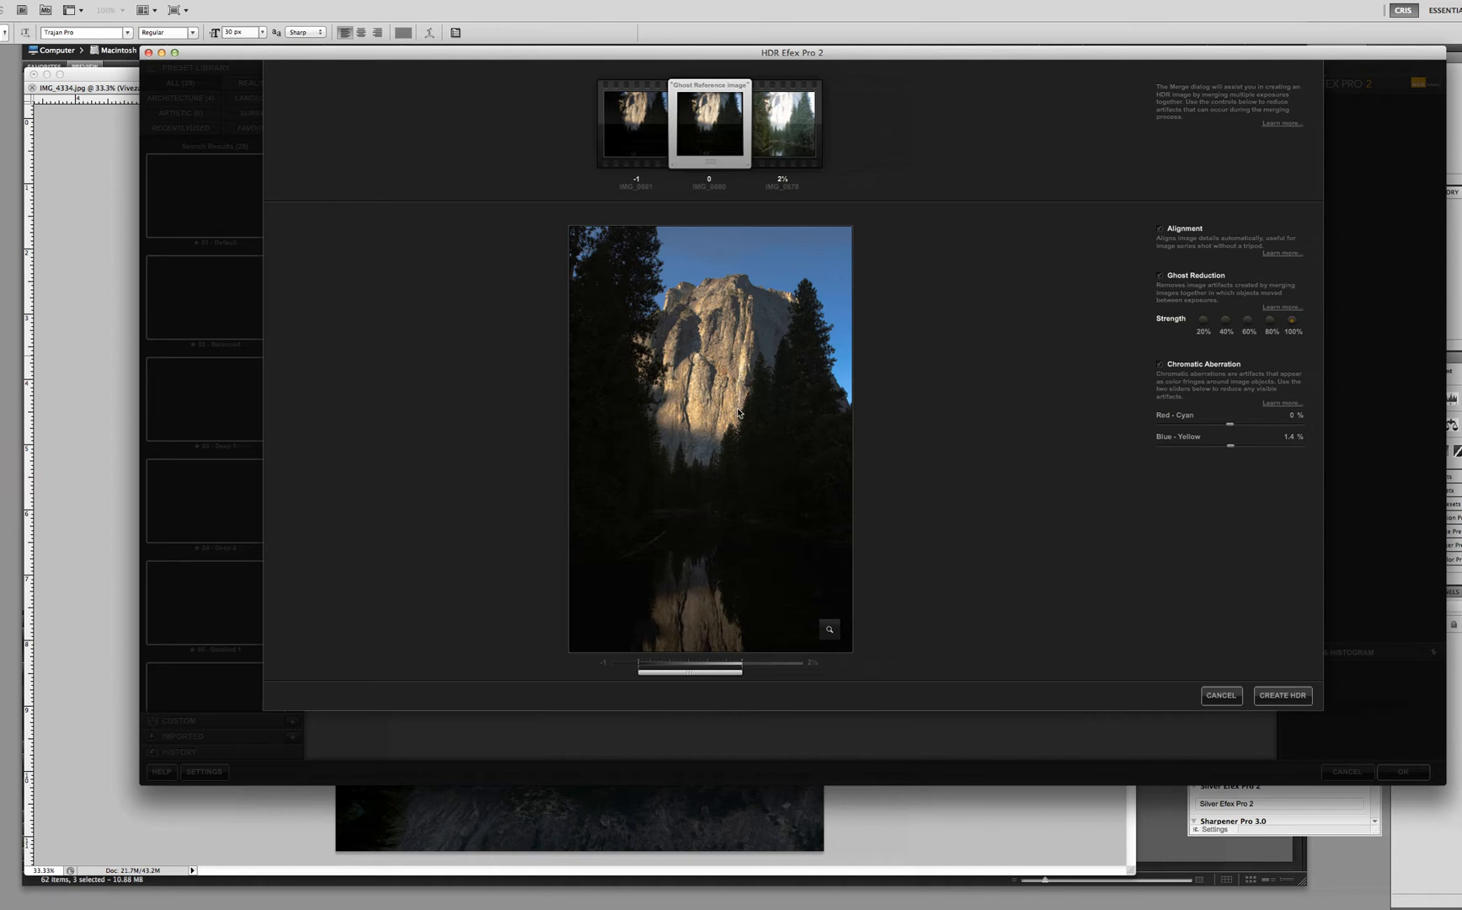
mouse_move(751, 346)
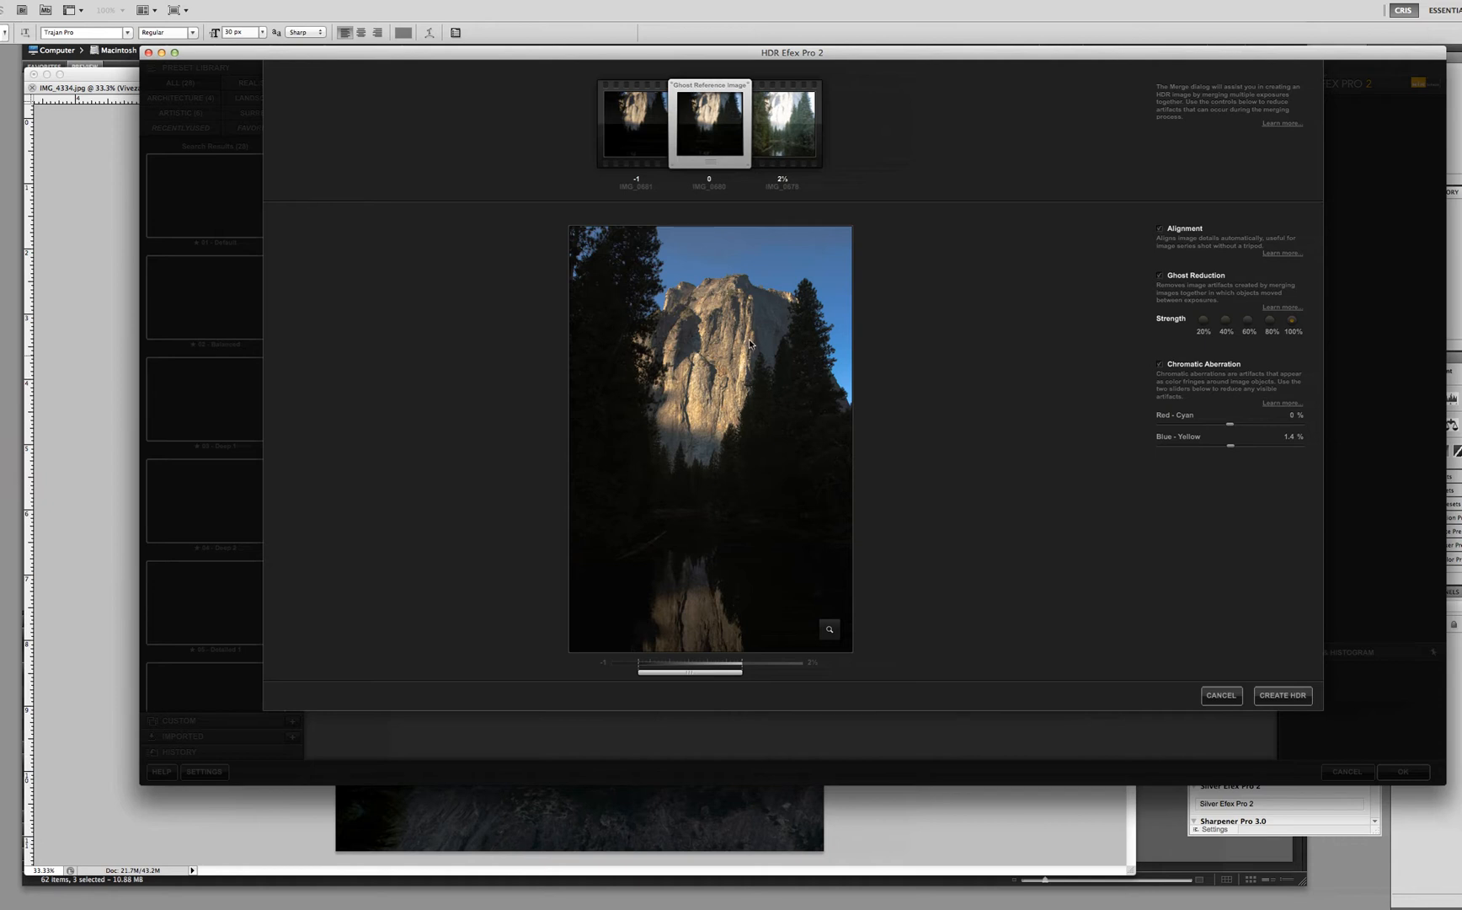
mouse_move(754, 354)
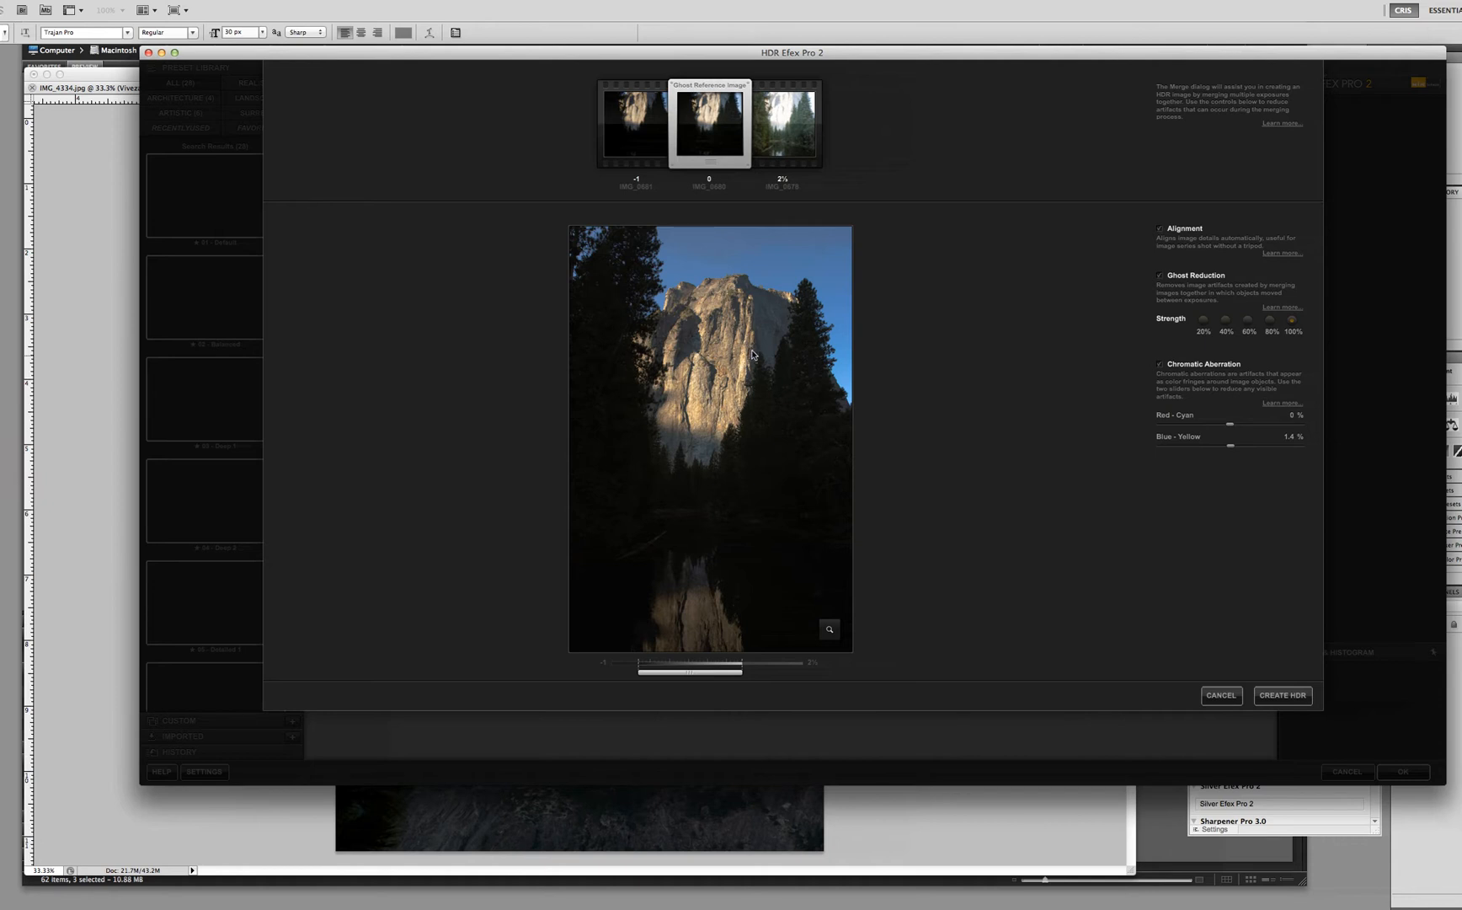
mouse_move(755, 411)
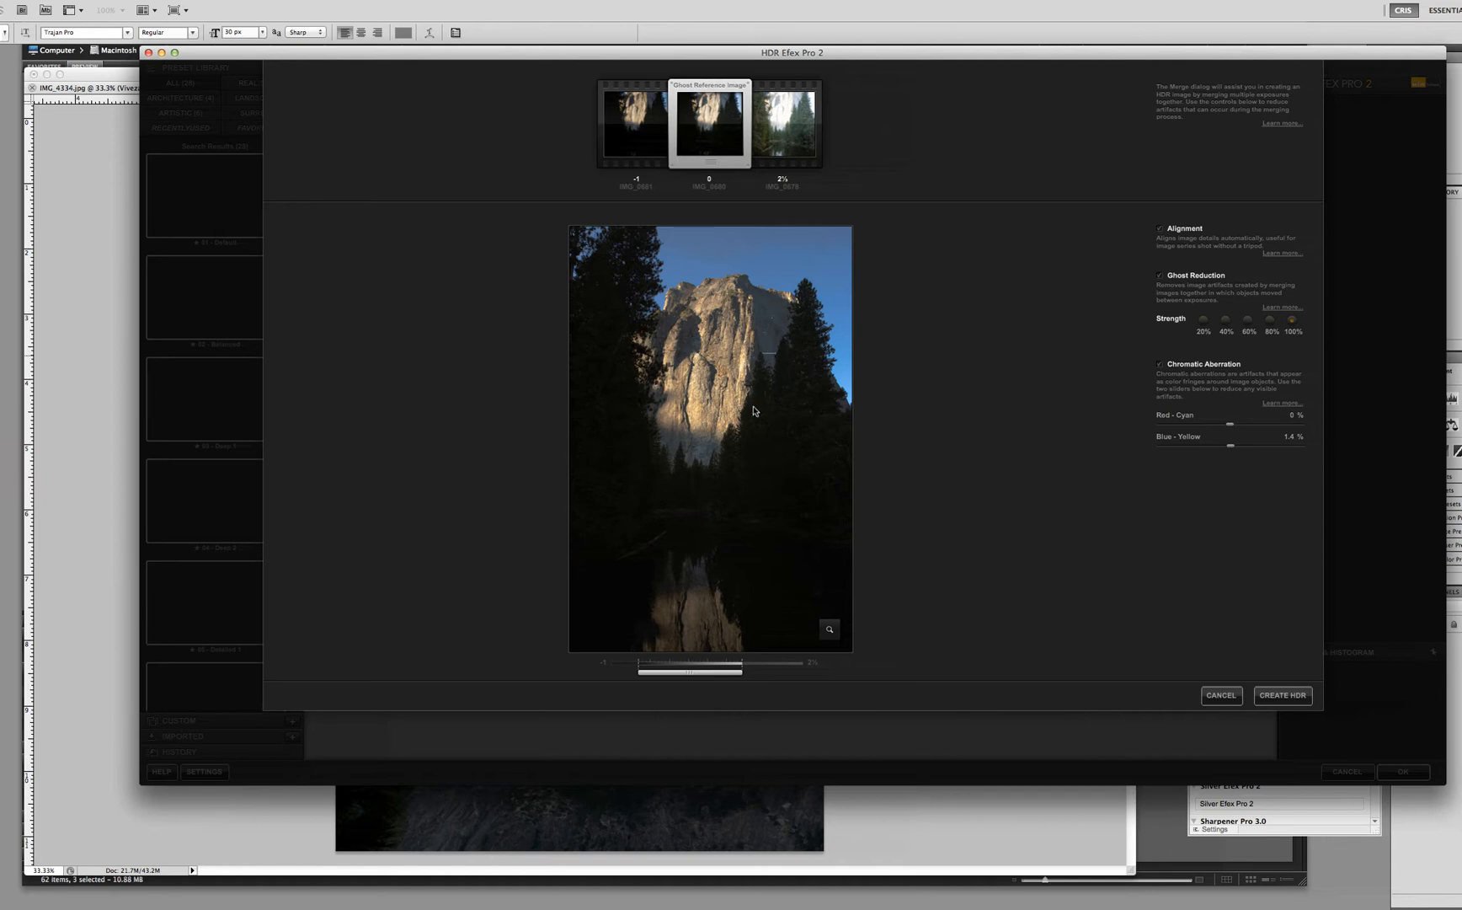
mouse_move(829, 630)
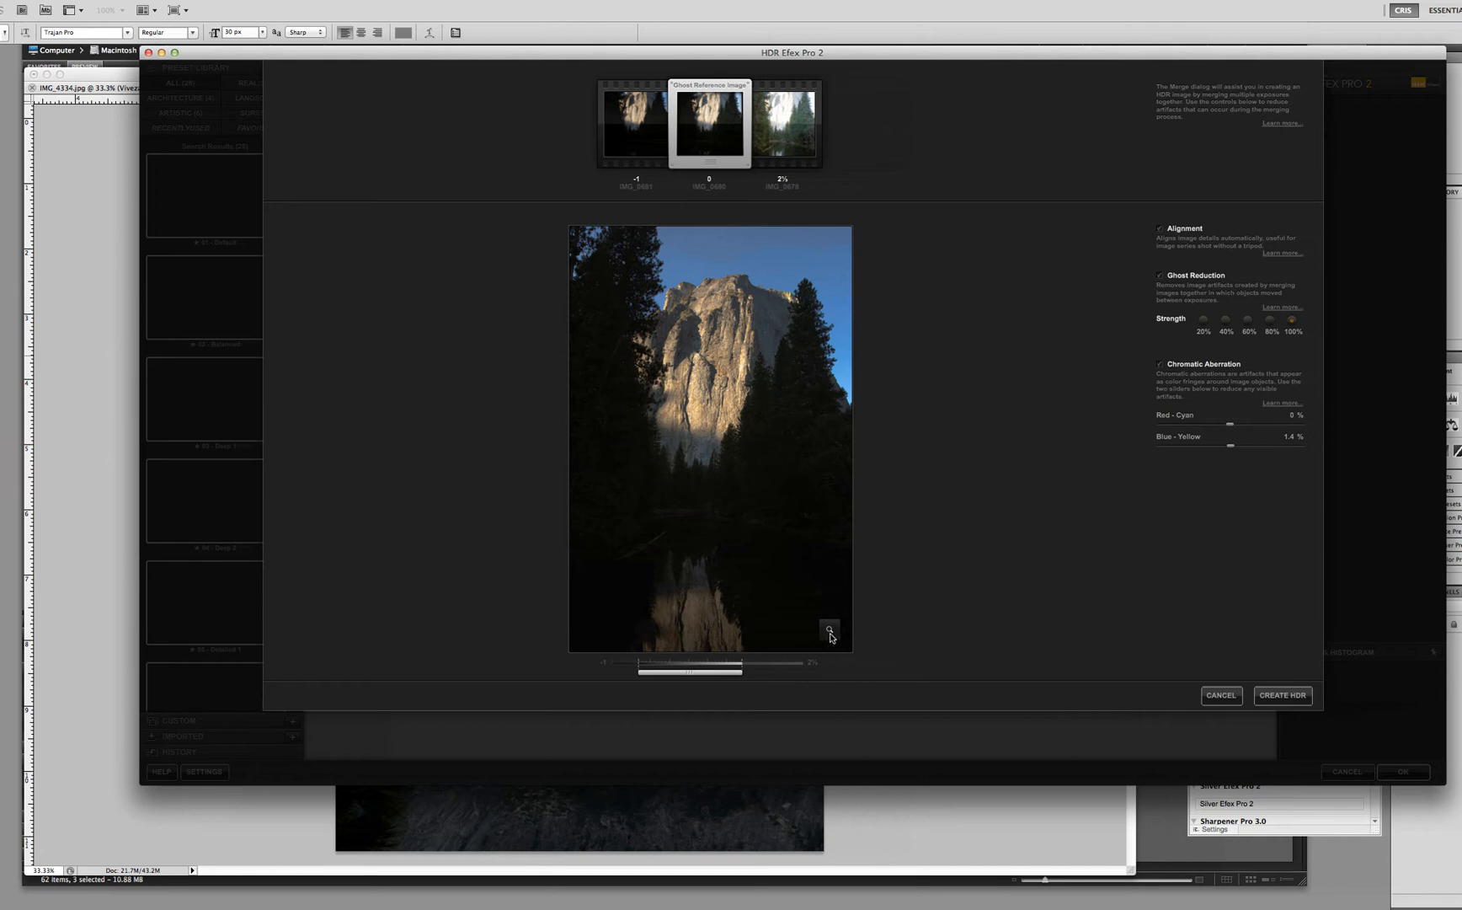
- Inspect ghosting in the loupe, try brightest and darkest exposures, then keep the middle one as ghost reference
click(829, 629)
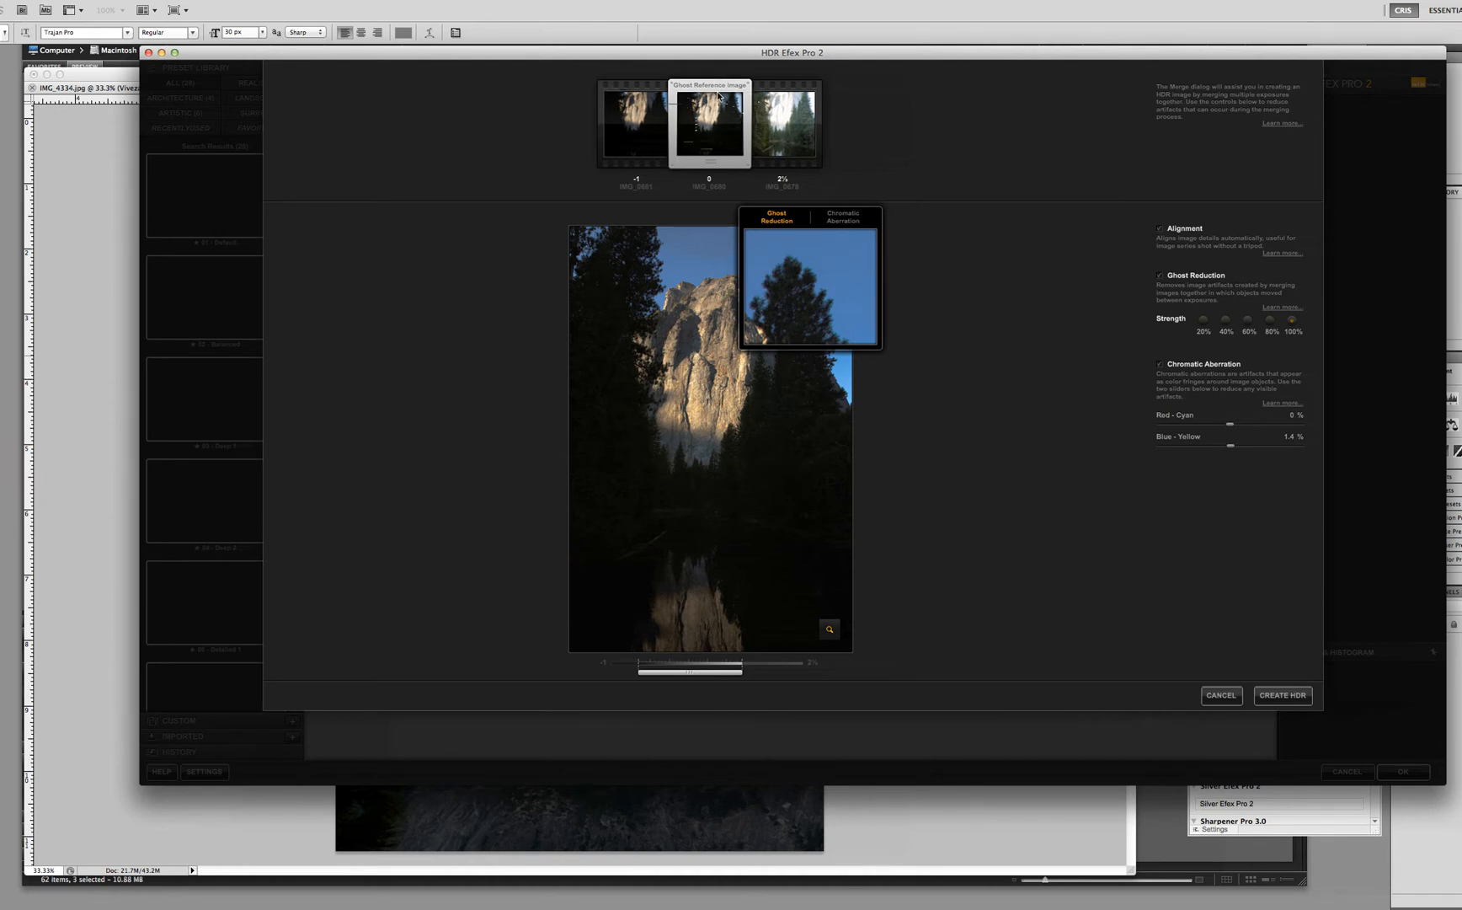
click(782, 125)
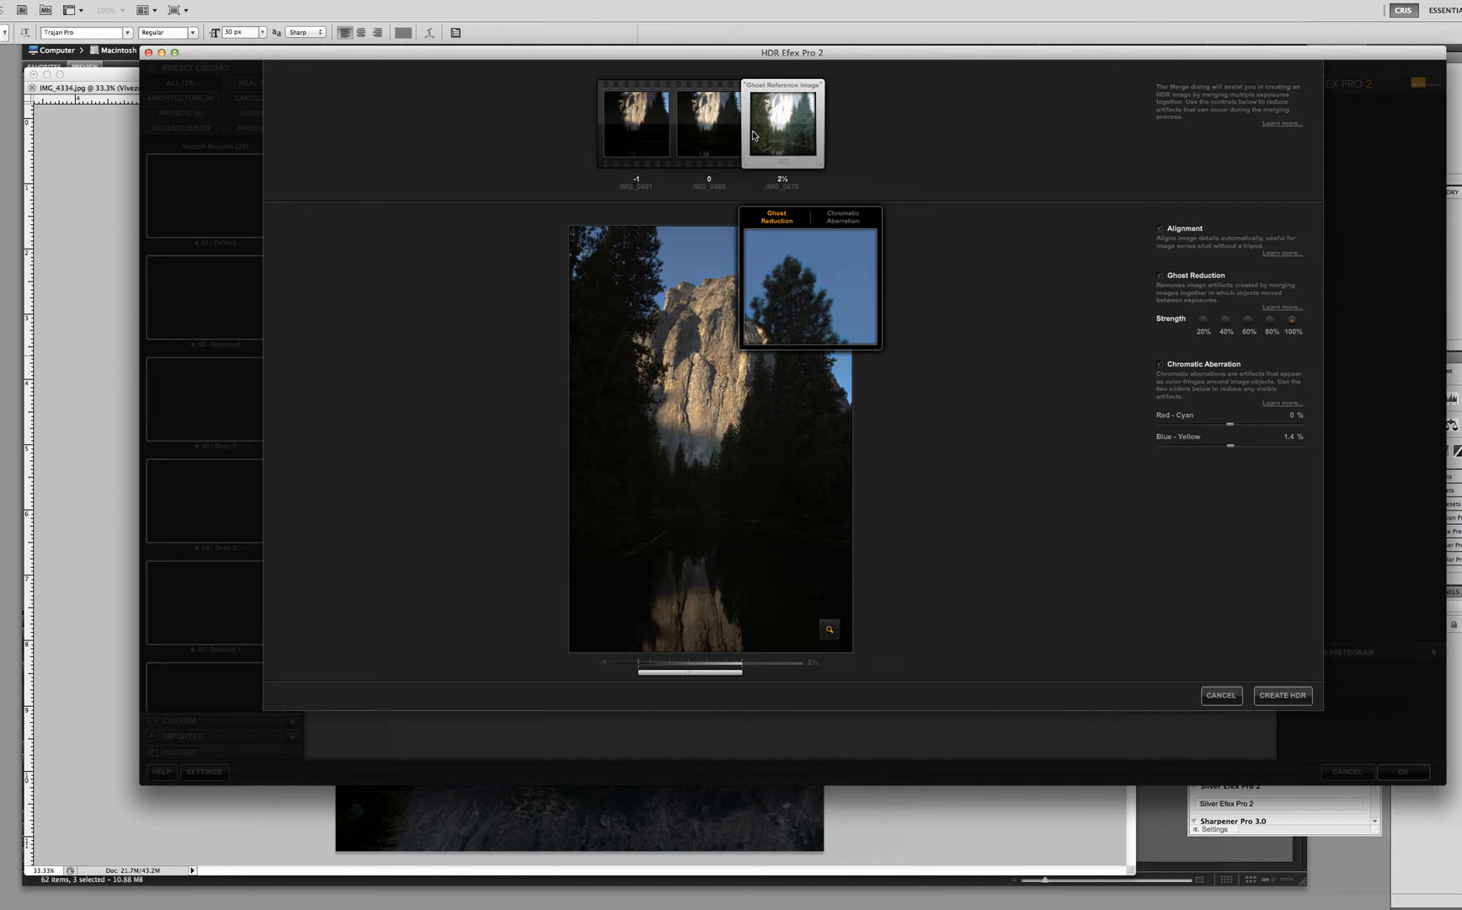
mouse_move(709, 133)
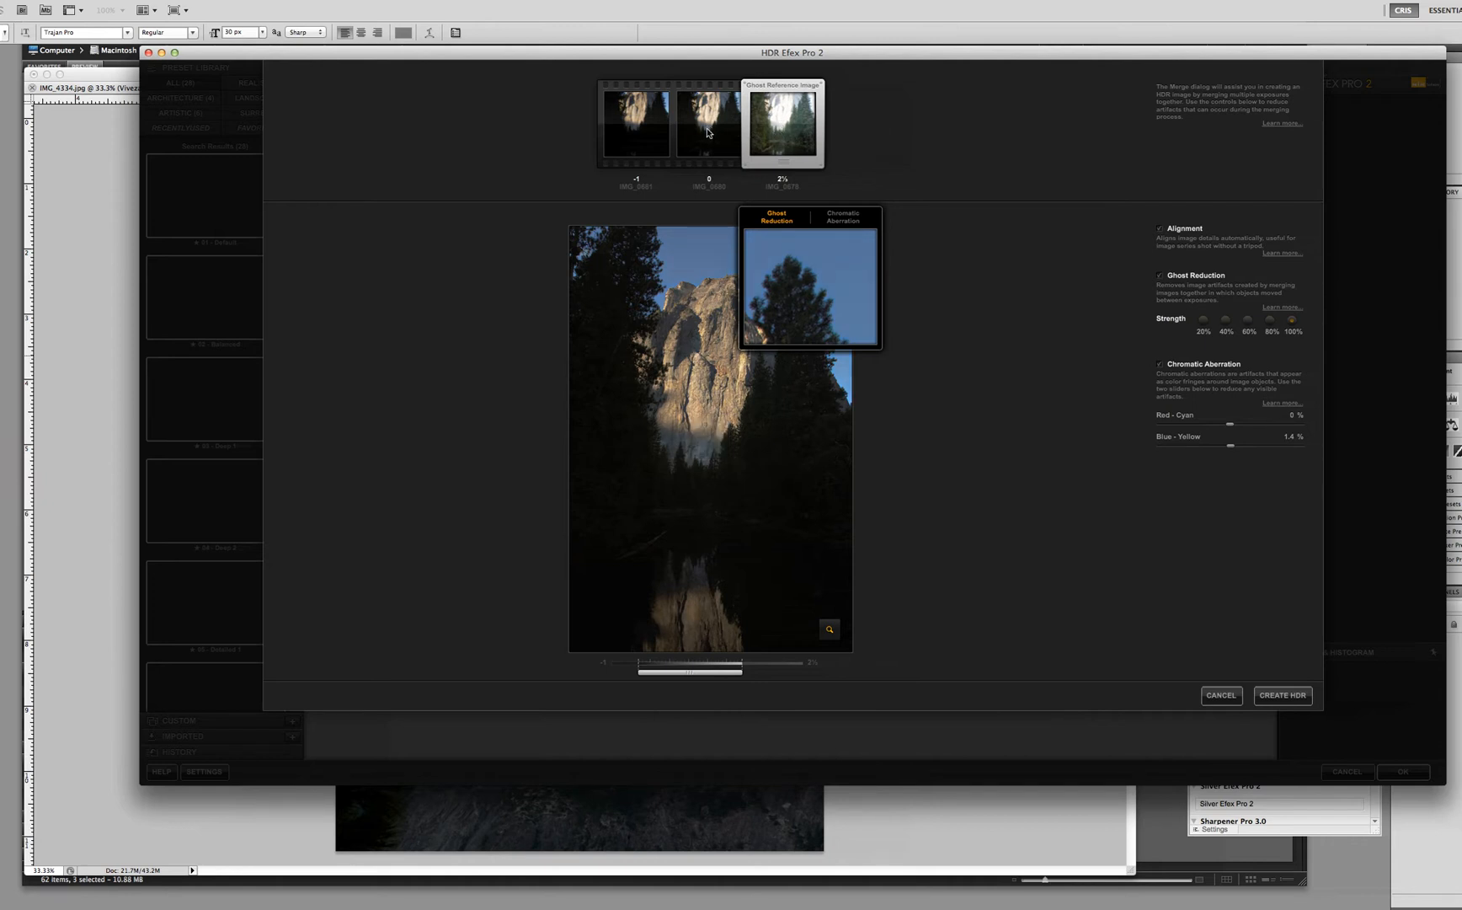
click(636, 124)
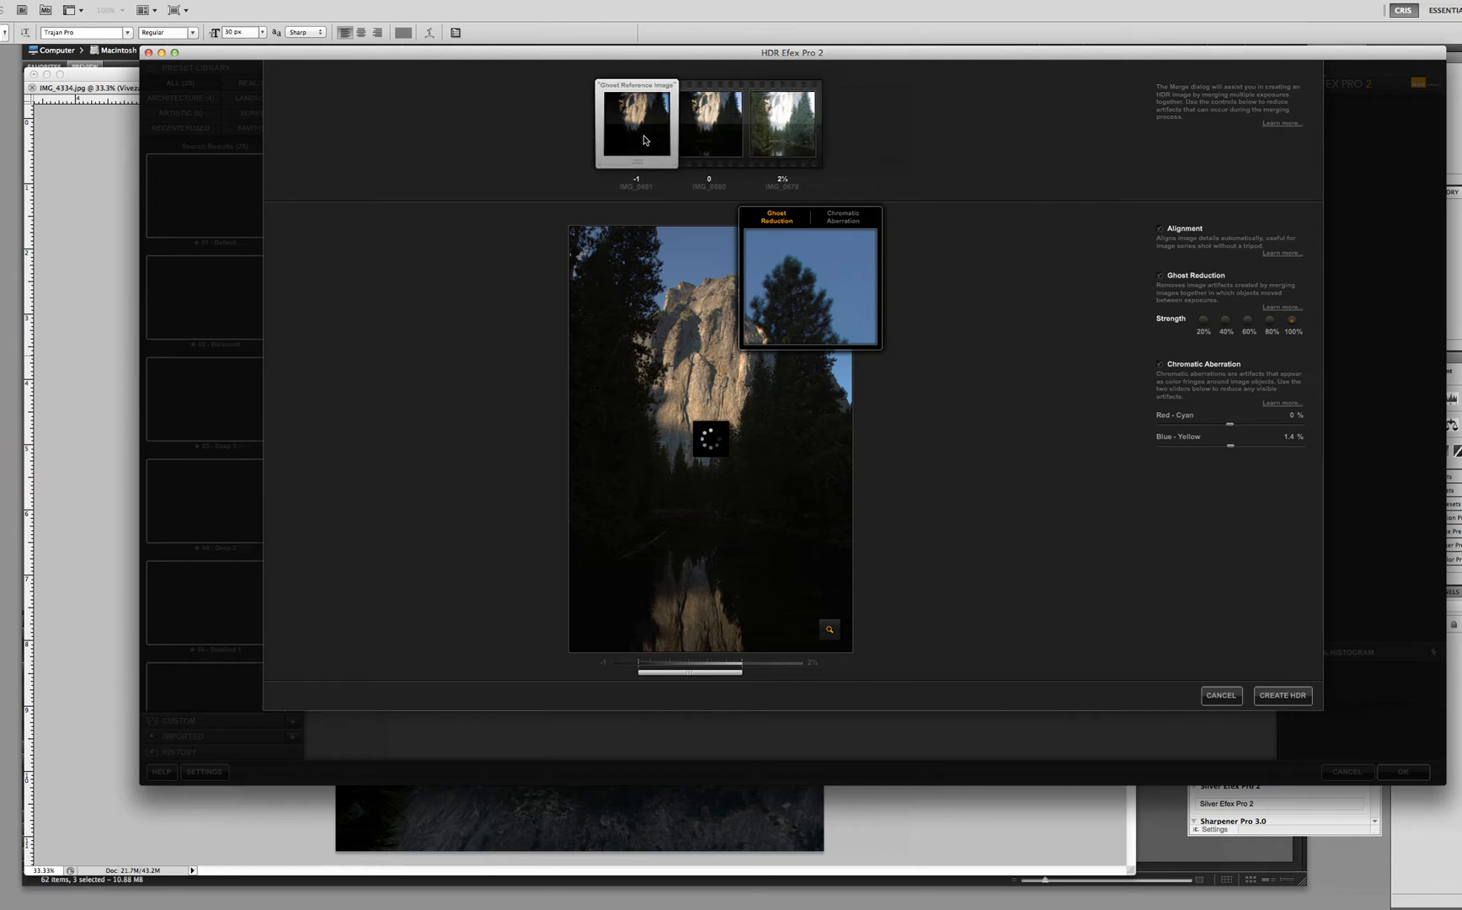
click(709, 121)
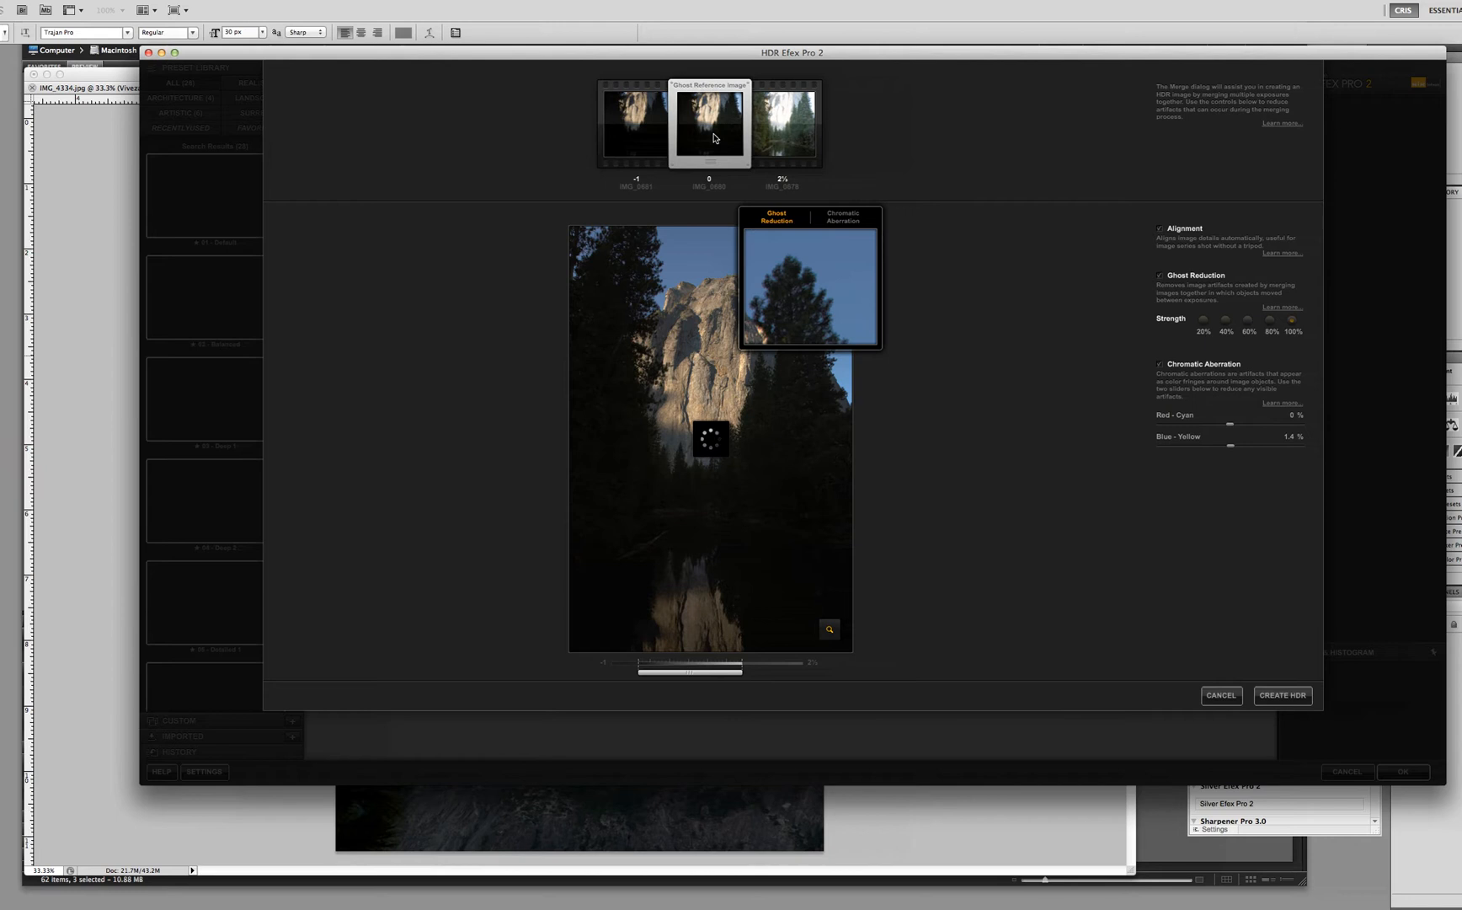
mouse_move(753, 213)
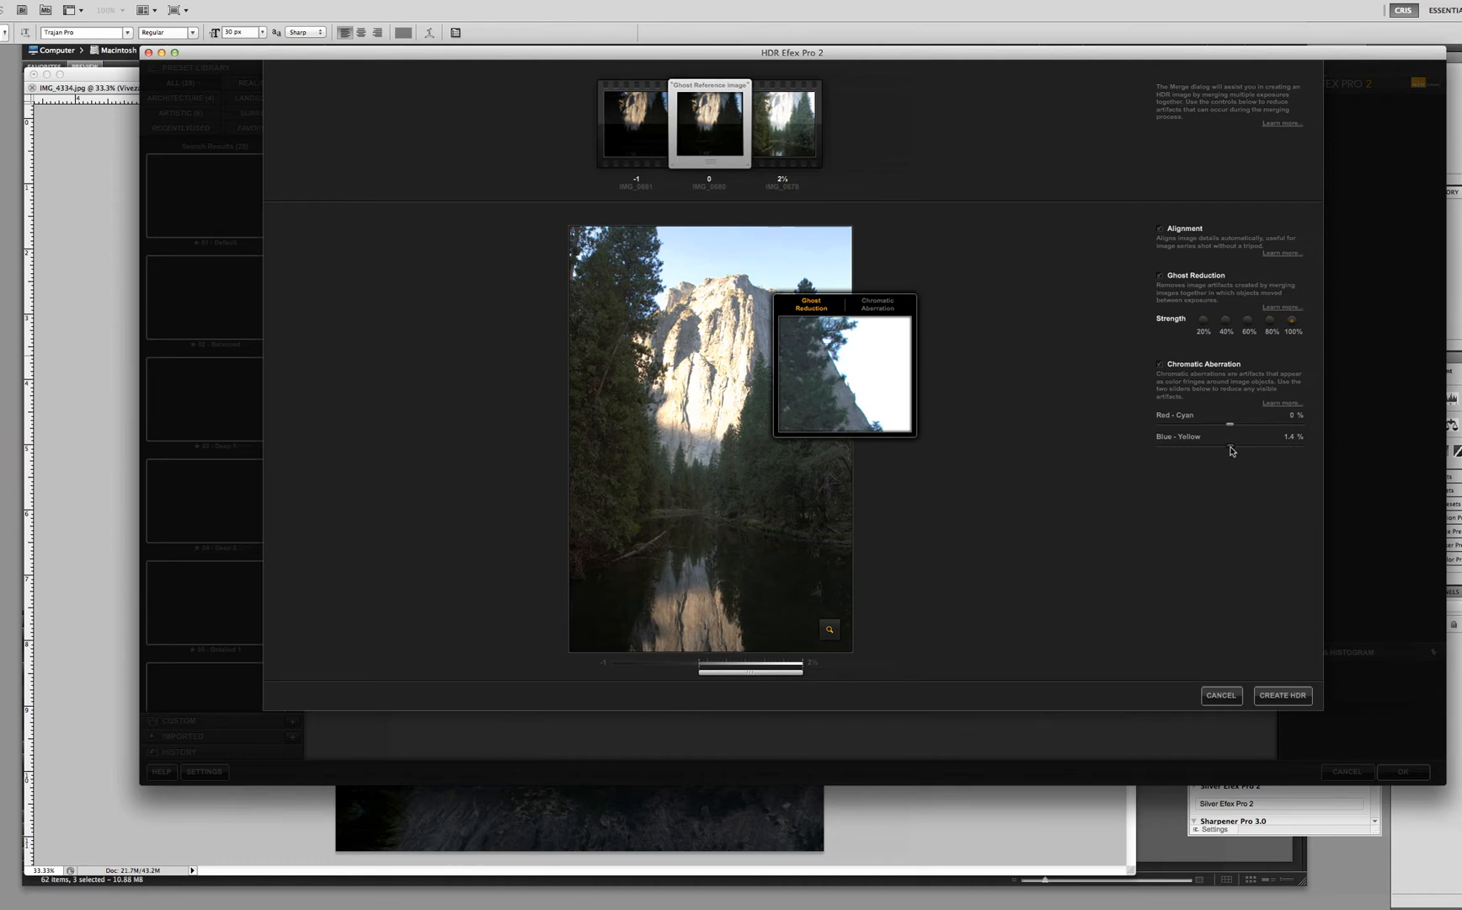
- Adjust chromatic aberration correction toward -2.3% red-cyan and 4.2% blue-yellow
click(874, 305)
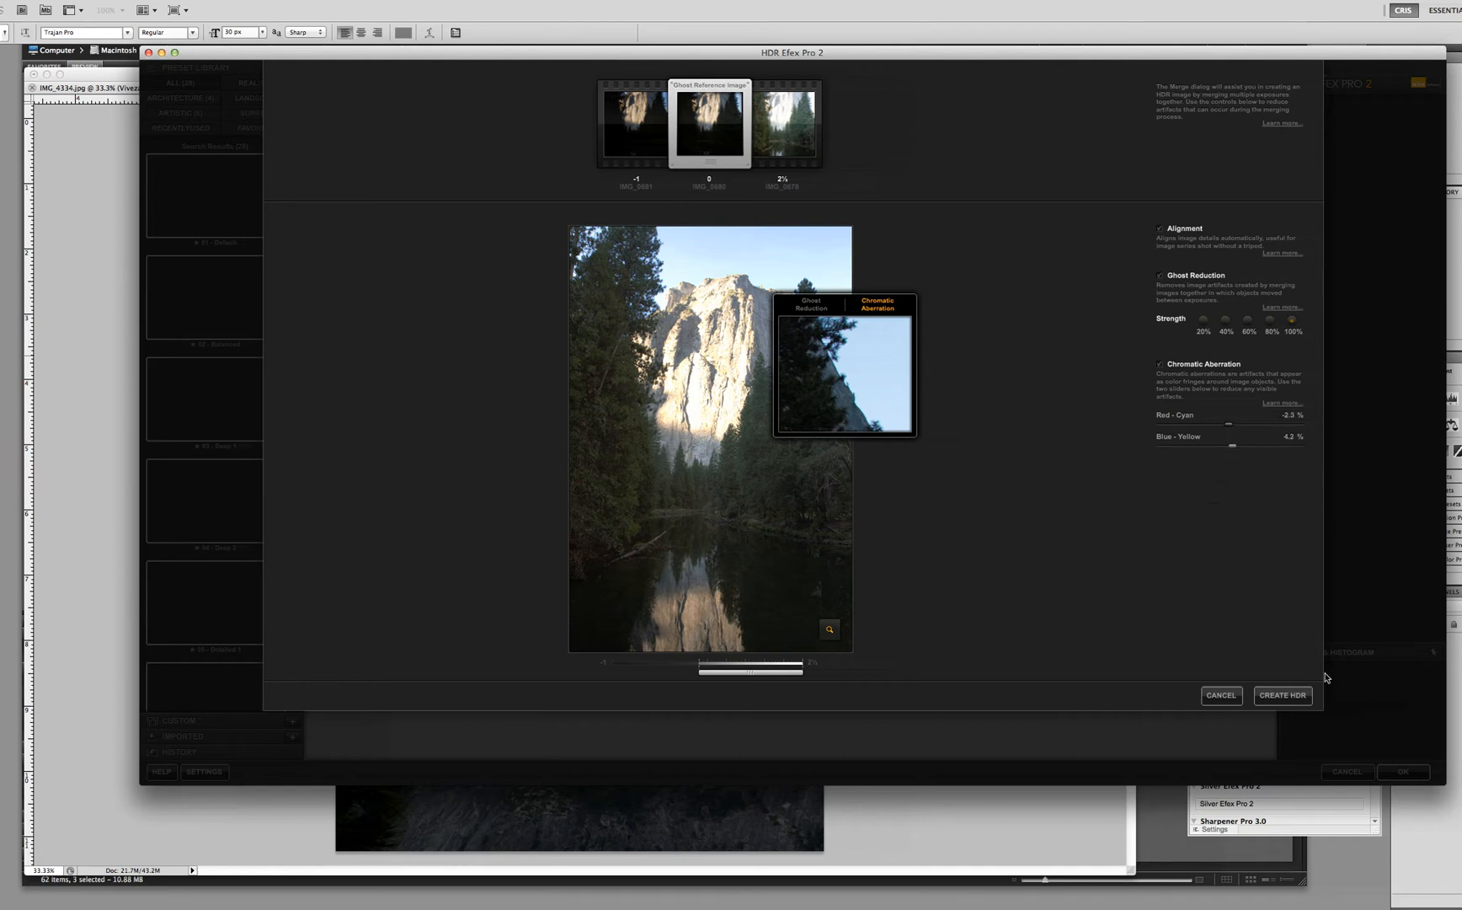
mouse_move(1282, 696)
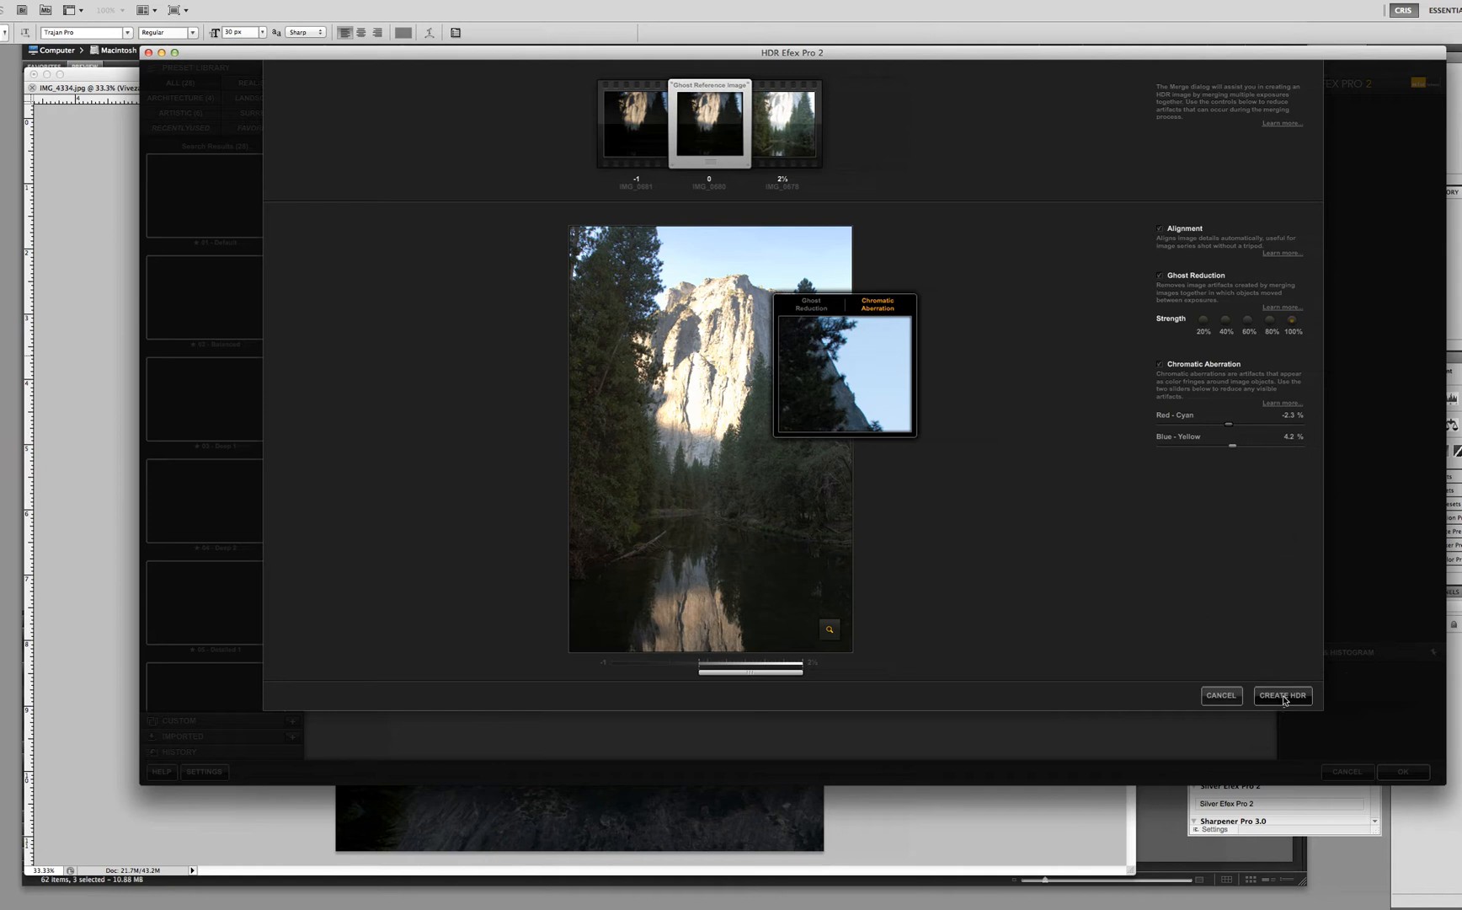
- Create the merged HDR and try the Granny's Attic and Deep 2 looks from the Preset Library
click(1282, 696)
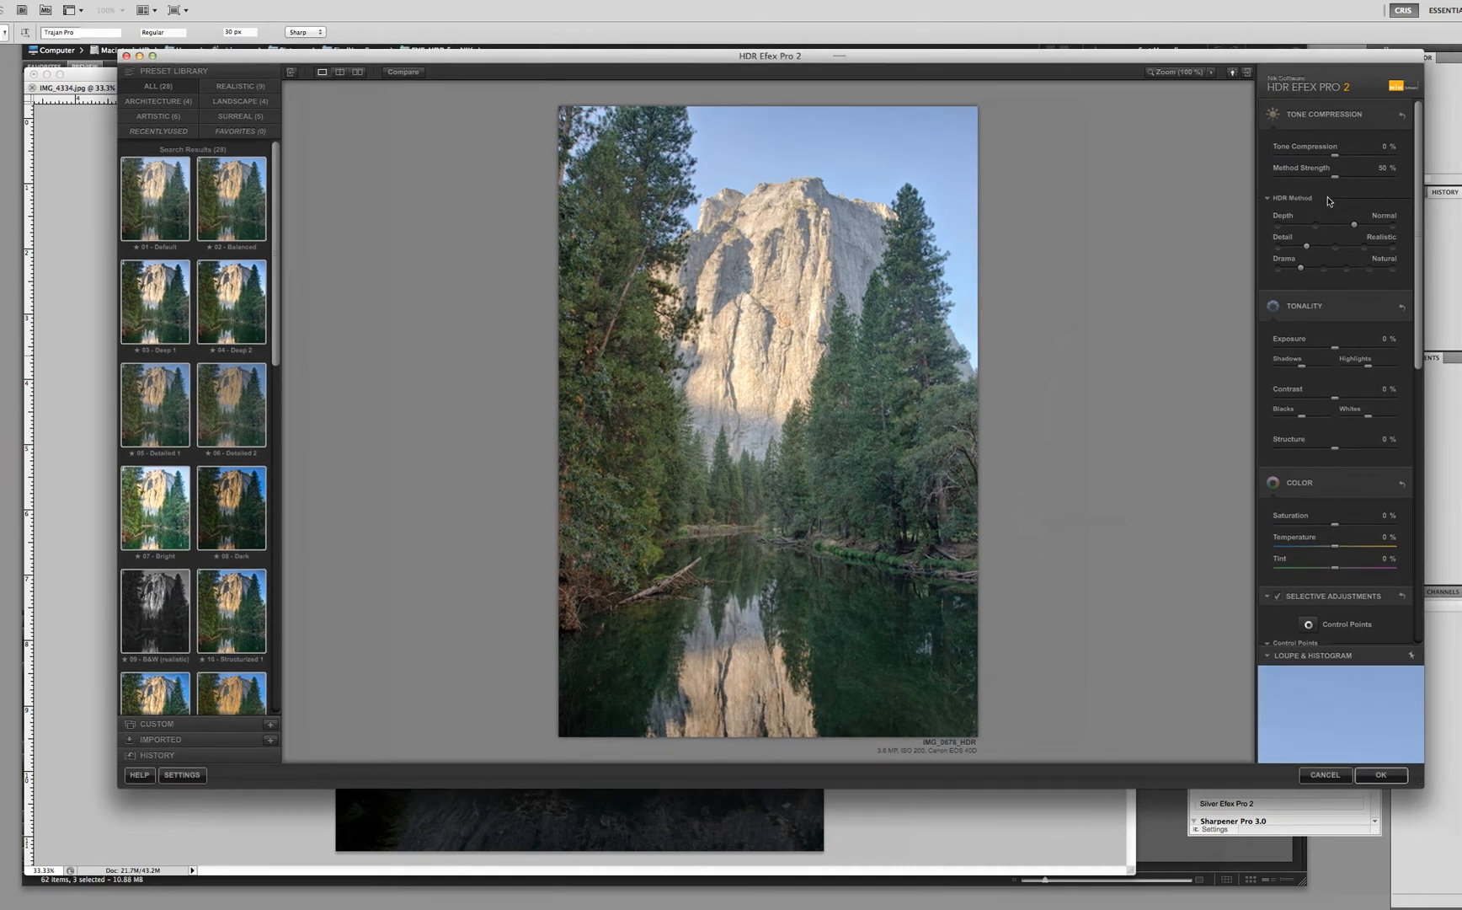
mouse_move(231, 197)
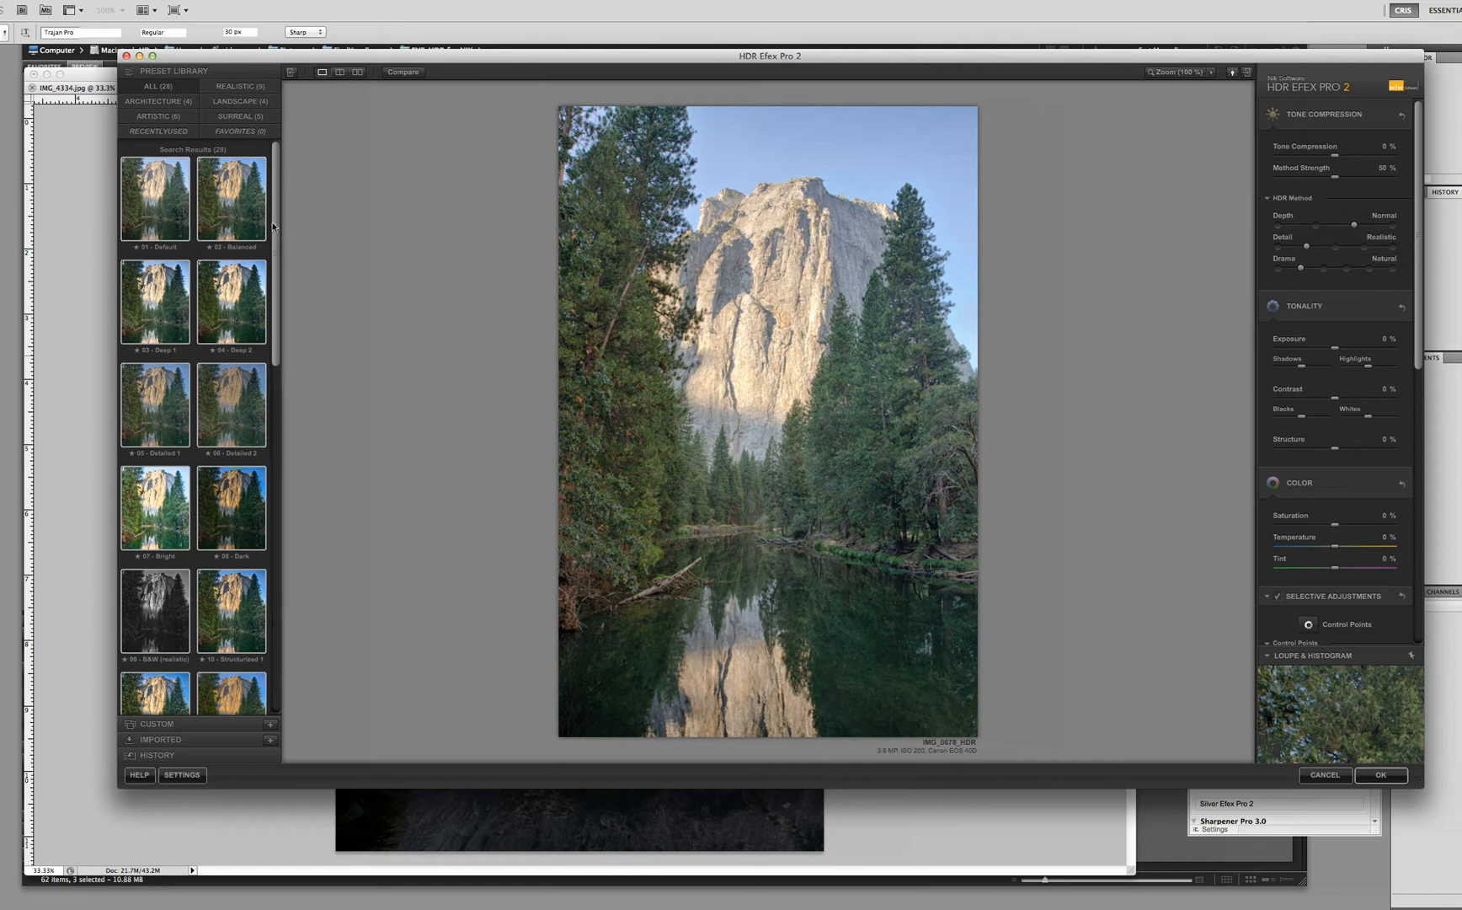
scroll(down, 3)
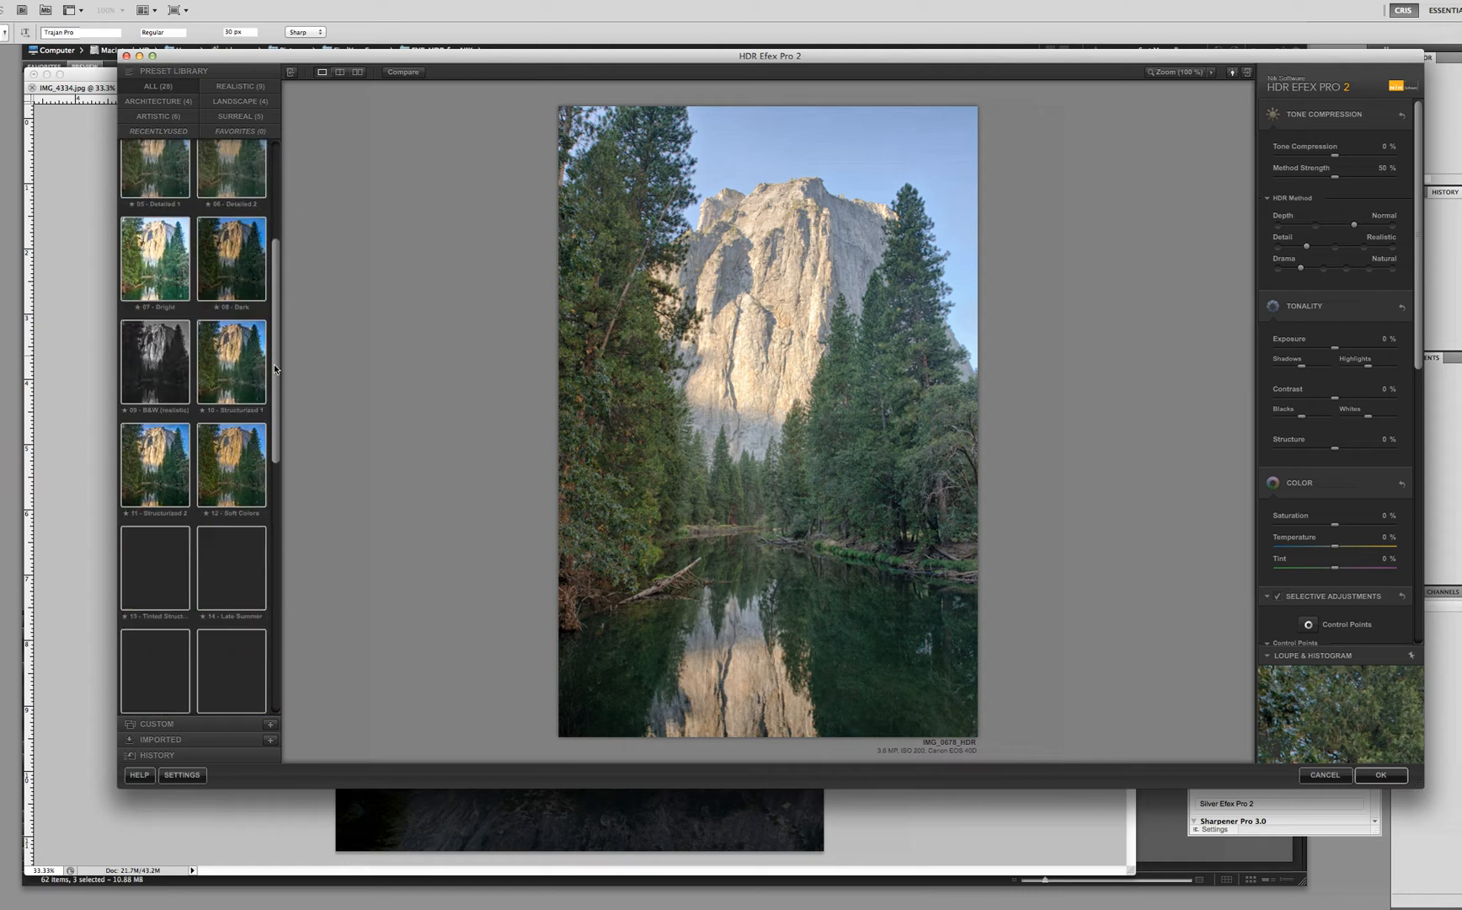
scroll(down, 3)
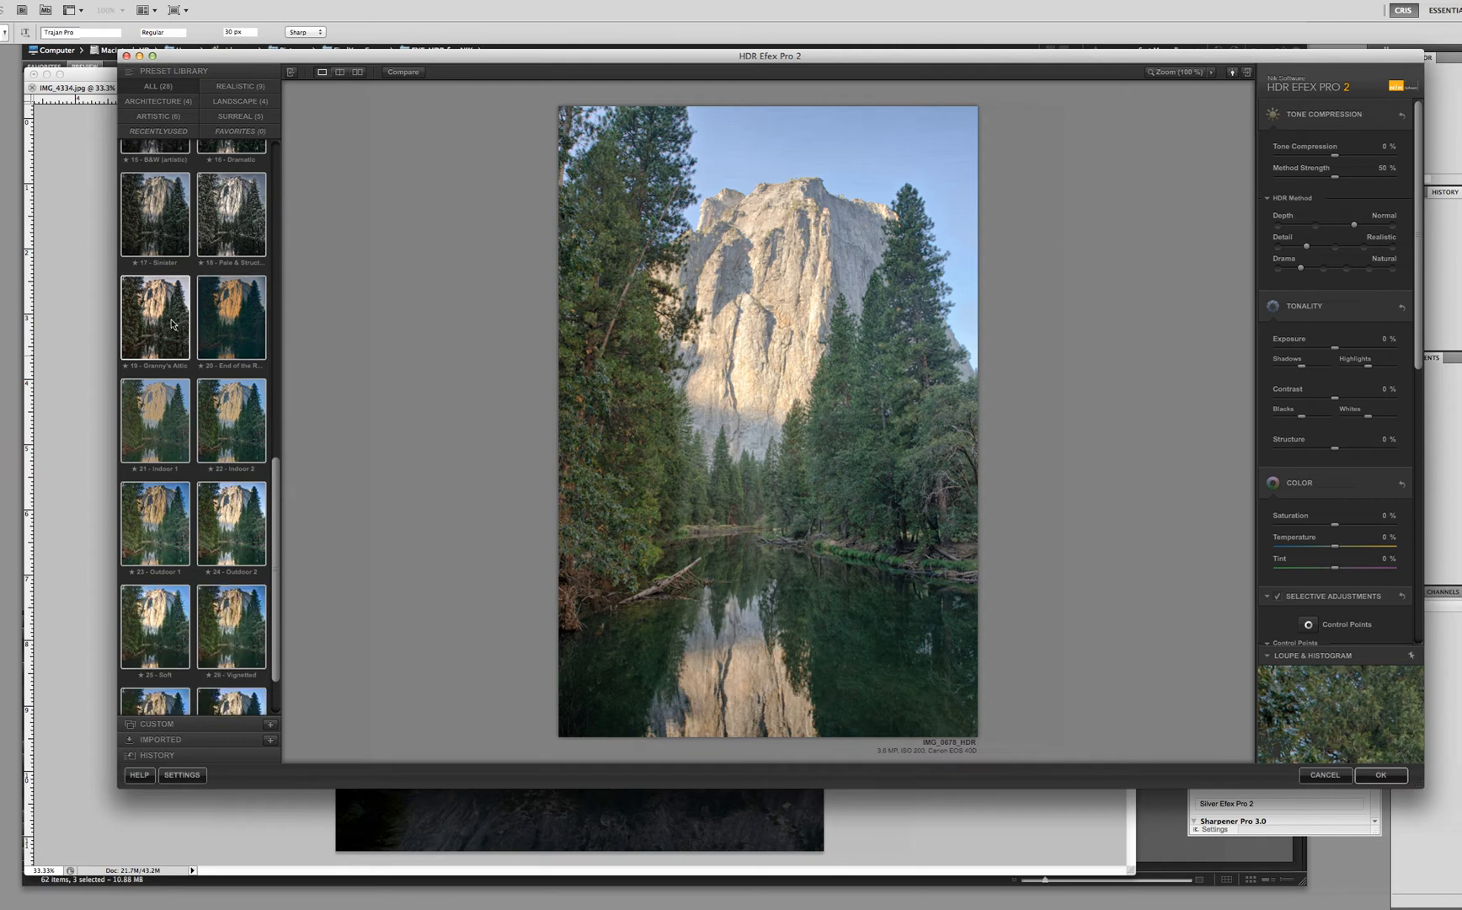
click(153, 354)
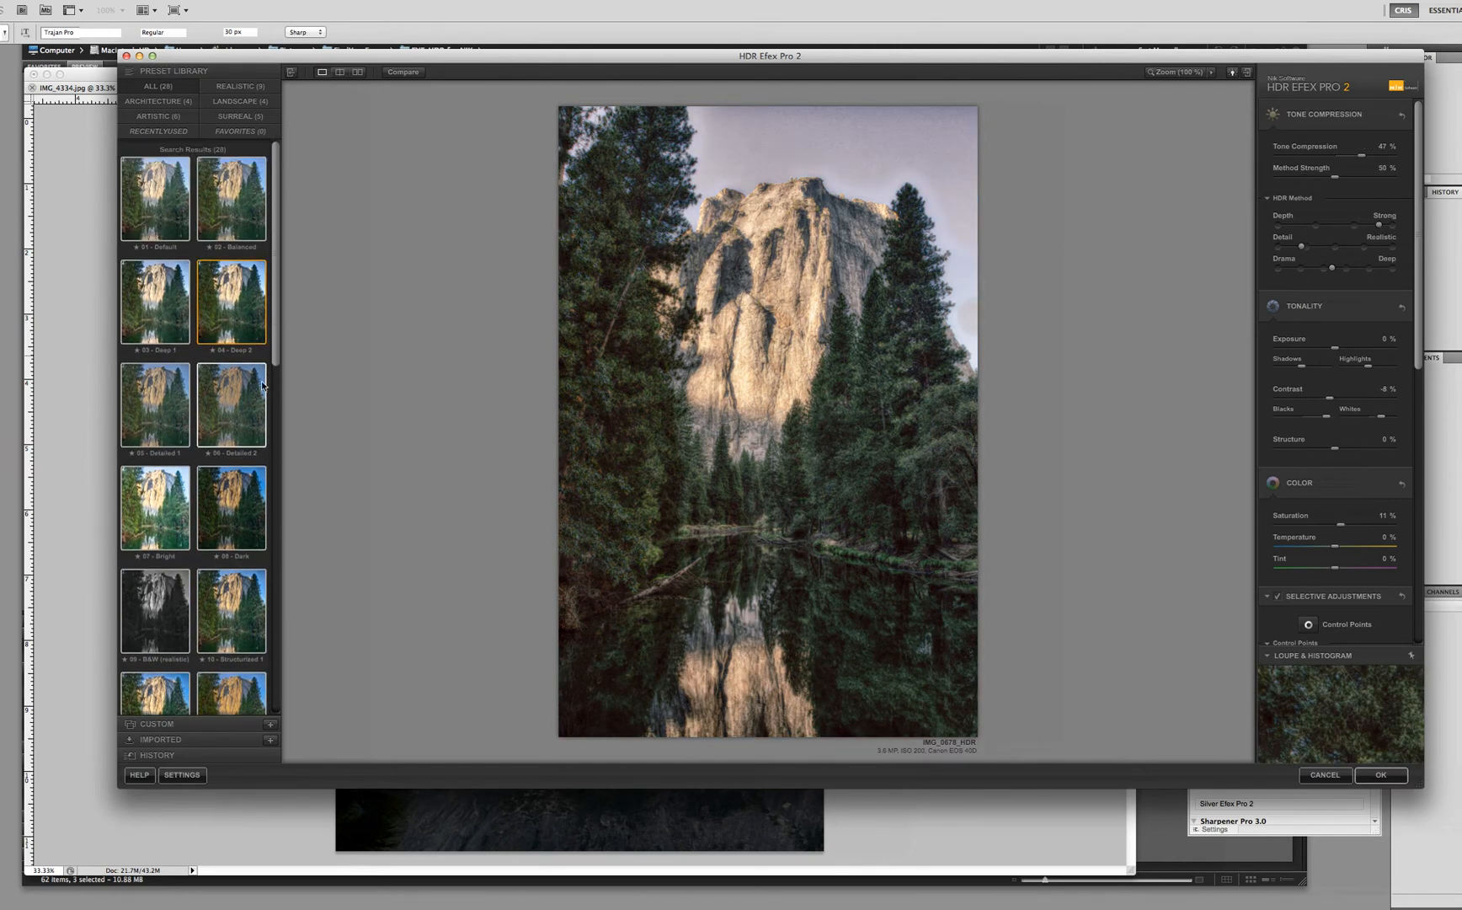
click(231, 301)
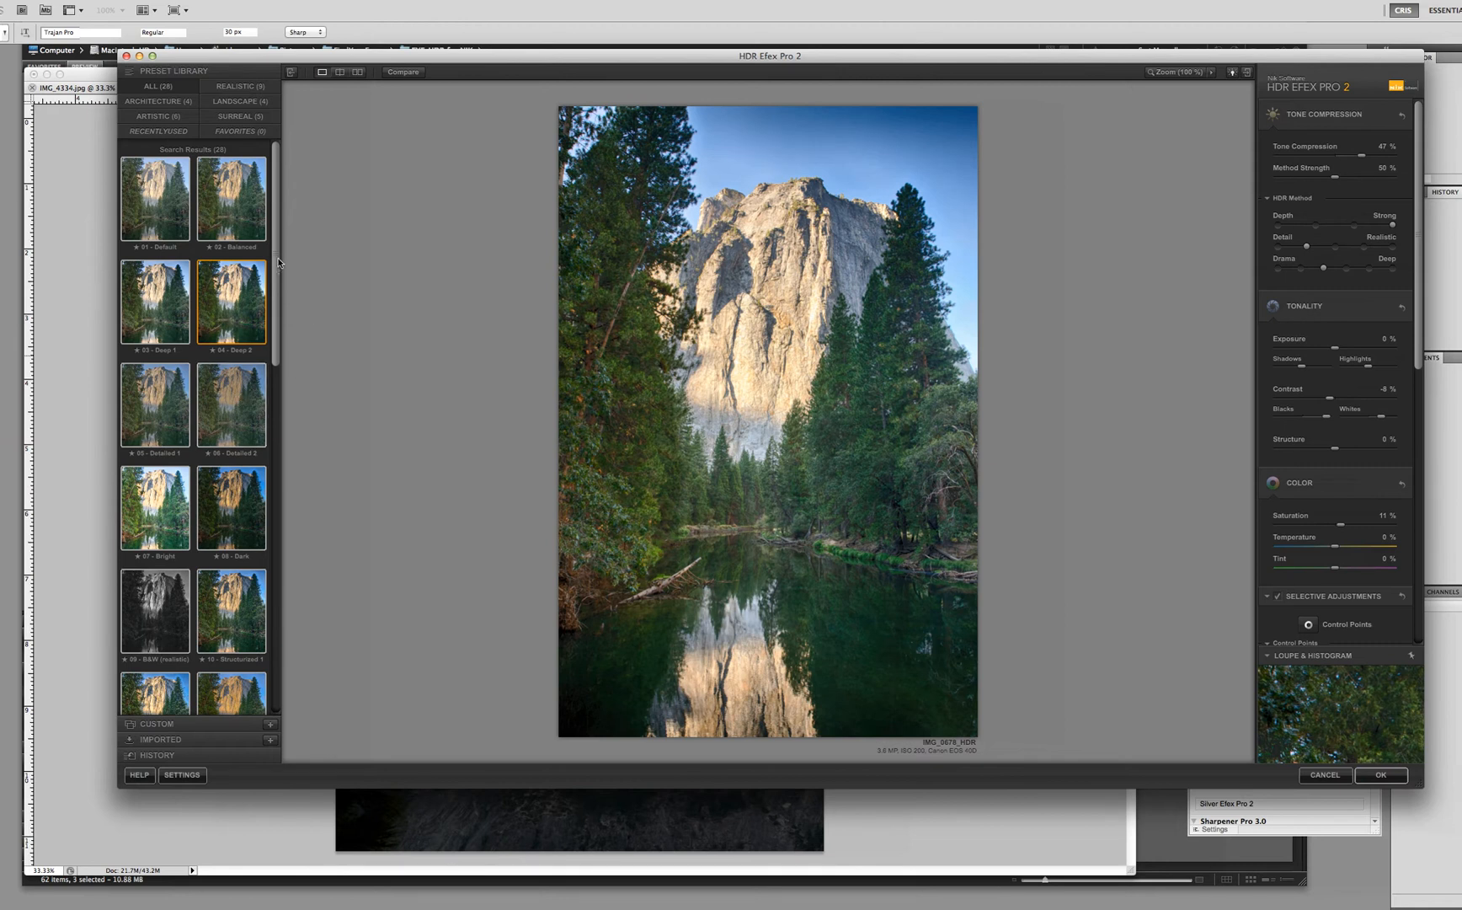
scroll(down, 3)
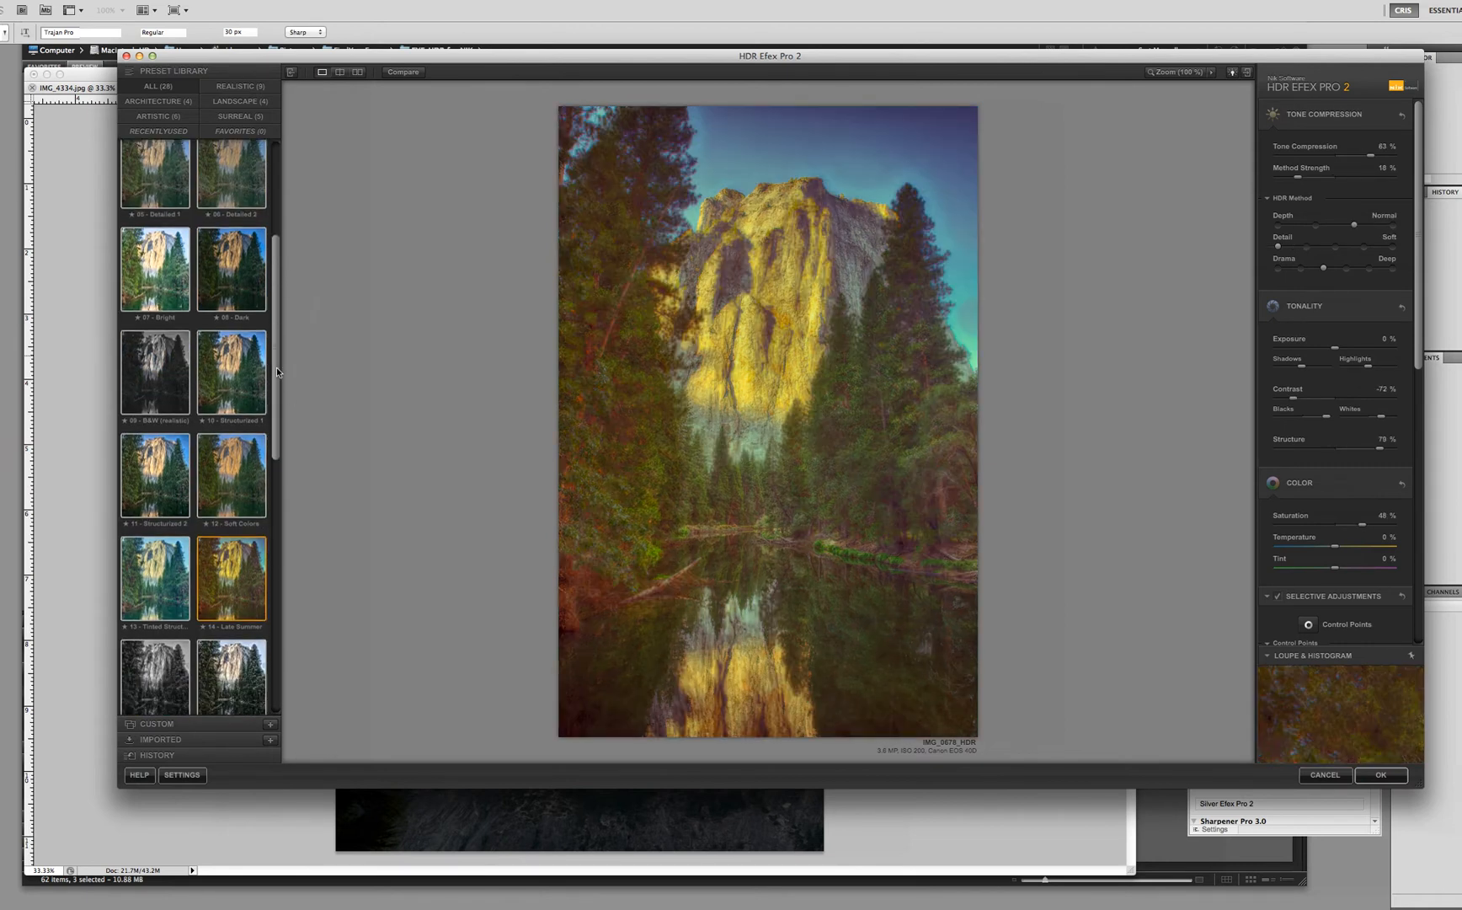
scroll(down, 3)
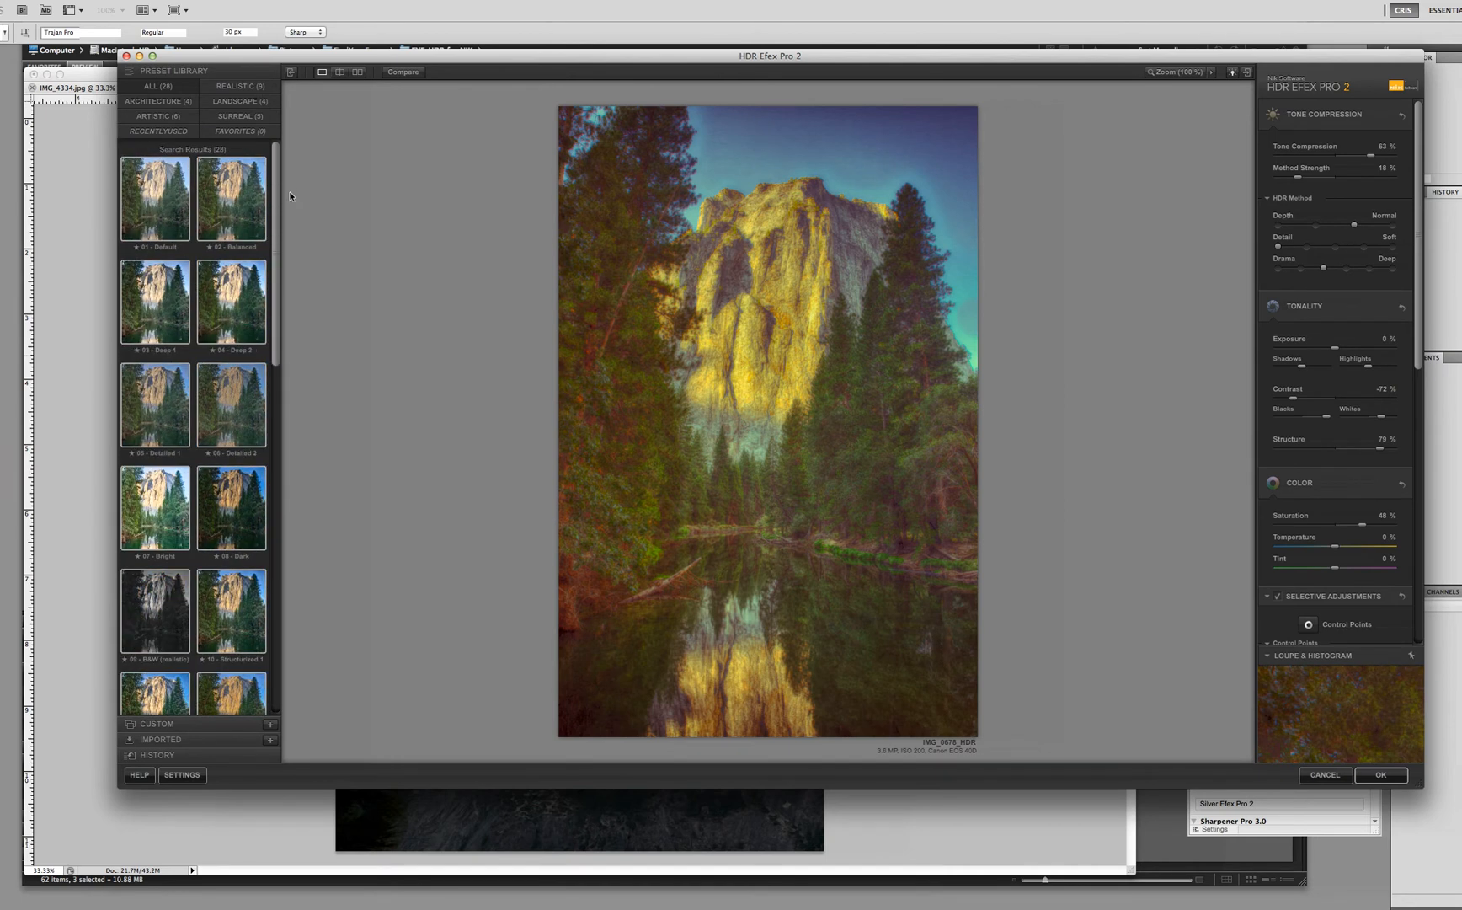
mouse_move(283, 379)
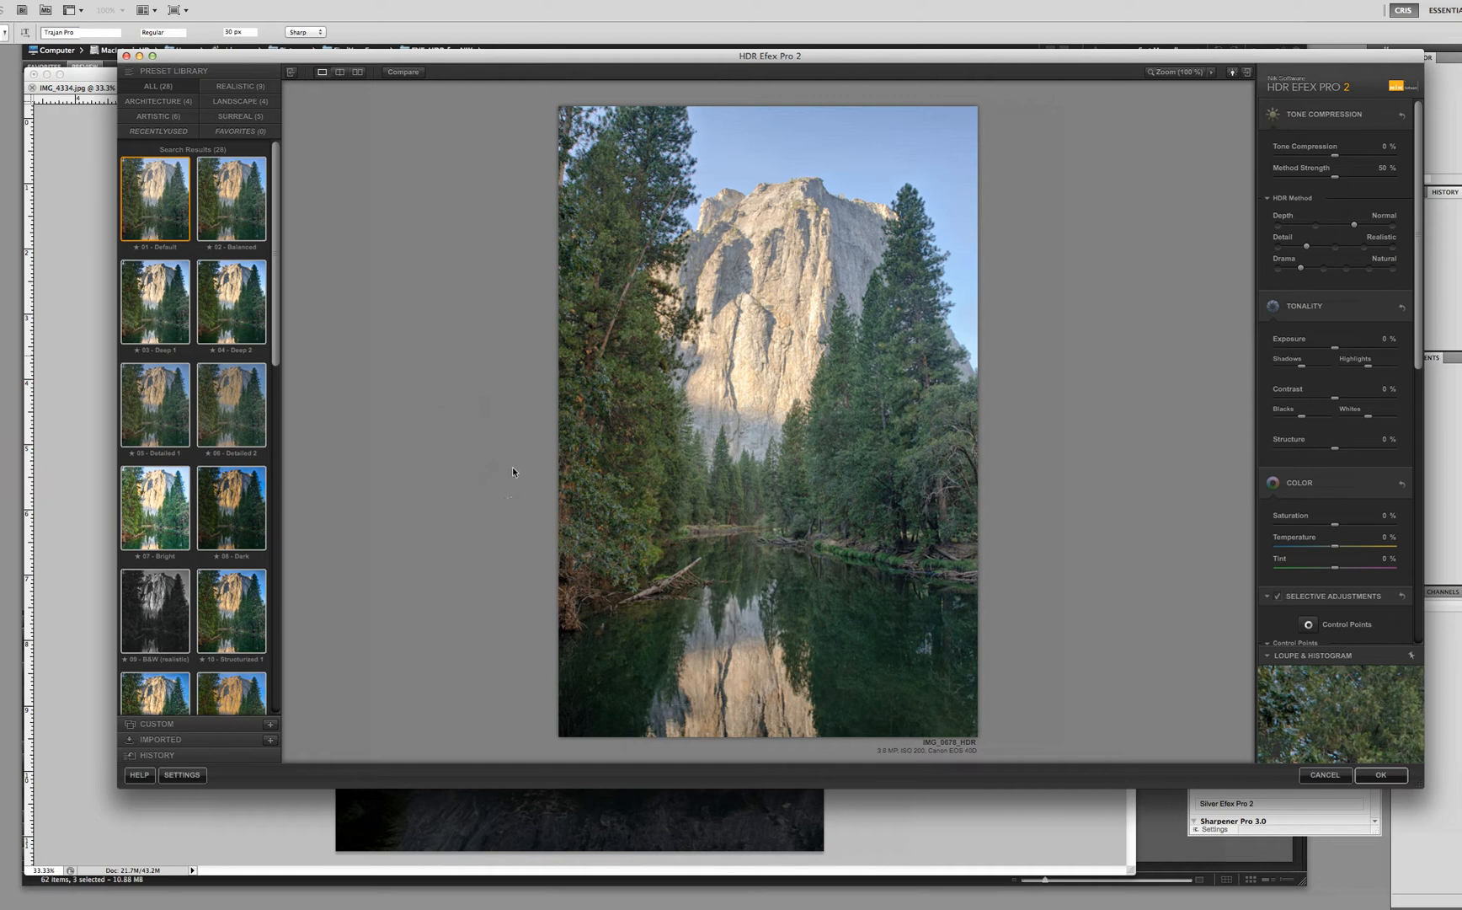
mouse_move(190, 556)
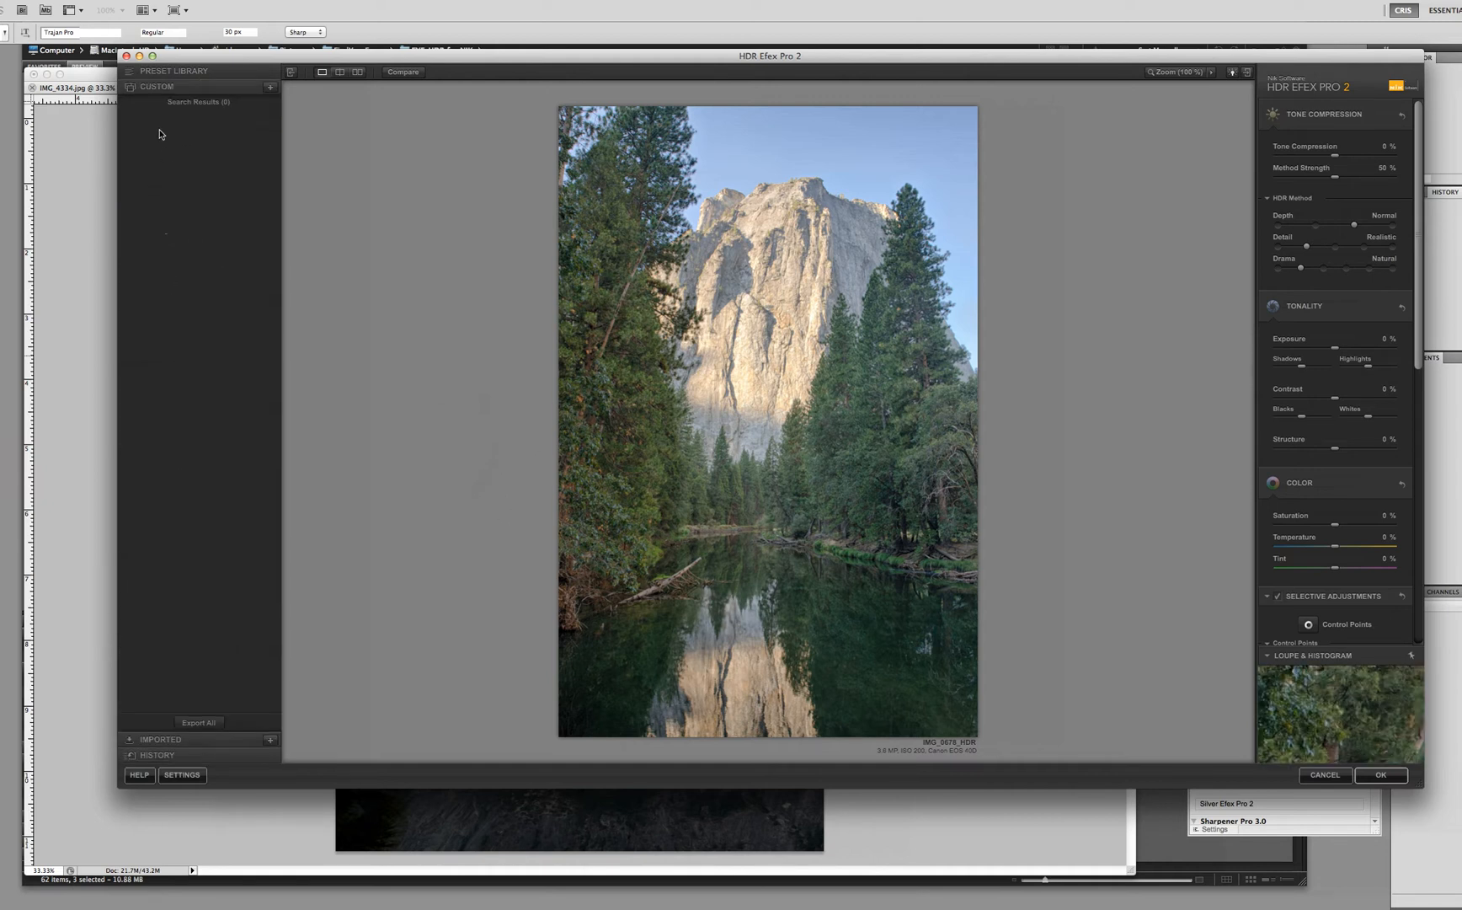
mouse_move(162, 757)
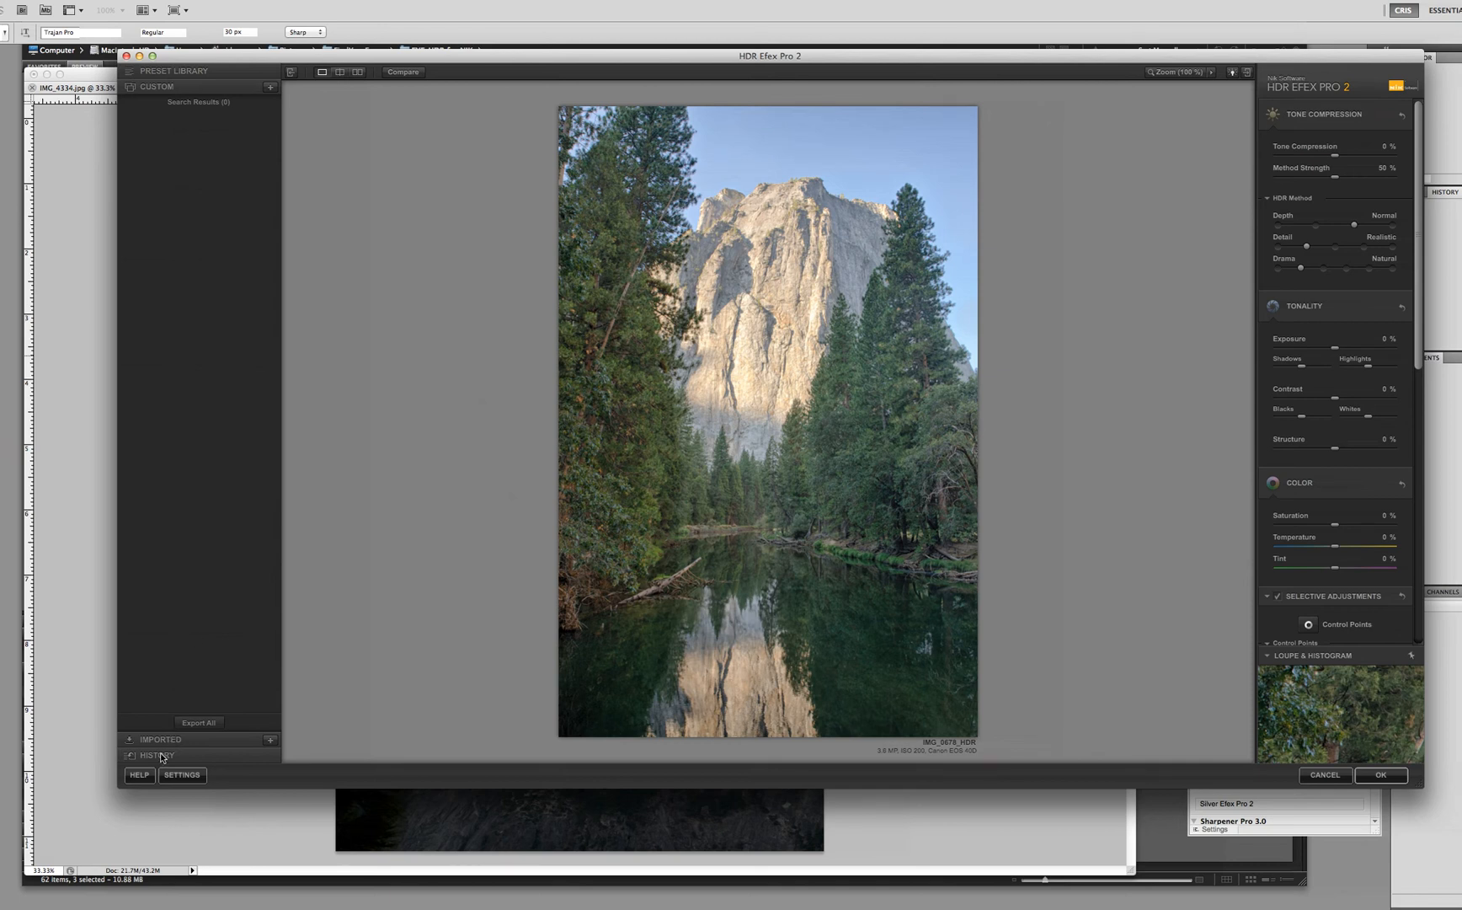
- Show the History panel, preview the Granny's Attic step and return to the latest Default step
click(157, 756)
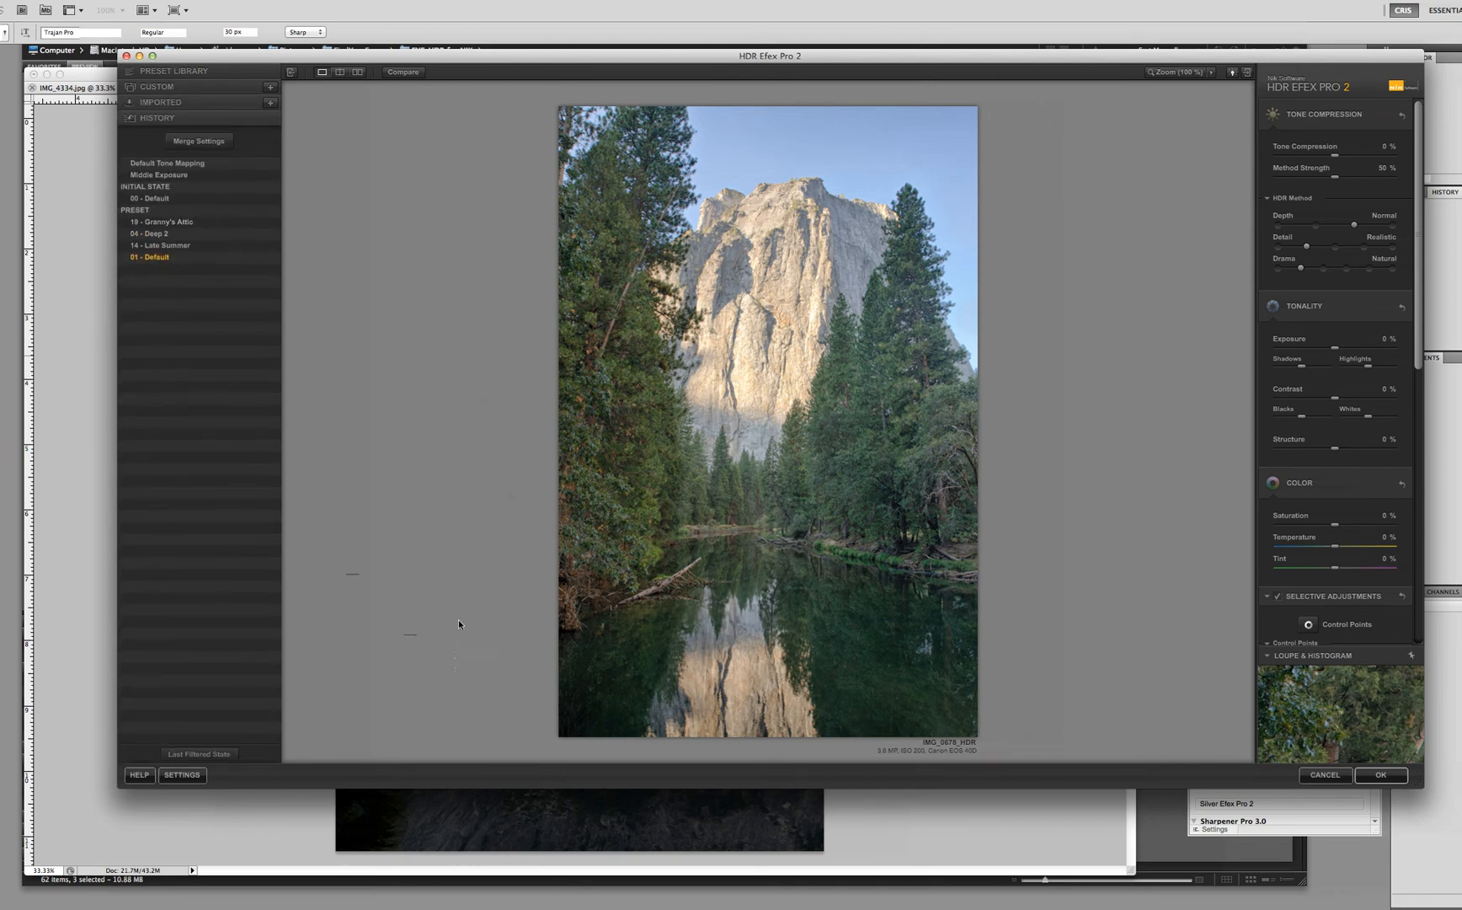
mouse_move(419, 384)
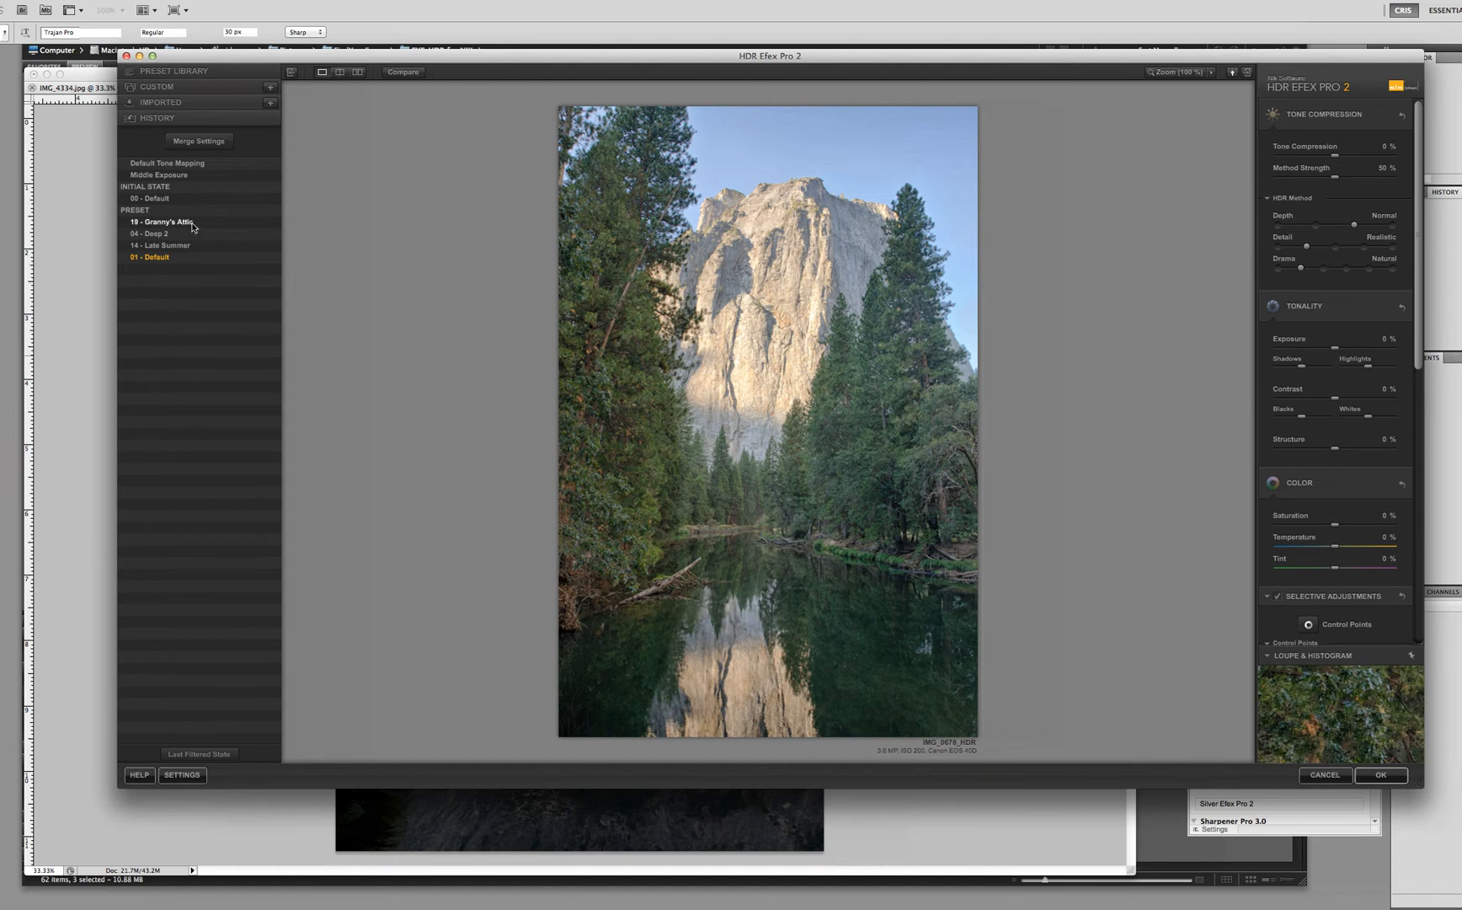
click(162, 221)
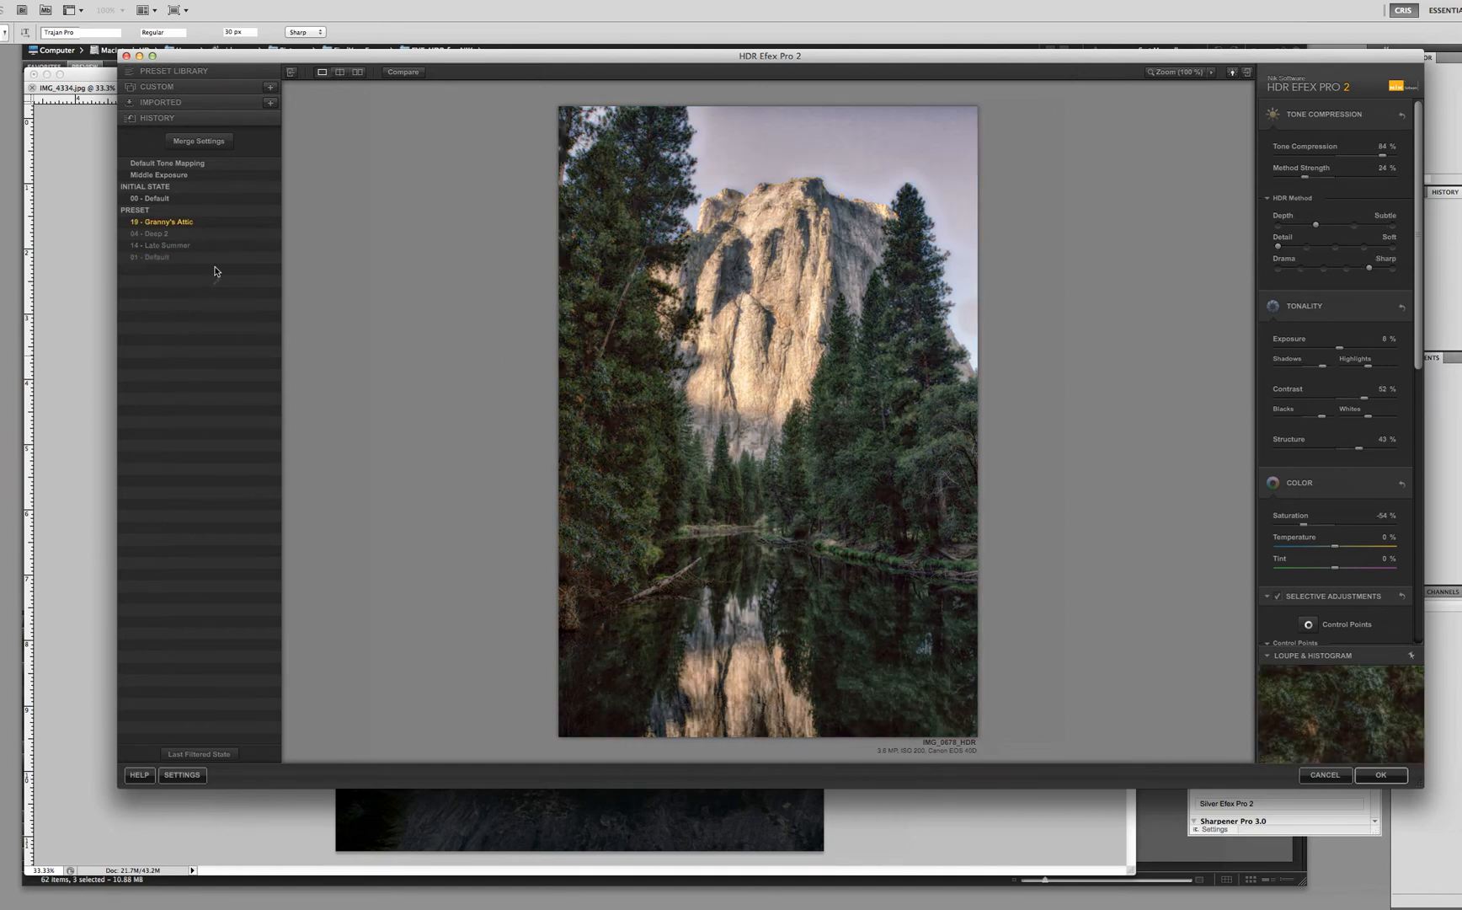
click(152, 256)
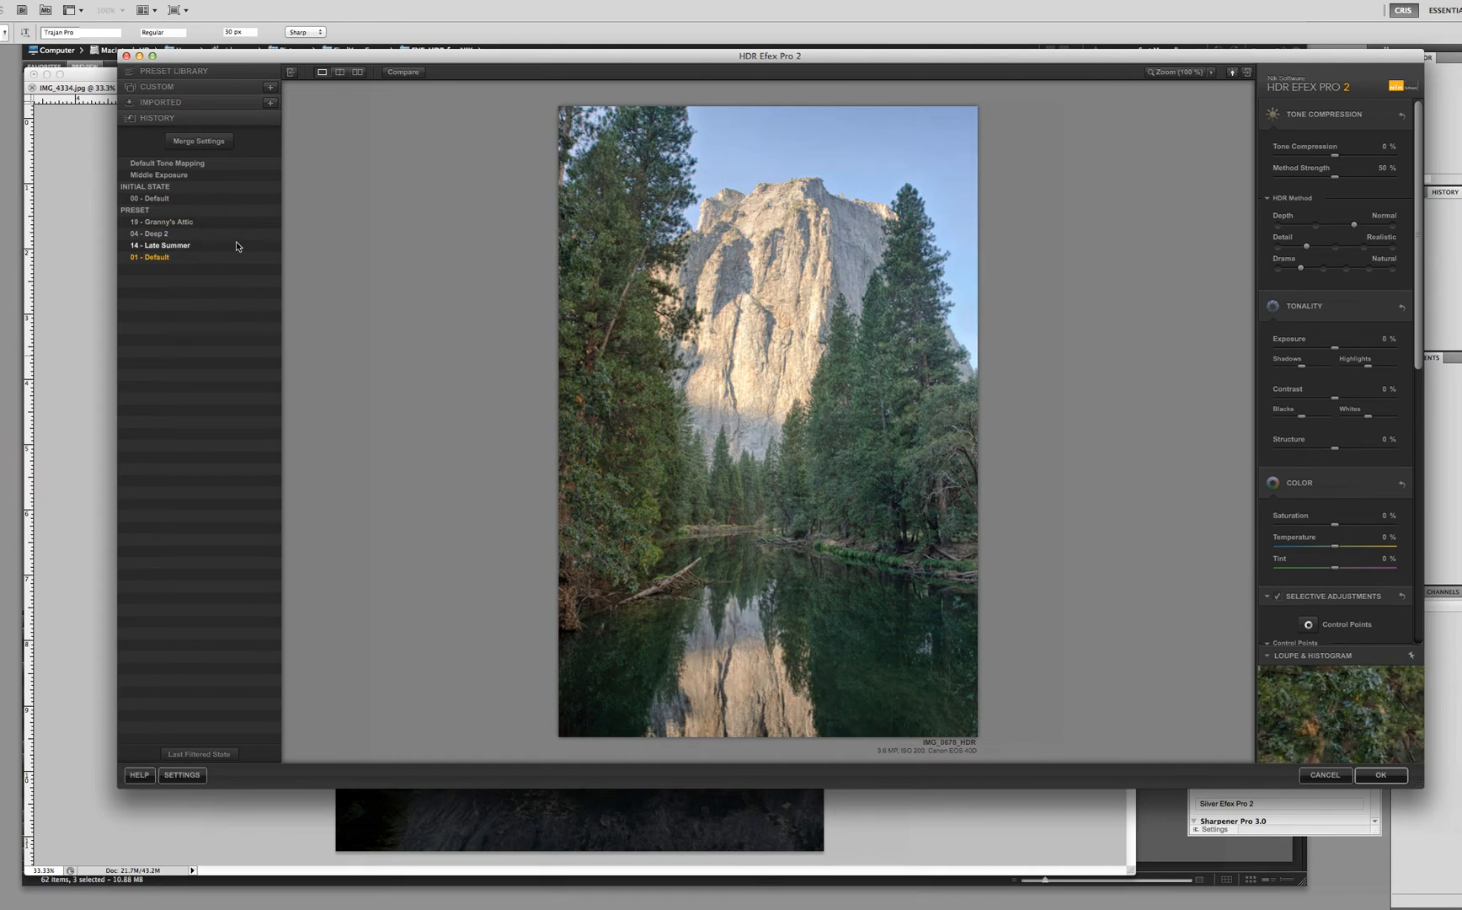
mouse_move(245, 197)
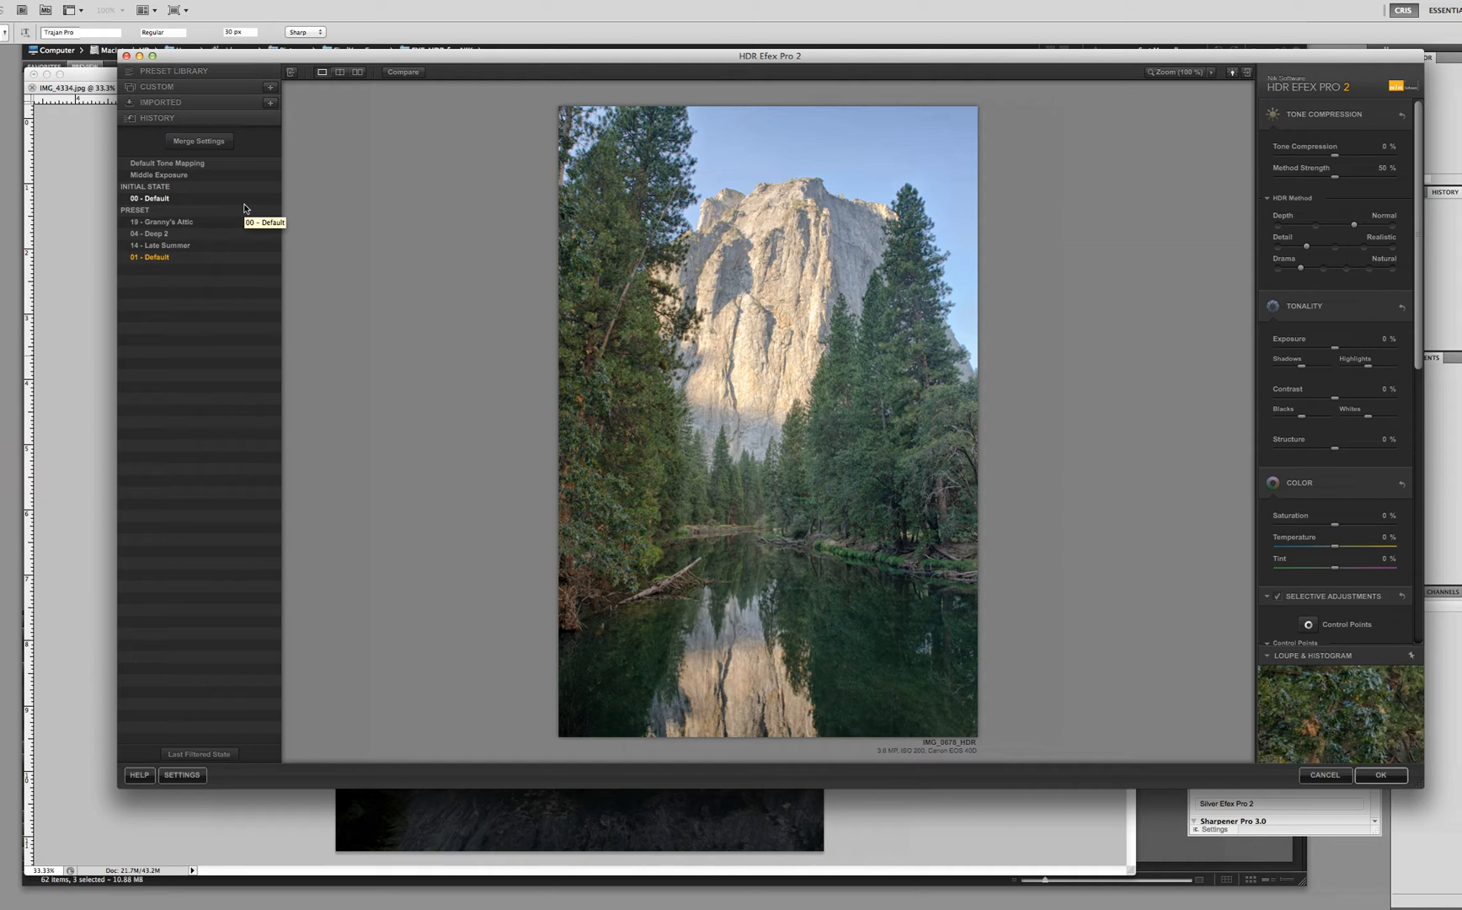
- Revisit the Merge Settings for the exposures and cancel without re-merging
click(197, 141)
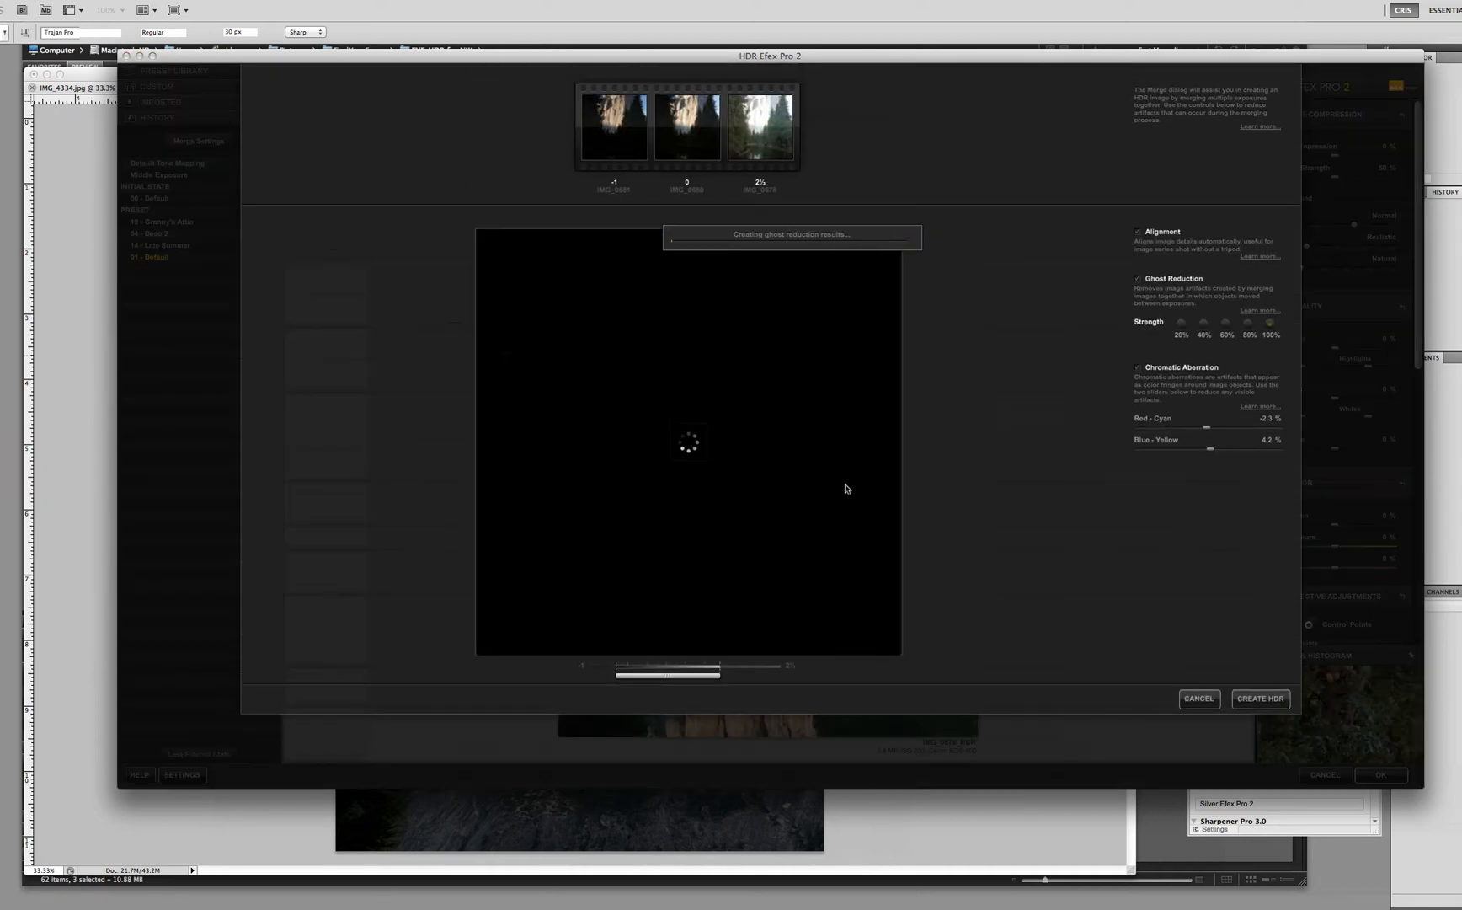
click(688, 128)
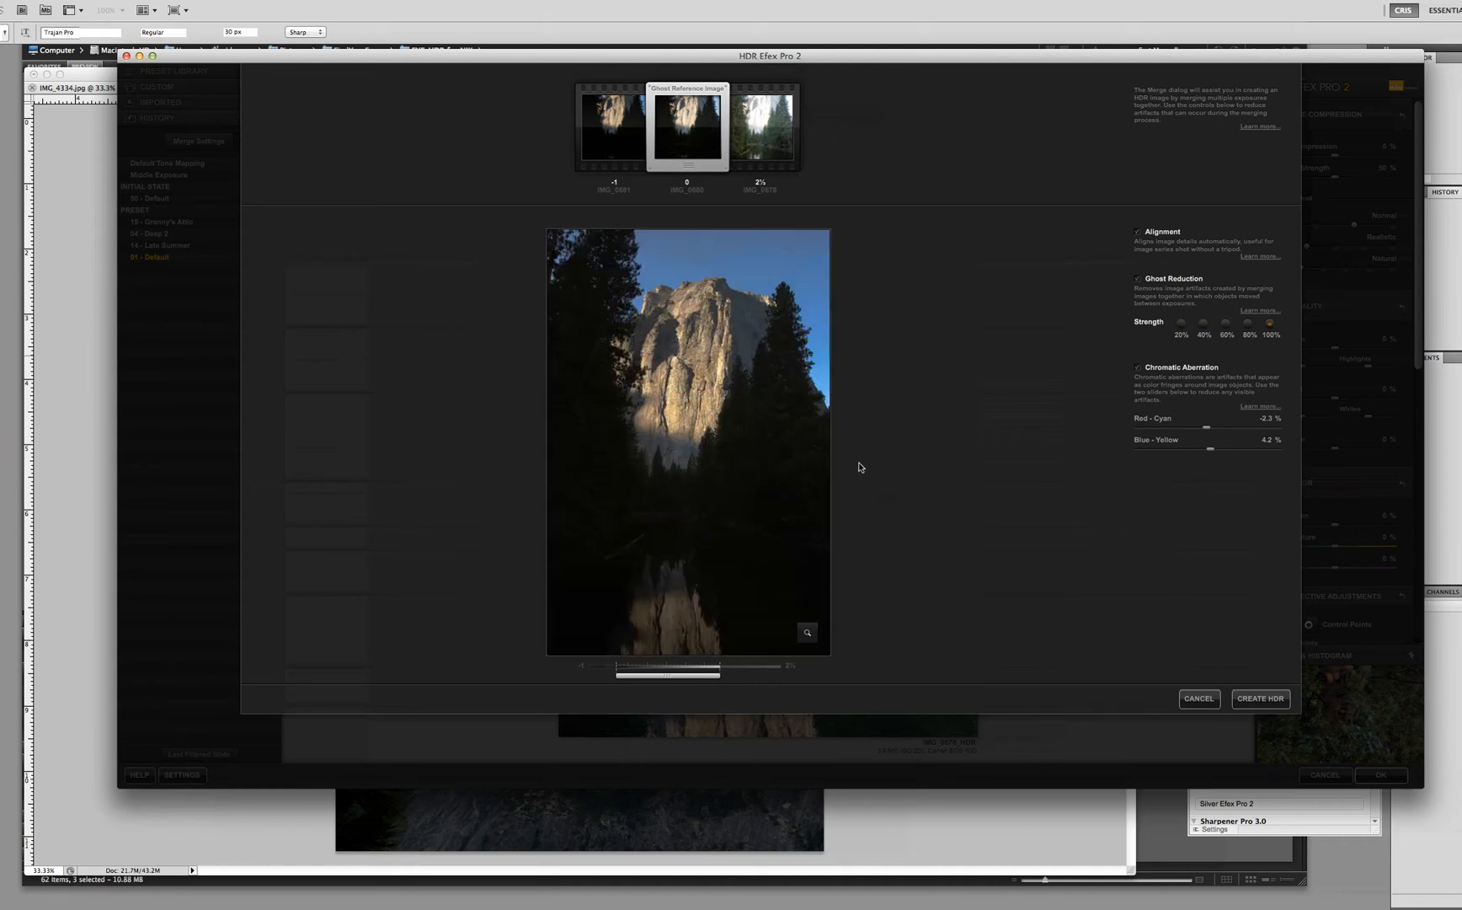
mouse_move(1198, 698)
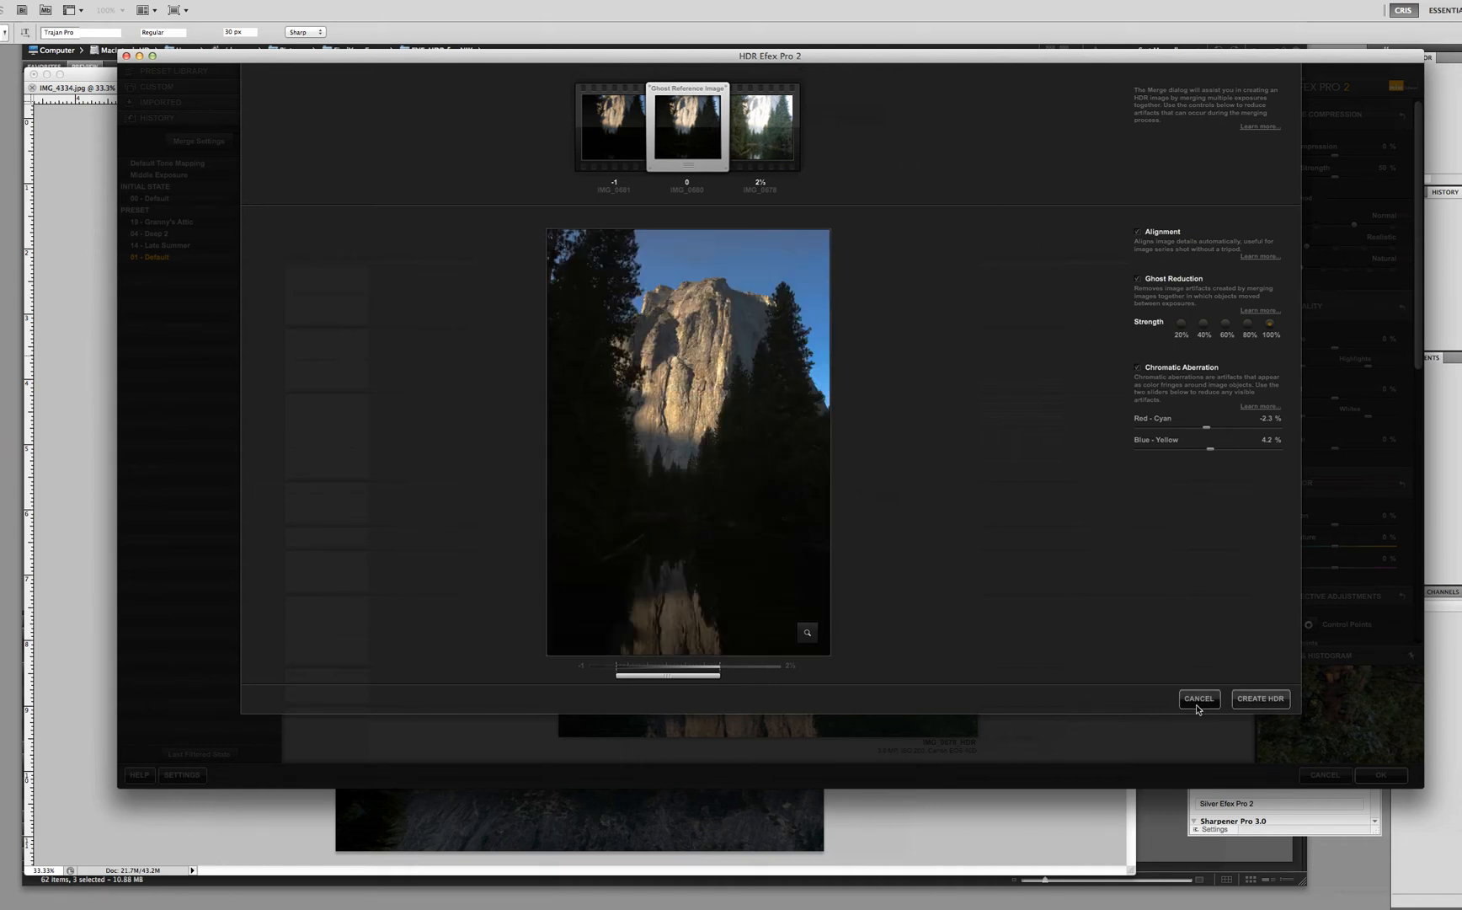
click(1259, 697)
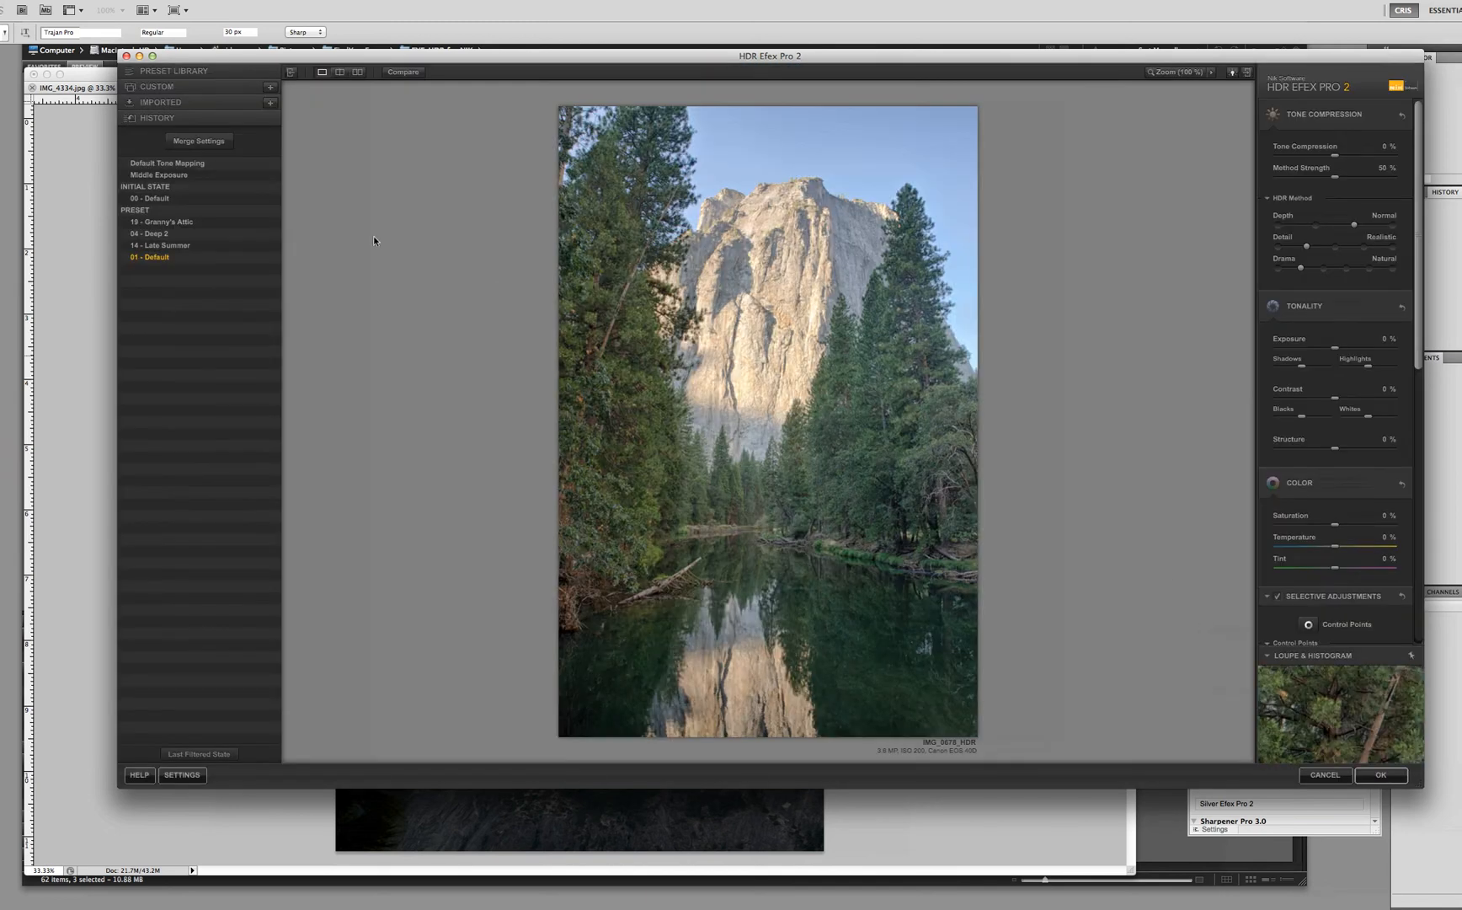
click(176, 71)
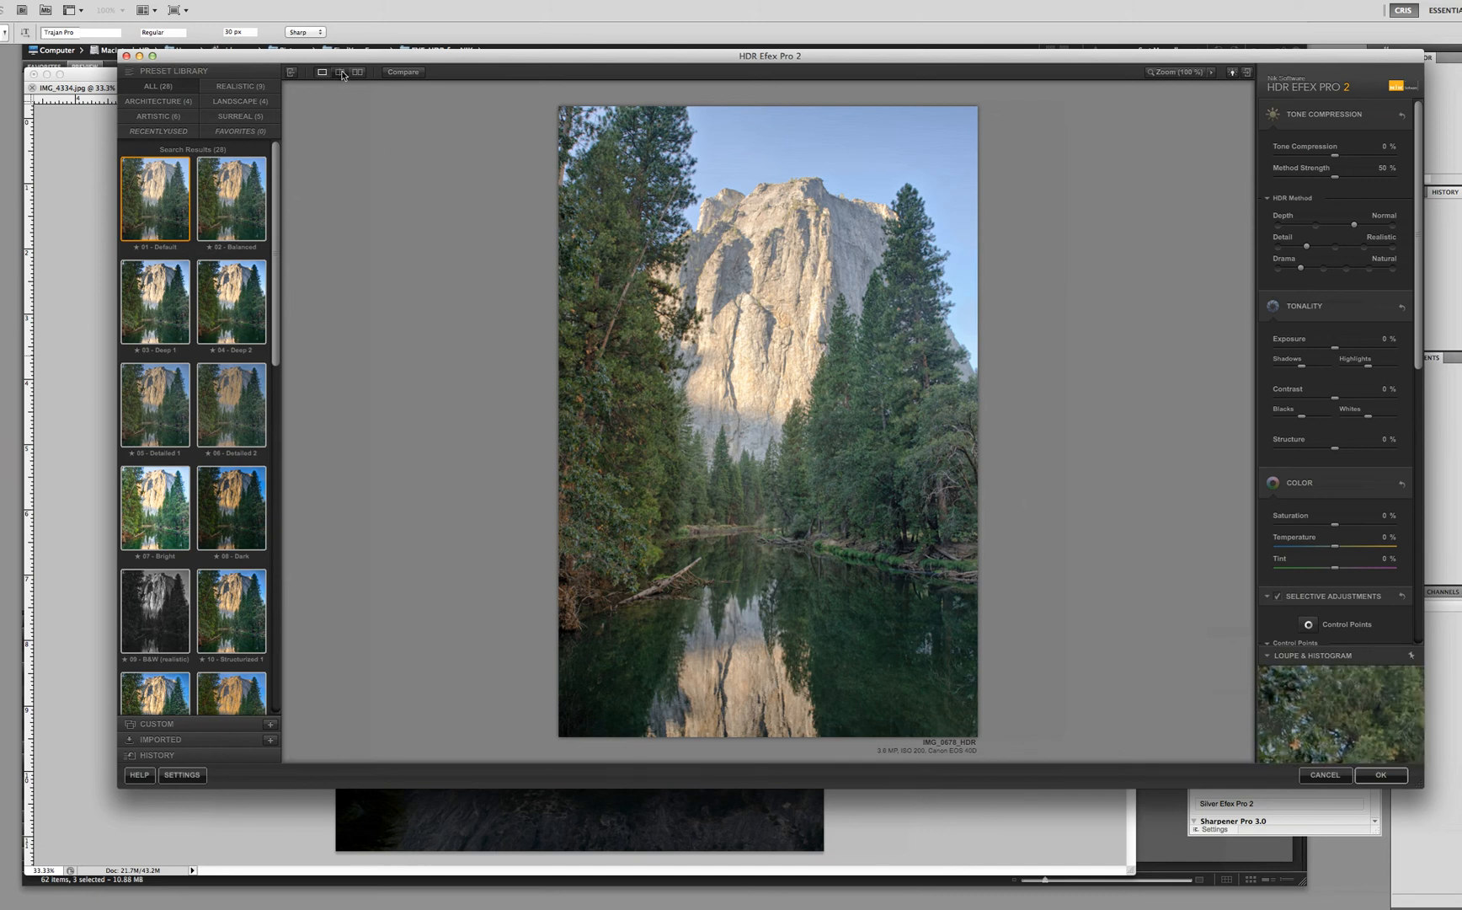
click(356, 72)
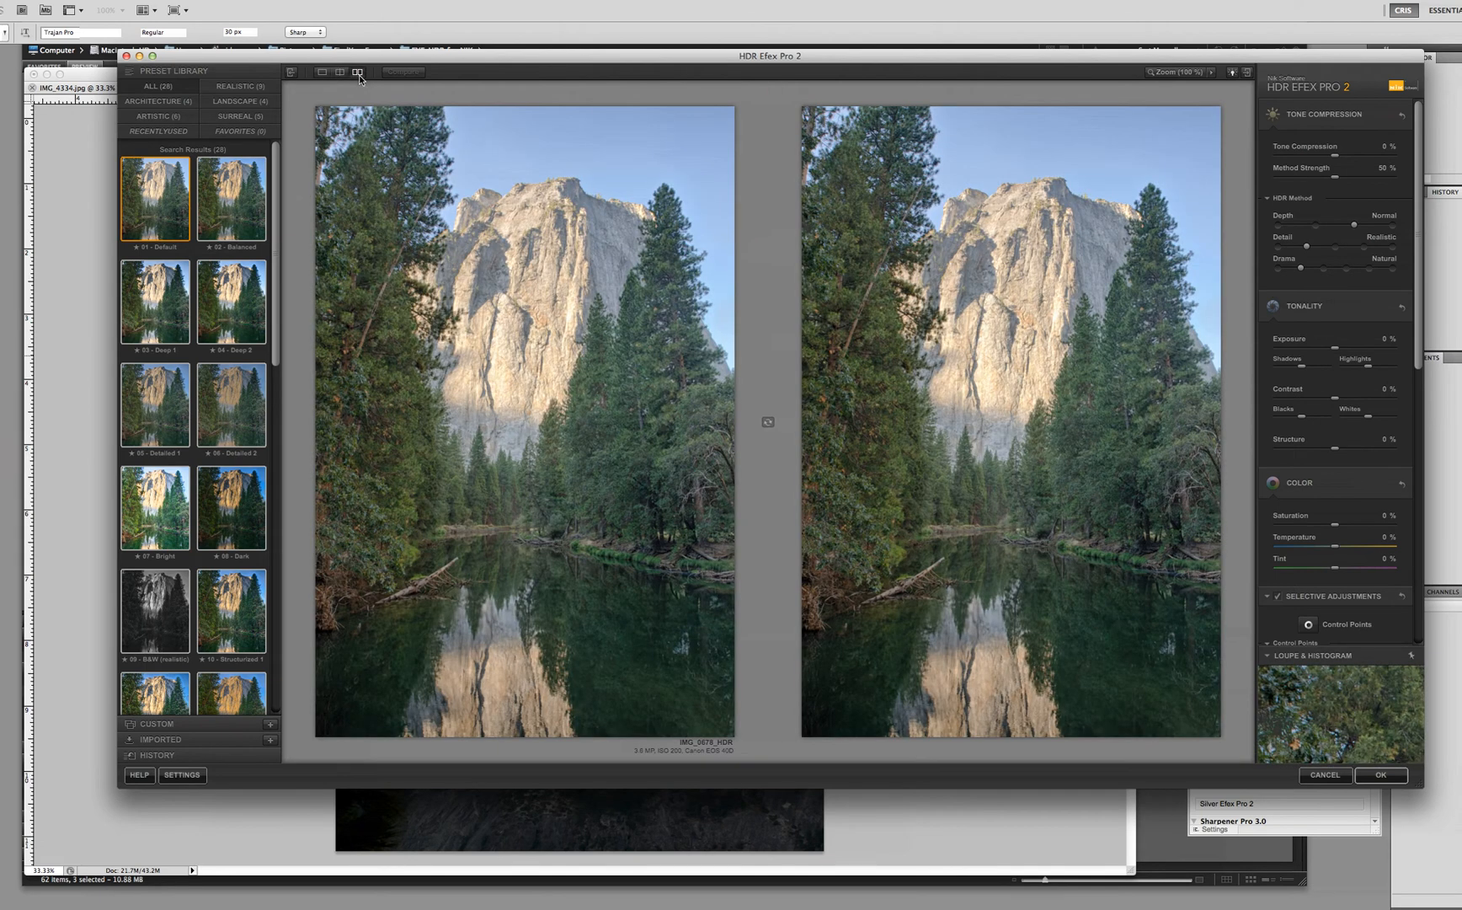
click(321, 73)
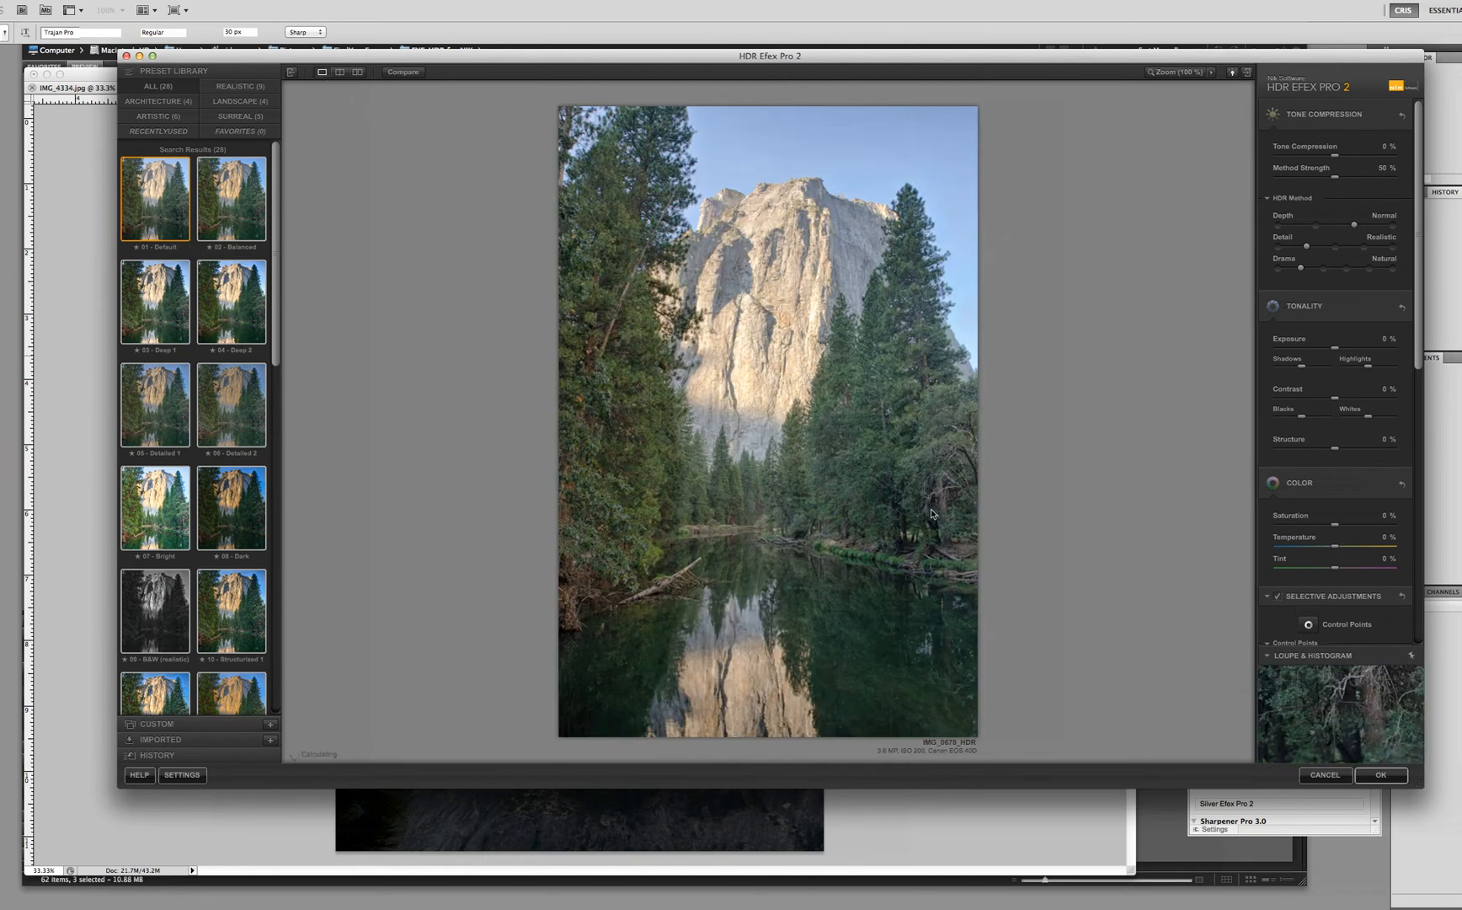
mouse_move(1213, 474)
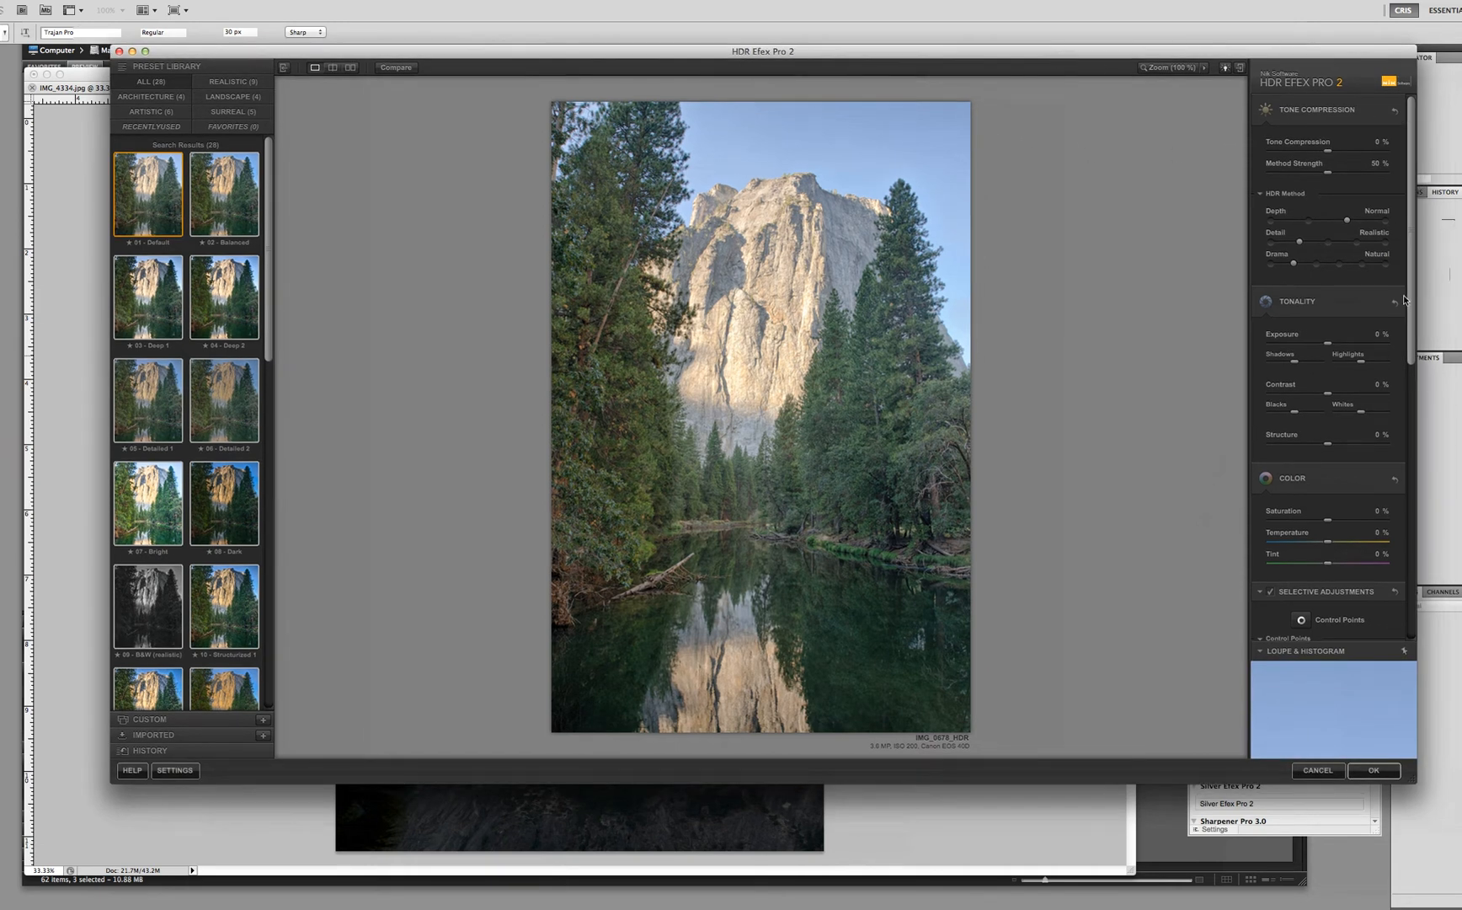
mouse_move(1332, 161)
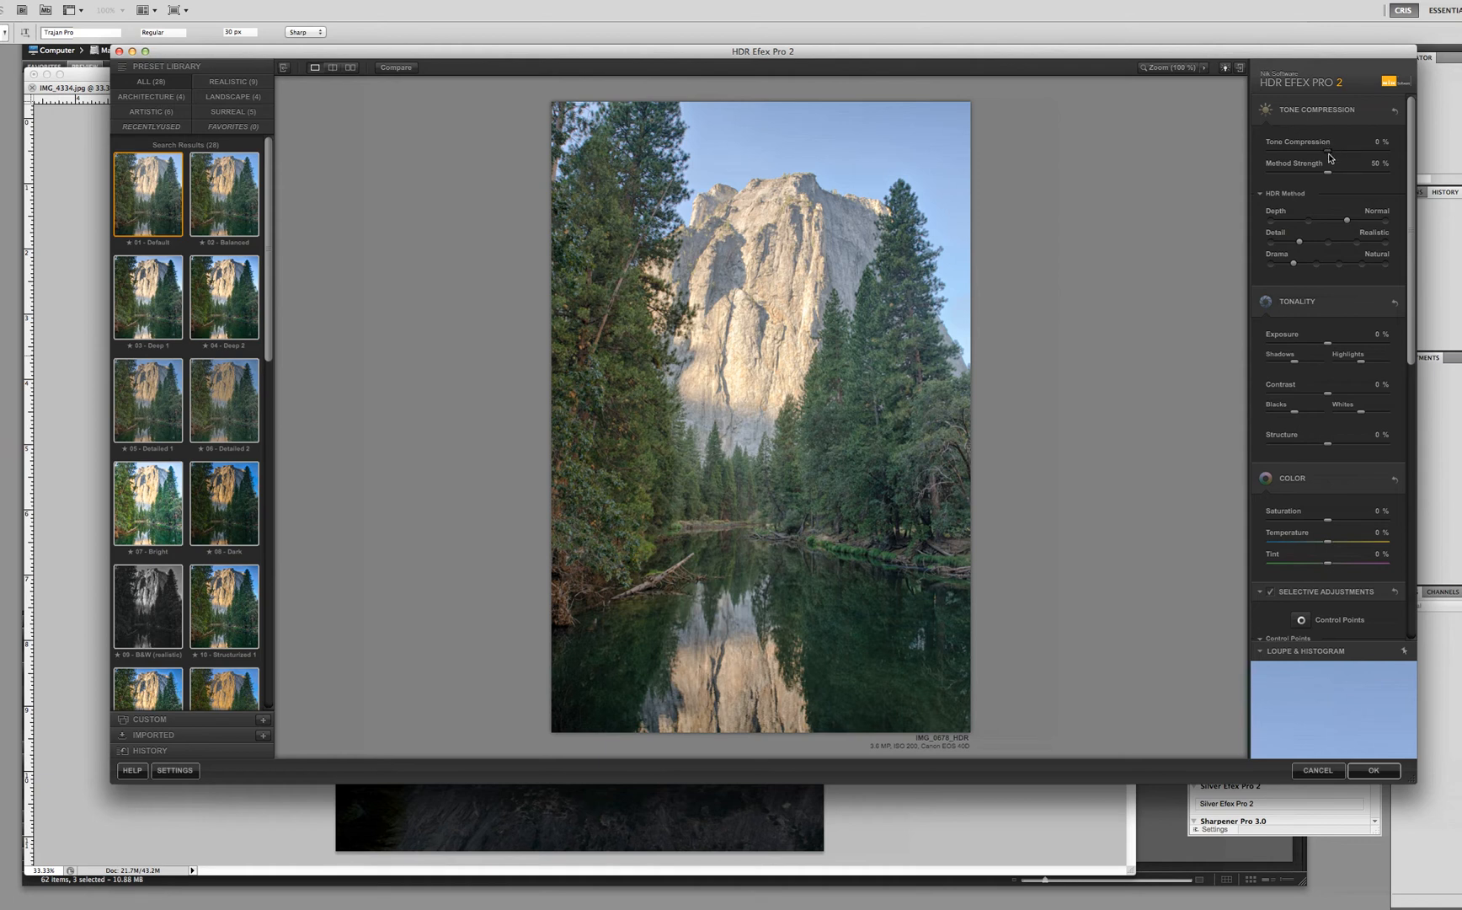
mouse_move(1318, 133)
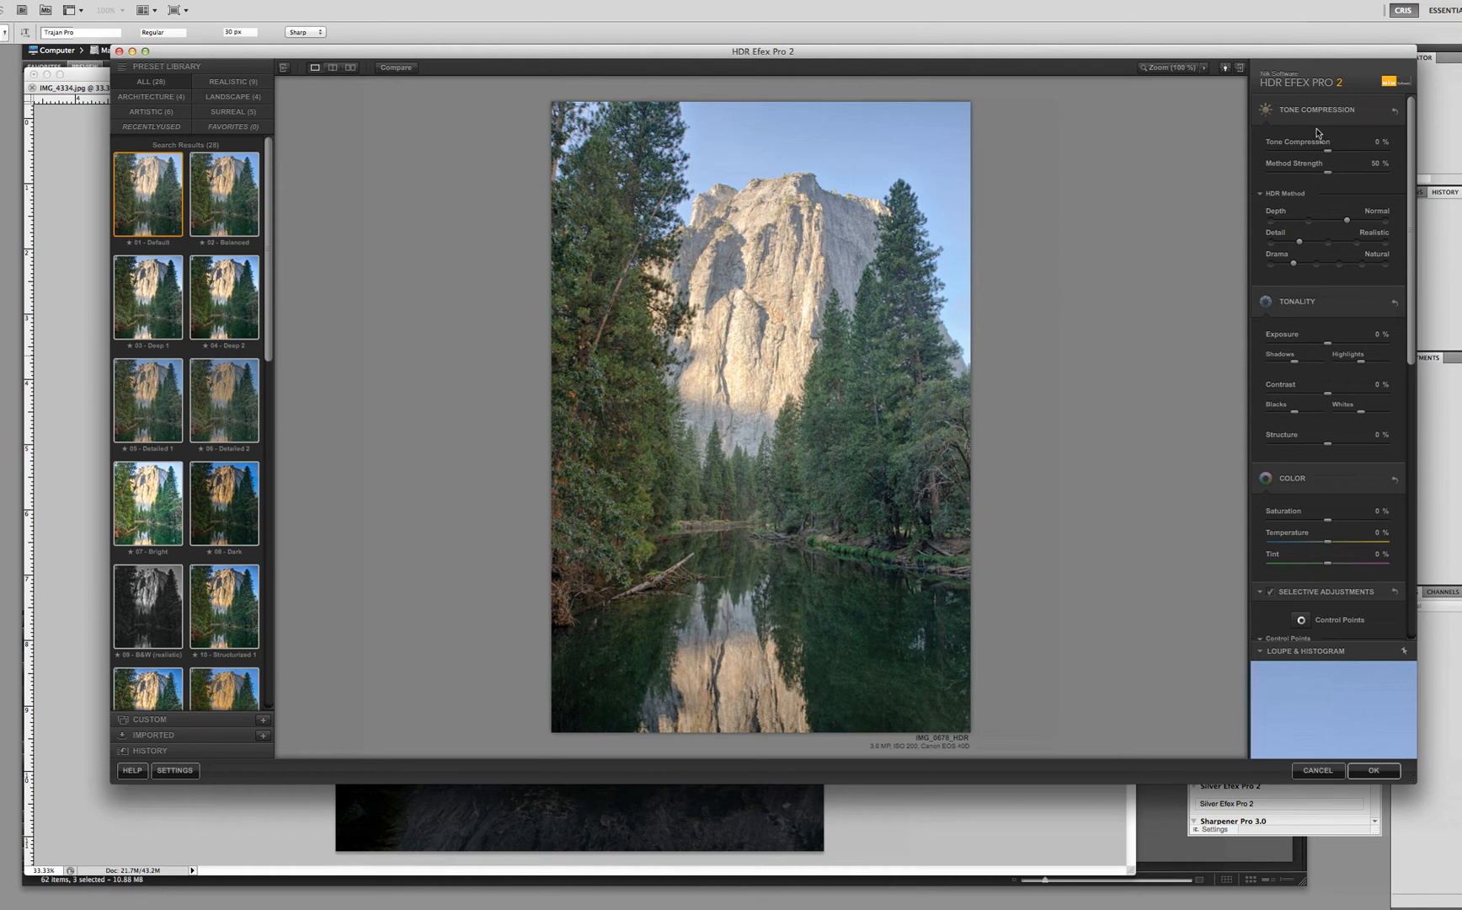
mouse_move(1408, 354)
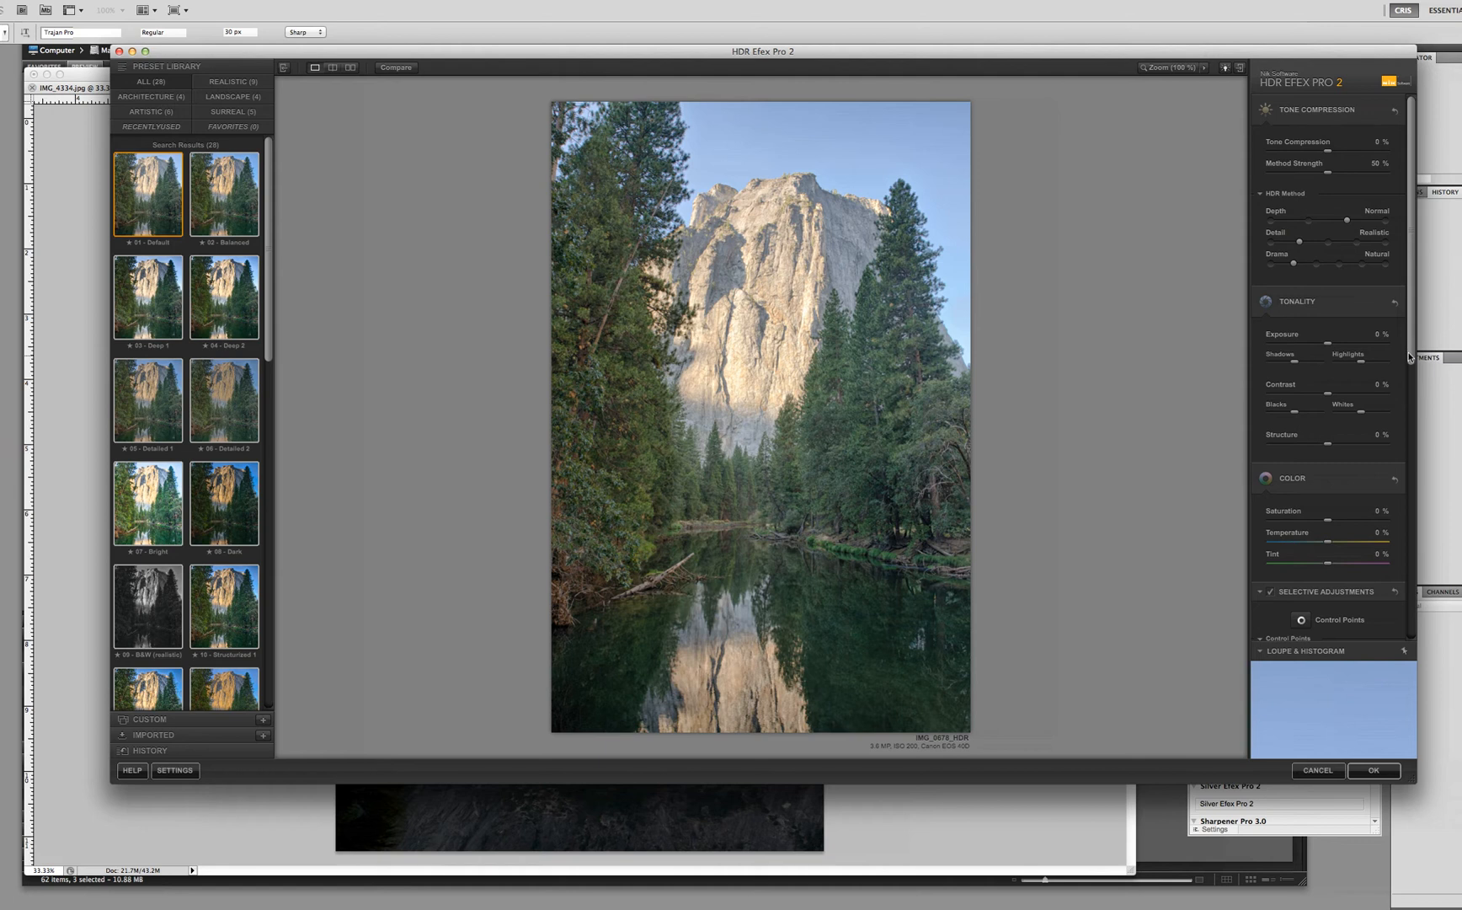
- Scroll through the right-hand adjustment panel to survey the tone compression and HDR method controls
scroll(down, 3)
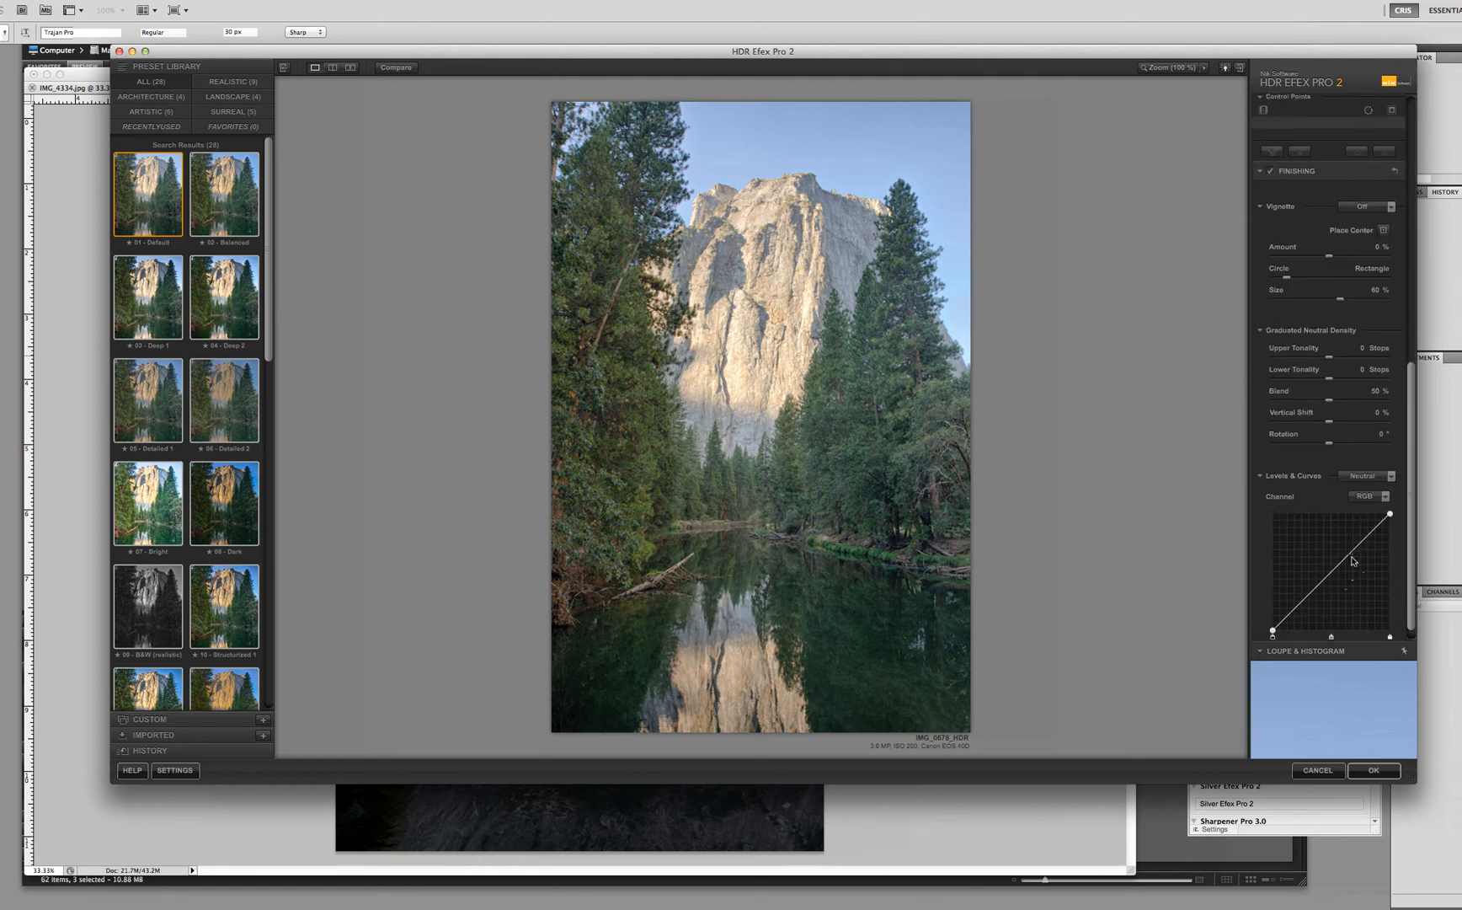
scroll(up, 3)
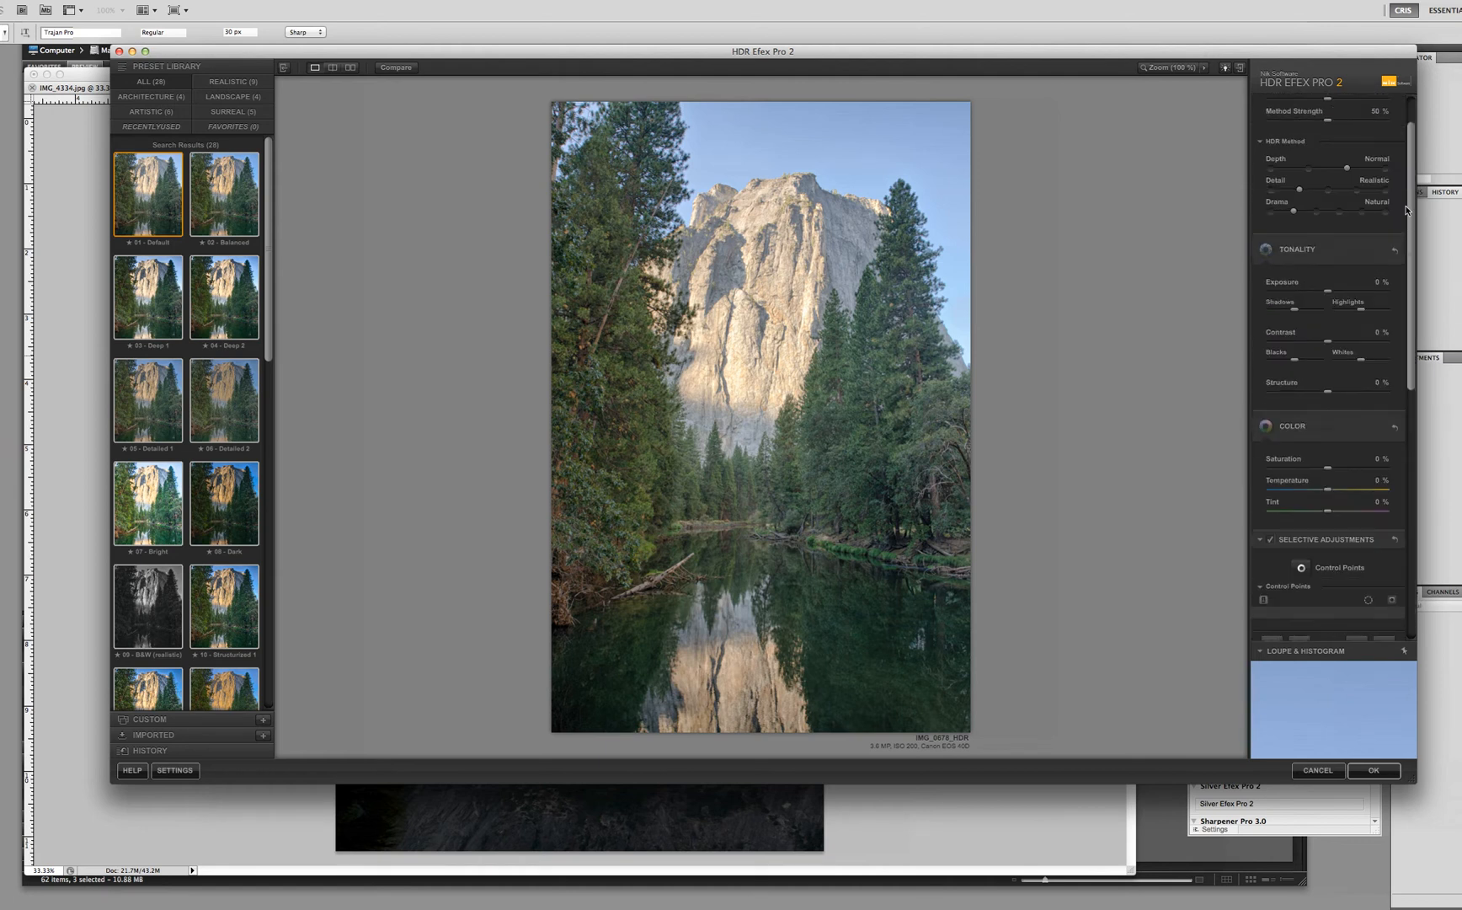
scroll(up, 3)
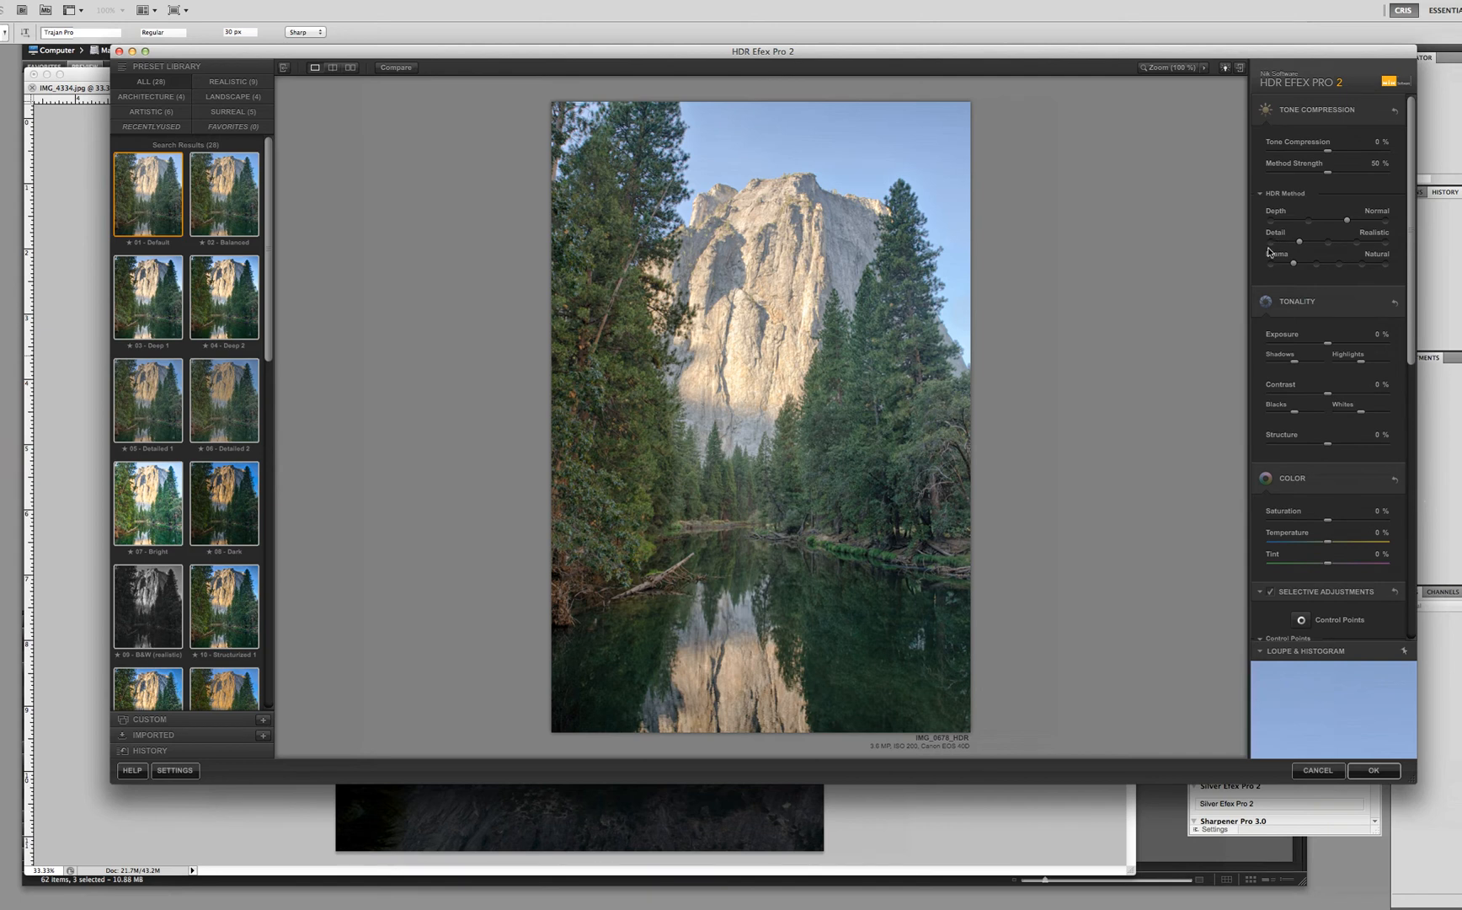
mouse_move(1323, 158)
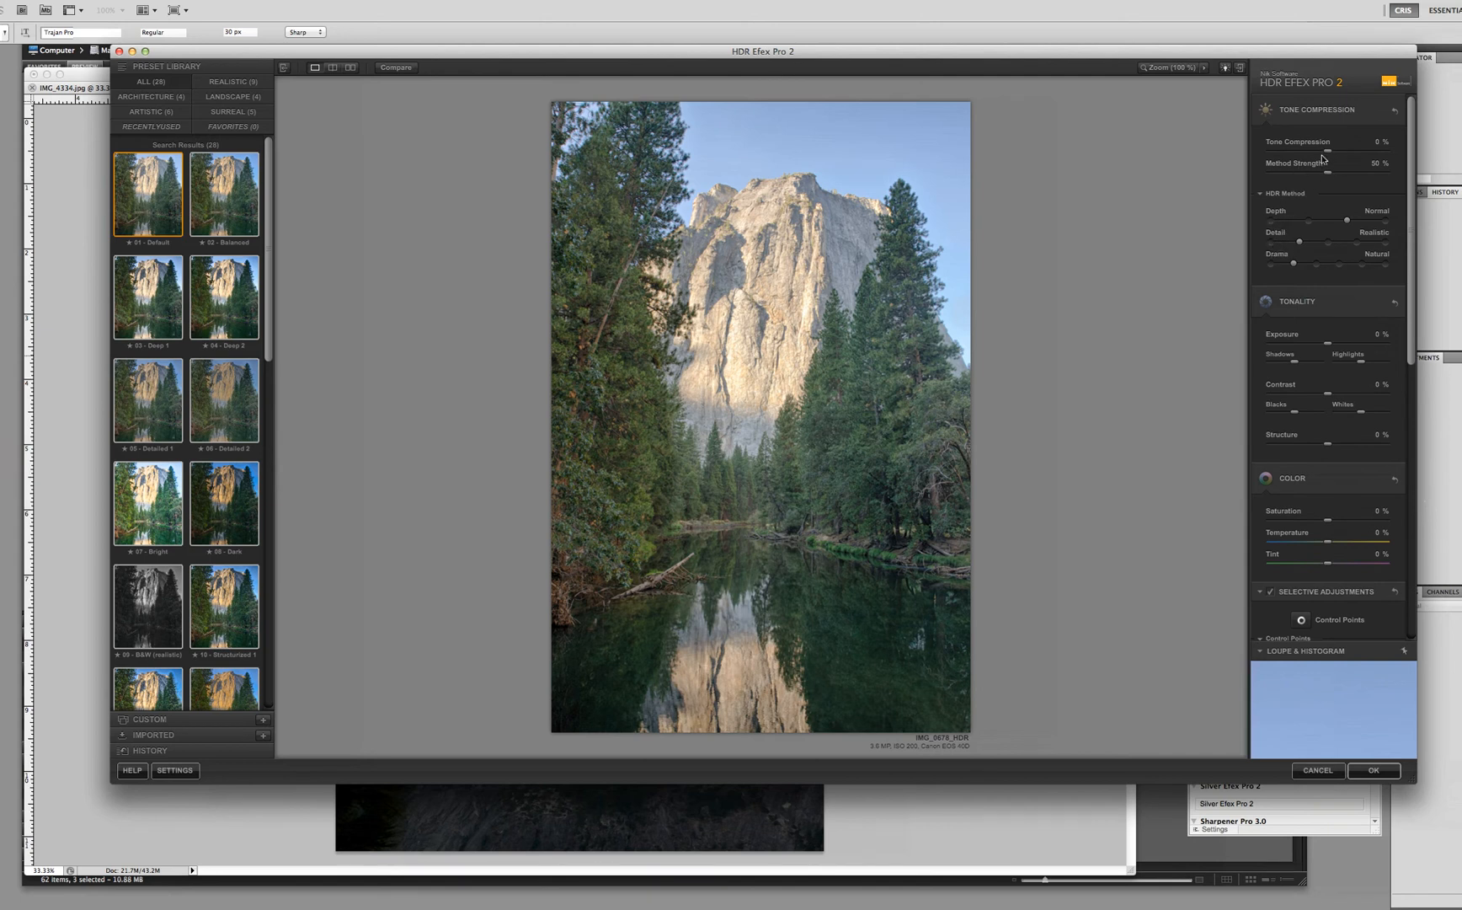
mouse_move(1316, 175)
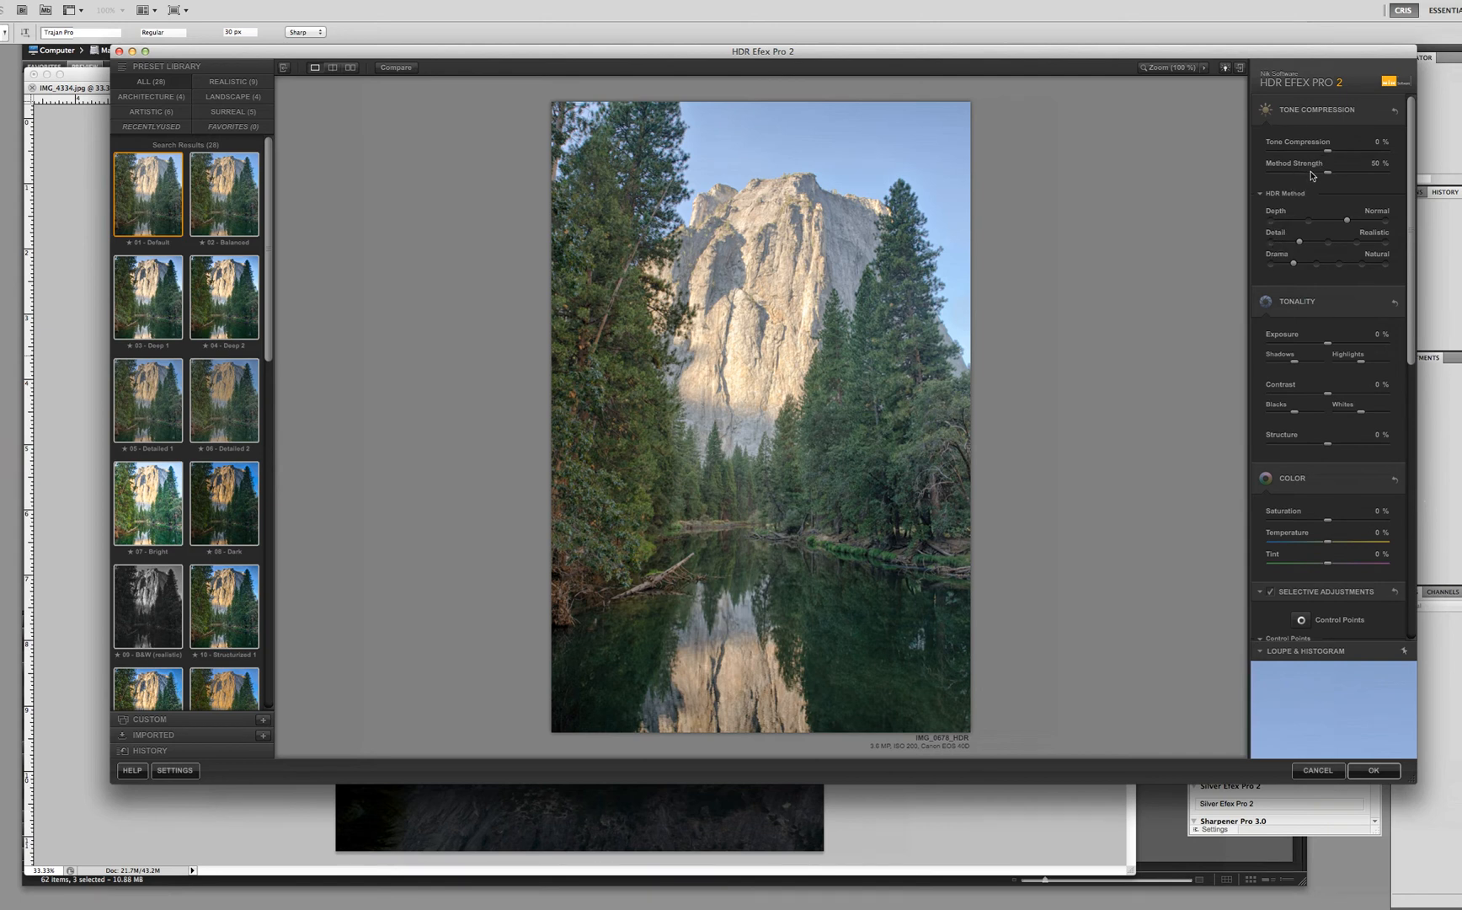
mouse_move(1303, 177)
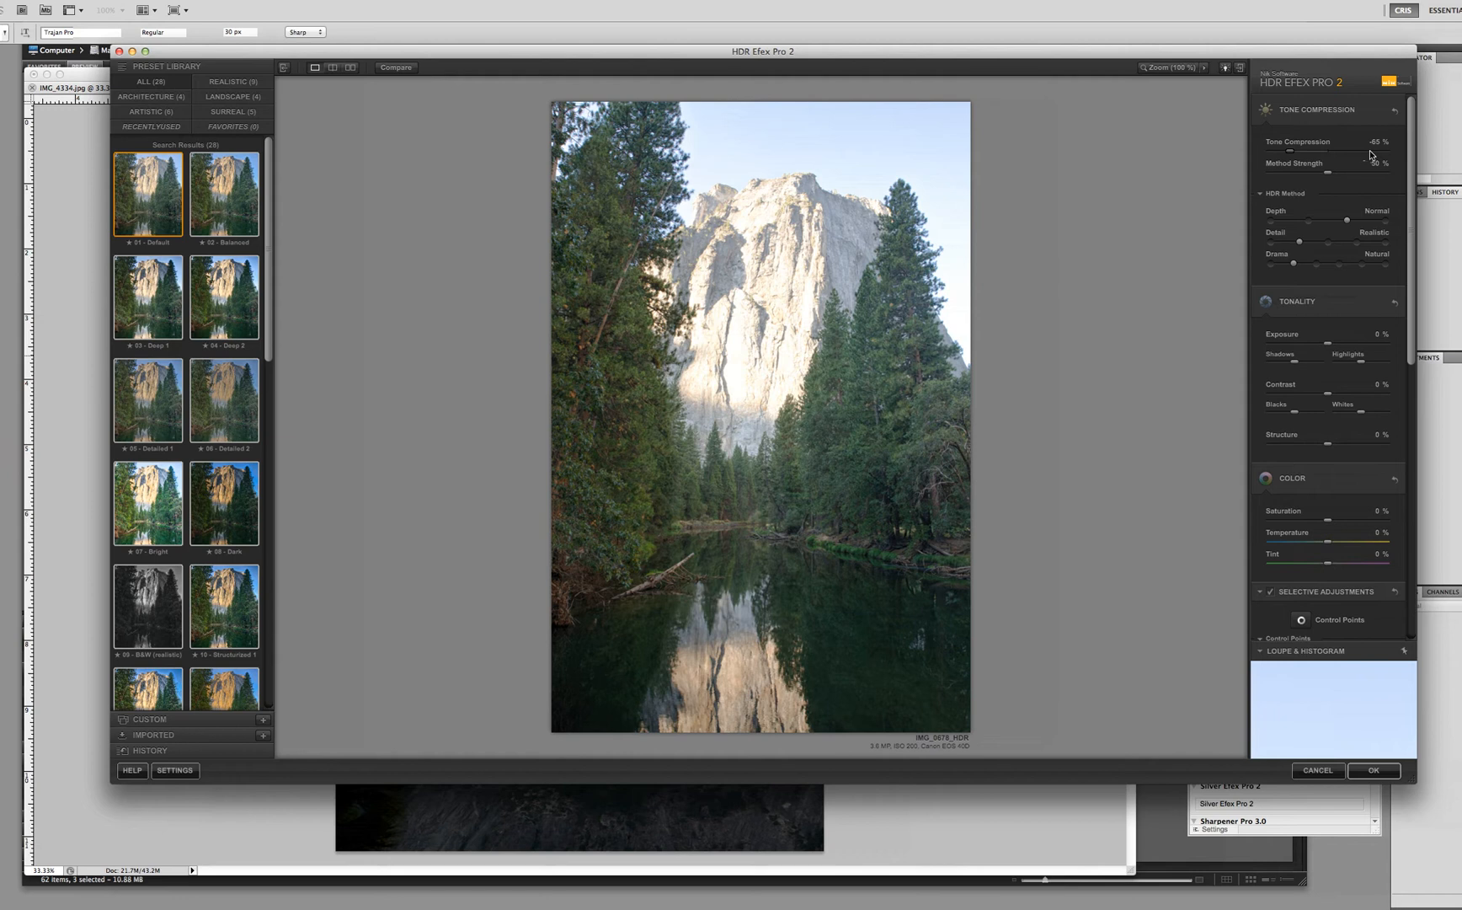
mouse_move(1292, 156)
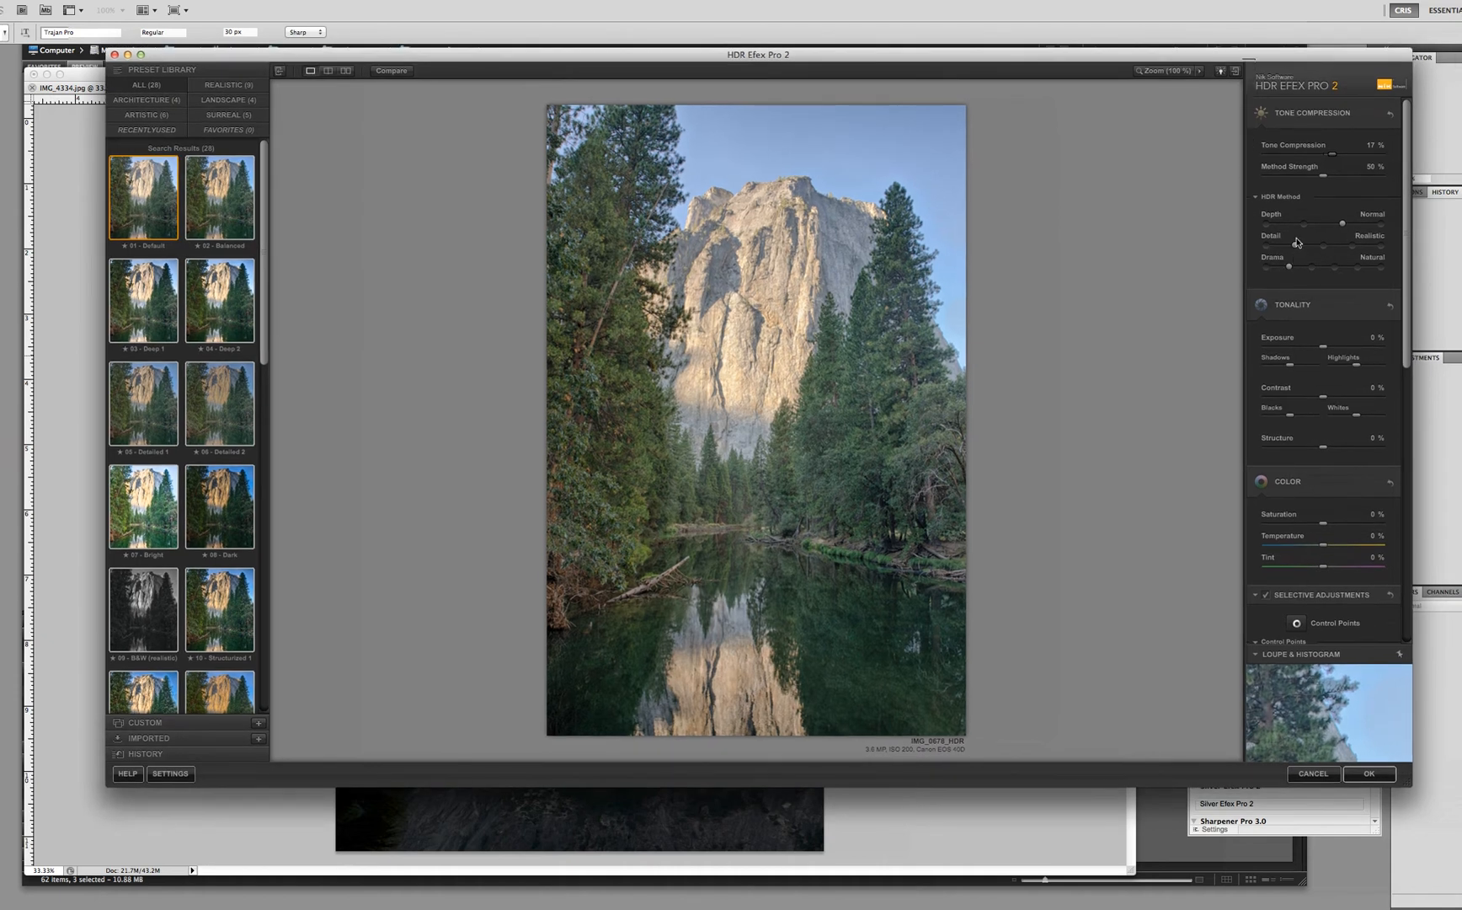
mouse_move(1318, 206)
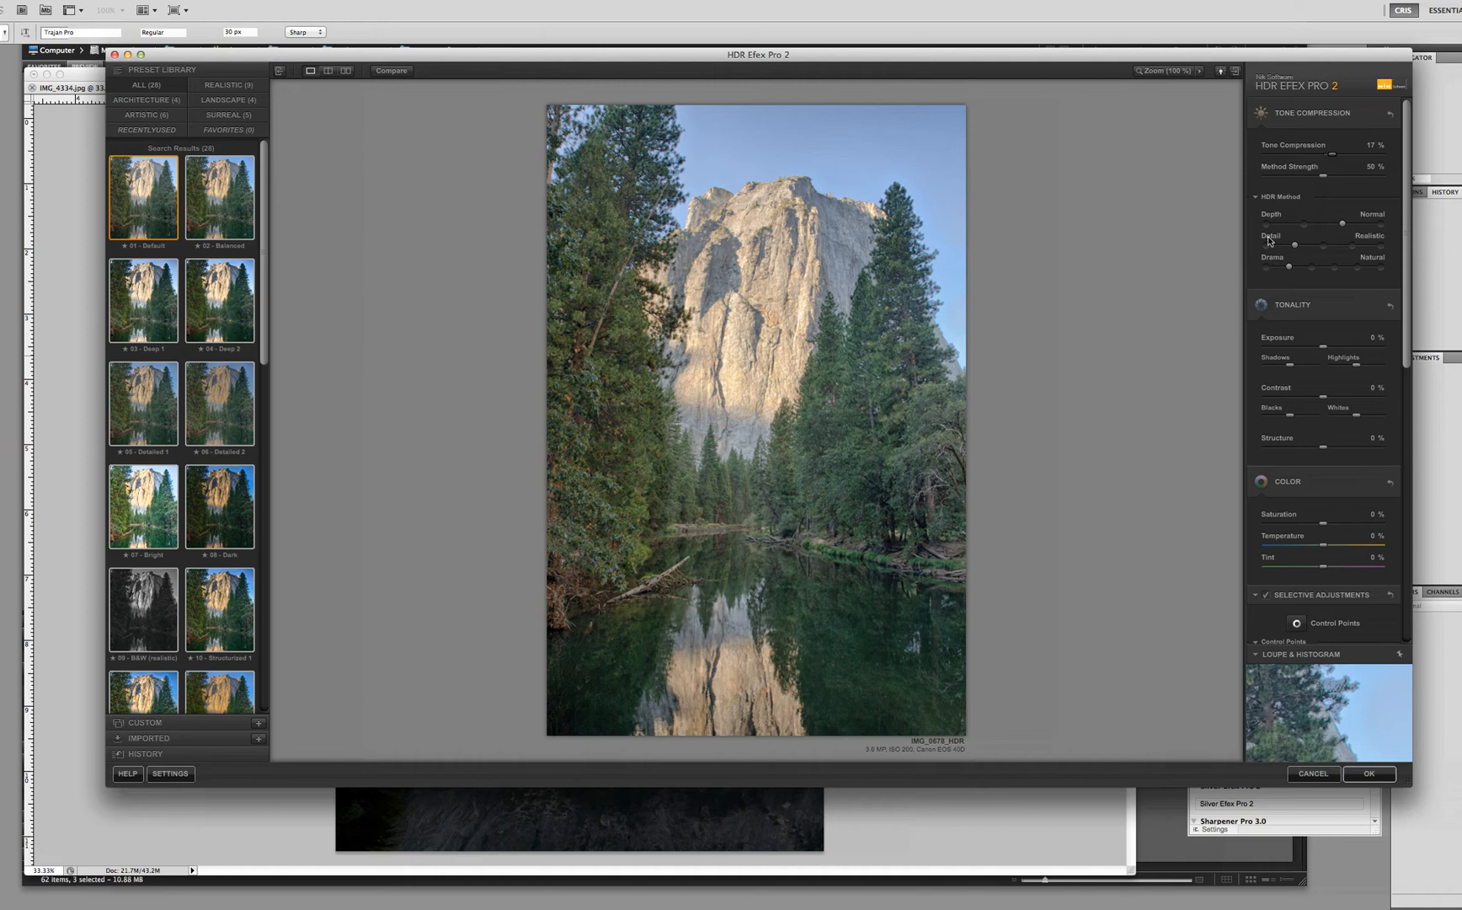
mouse_move(1269, 244)
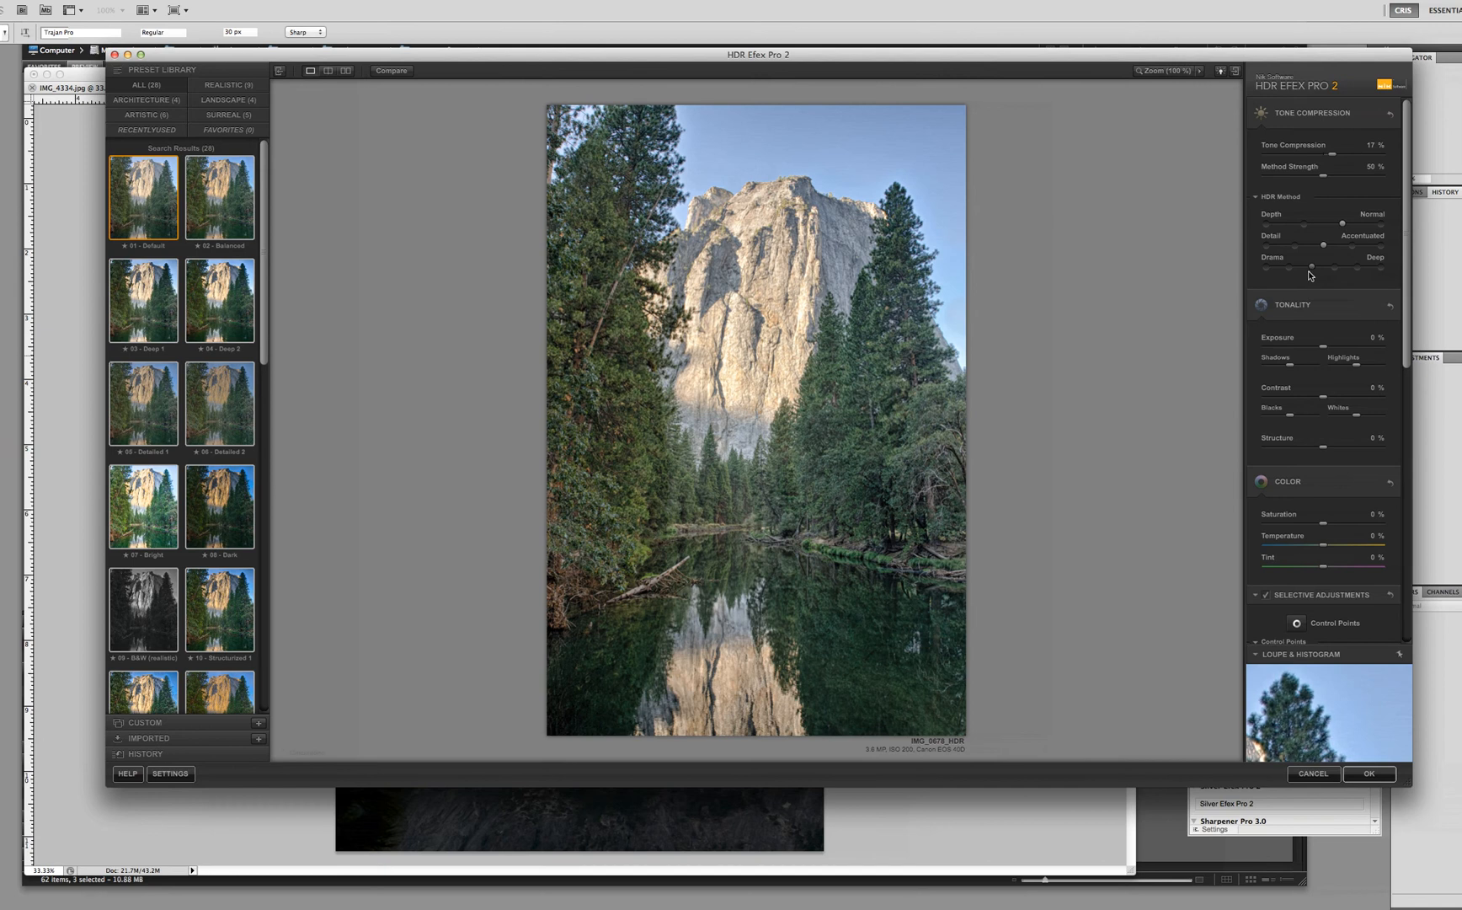
mouse_move(1403, 309)
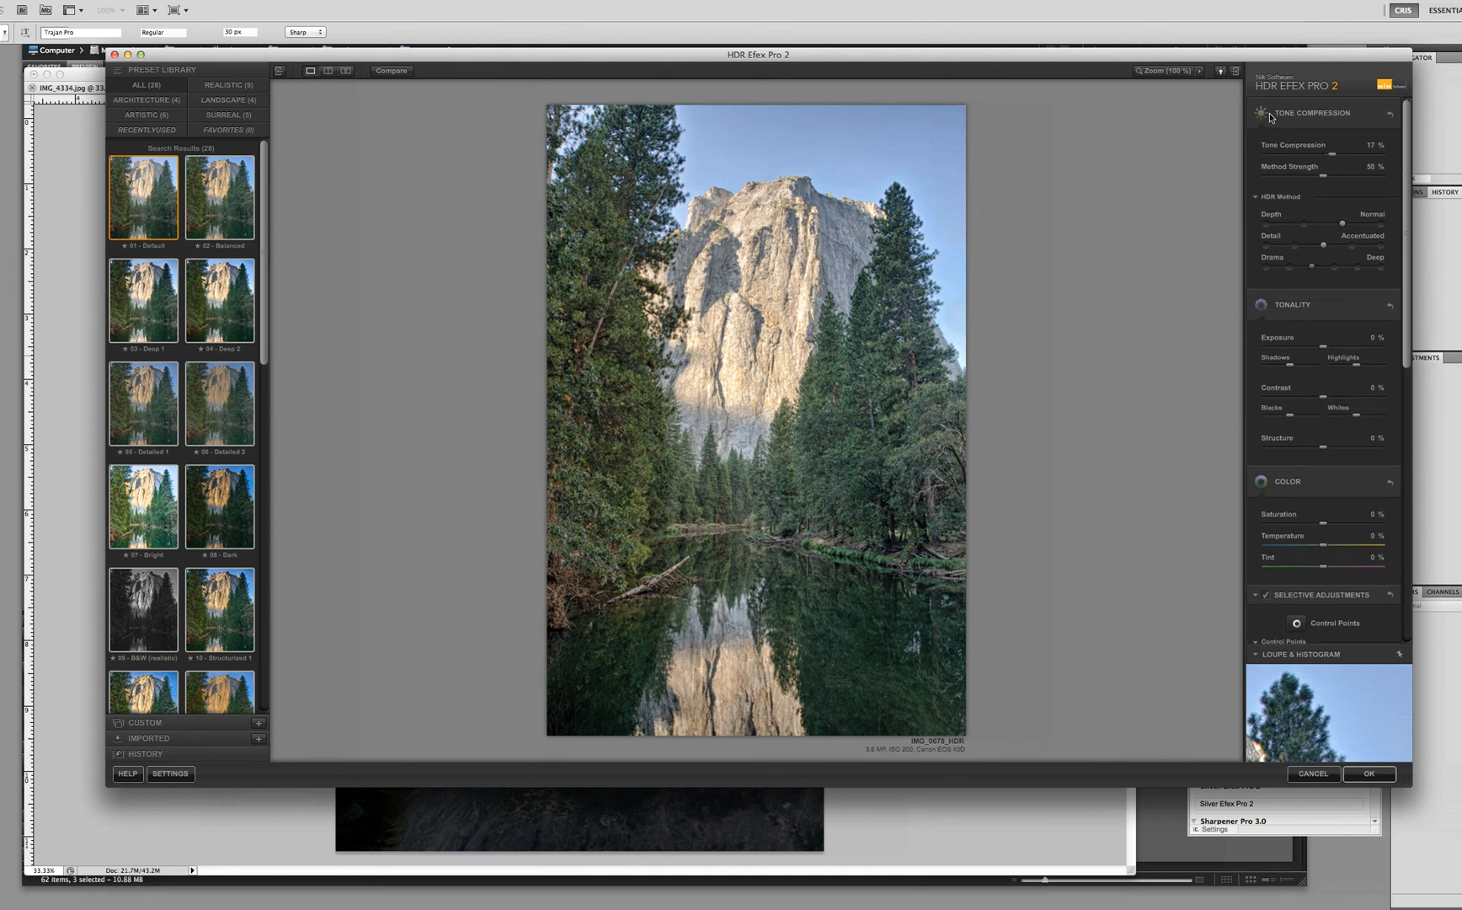
- Scroll the right panel down to the Tonality section
scroll(down, 3)
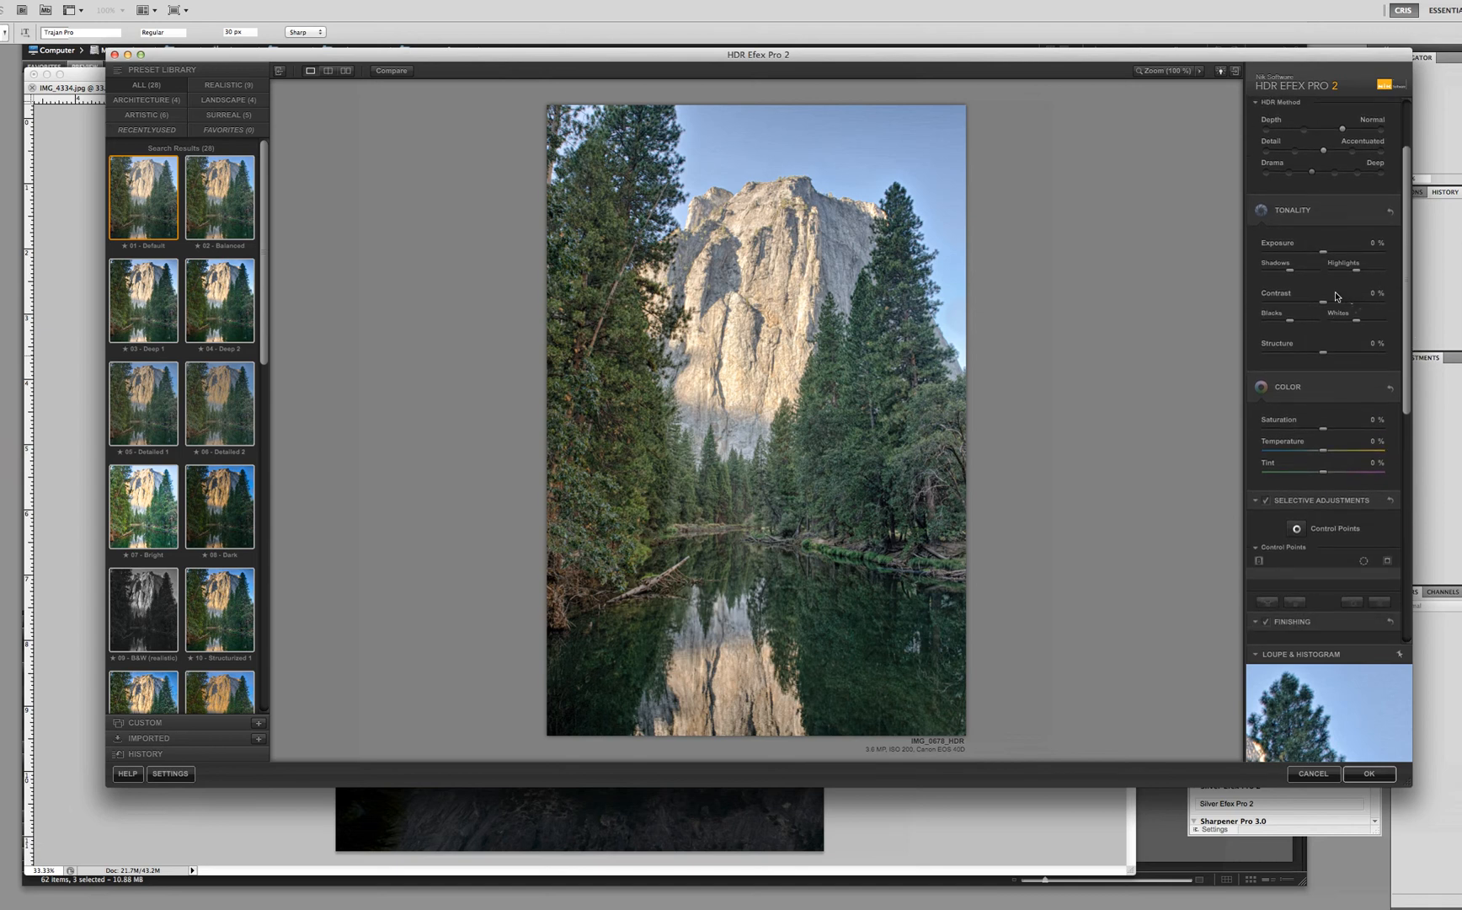
mouse_move(1330, 270)
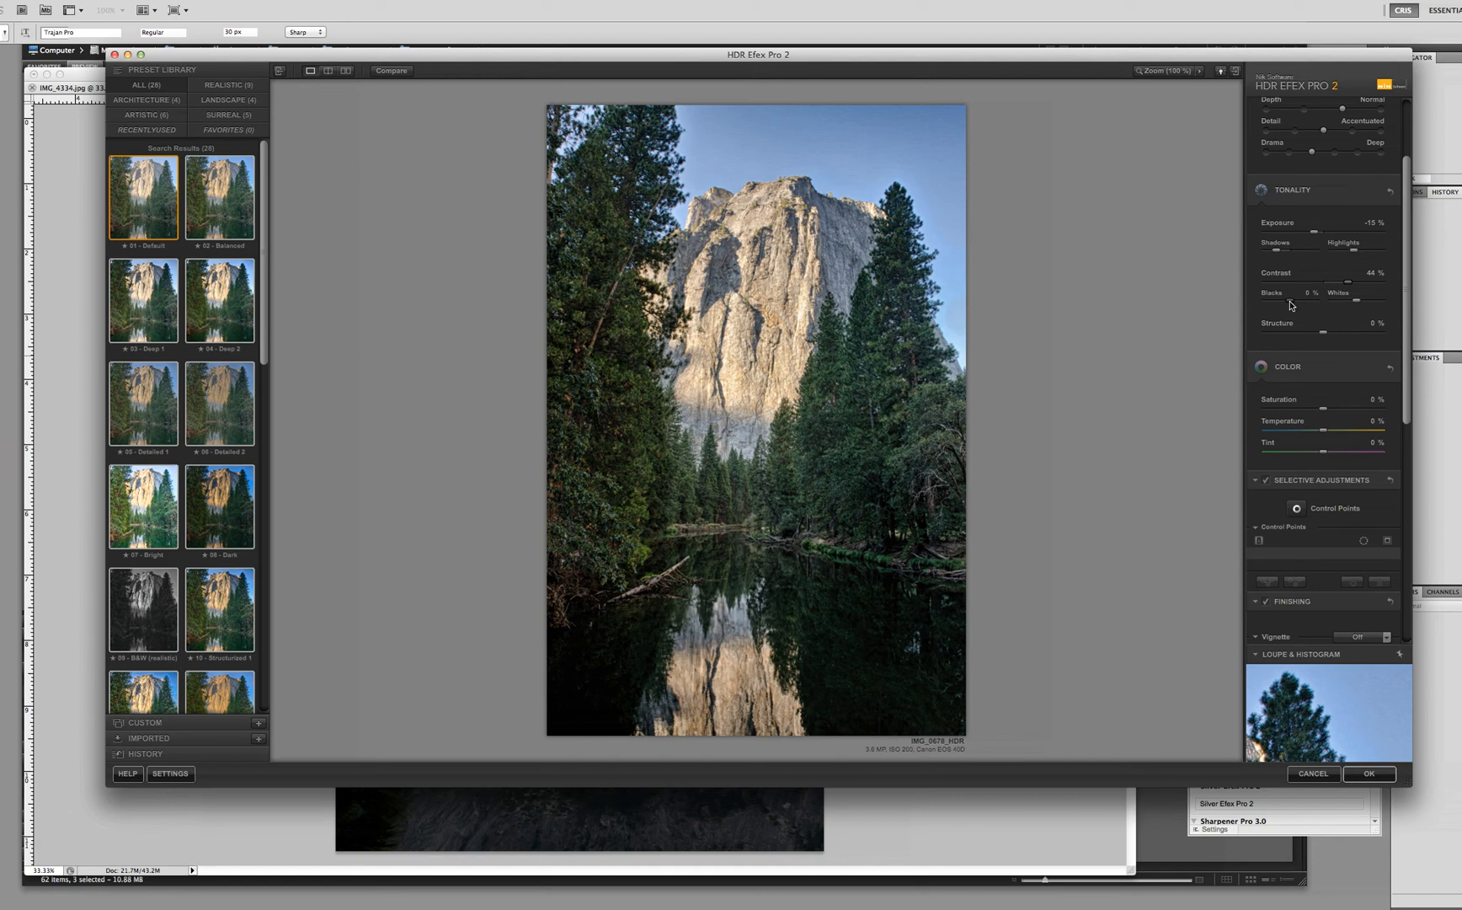
mouse_move(1287, 307)
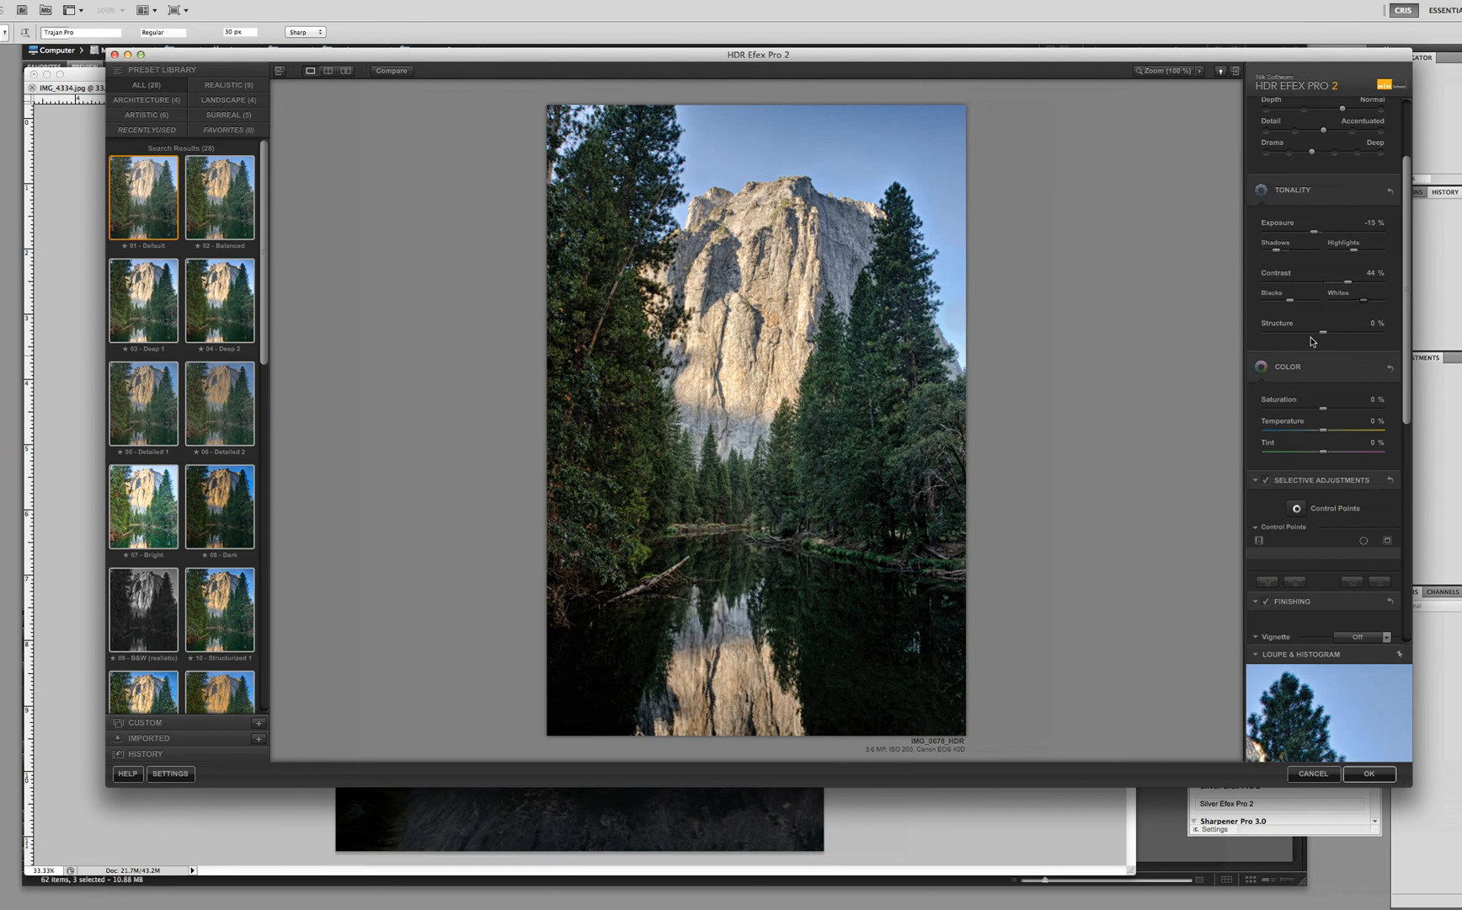
mouse_move(1306, 342)
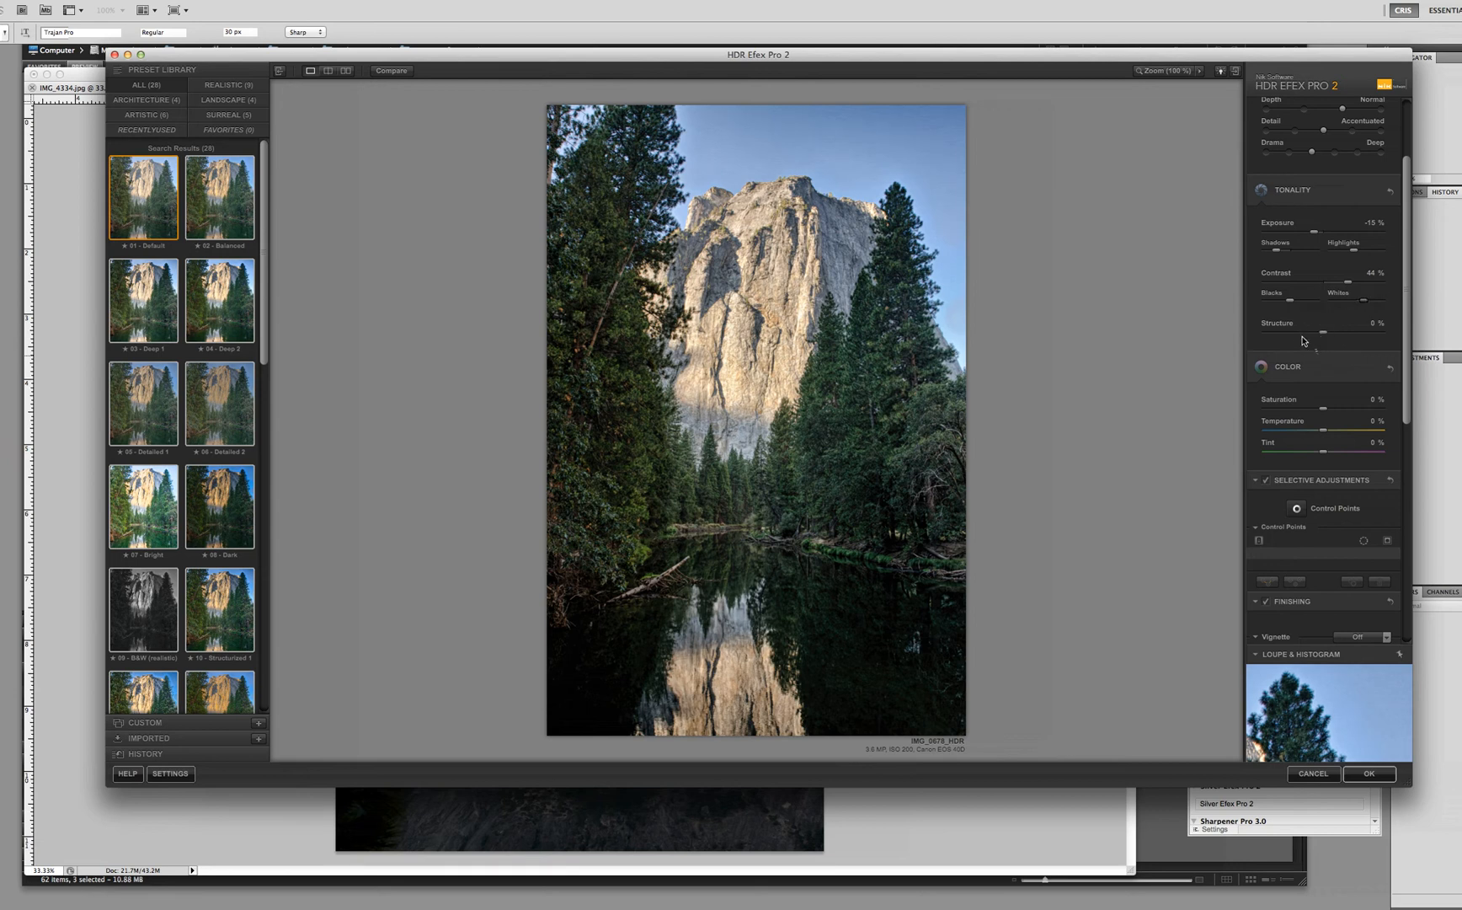
mouse_move(1316, 333)
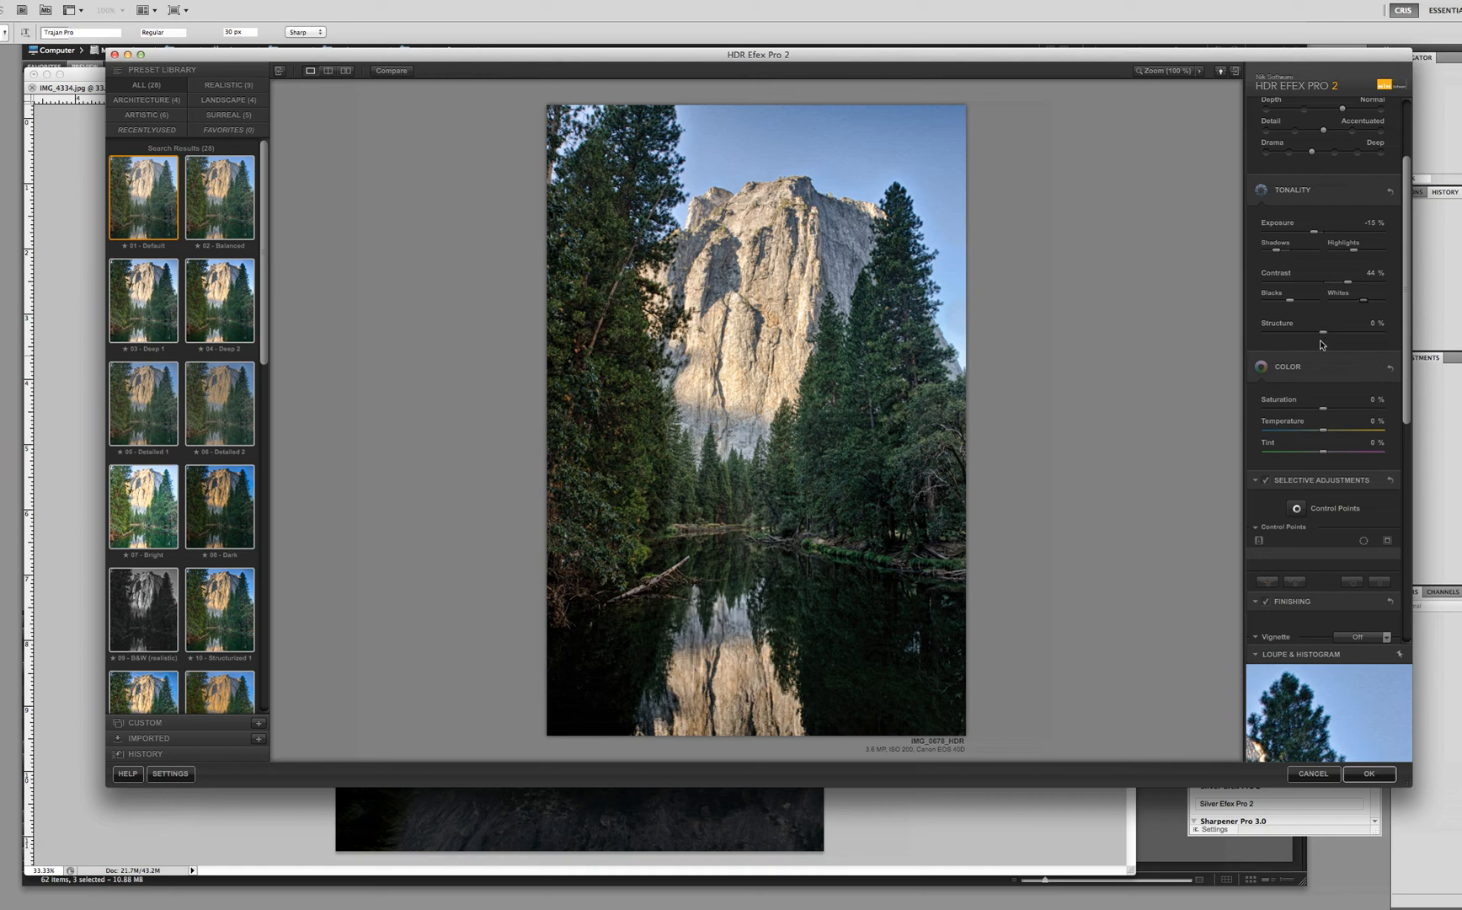
mouse_move(1309, 347)
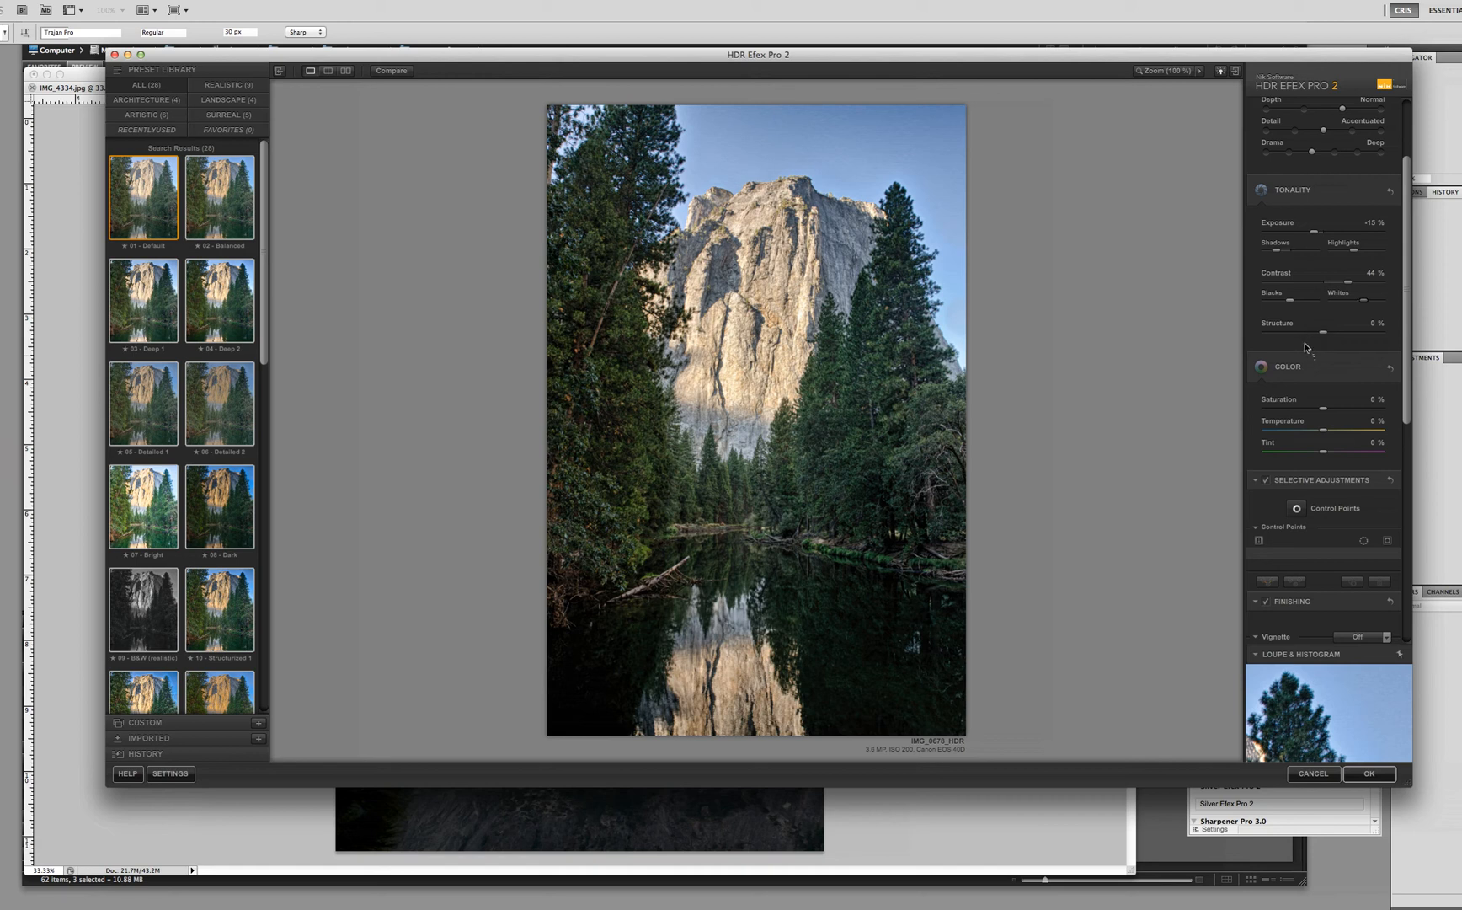
mouse_move(1332, 332)
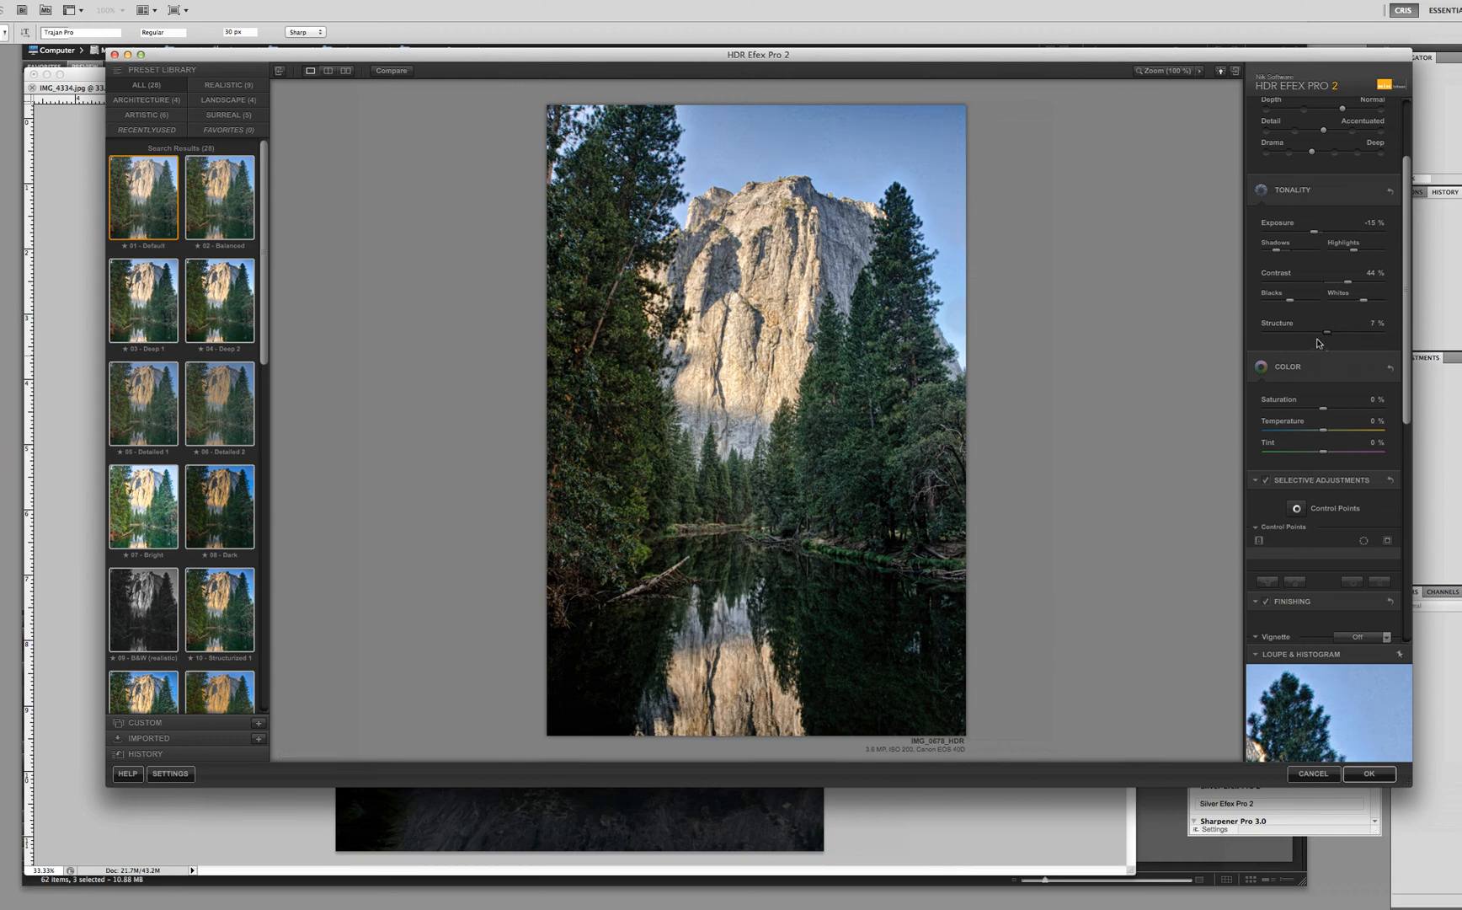
mouse_move(1363, 413)
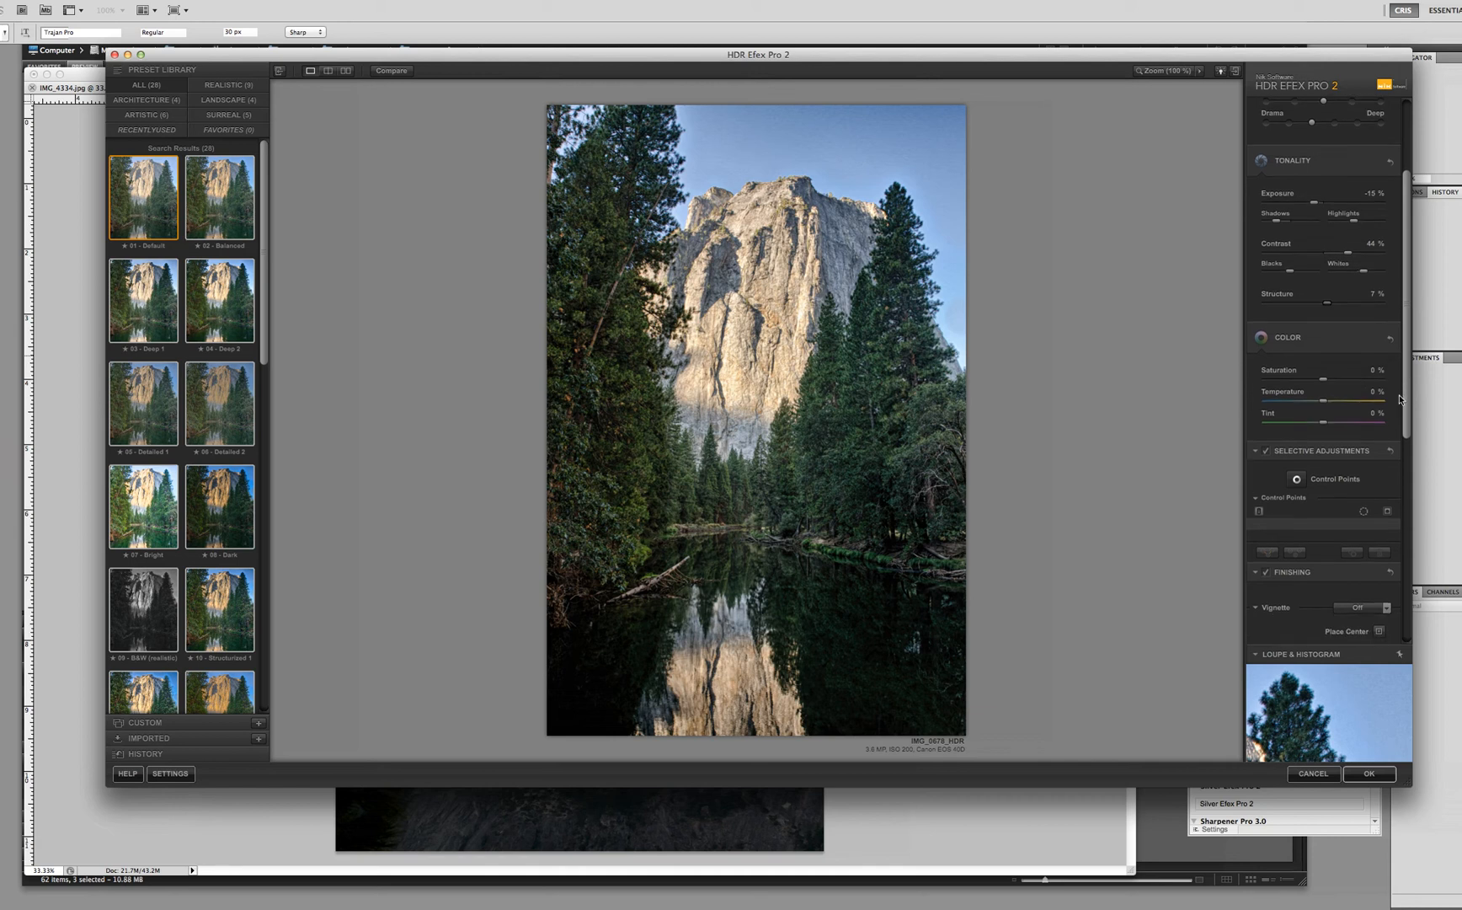
mouse_move(1386, 419)
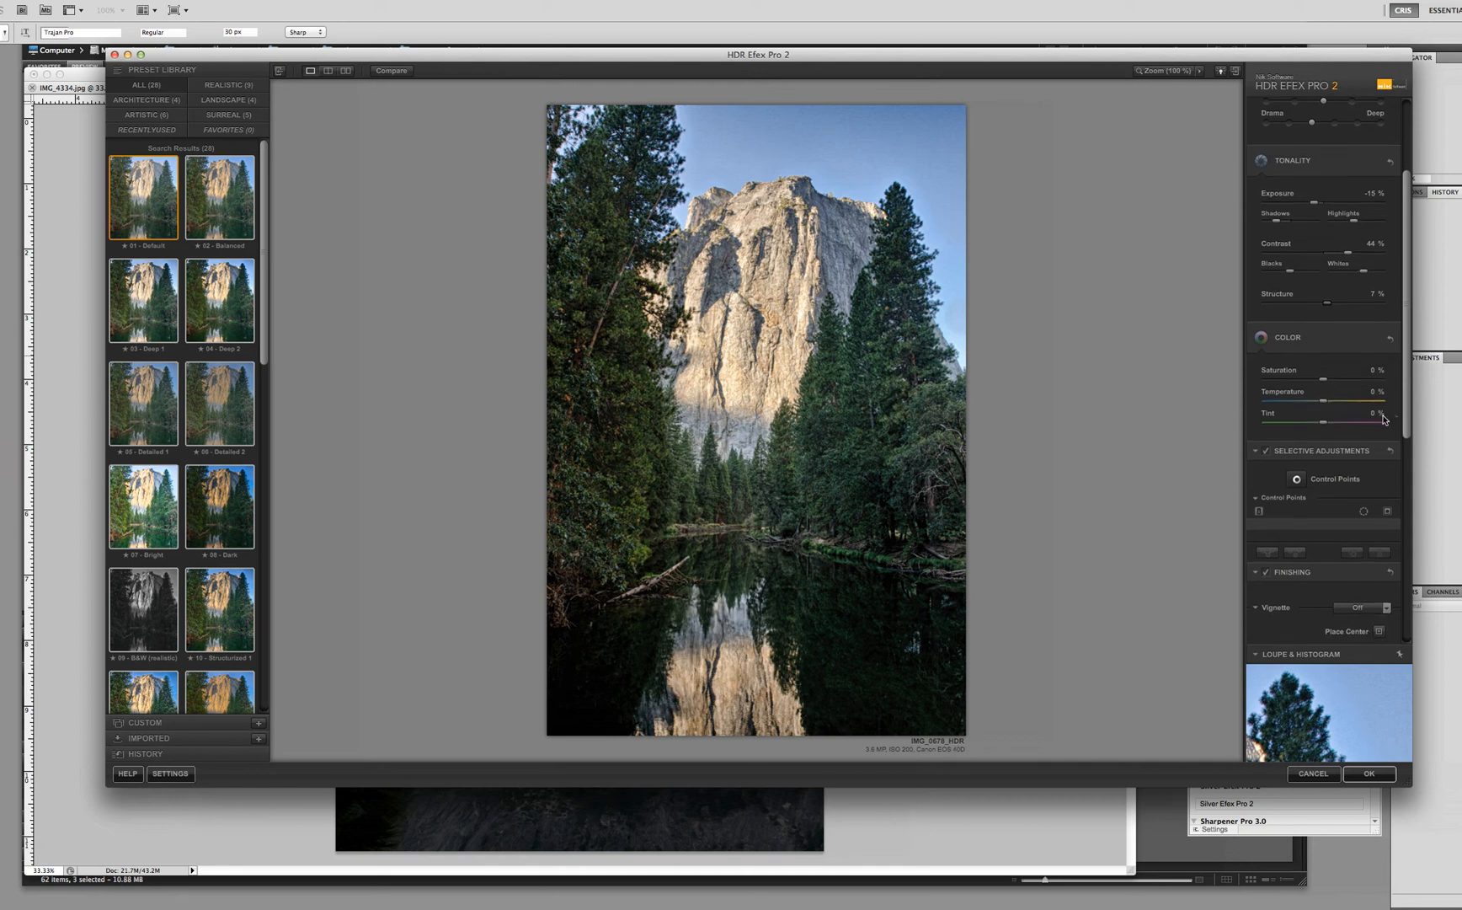
mouse_move(1388, 417)
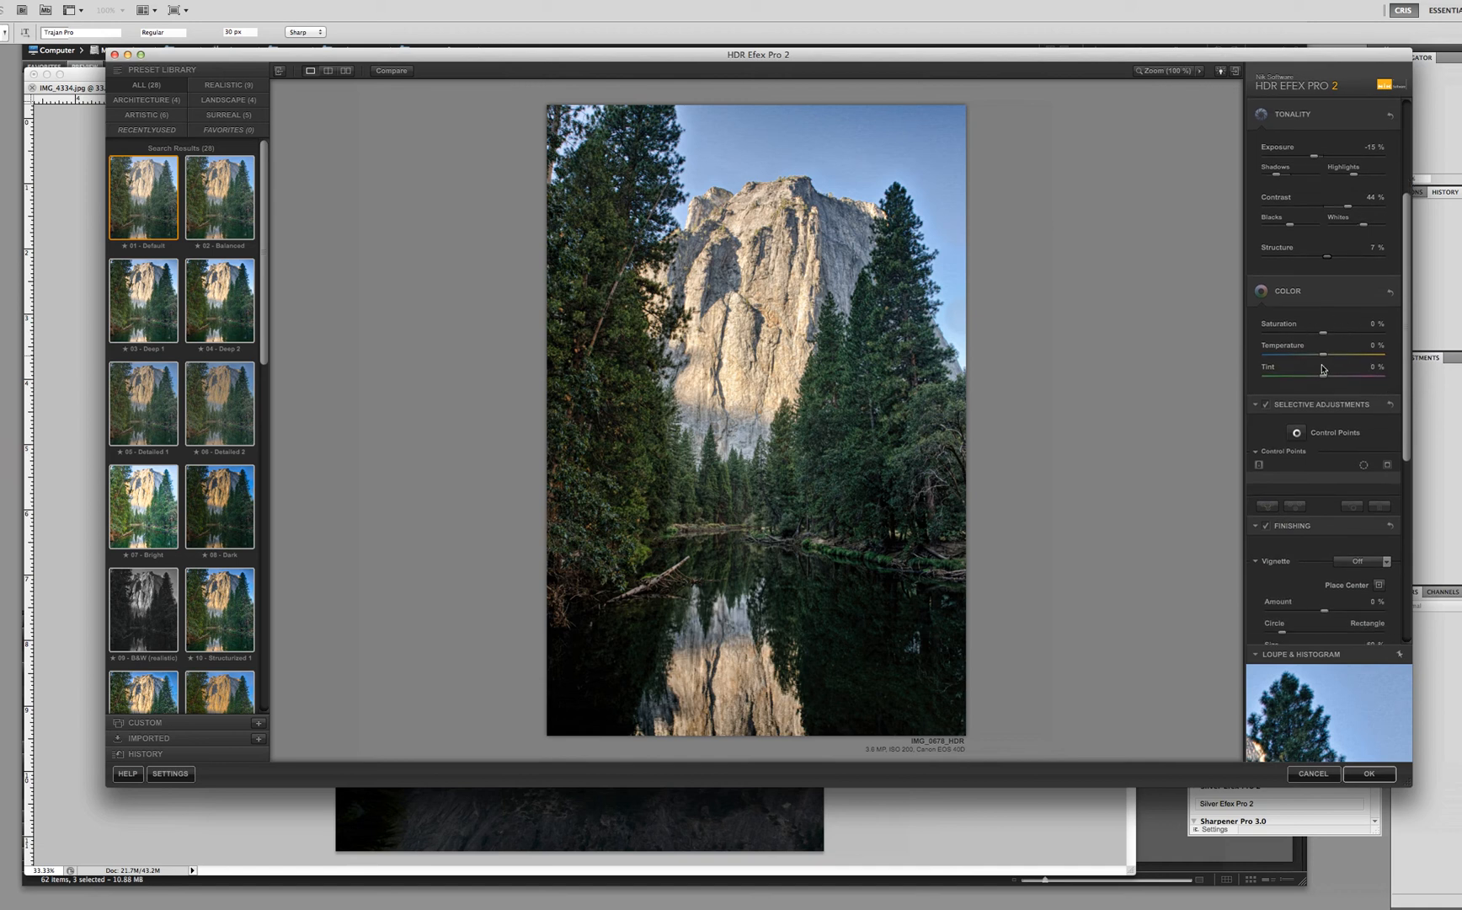
mouse_move(1324, 337)
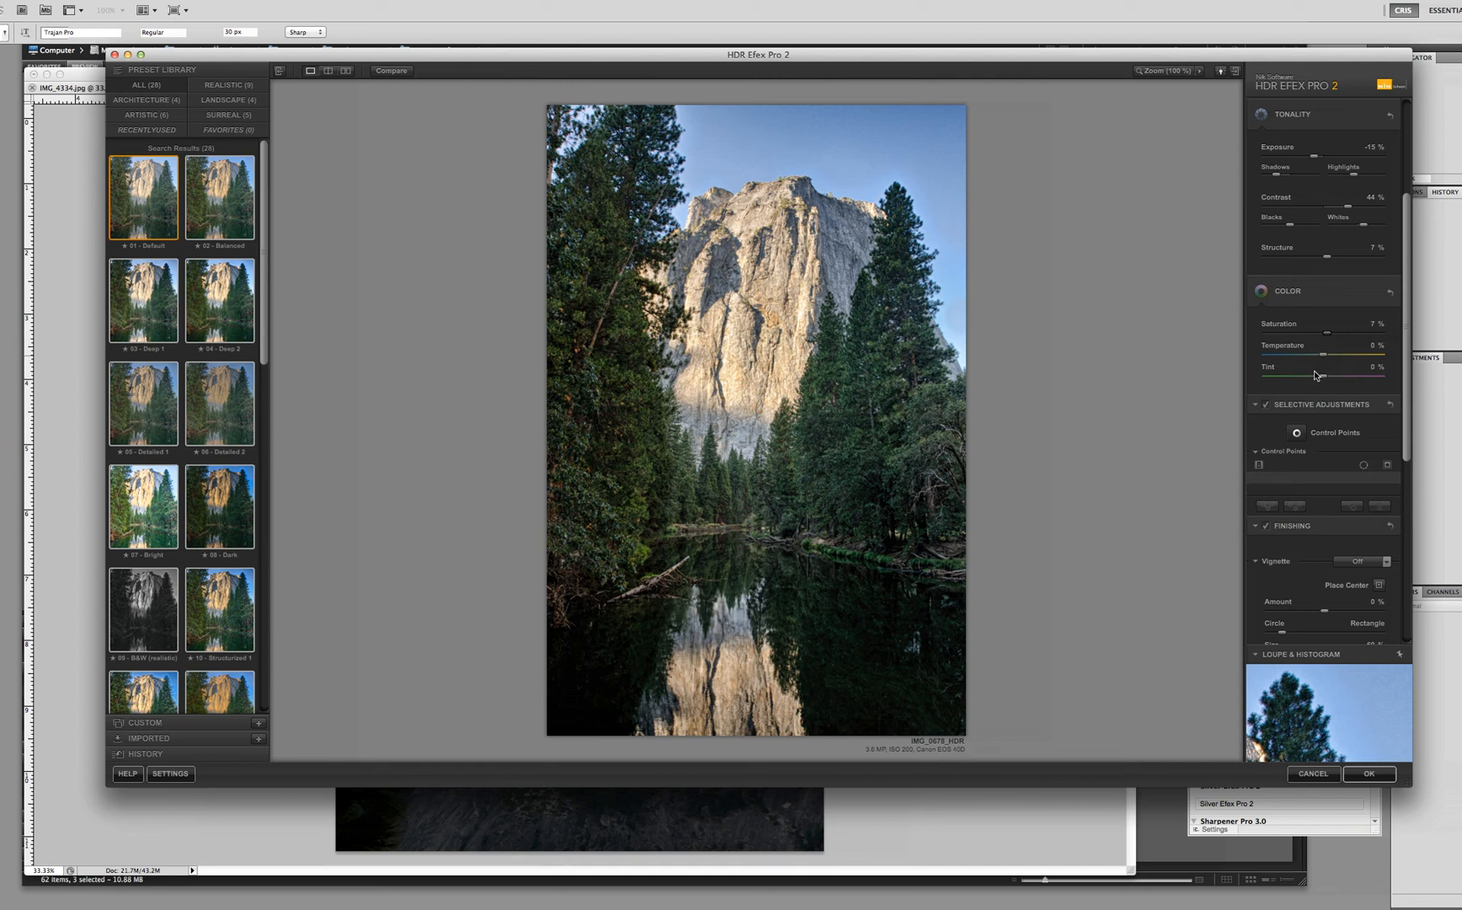
mouse_move(1324, 360)
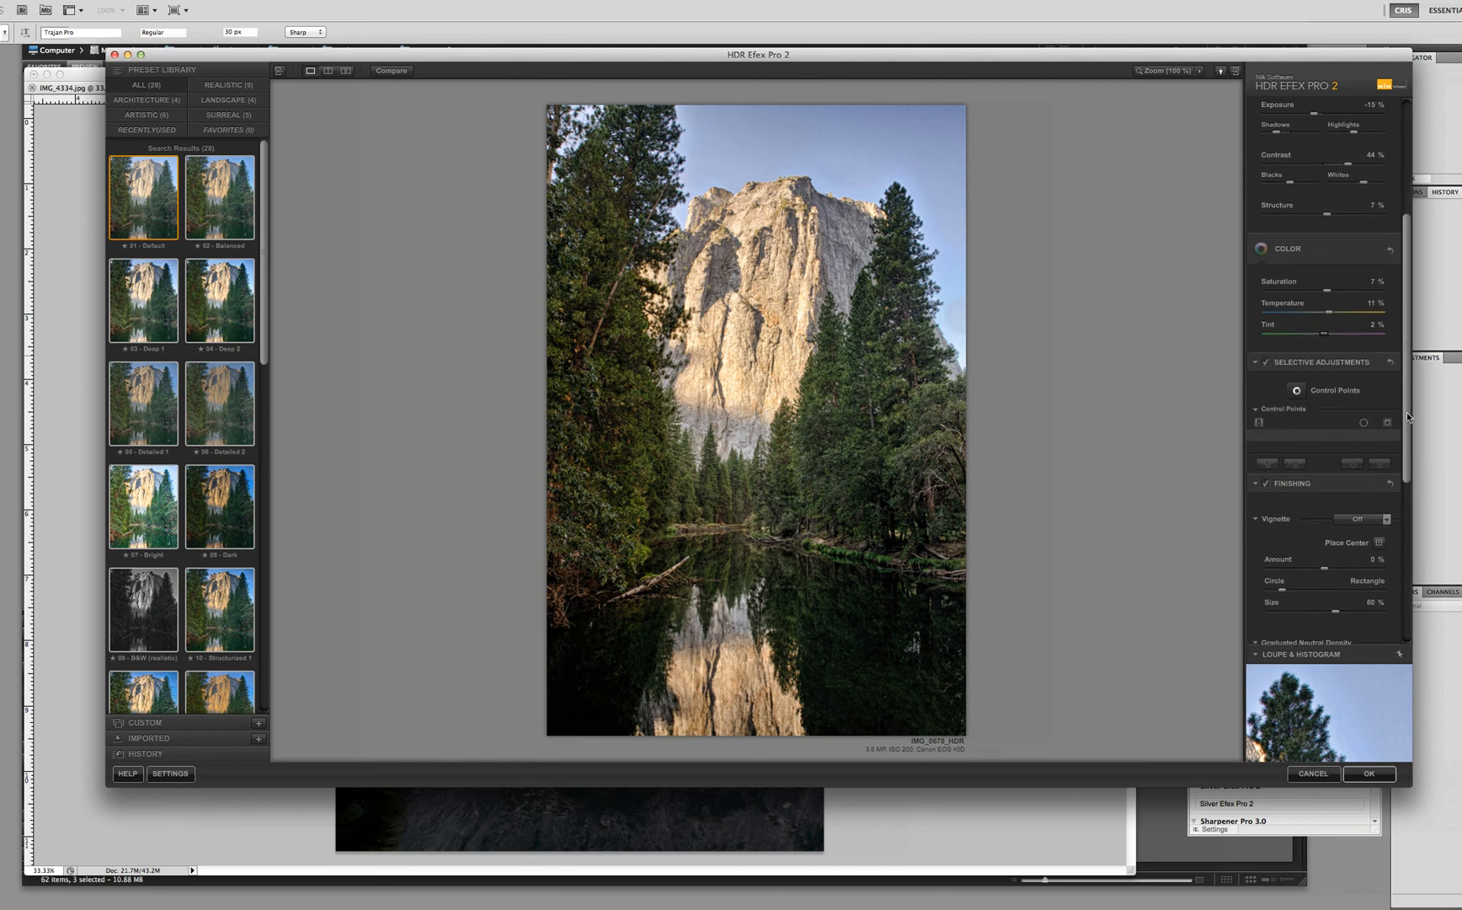
scroll(up, 3)
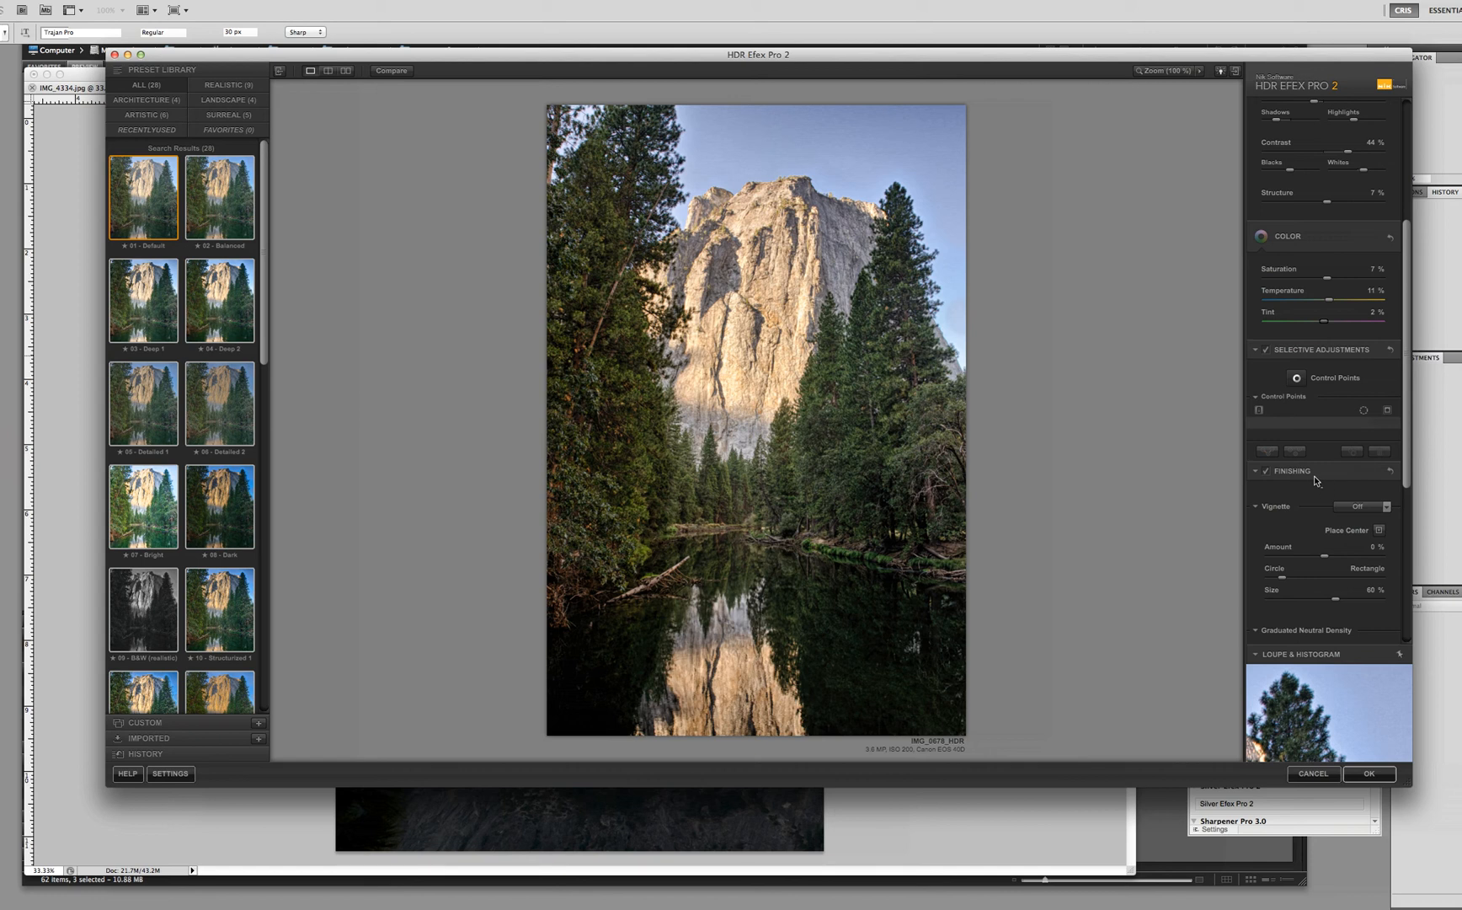
mouse_move(1373, 380)
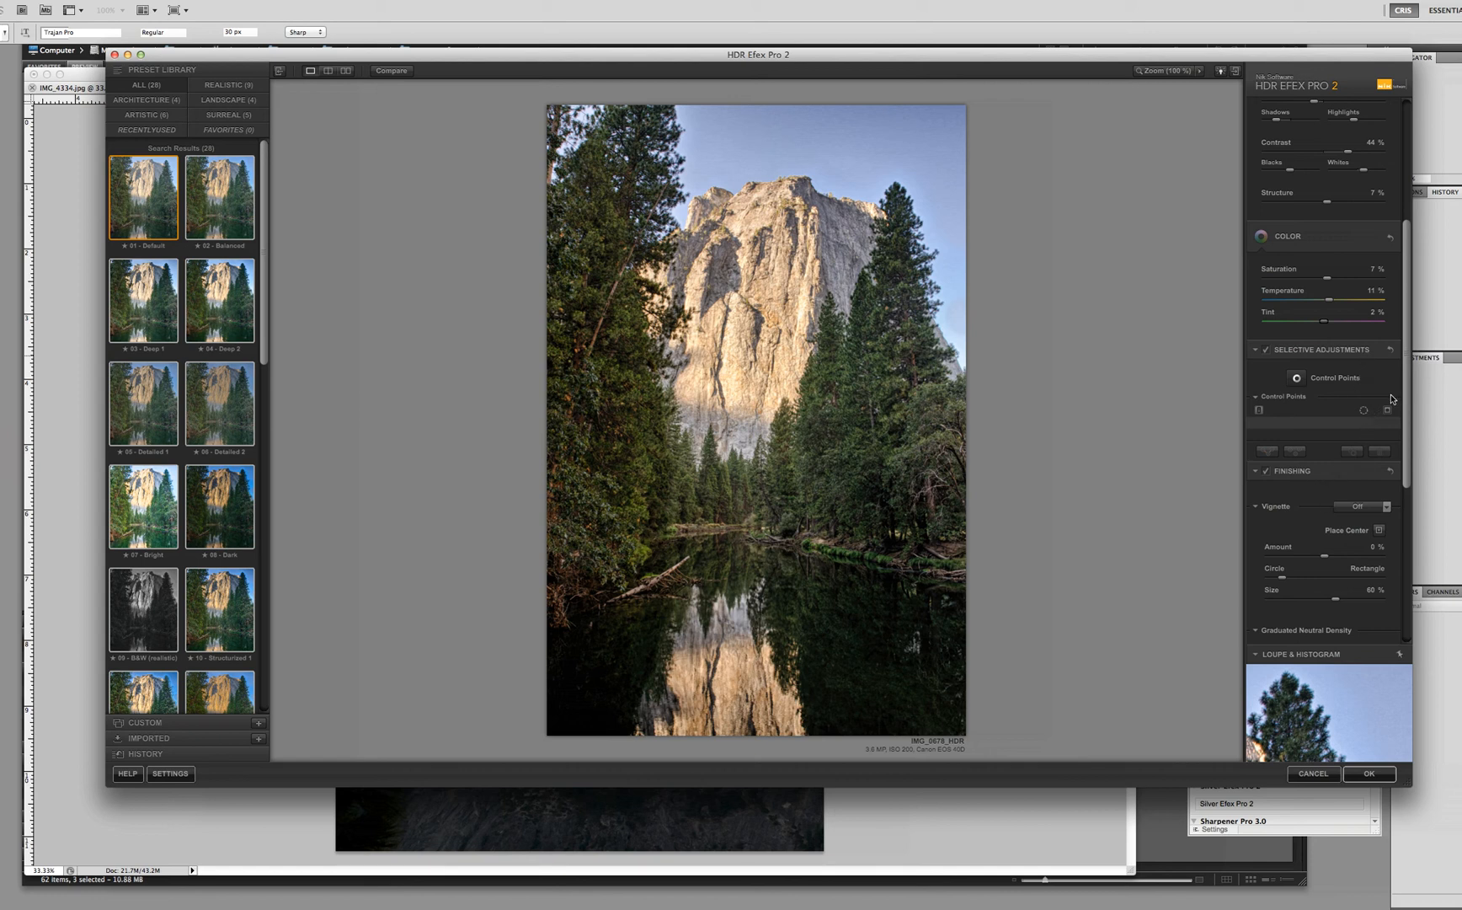
mouse_move(1385, 410)
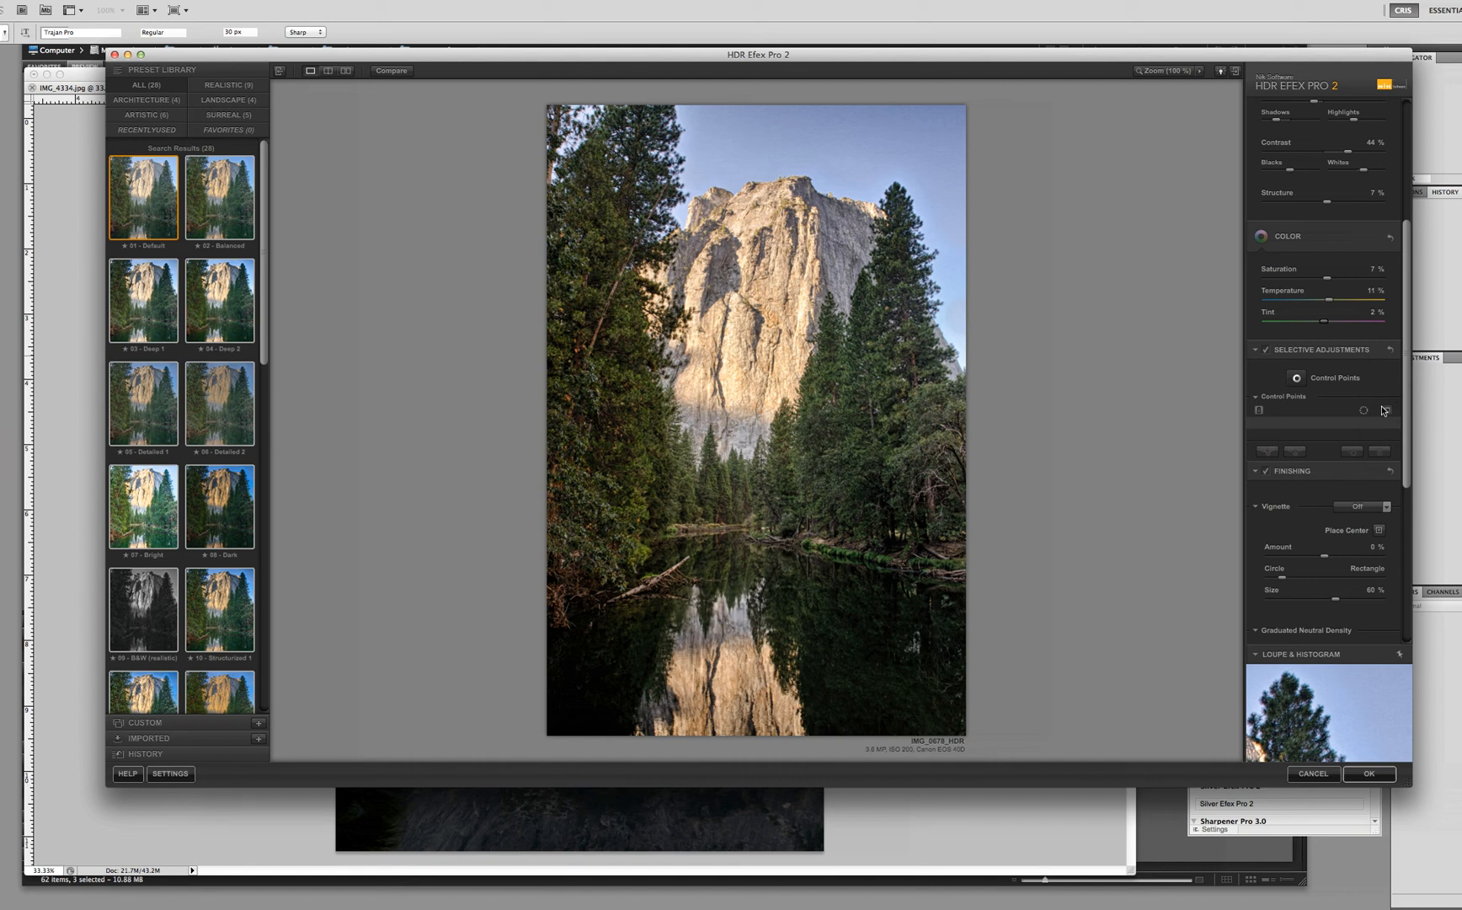
mouse_move(1382, 411)
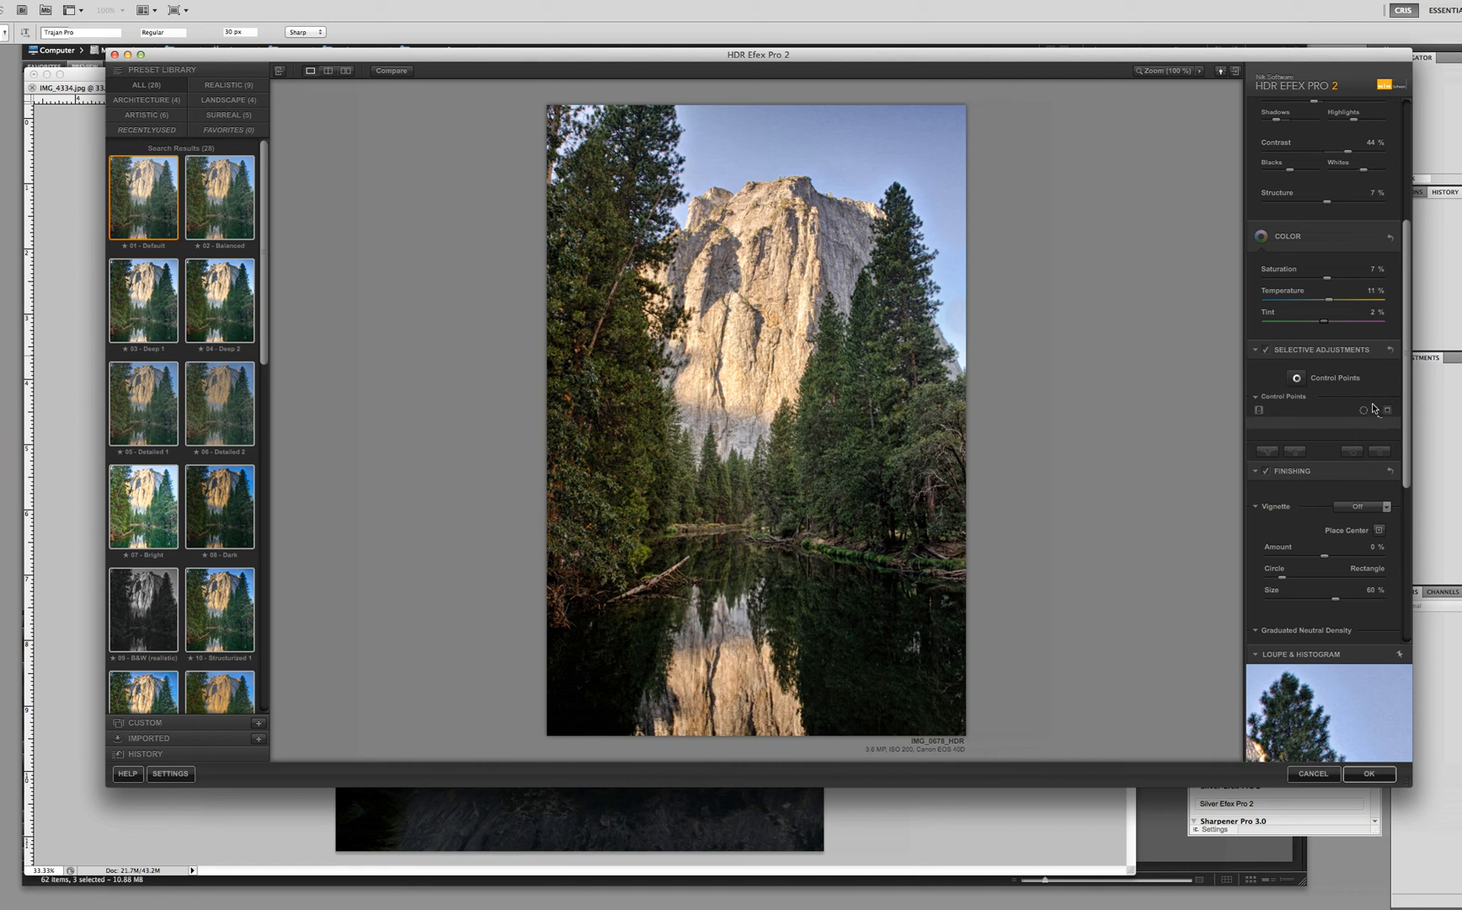
mouse_move(1372, 411)
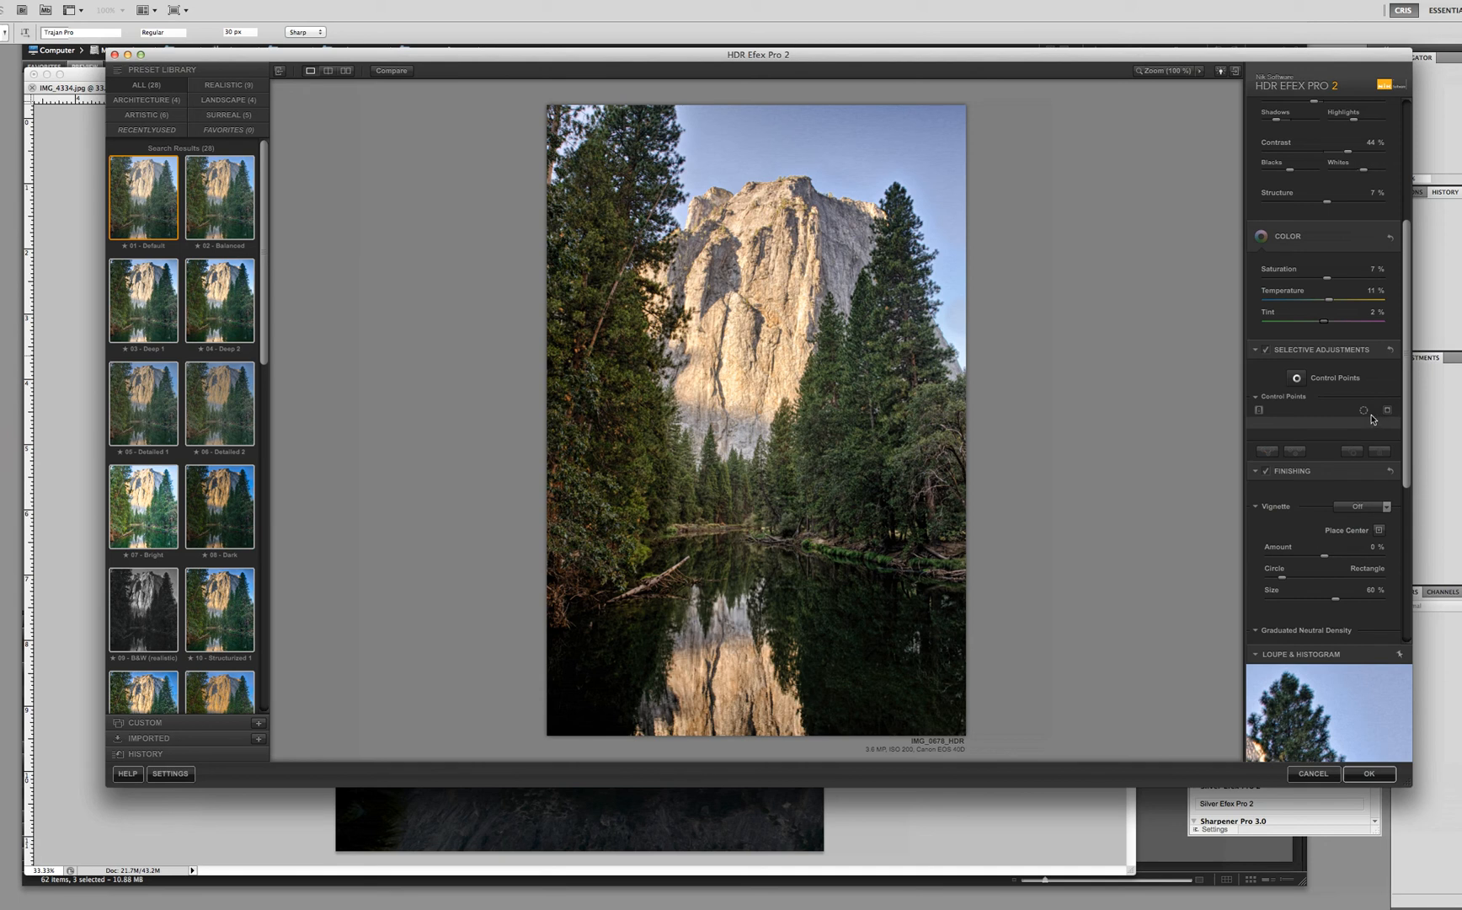
mouse_move(1322, 430)
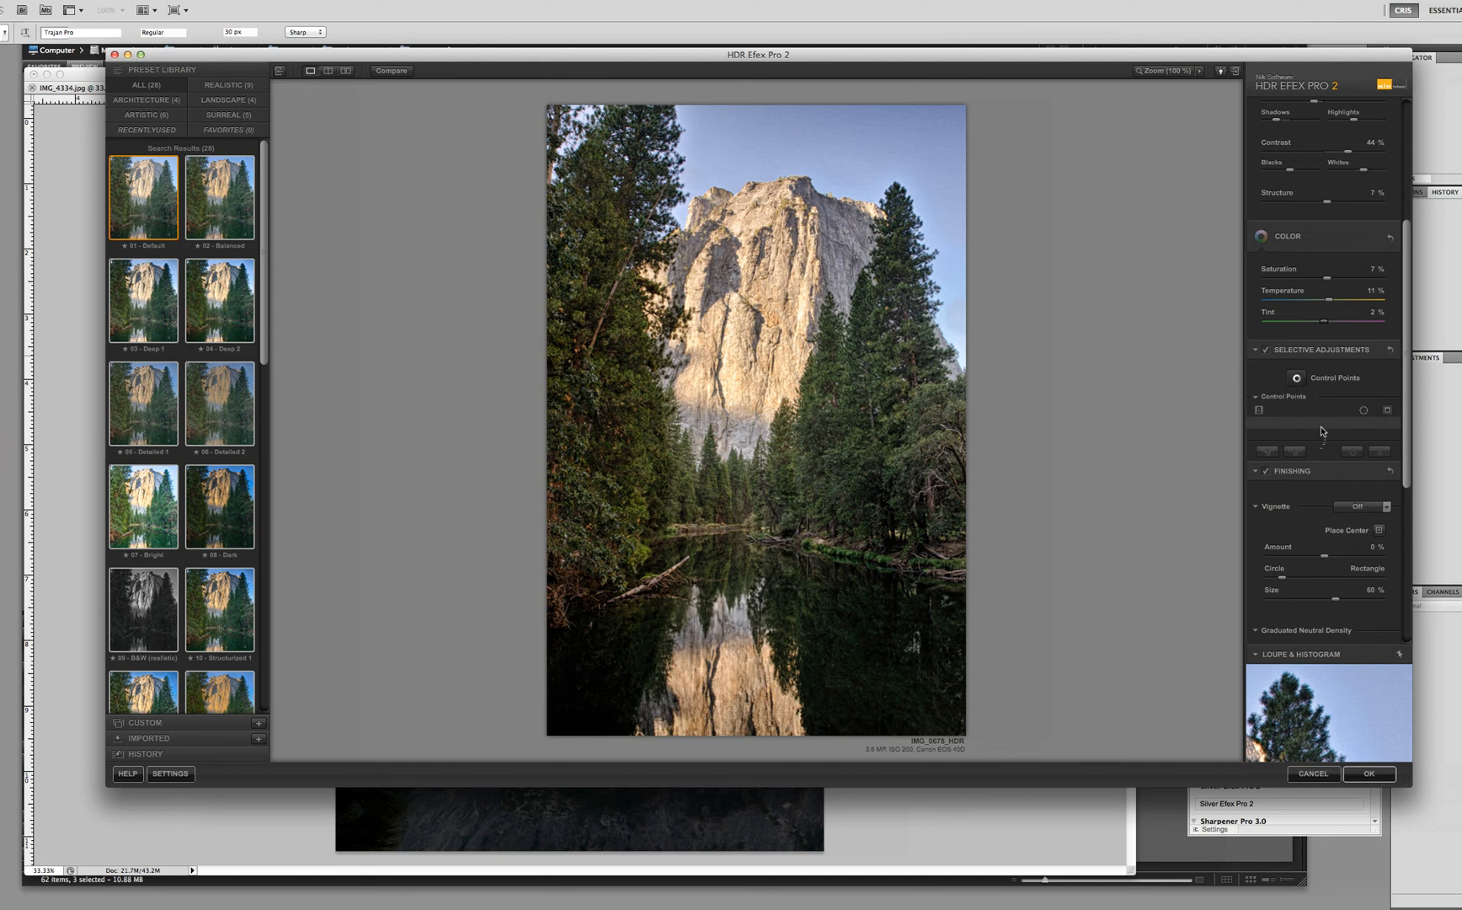
mouse_move(1296, 379)
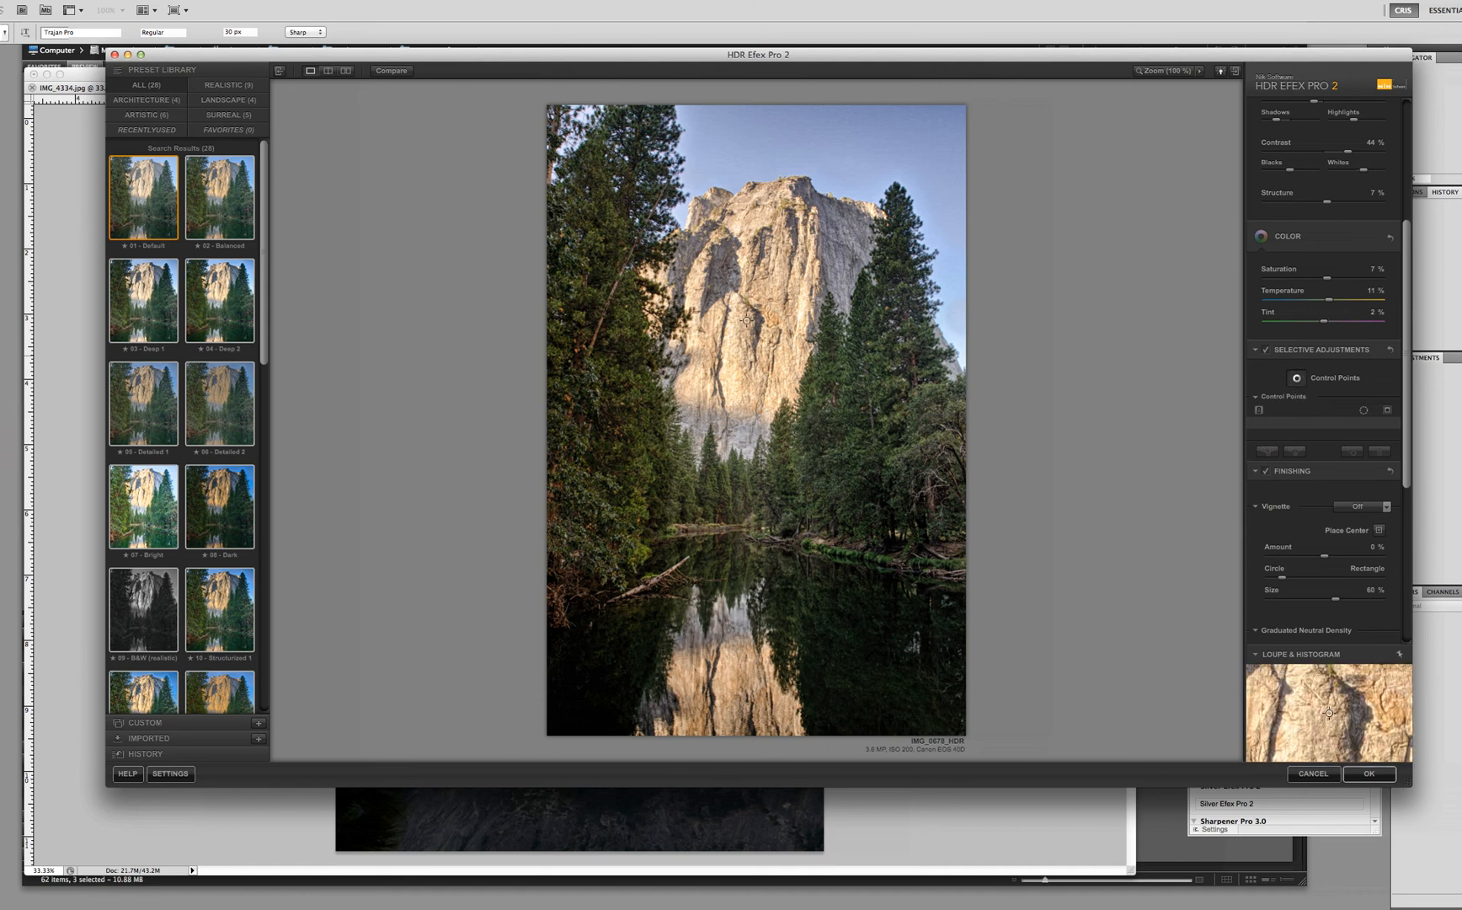
- Start the Control Points tool and place Control Point 1 on the sunlit cliff face
click(747, 321)
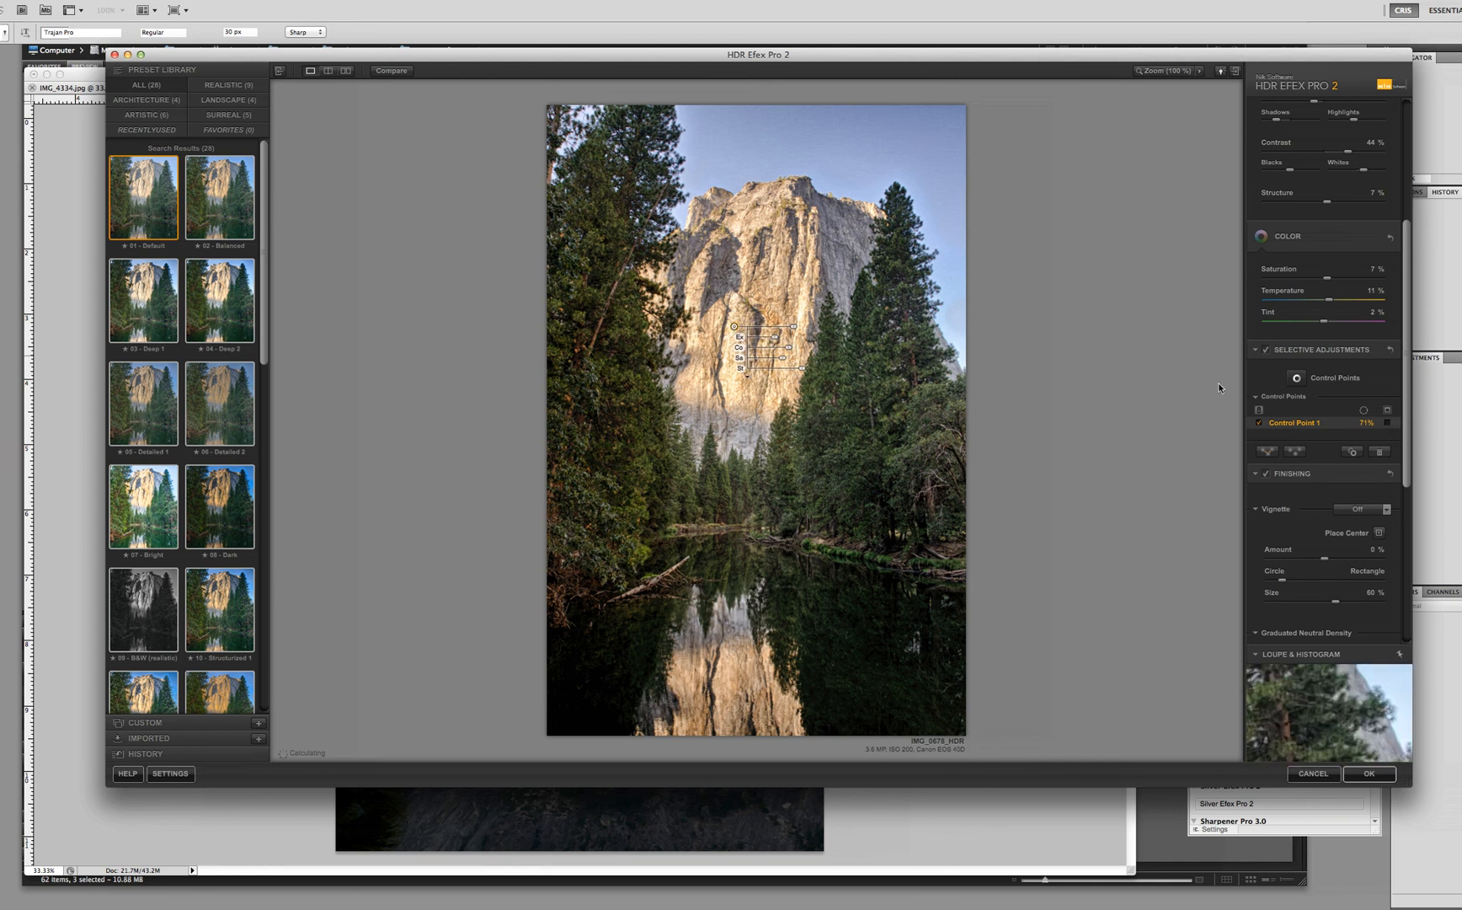
mouse_move(1253, 501)
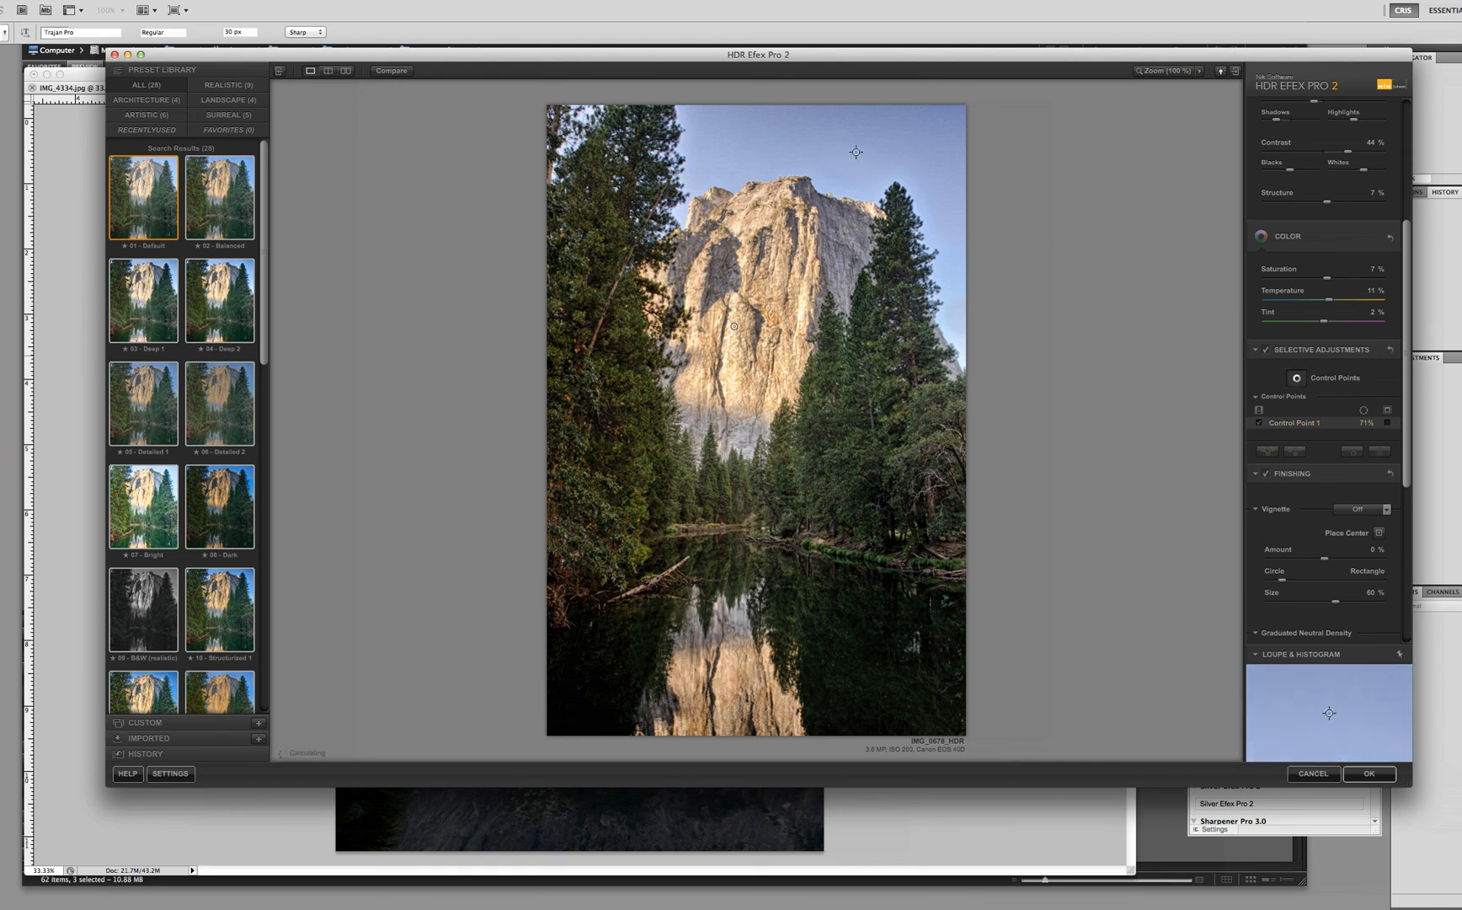
- Place a second control point in the sky and adjust its exposure and saturation
click(856, 152)
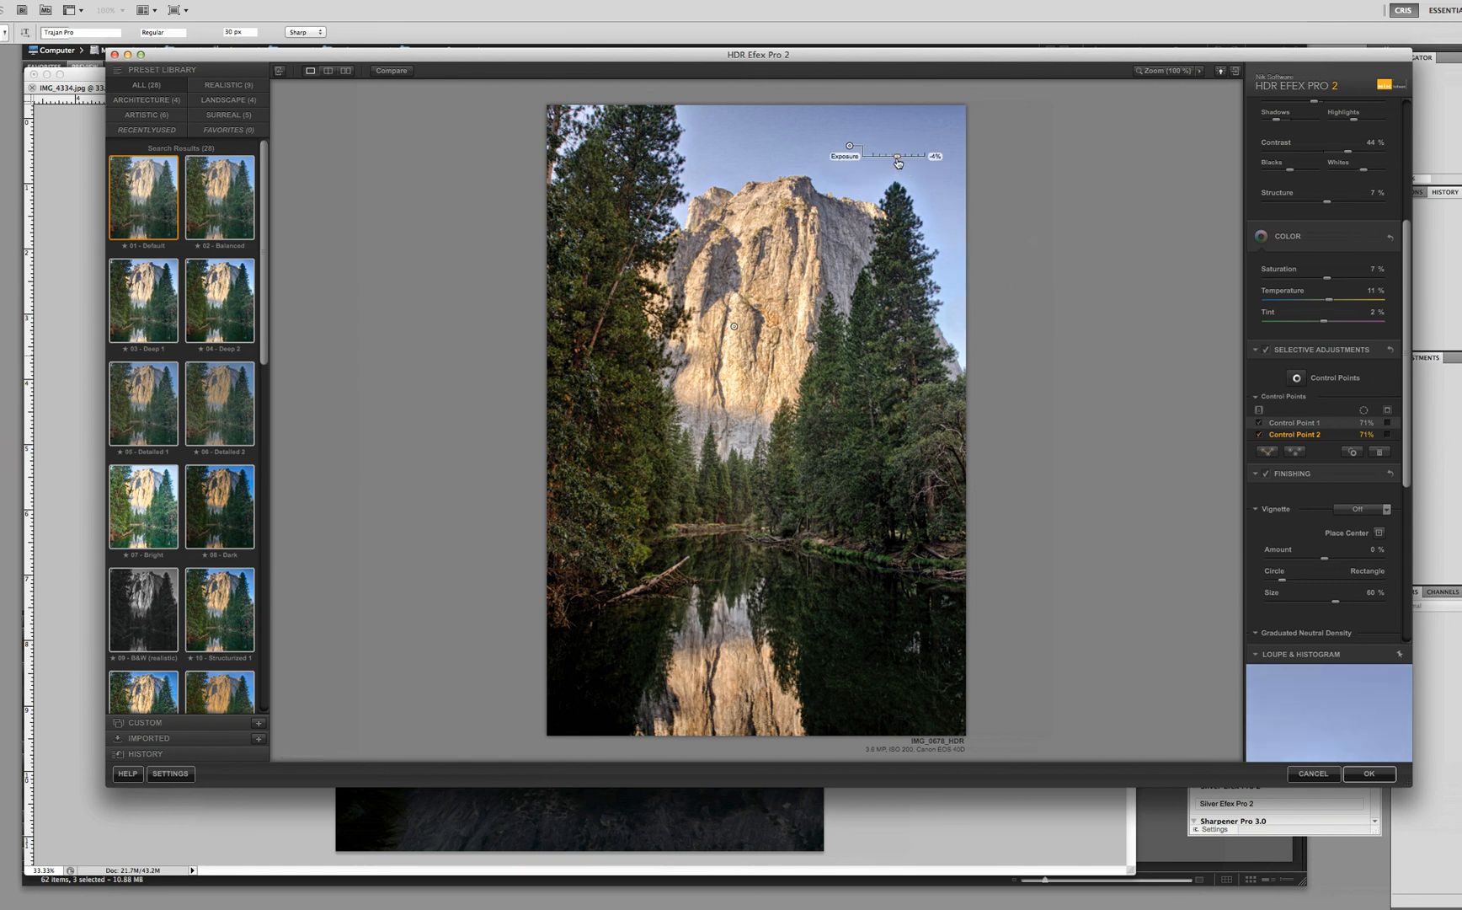
click(849, 145)
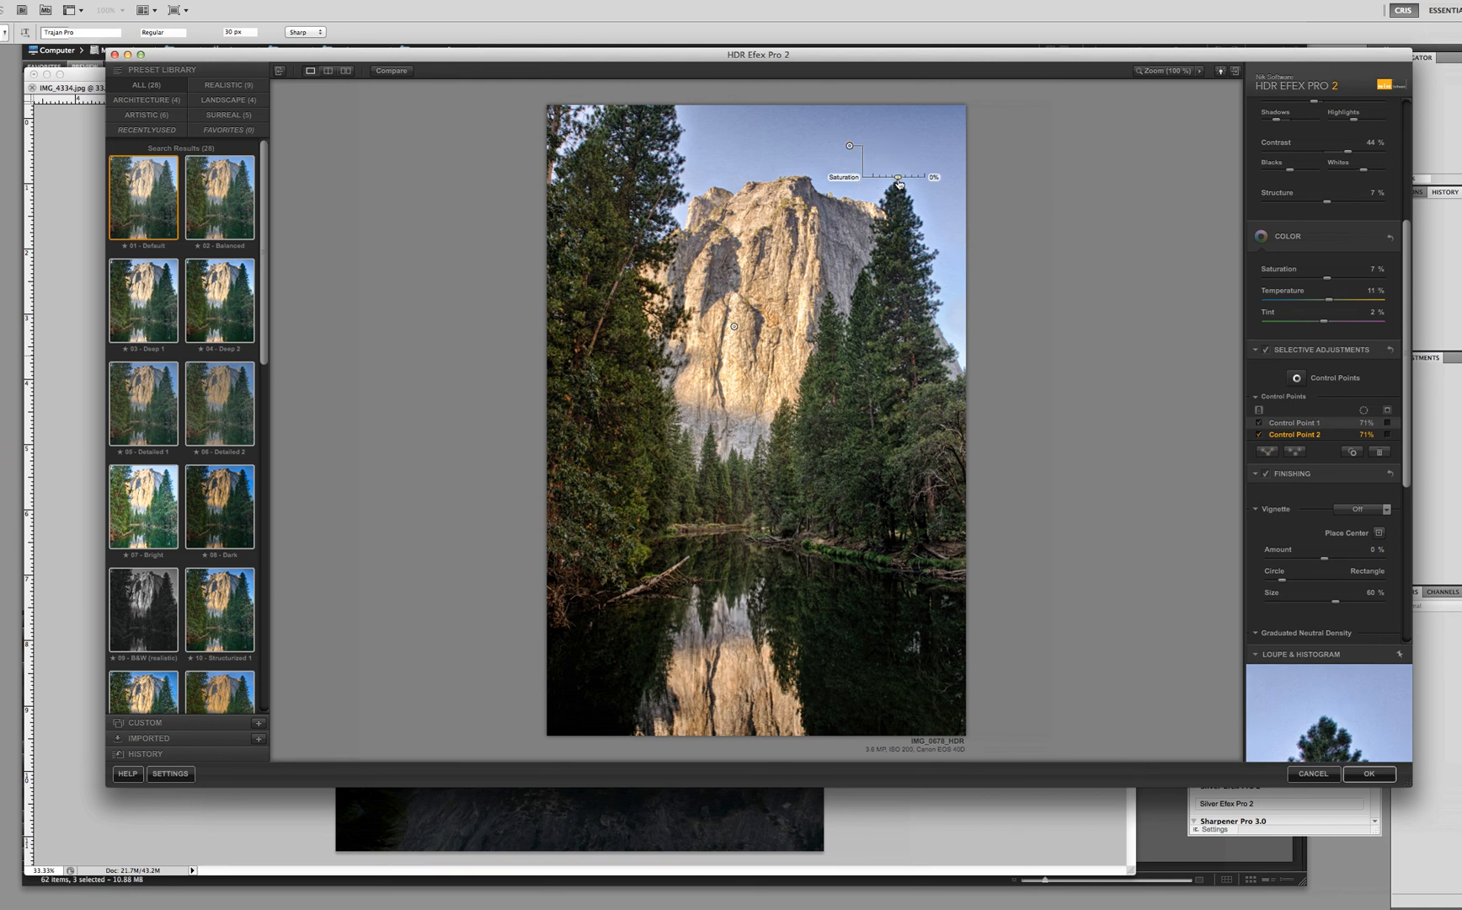
click(849, 145)
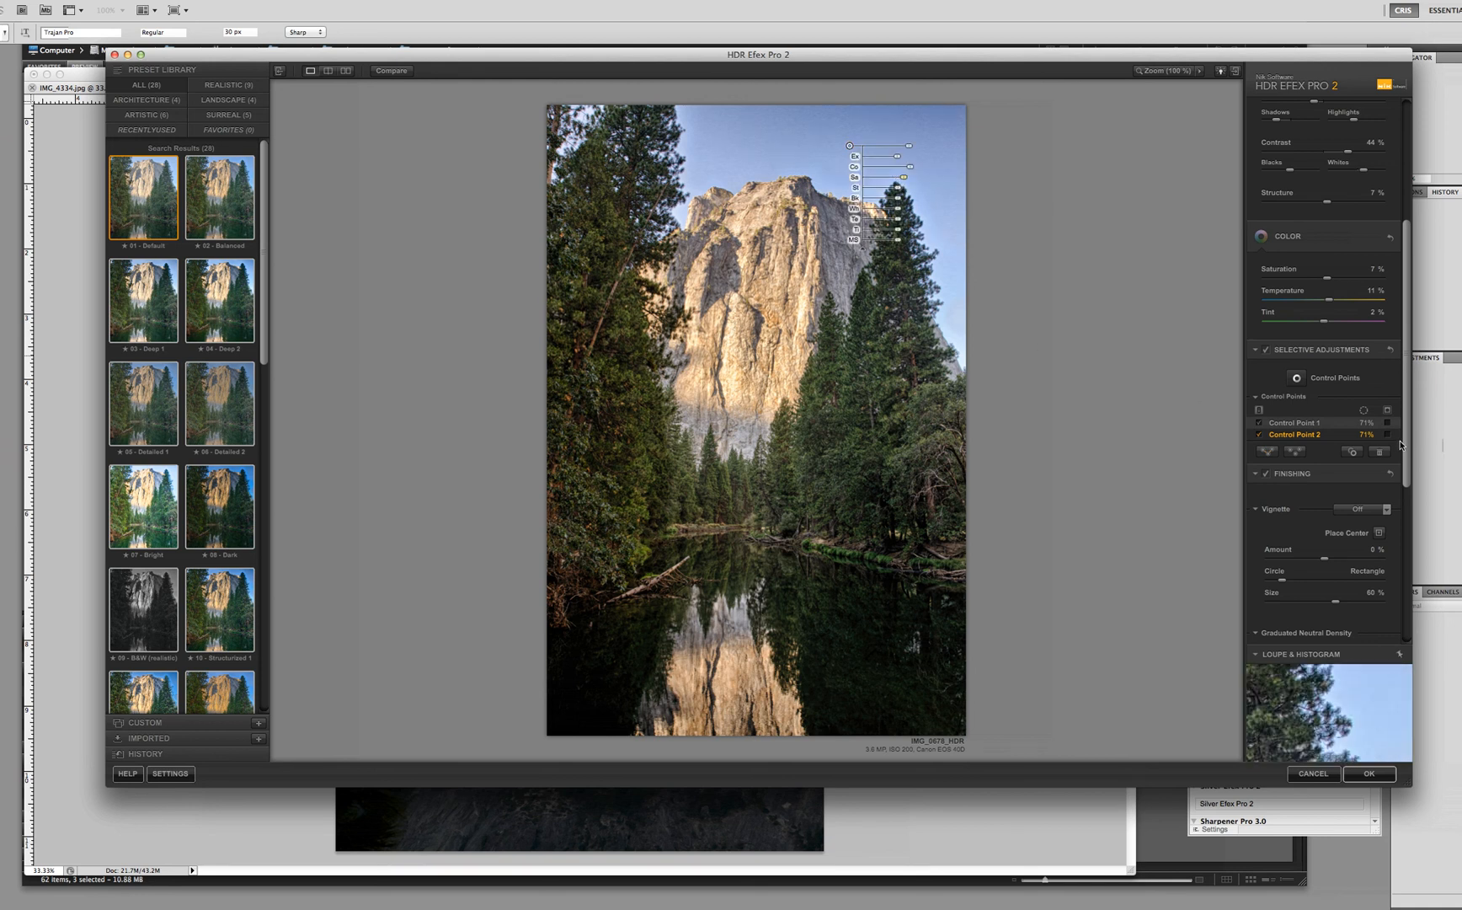
- In the Finishing section, set the vignette style to Lens 1
scroll(down, 3)
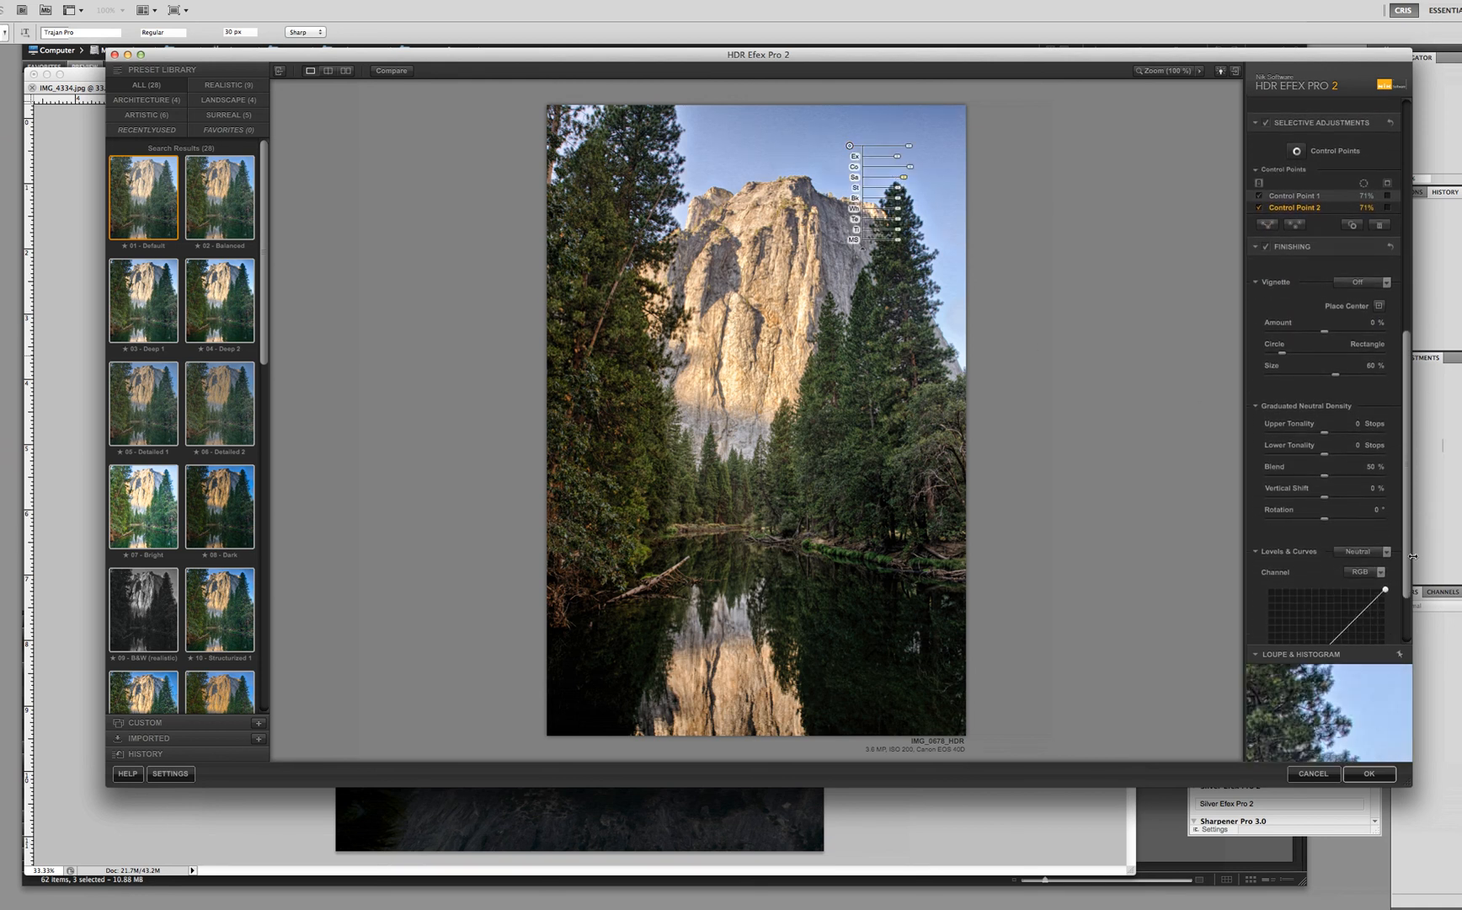
click(1257, 123)
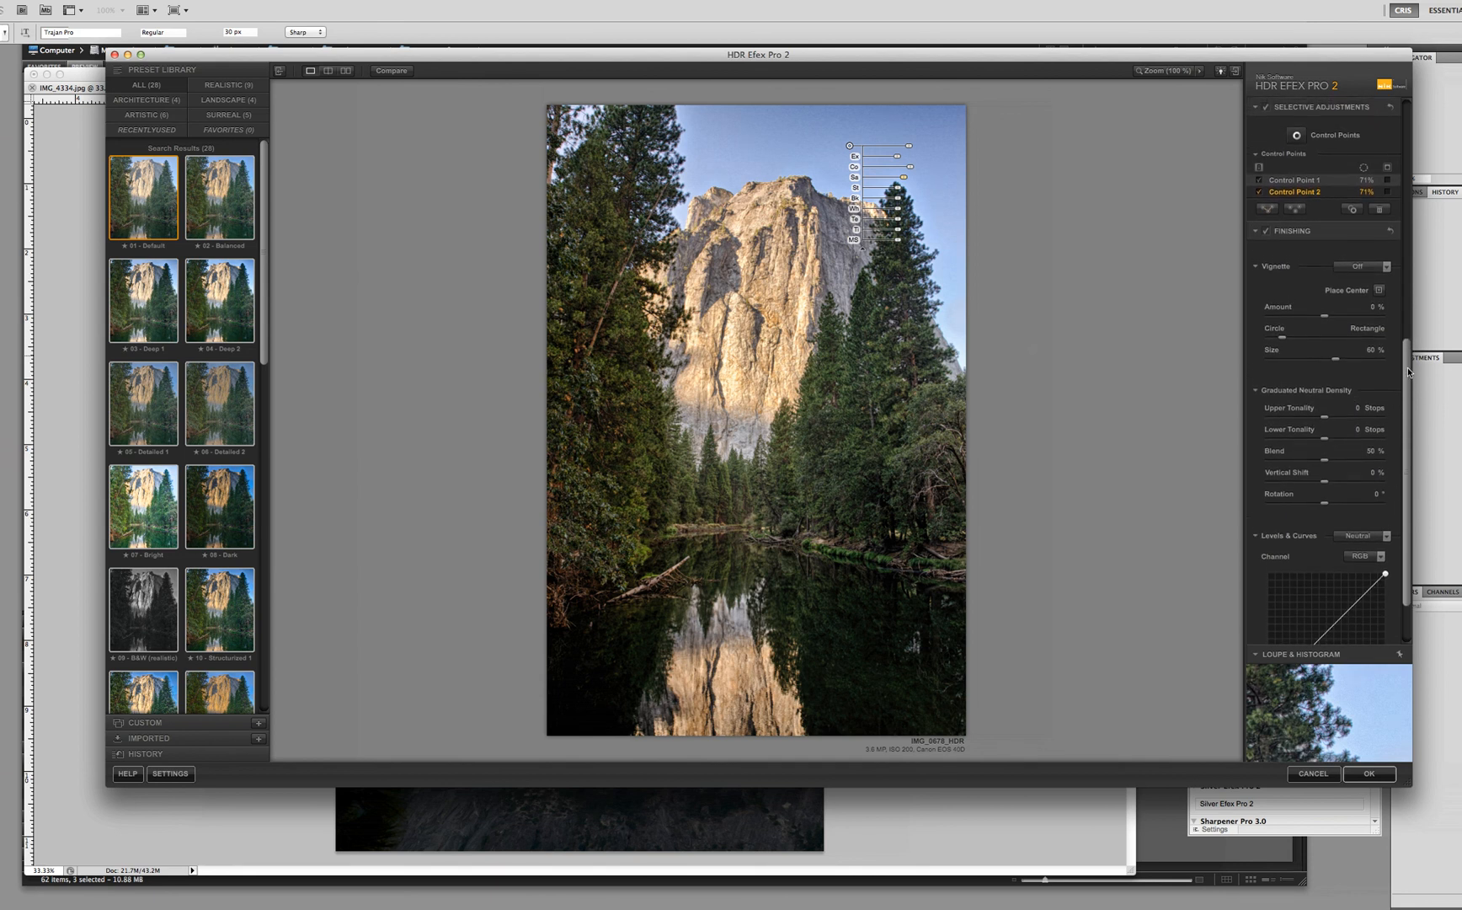
click(1387, 270)
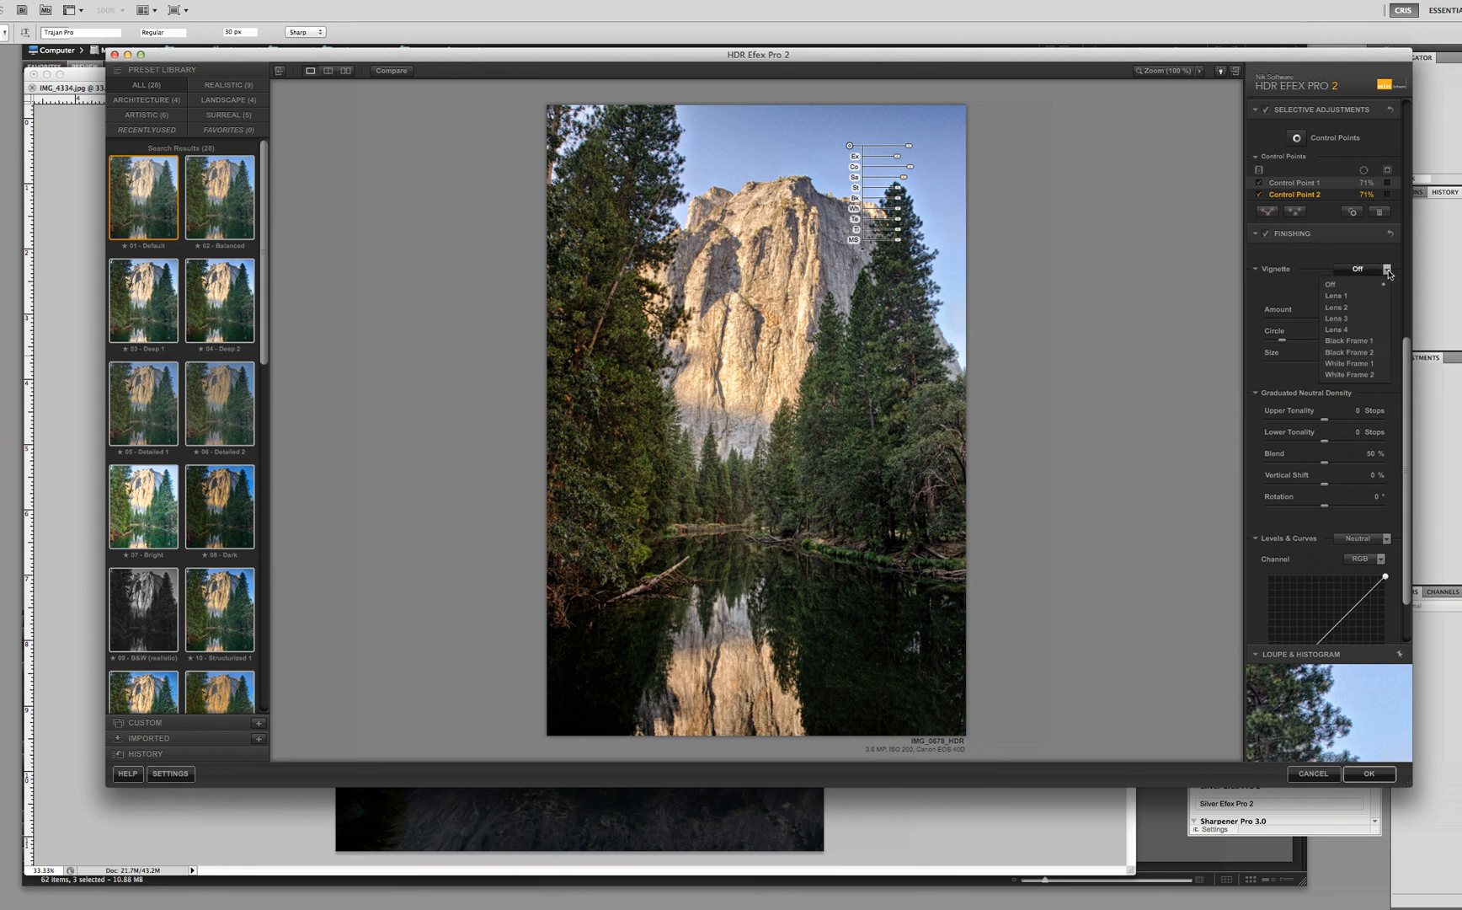
mouse_move(1348, 283)
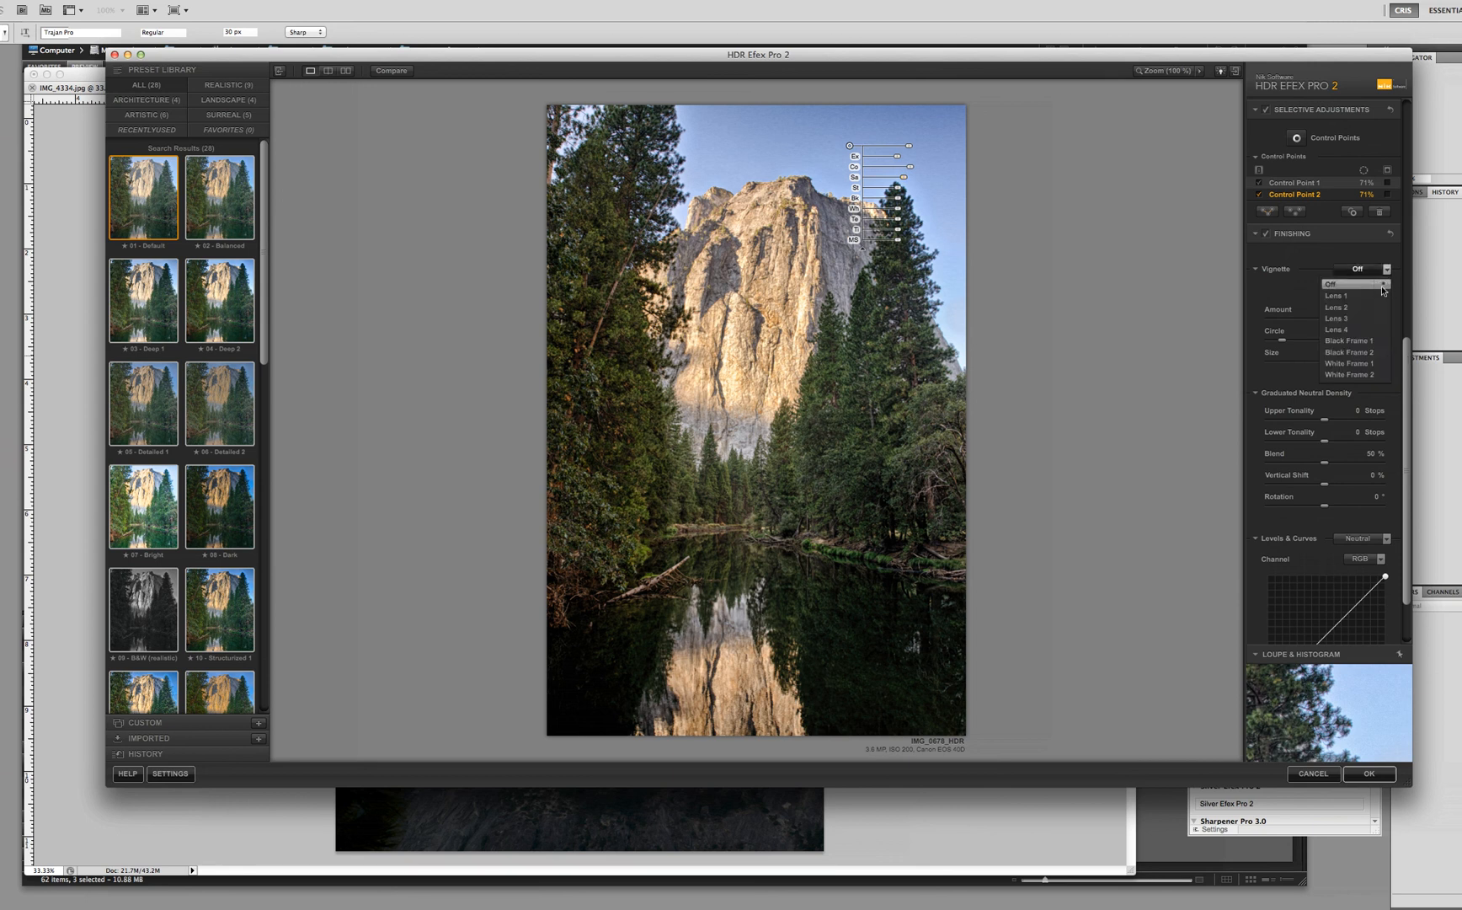
click(1337, 295)
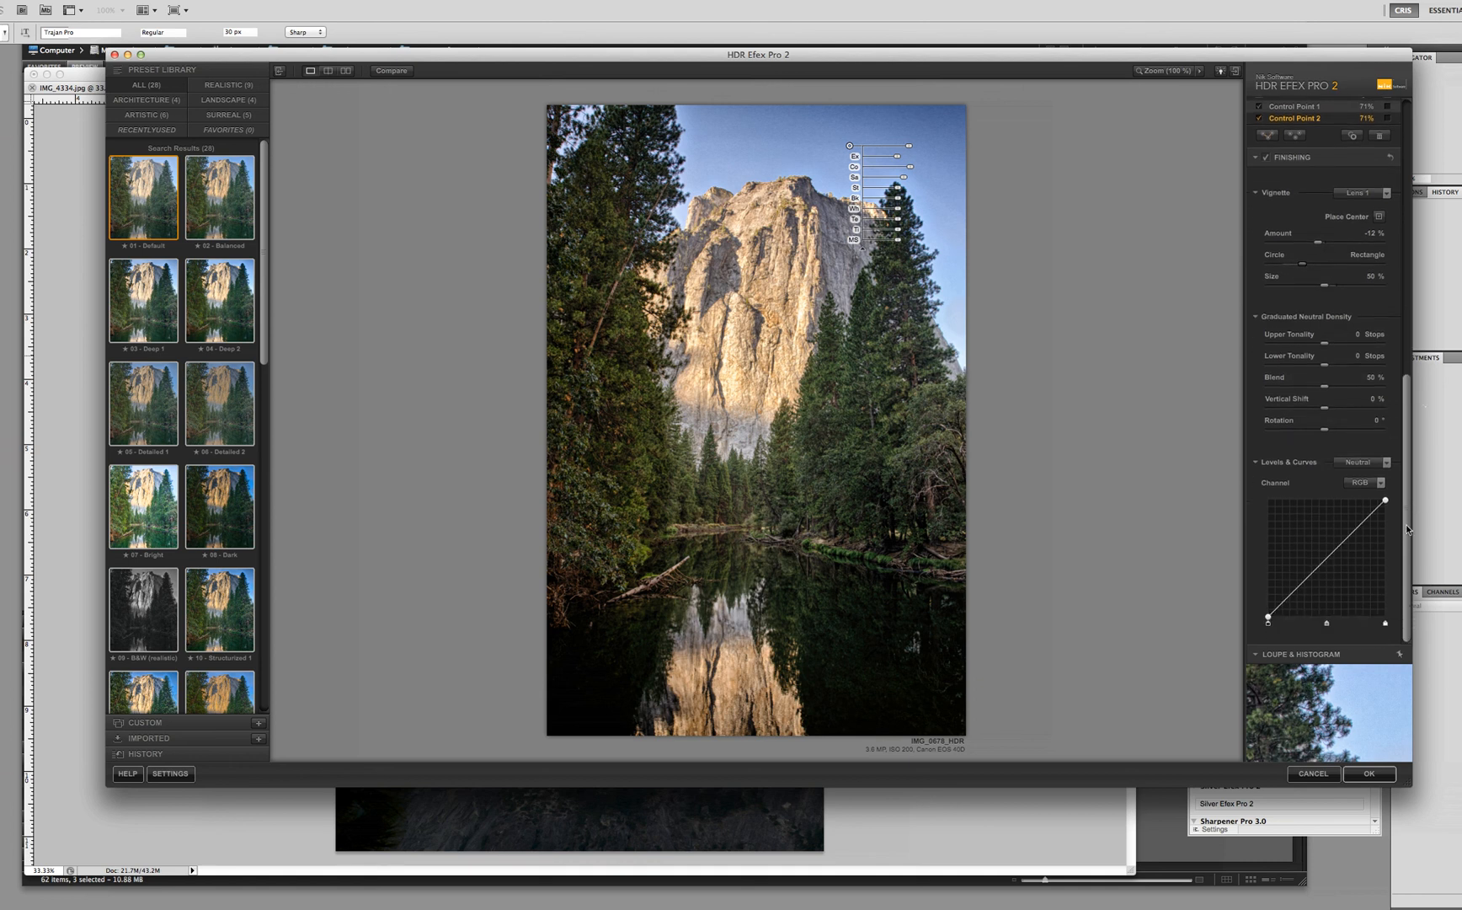
mouse_move(1385, 630)
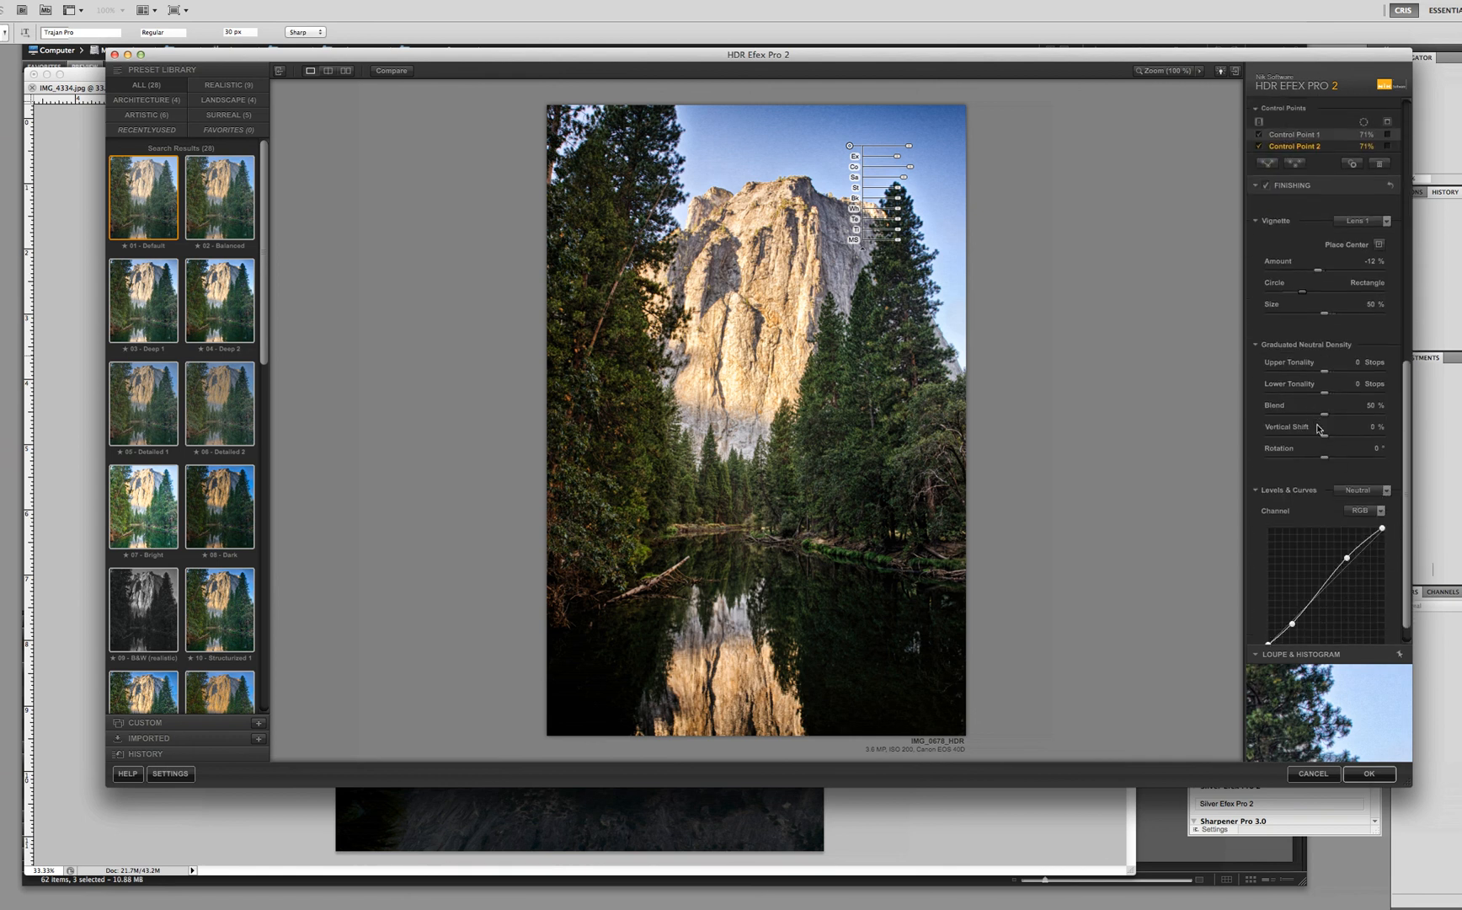
mouse_move(431, 611)
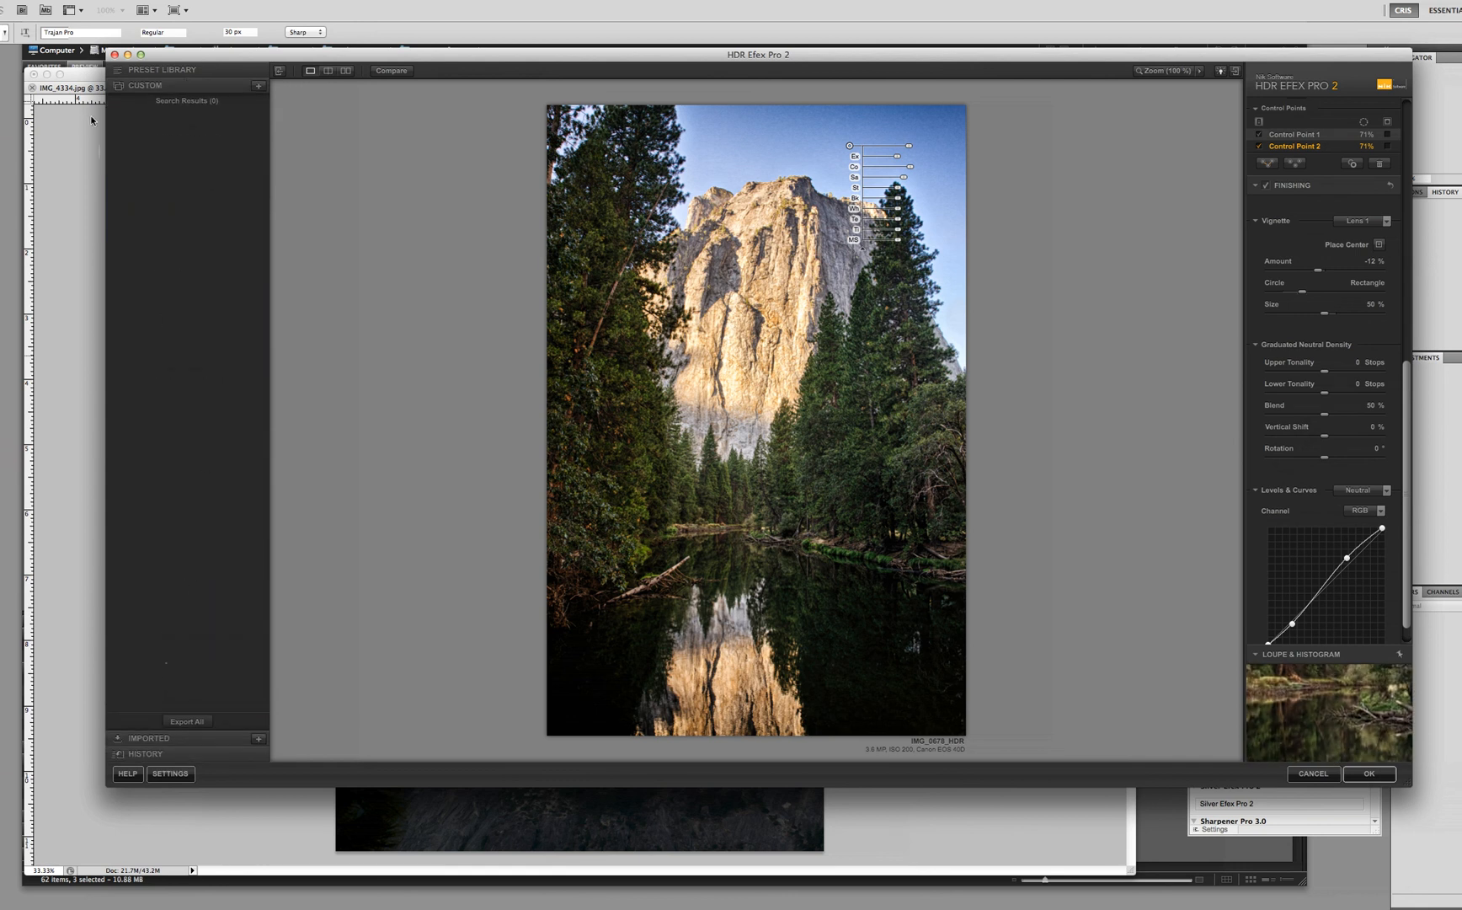
- Save the current settings as a new custom preset named 'Yosemite HDR'
click(144, 84)
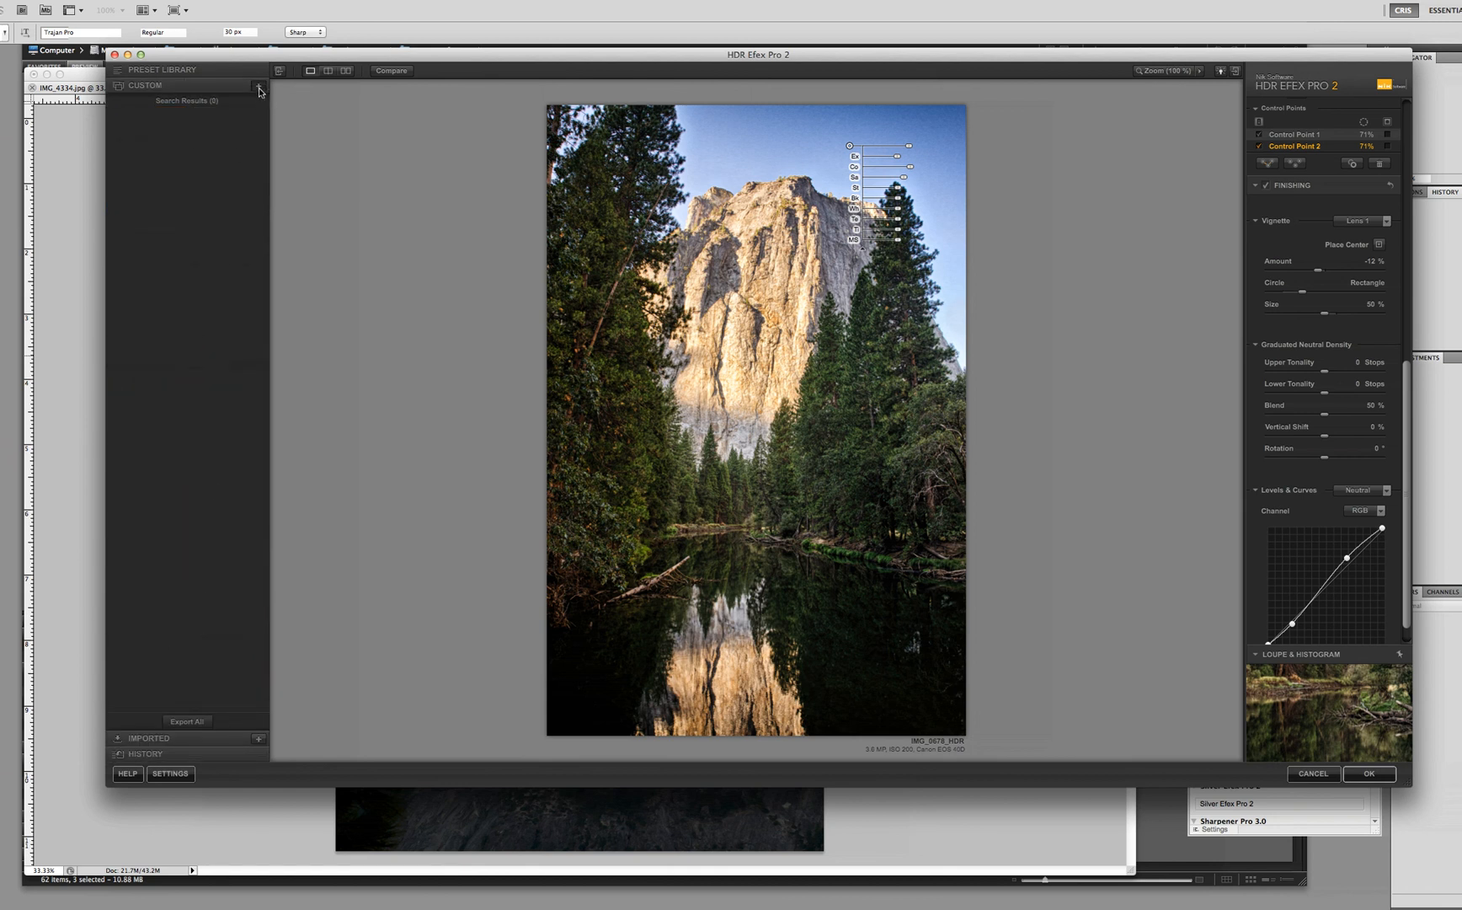
click(258, 84)
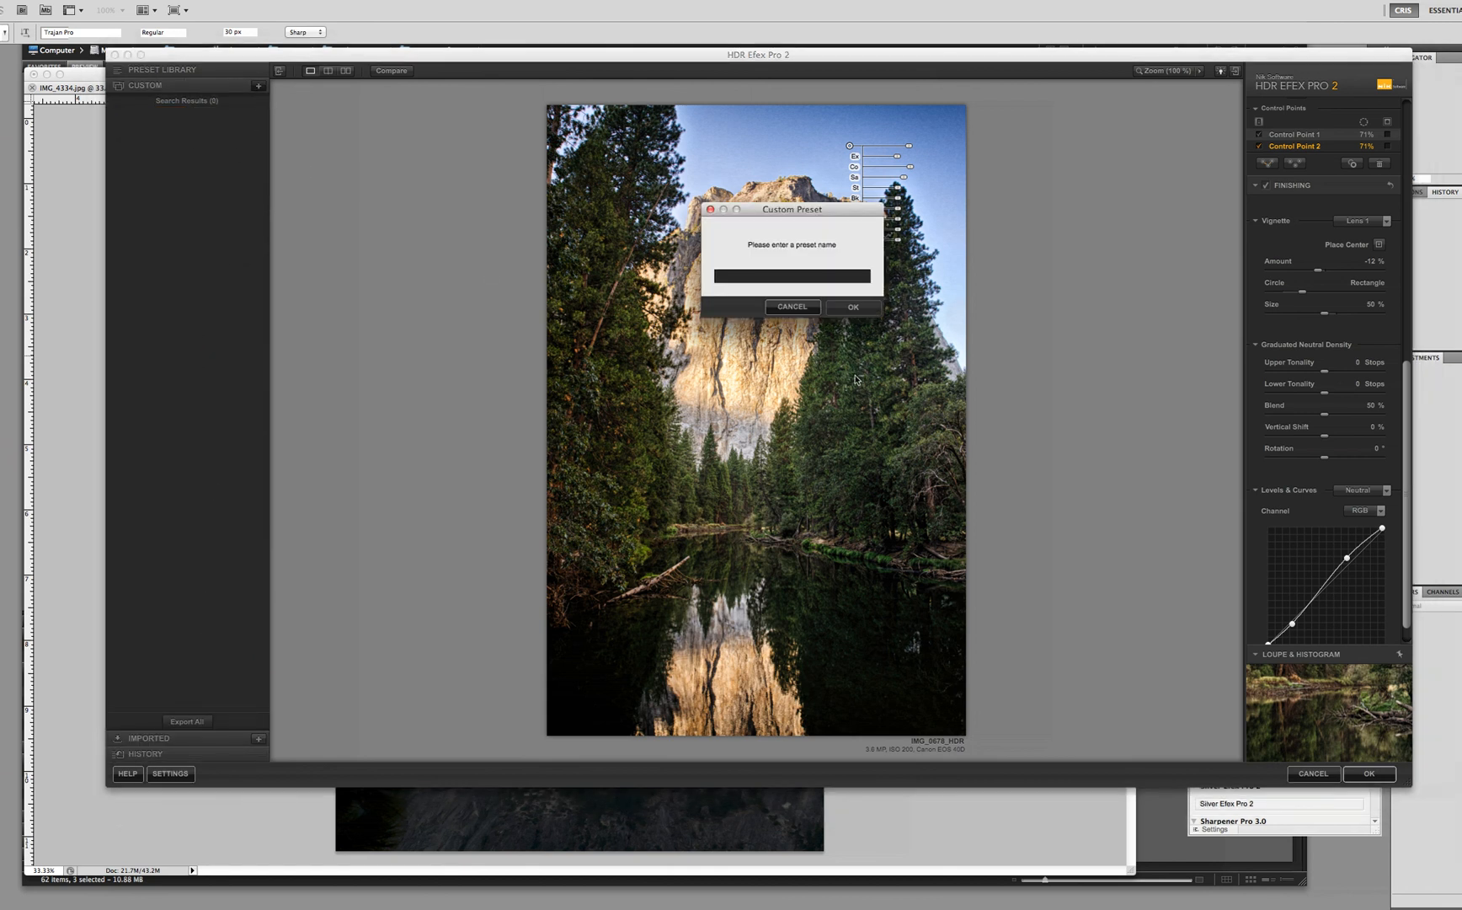
mouse_move(867, 362)
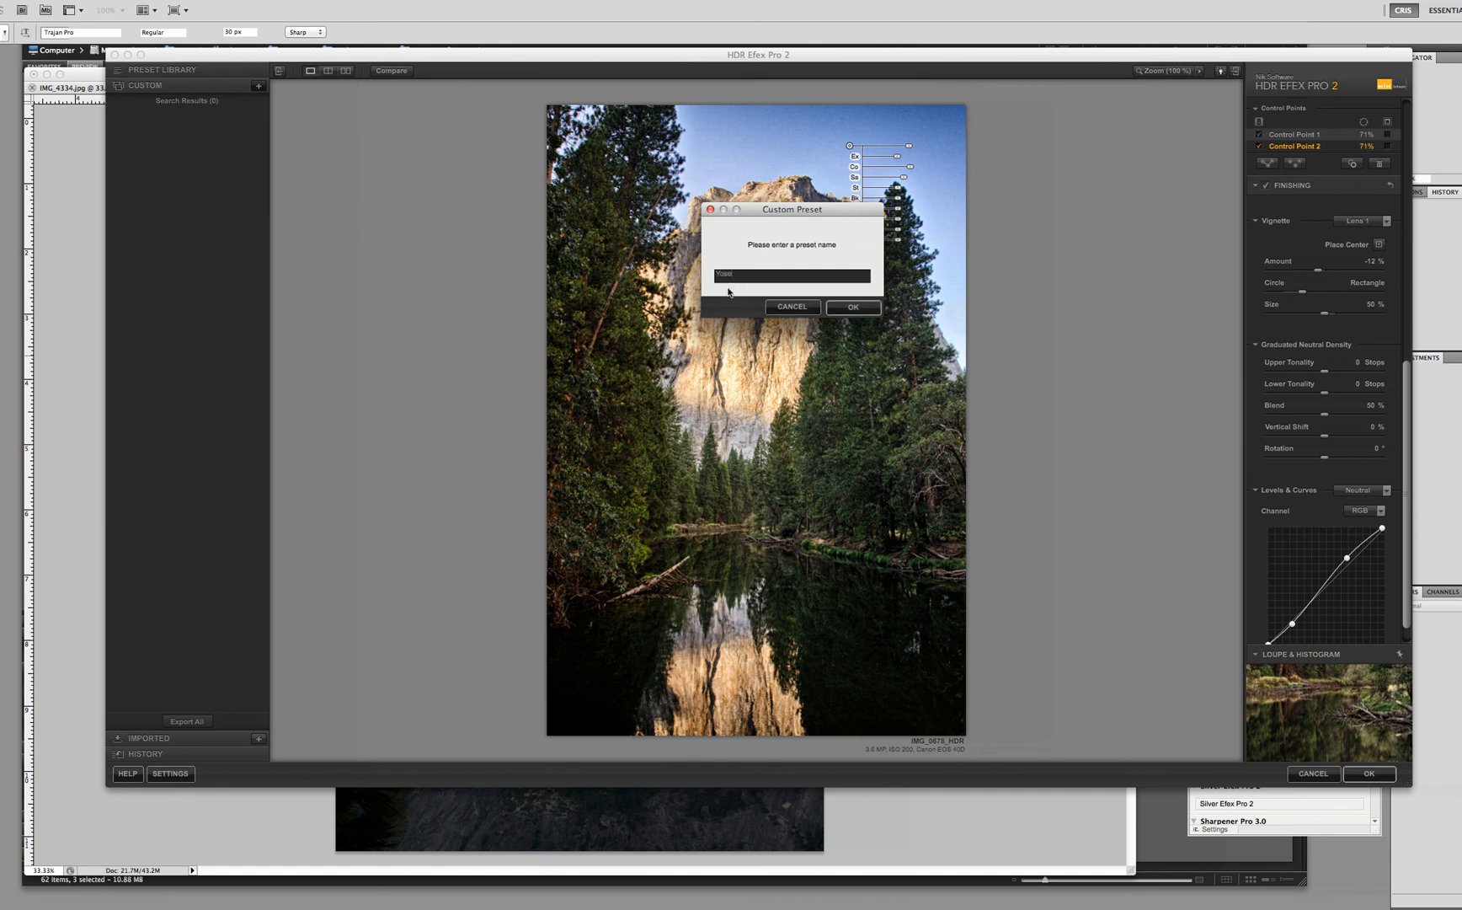
text(Yosemite)
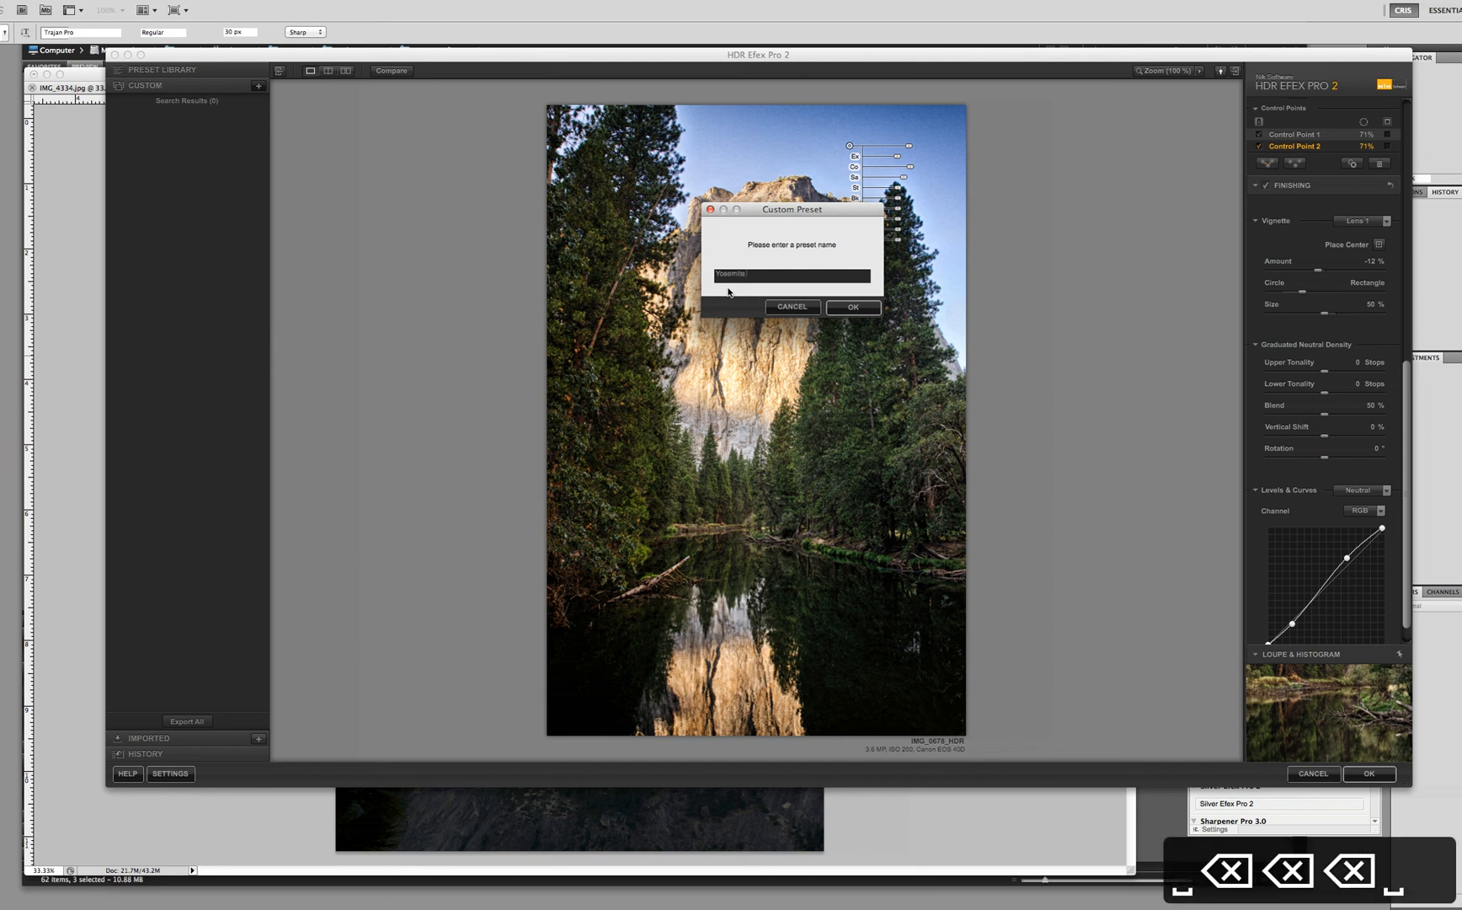
text(HDR)
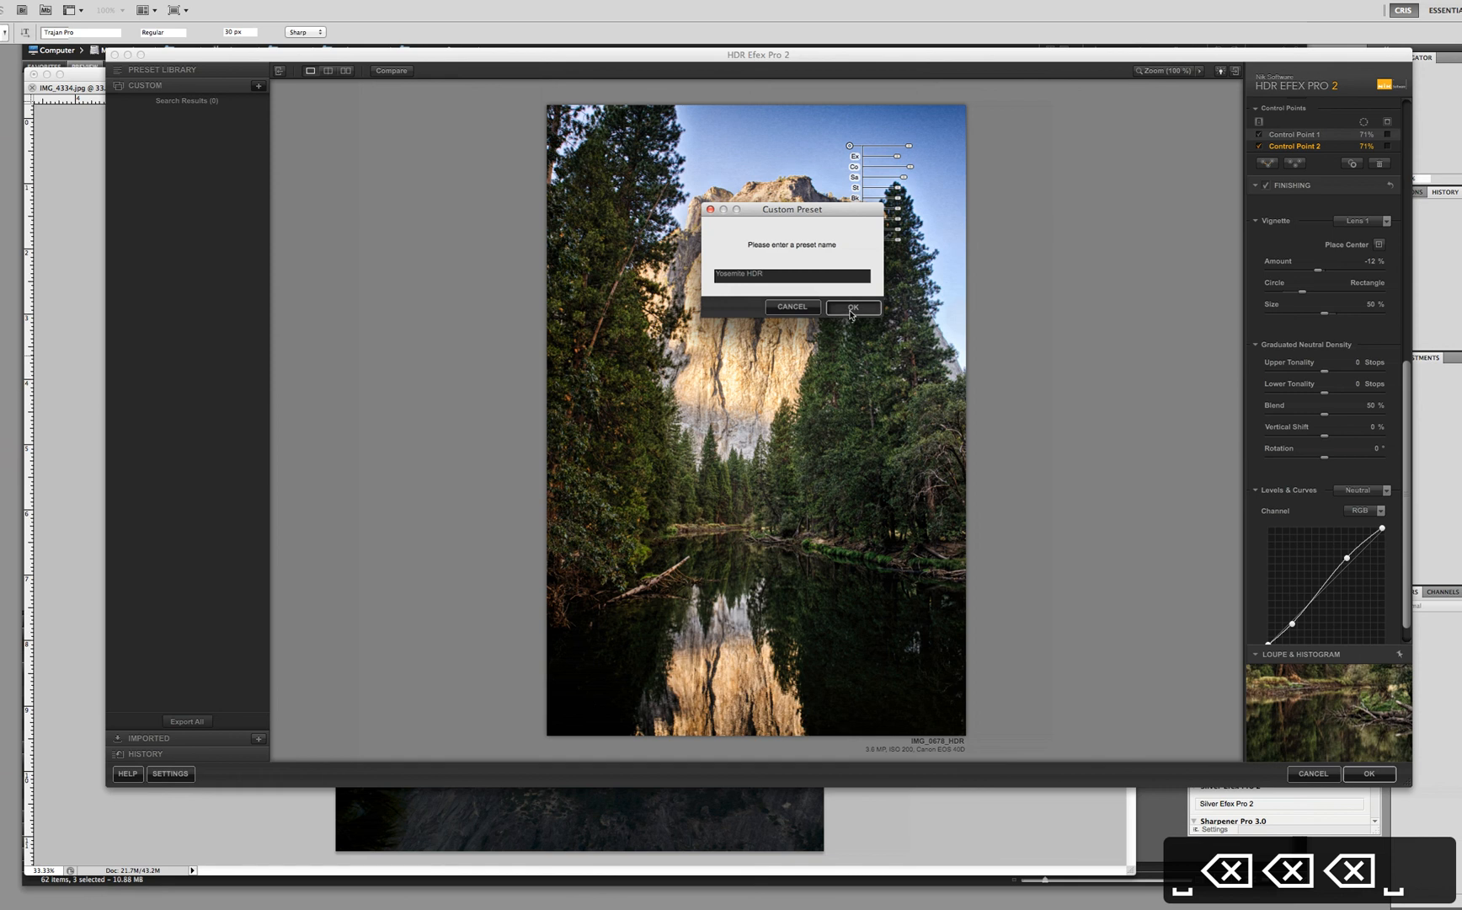
click(850, 307)
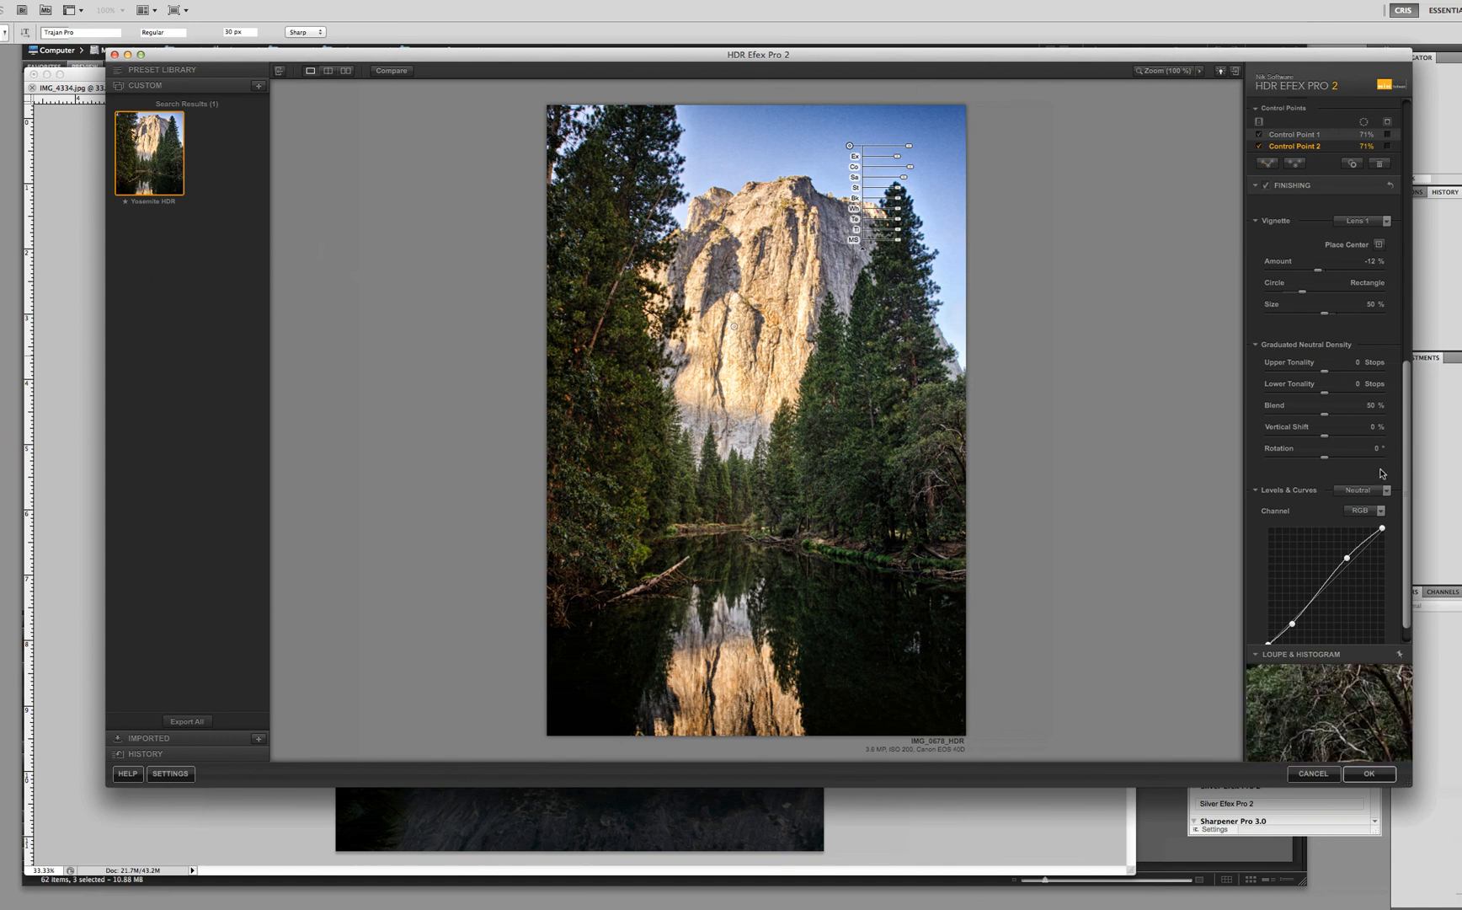
- Review the adjustment panel and confirm OK to return the El Capitan HDR to Photoshop
scroll(up, 3)
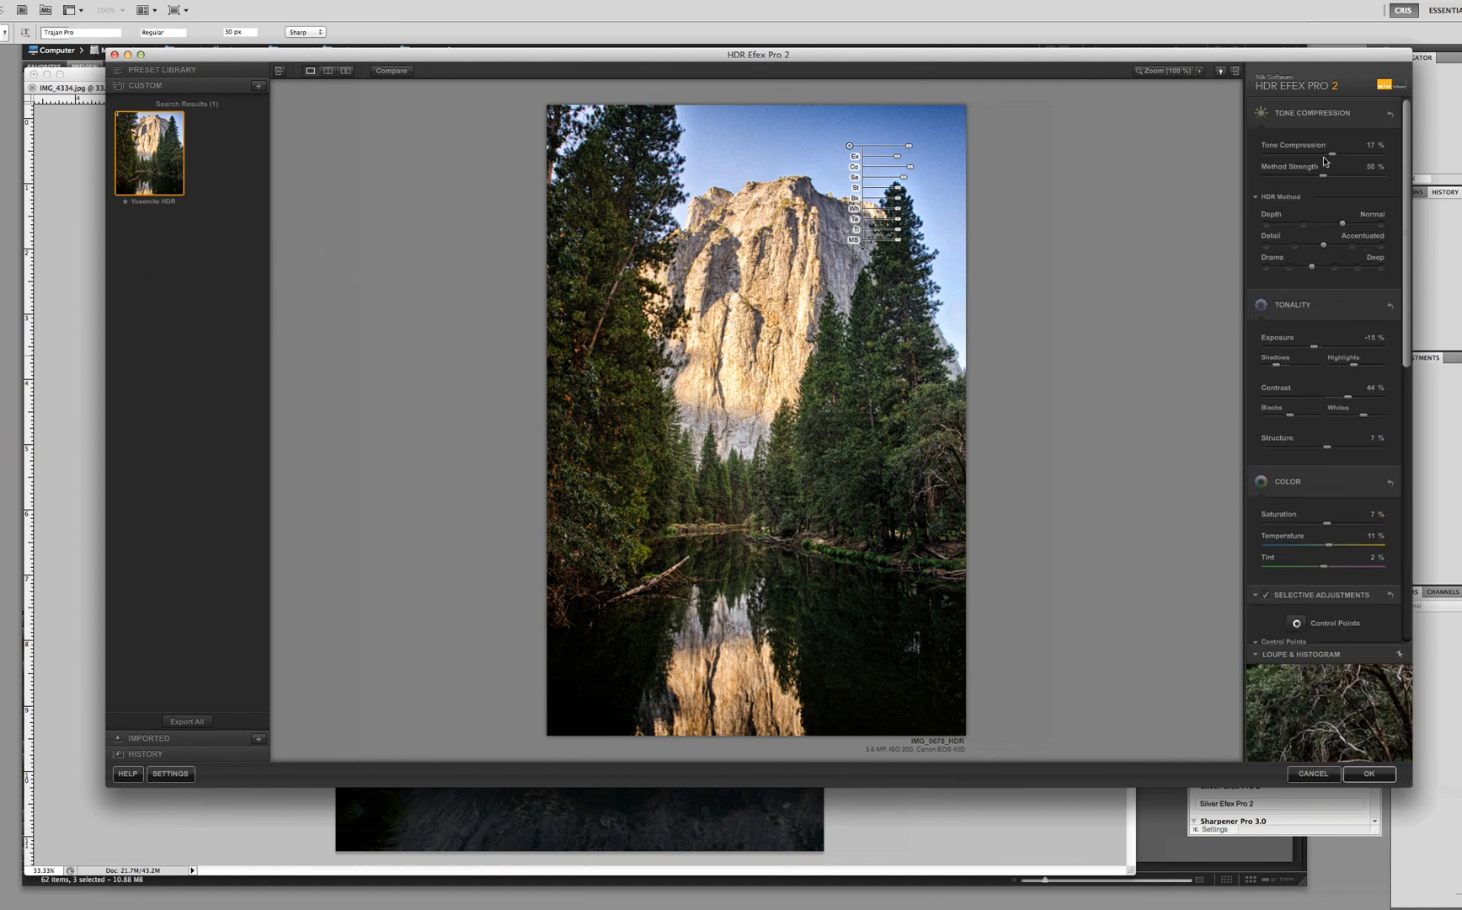
scroll(down, 3)
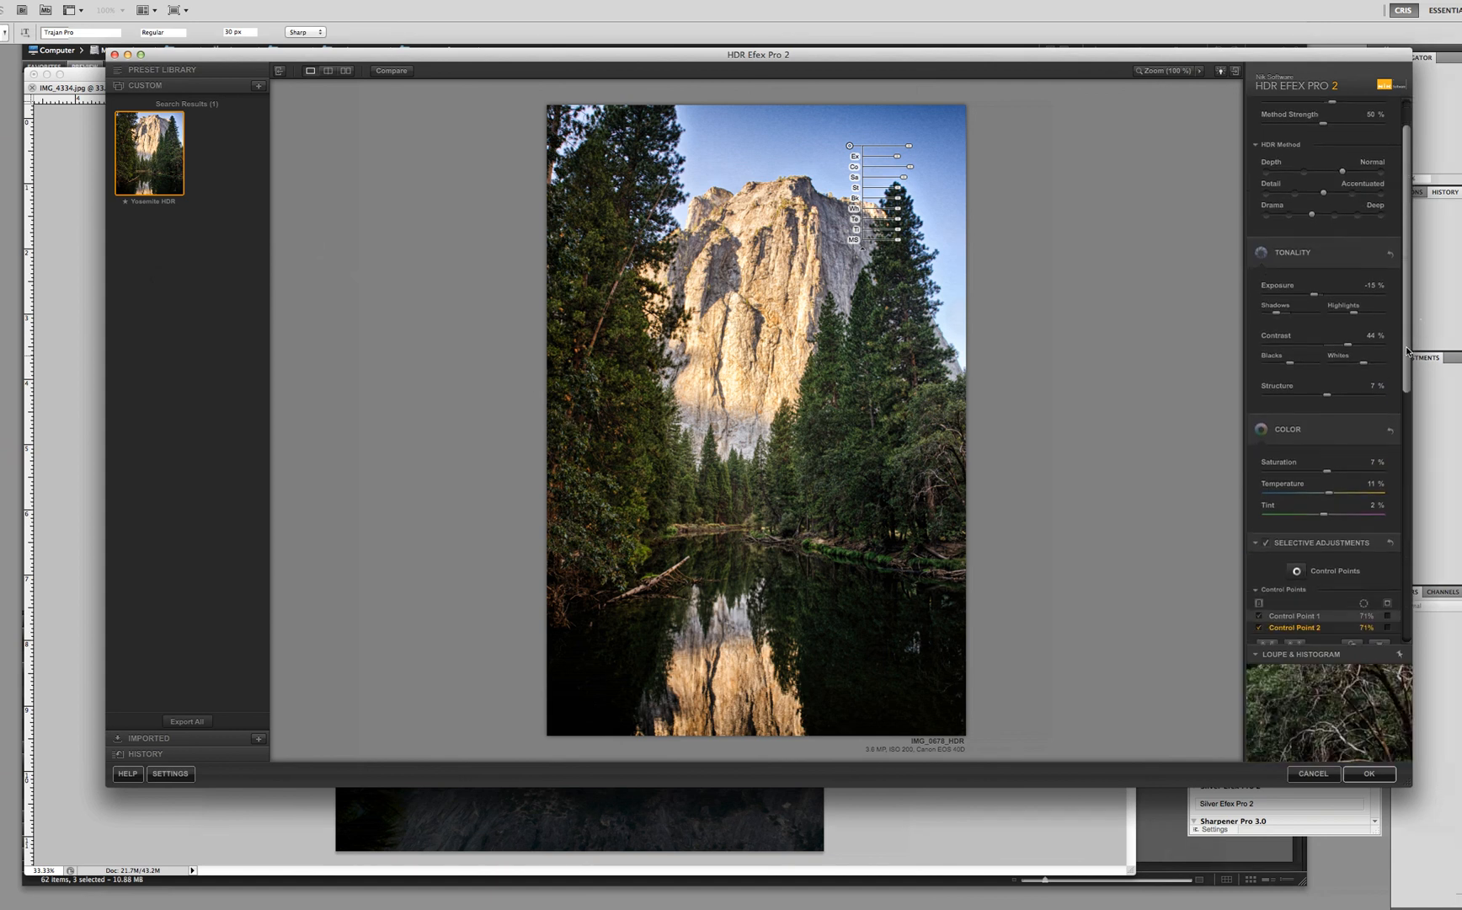
scroll(down, 3)
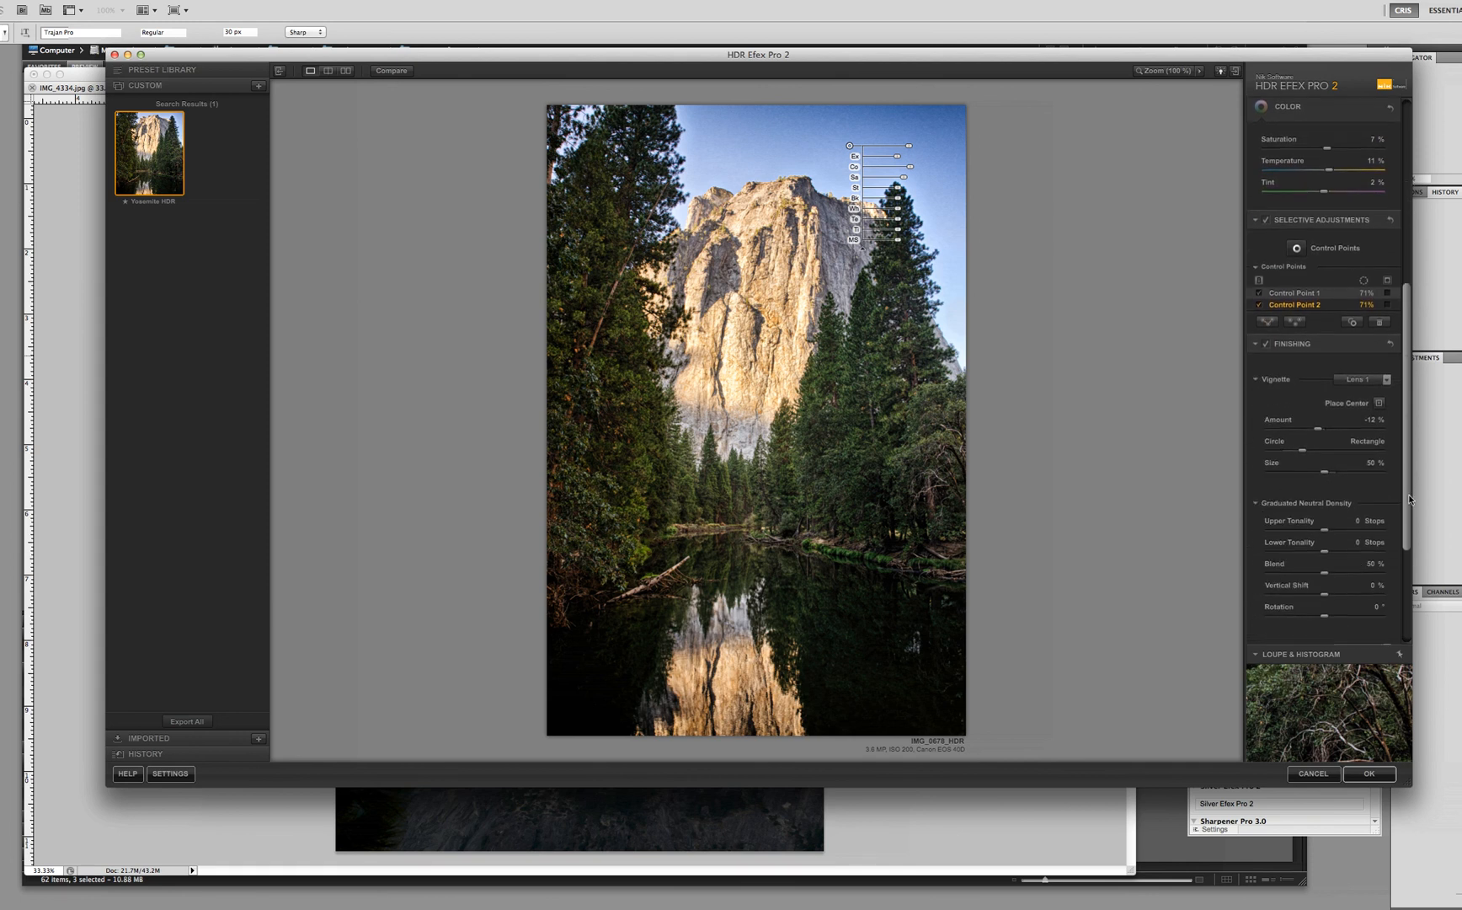
scroll(down, 3)
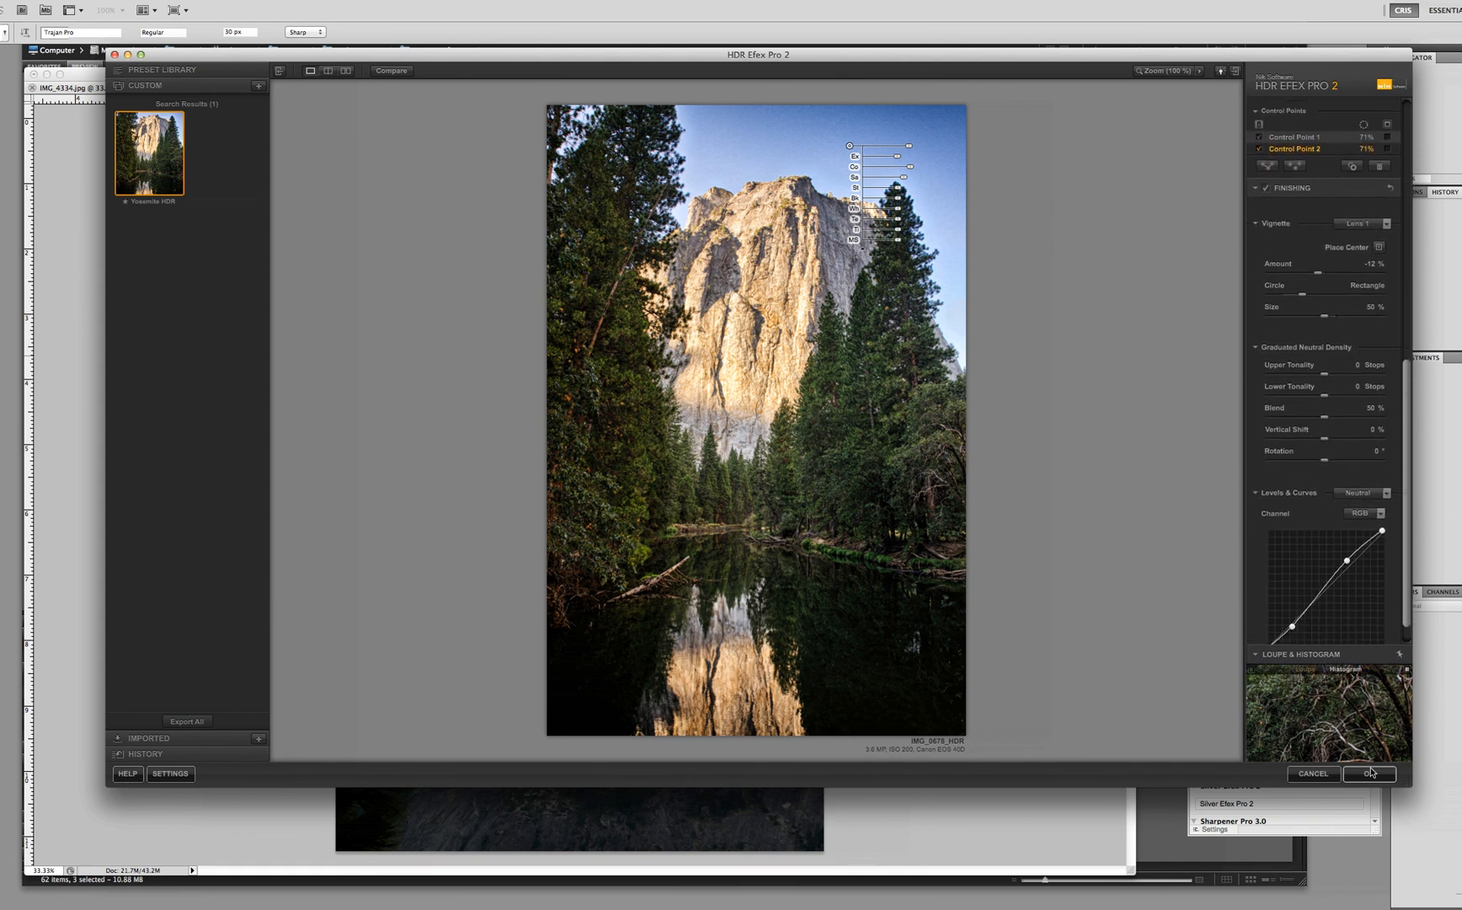
mouse_move(1357, 797)
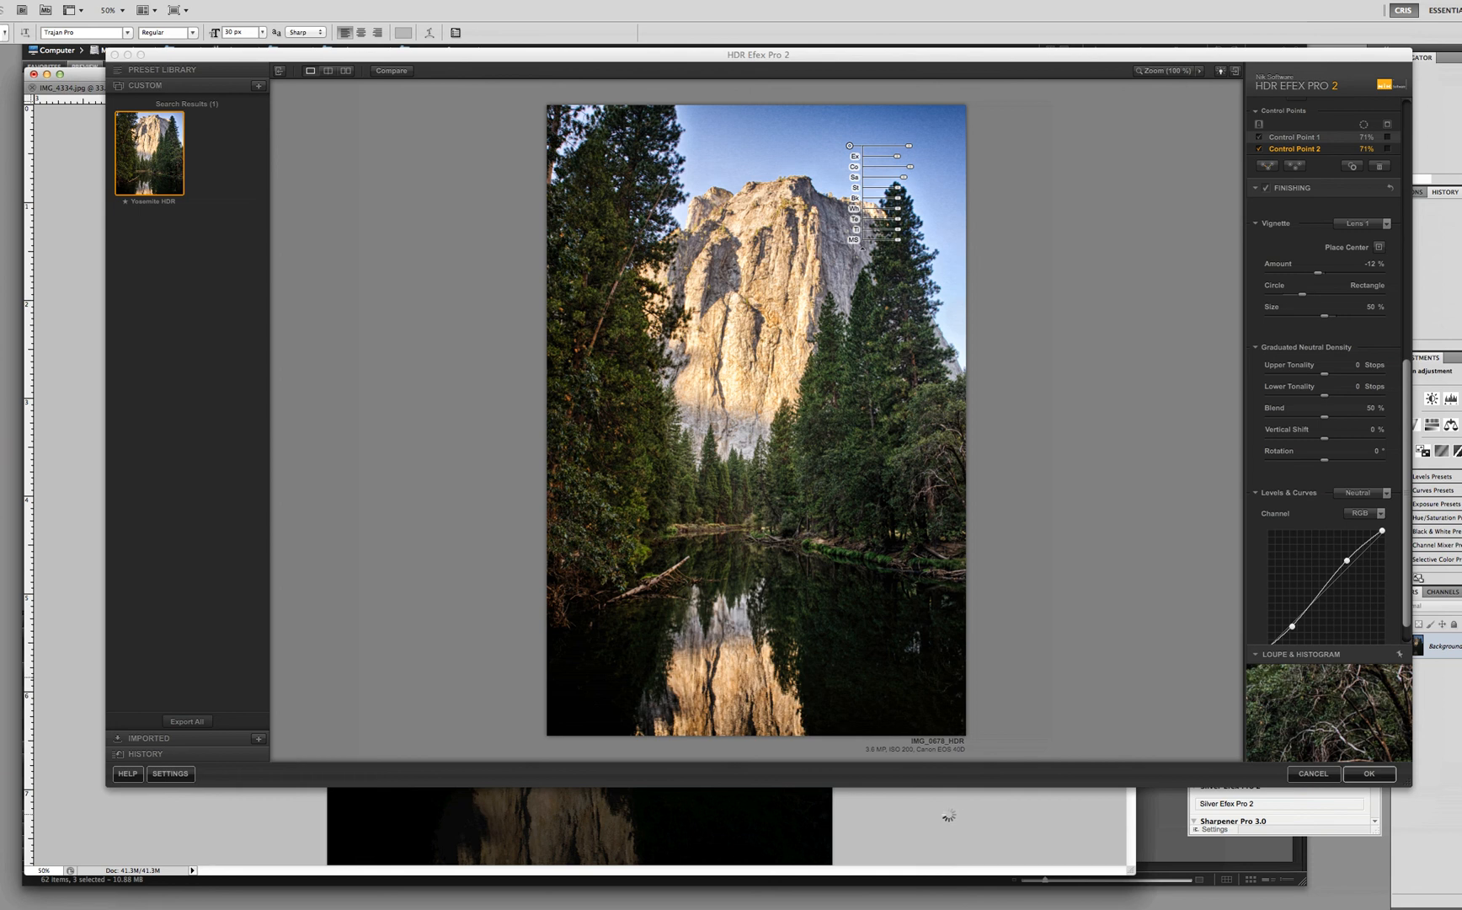
click(1370, 773)
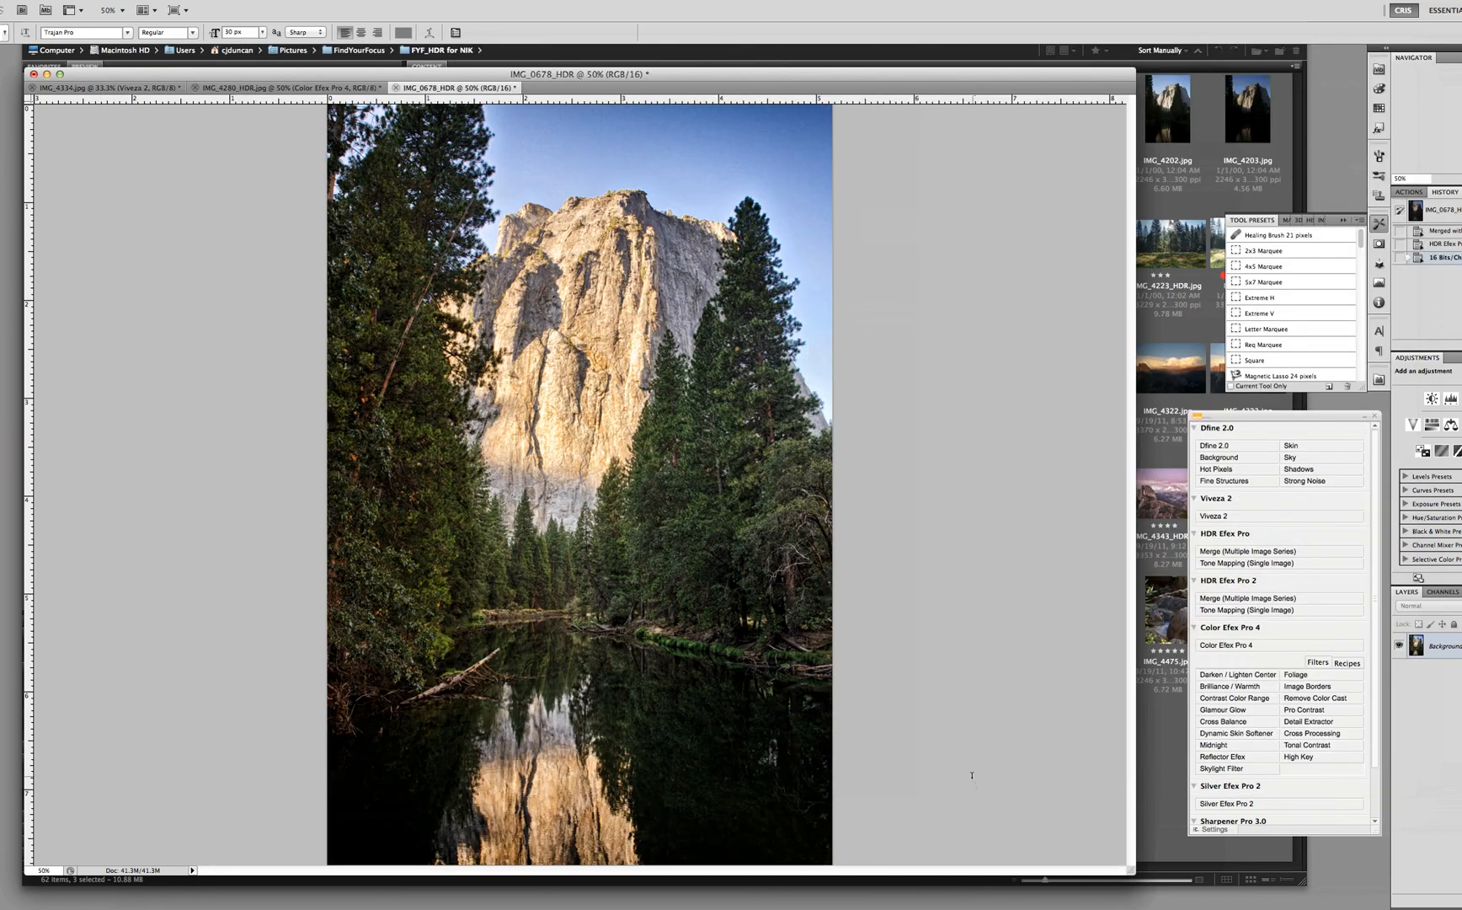